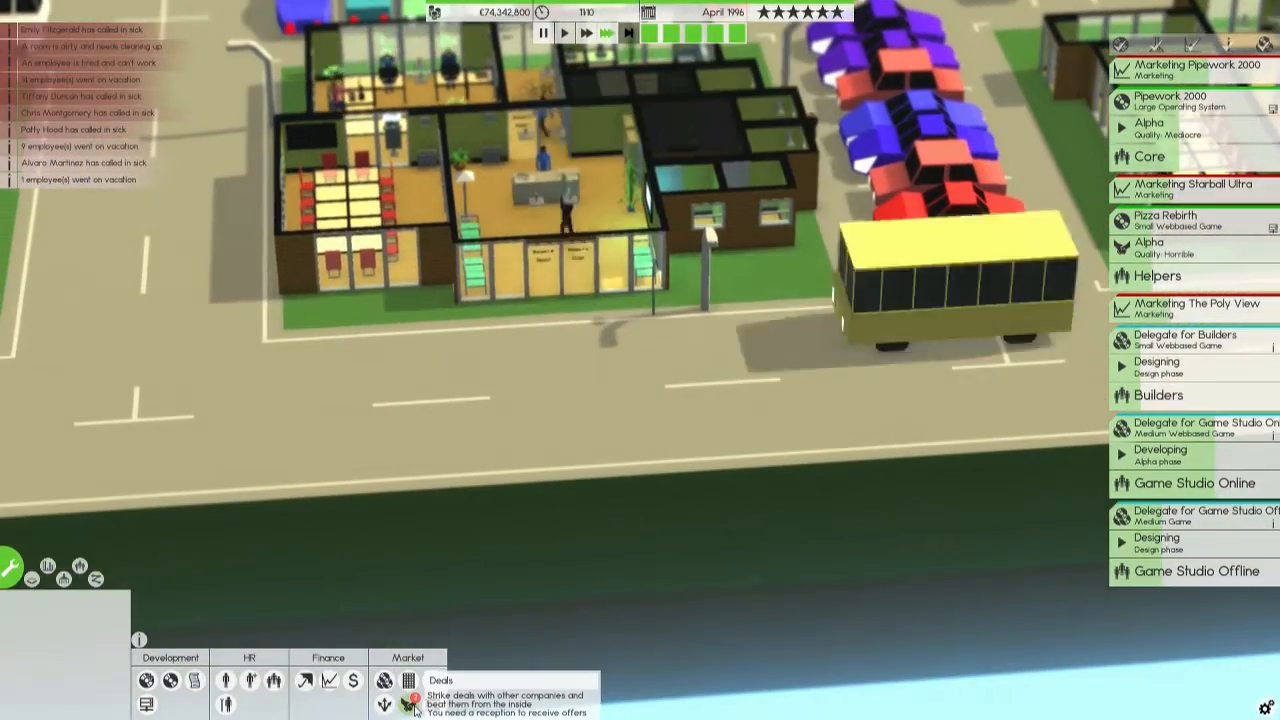
Accept Sickware Inc.'s marketing offer from the Deals list, then close the list.
left_click(384, 680)
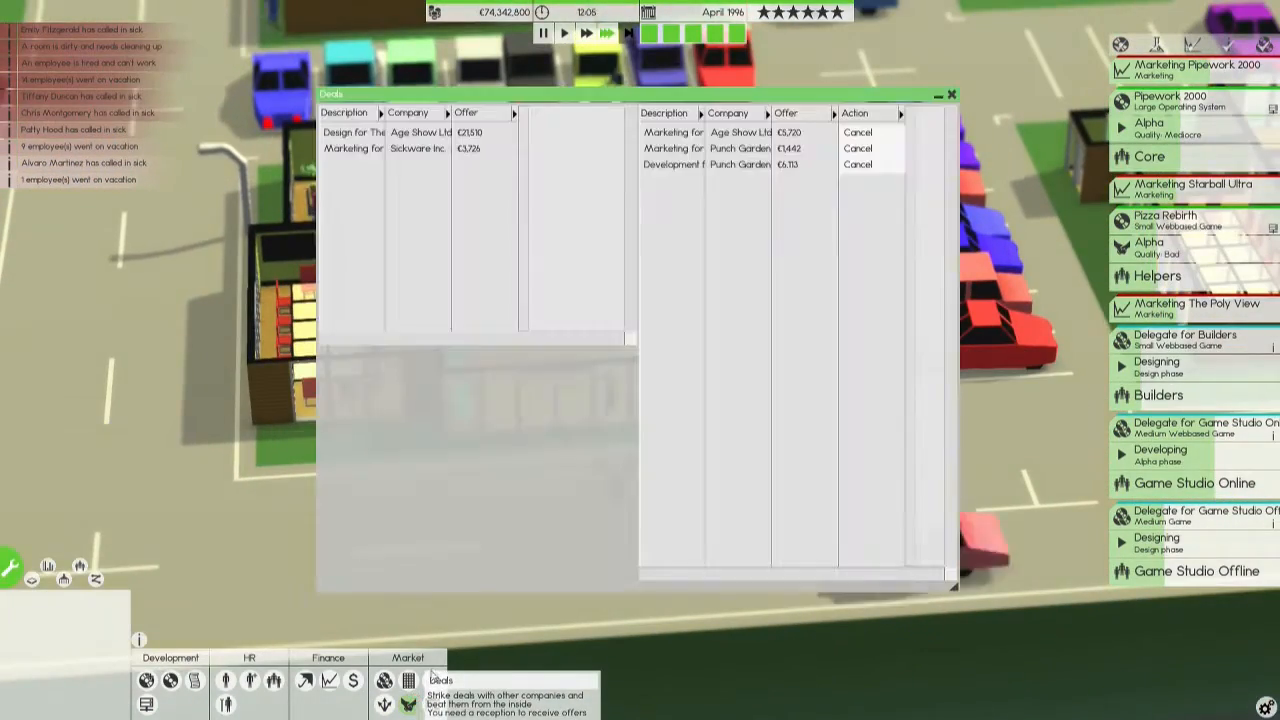
left_click(352, 148)
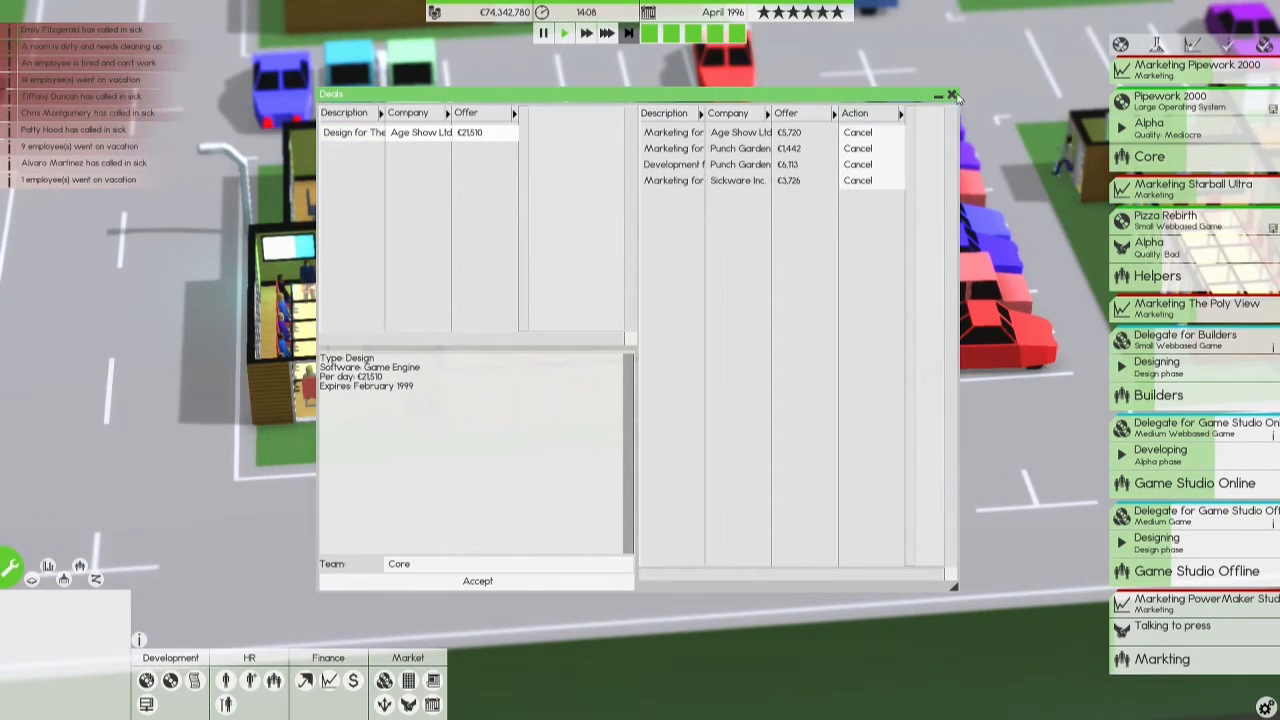
left_click(953, 94)
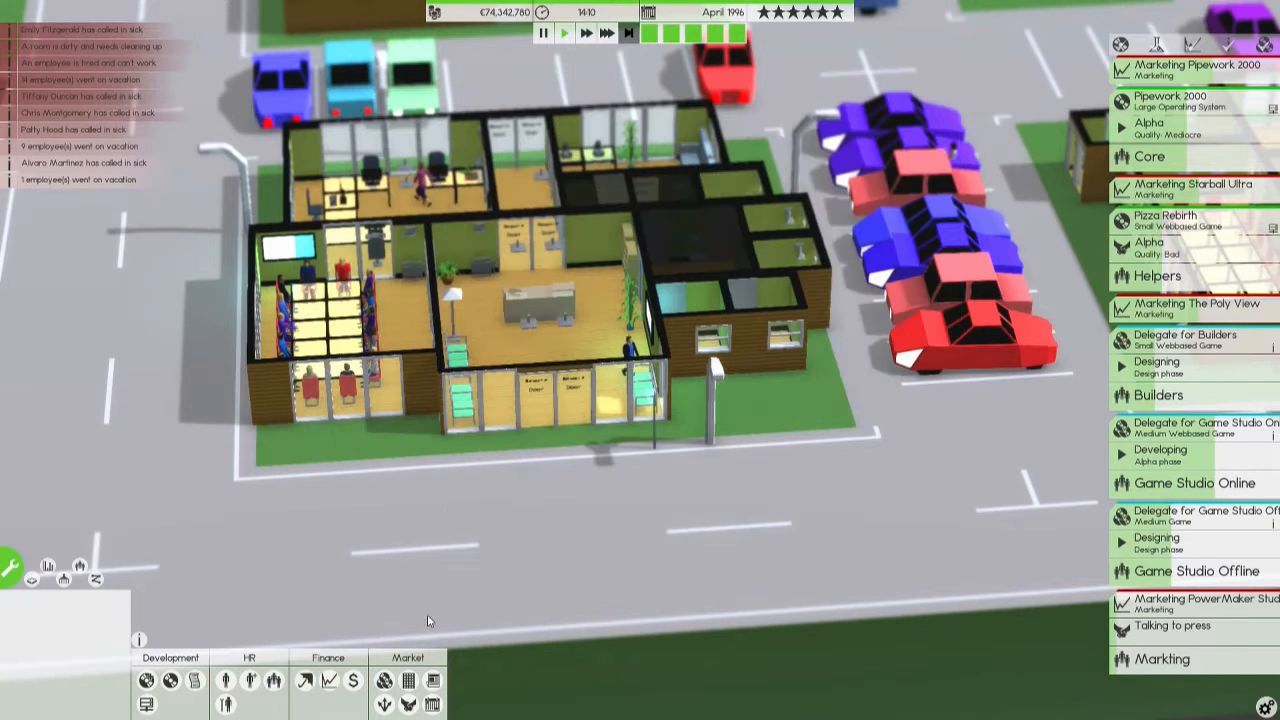
mouse_move(384, 680)
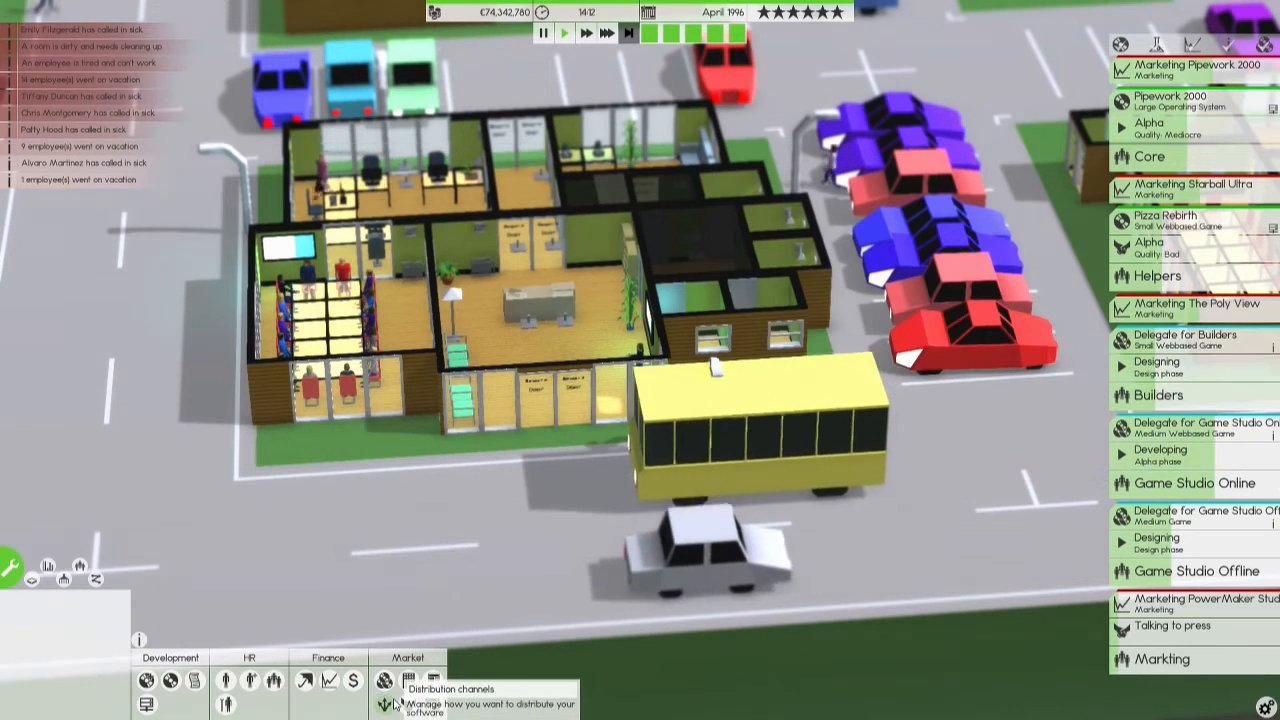
Go from the rival Companies overview to the All releases catalogue.
left_click(385, 680)
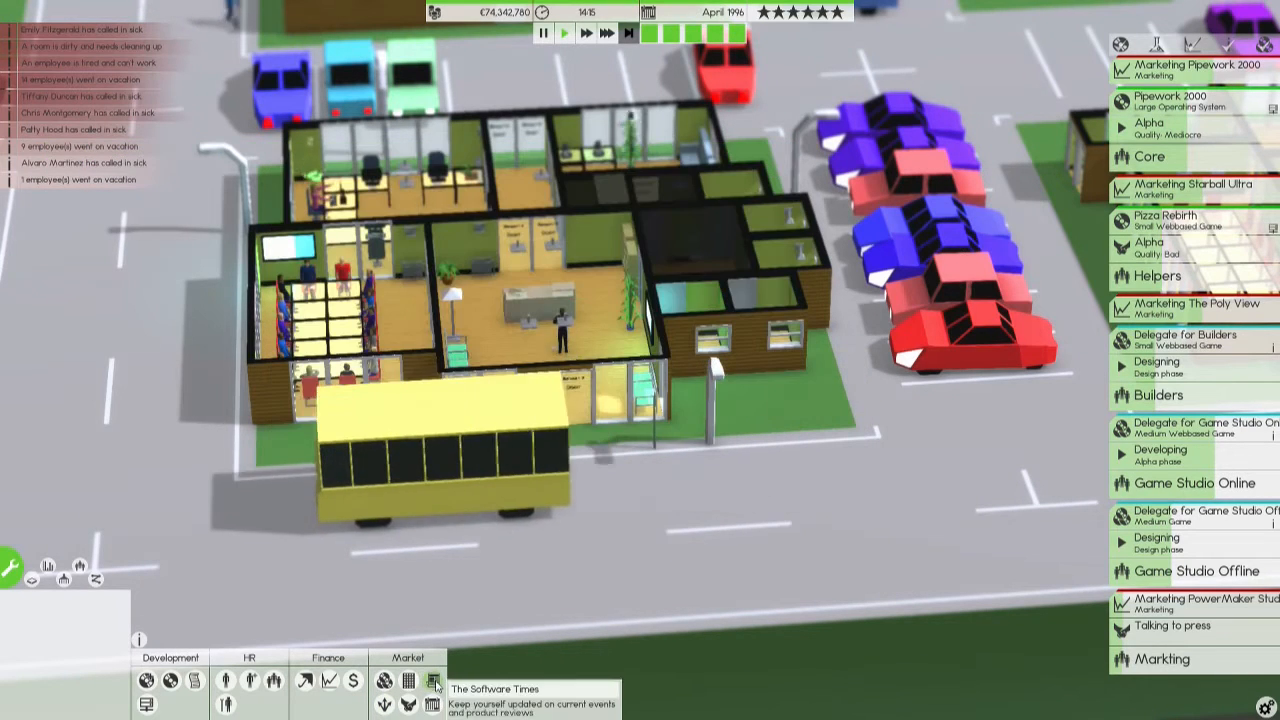
left_click(411, 680)
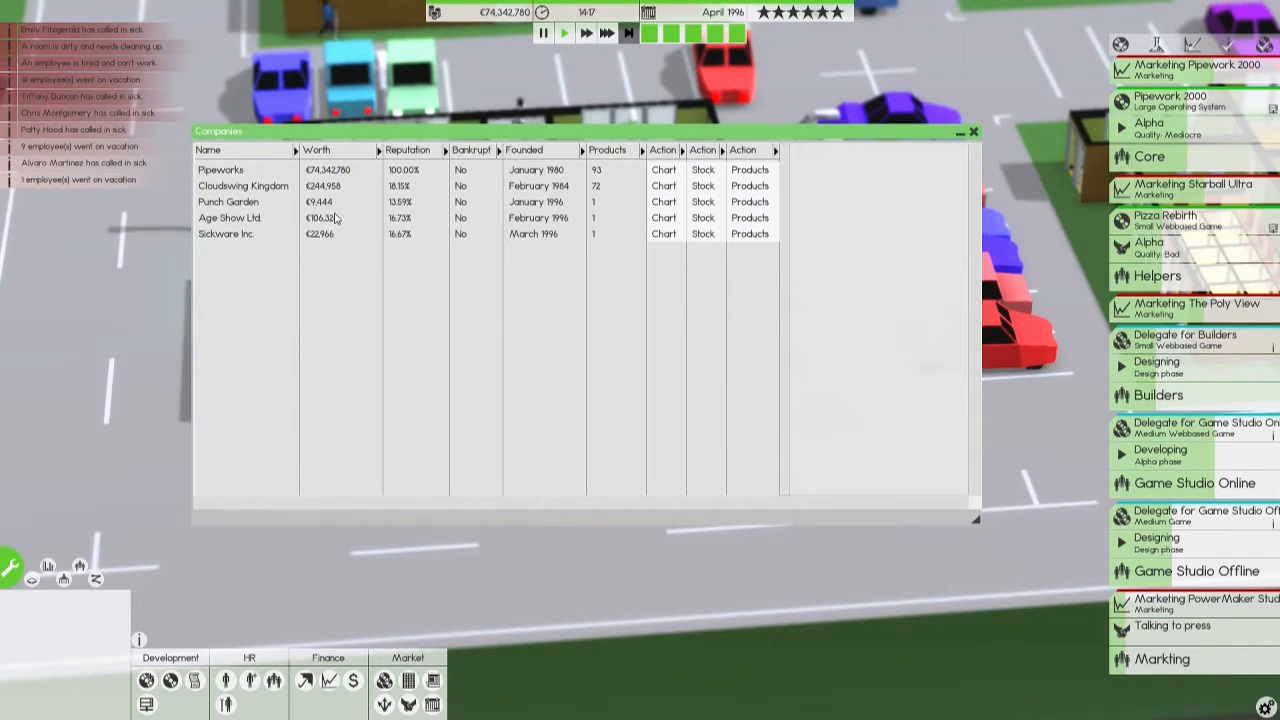
mouse_move(546, 298)
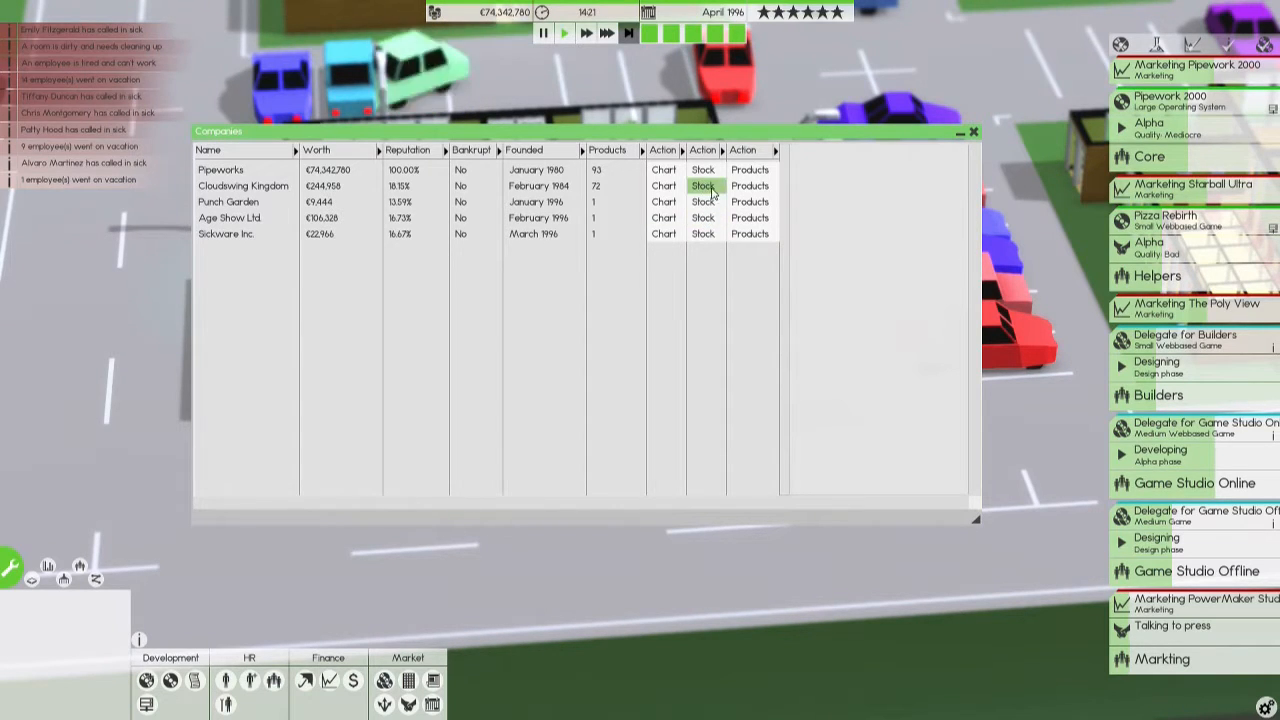
left_click(971, 131)
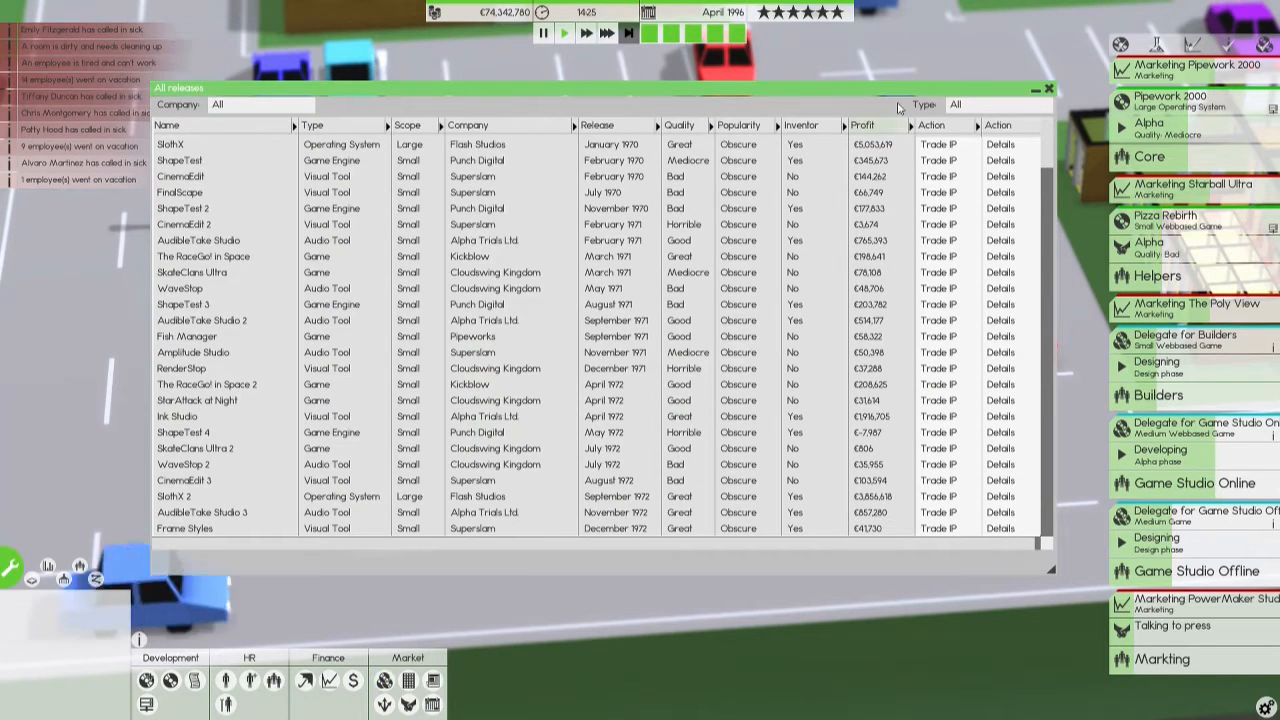
Sort all releases newest first, select Anti-MalwareTrap, and close the catalogue.
left_click(598, 125)
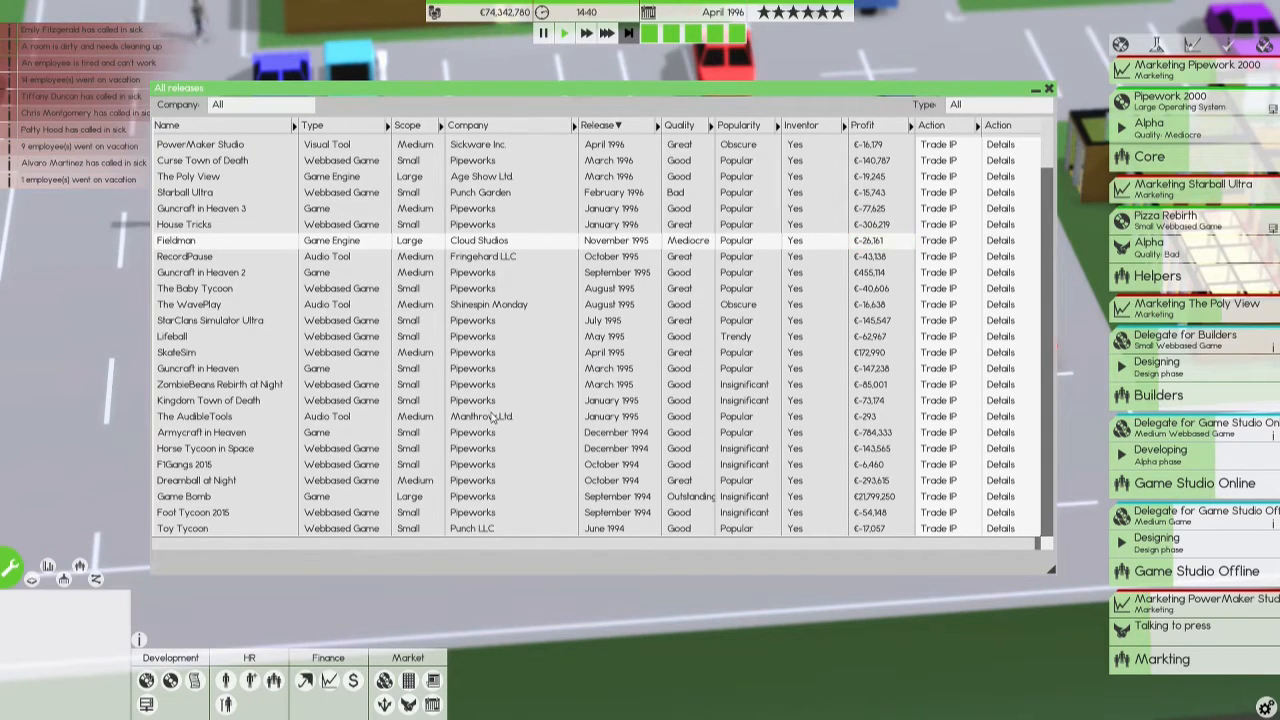
scroll("down", 3)
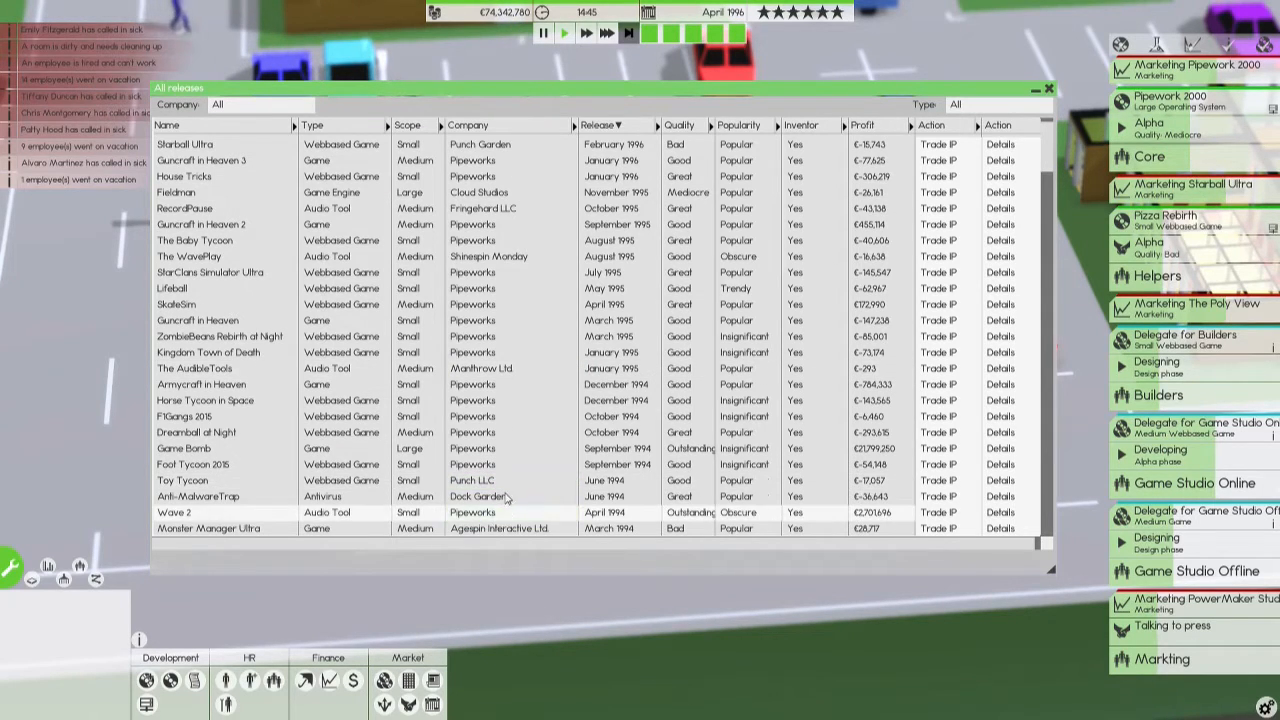
left_click(478, 496)
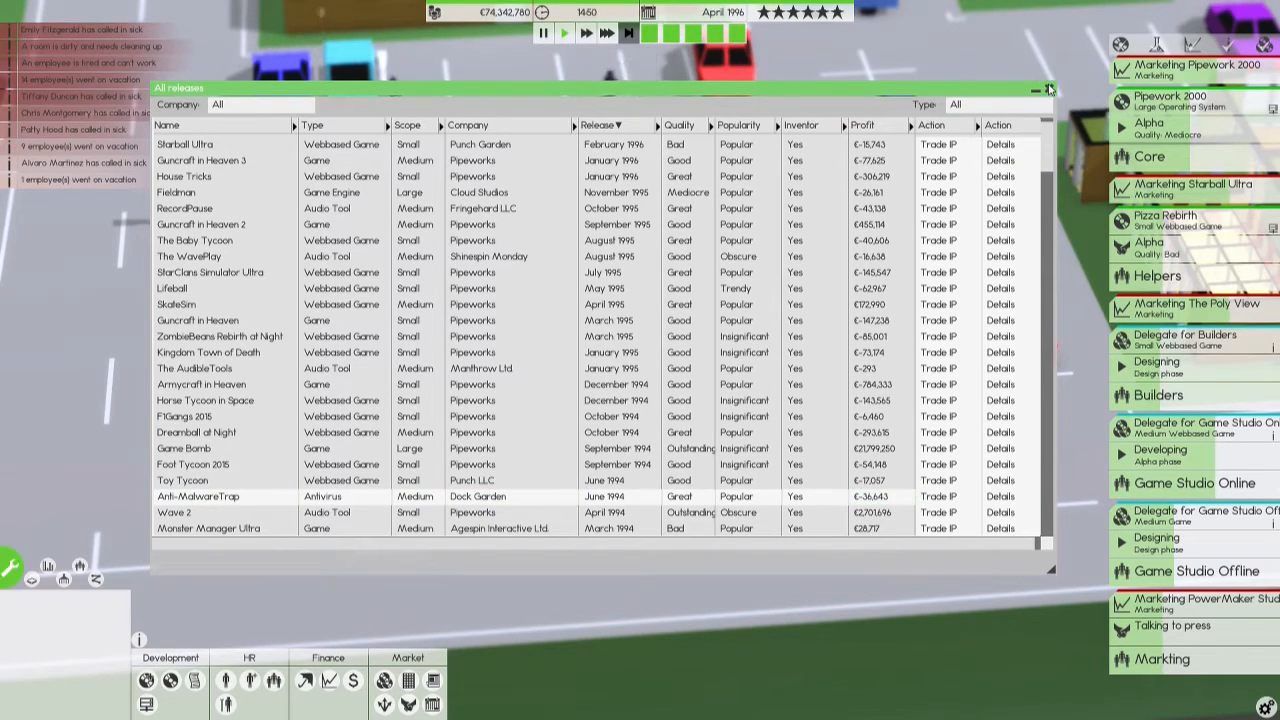
left_click(1050, 89)
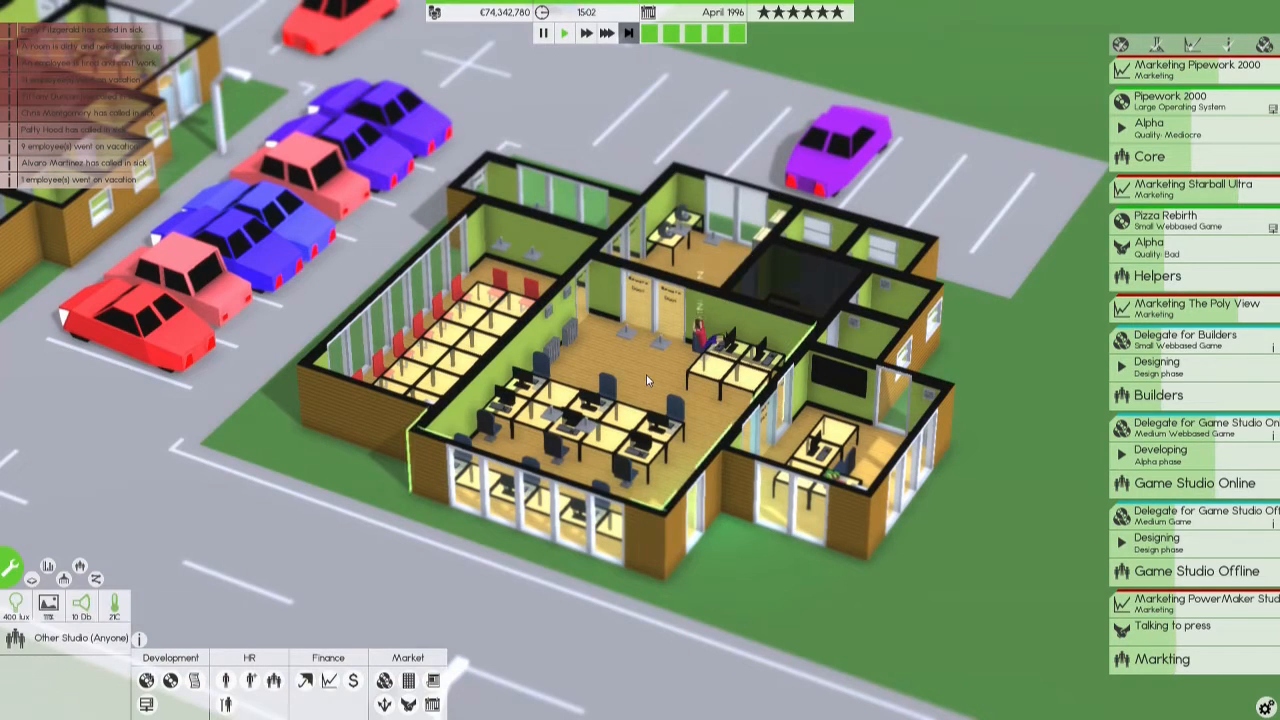
mouse_move(48, 567)
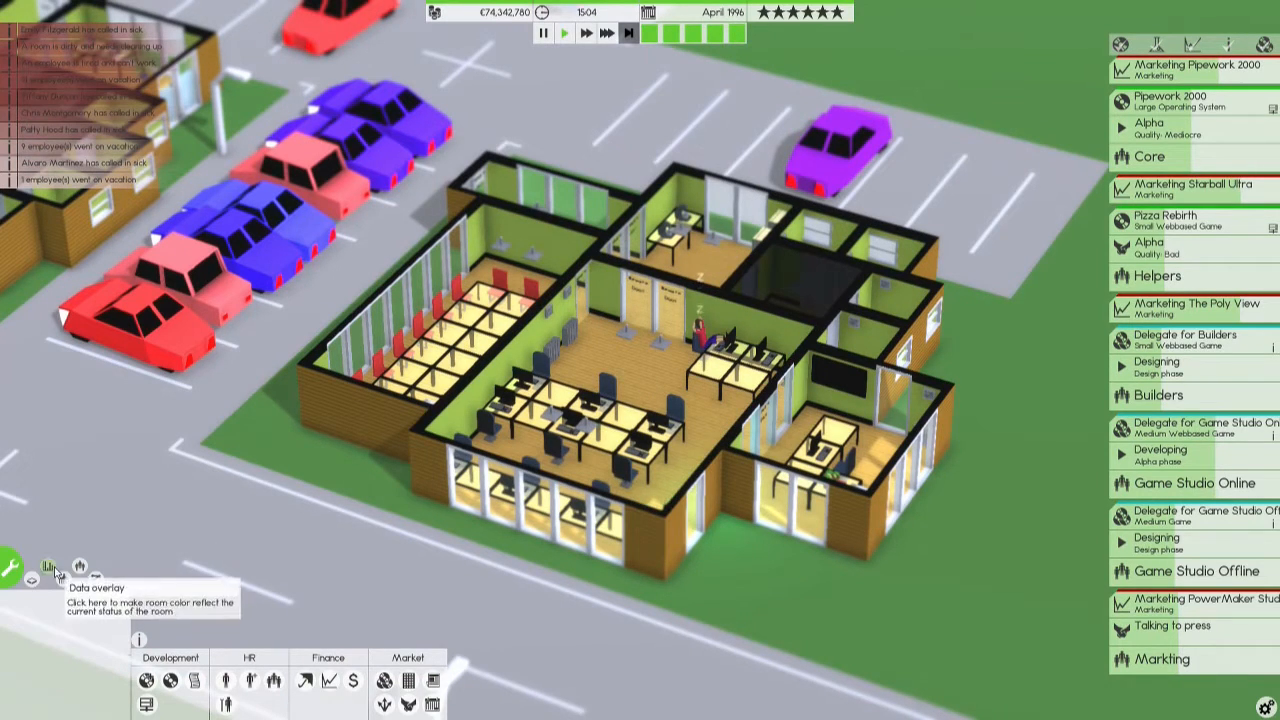
Turn on room labels to show each room's team assignment.
left_click(80, 567)
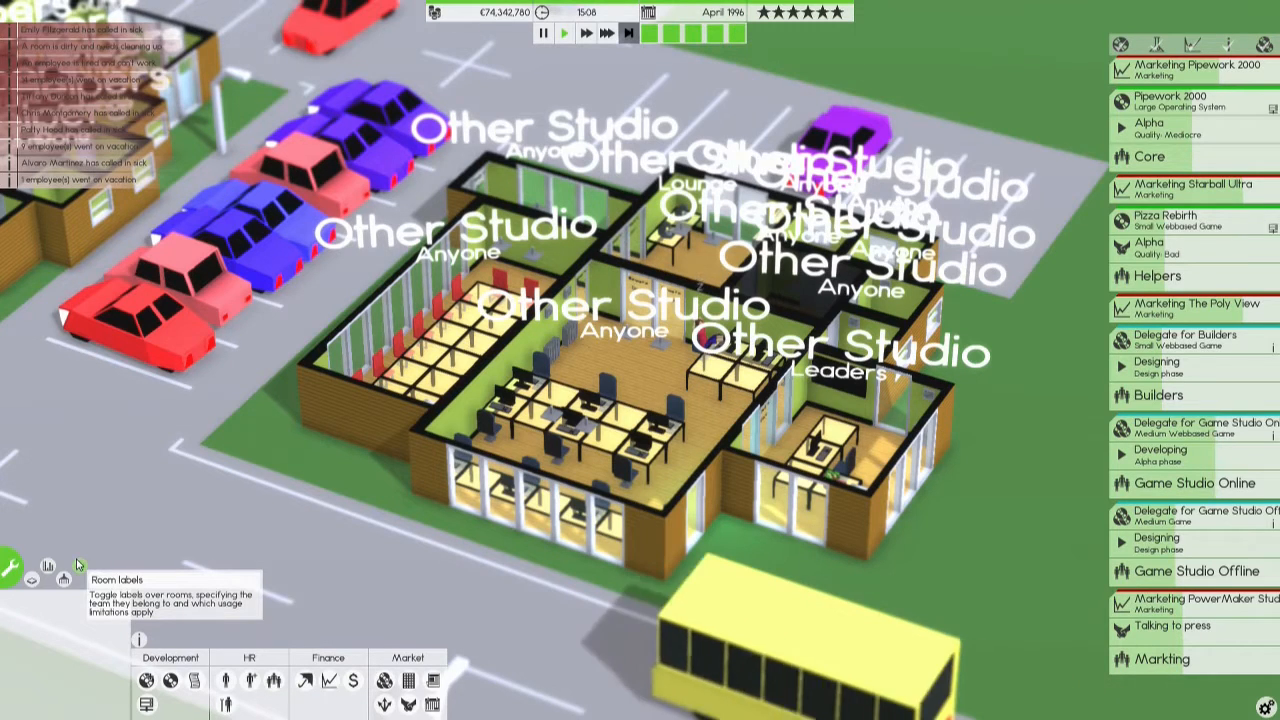
View Other Studio's skills in the Teams overview and open its Automation settings.
left_click(62, 580)
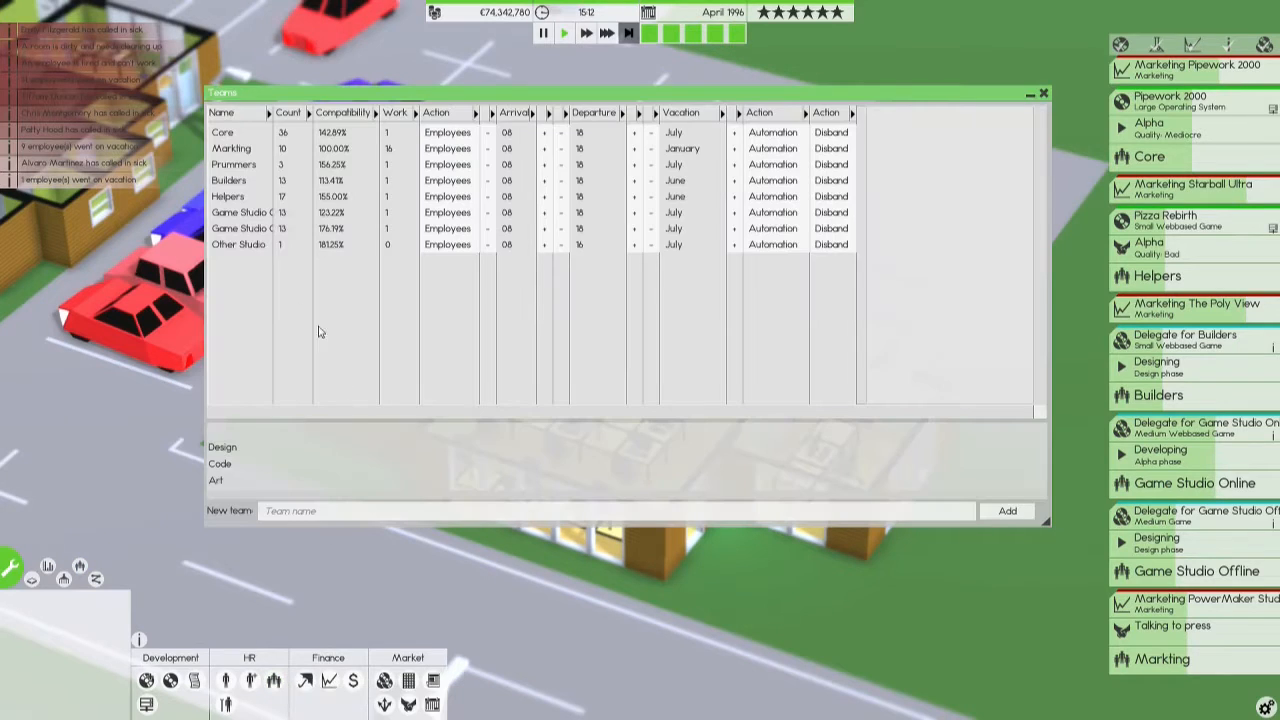
left_click(238, 245)
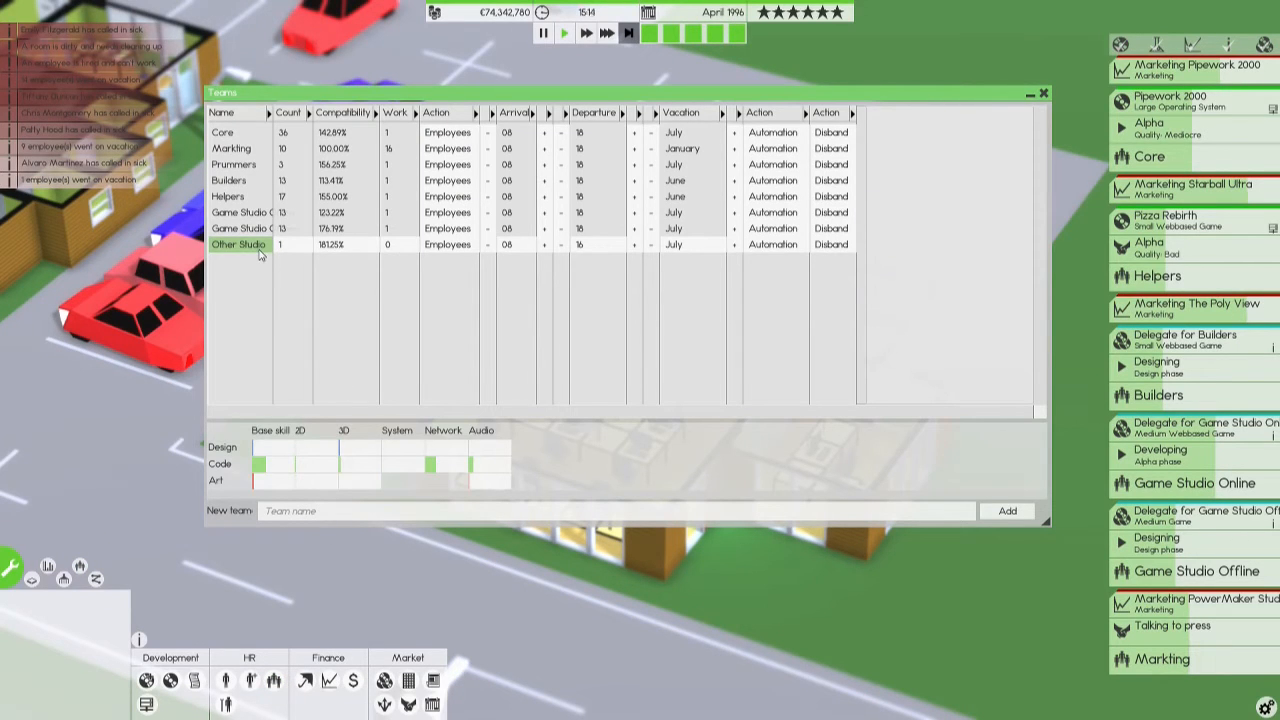
left_click(1044, 93)
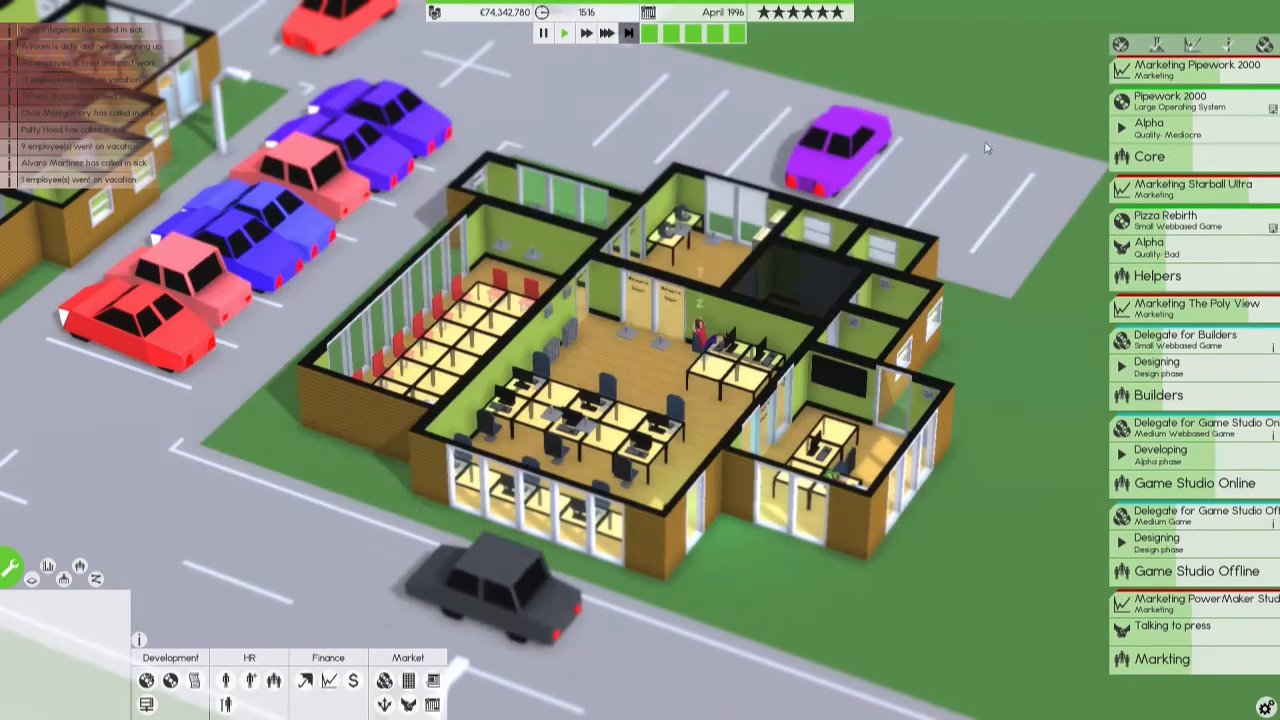
left_click(275, 680)
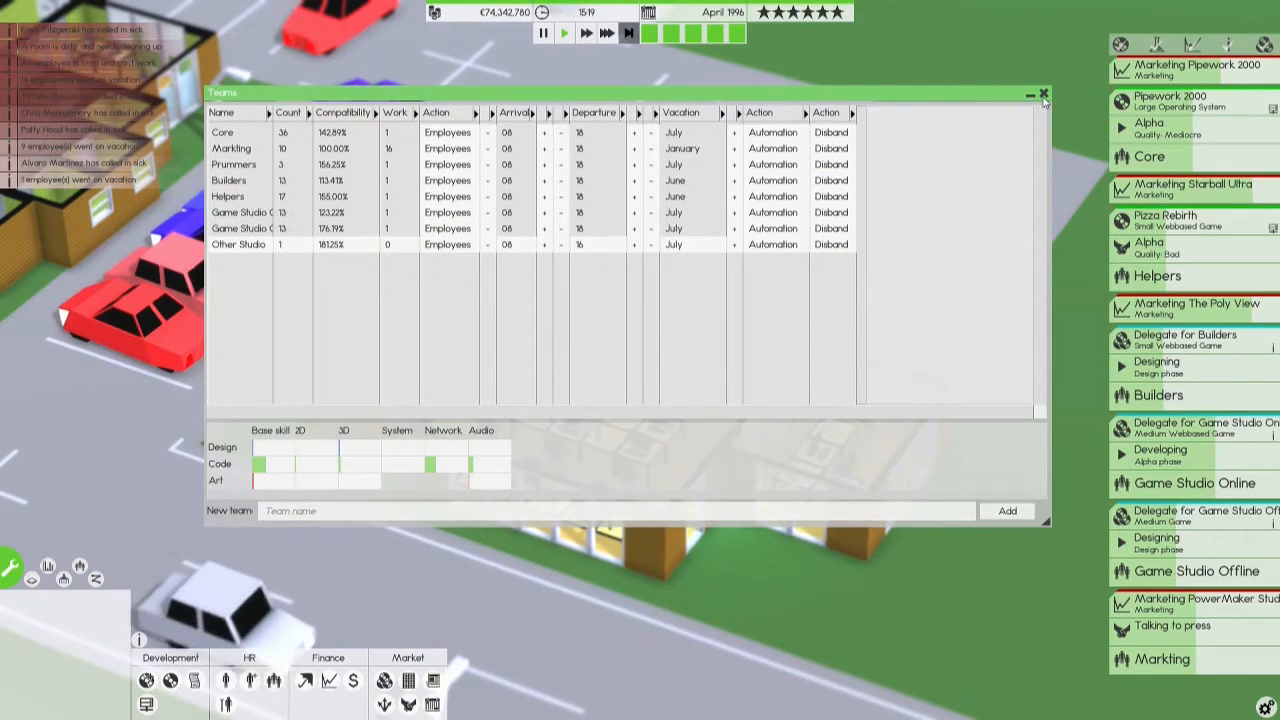
left_click(1042, 93)
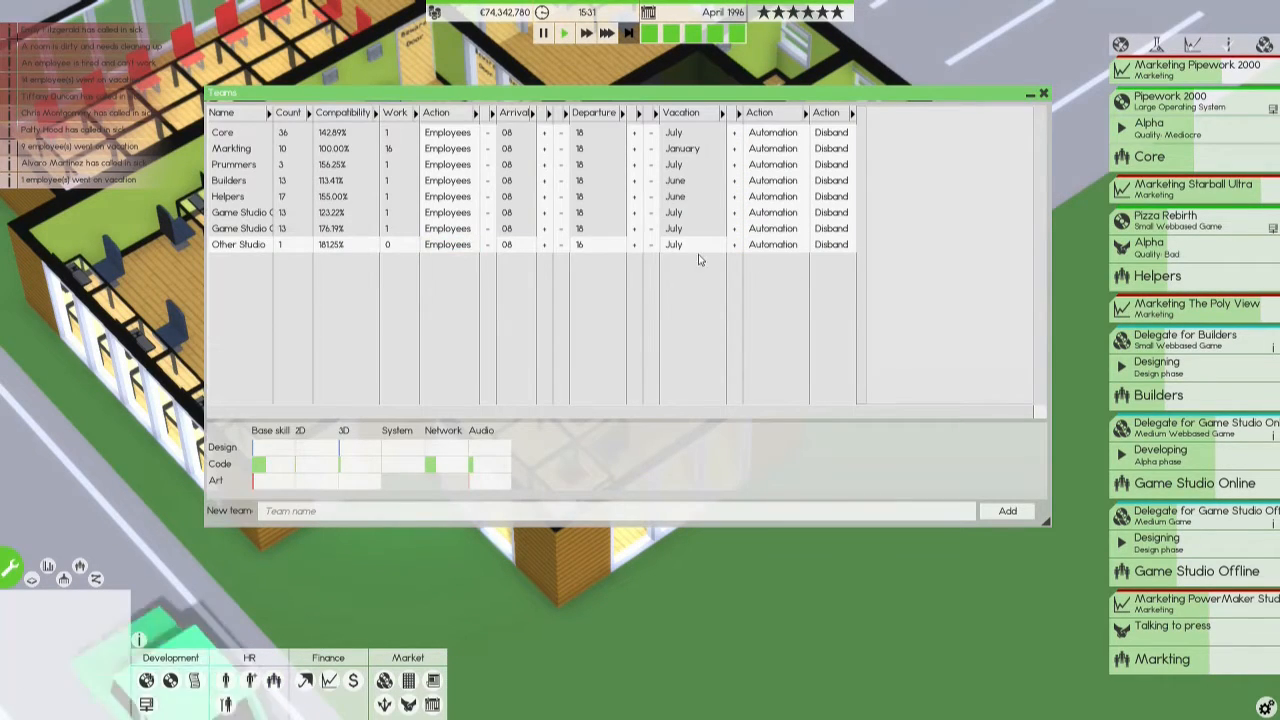
left_click(772, 148)
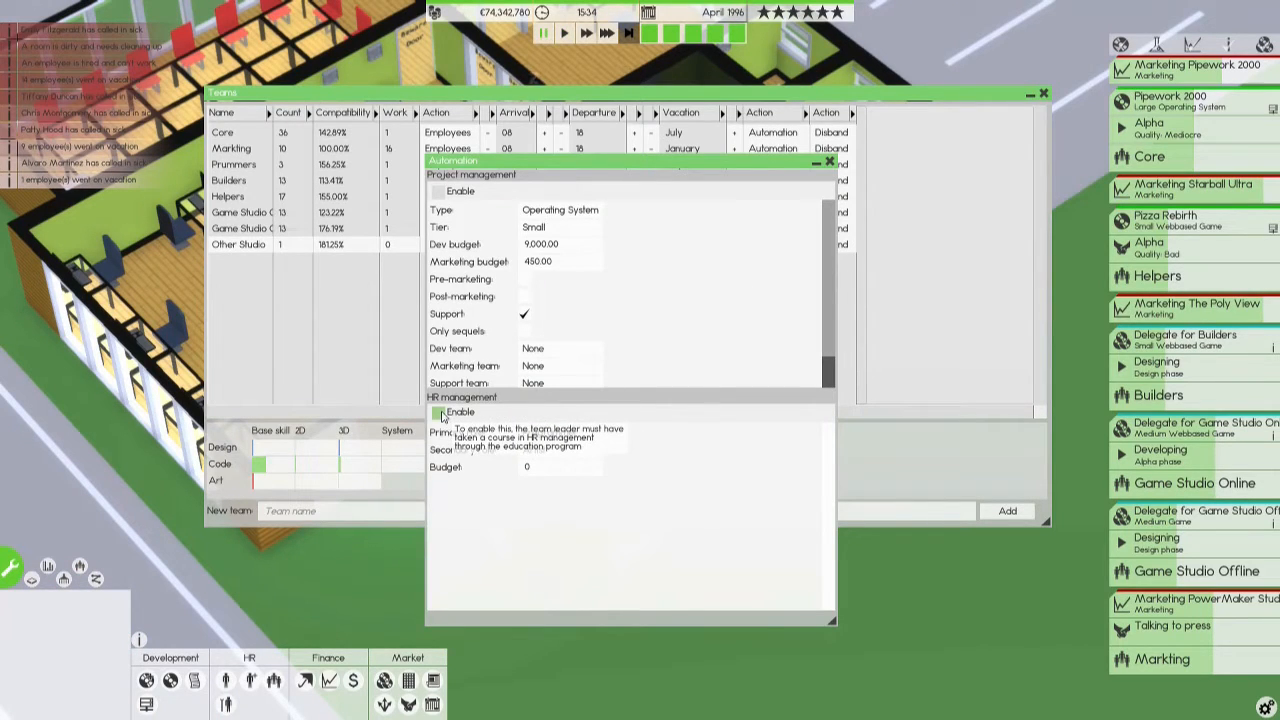
Enable Other Studio HR automation hiring Designers and Programmers, and set departure to 18.
left_click(439, 412)
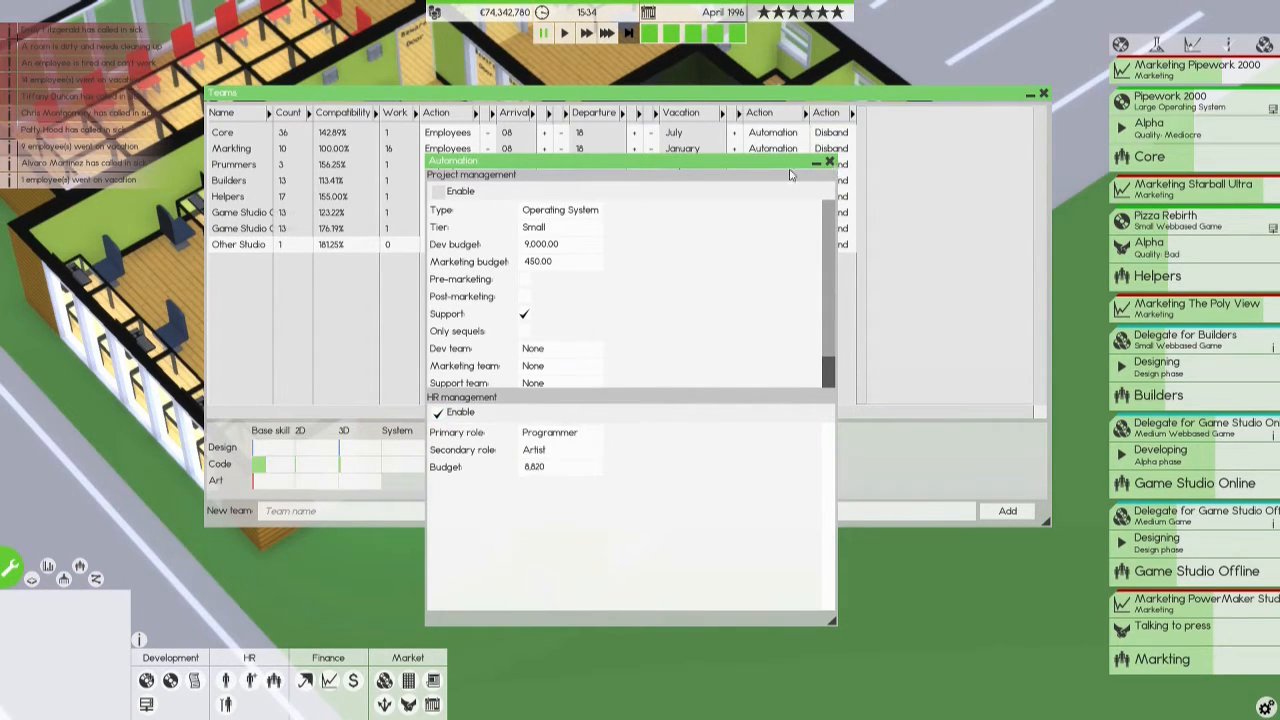
left_click(560, 432)
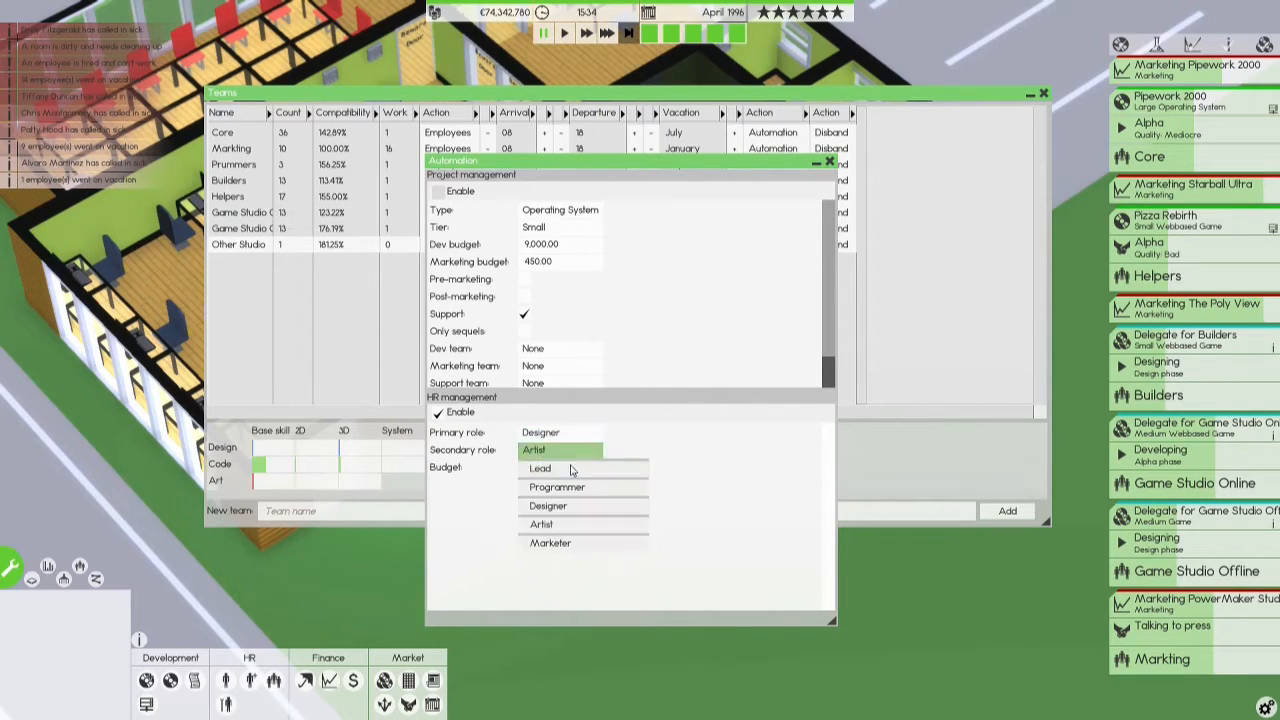
left_click(557, 487)
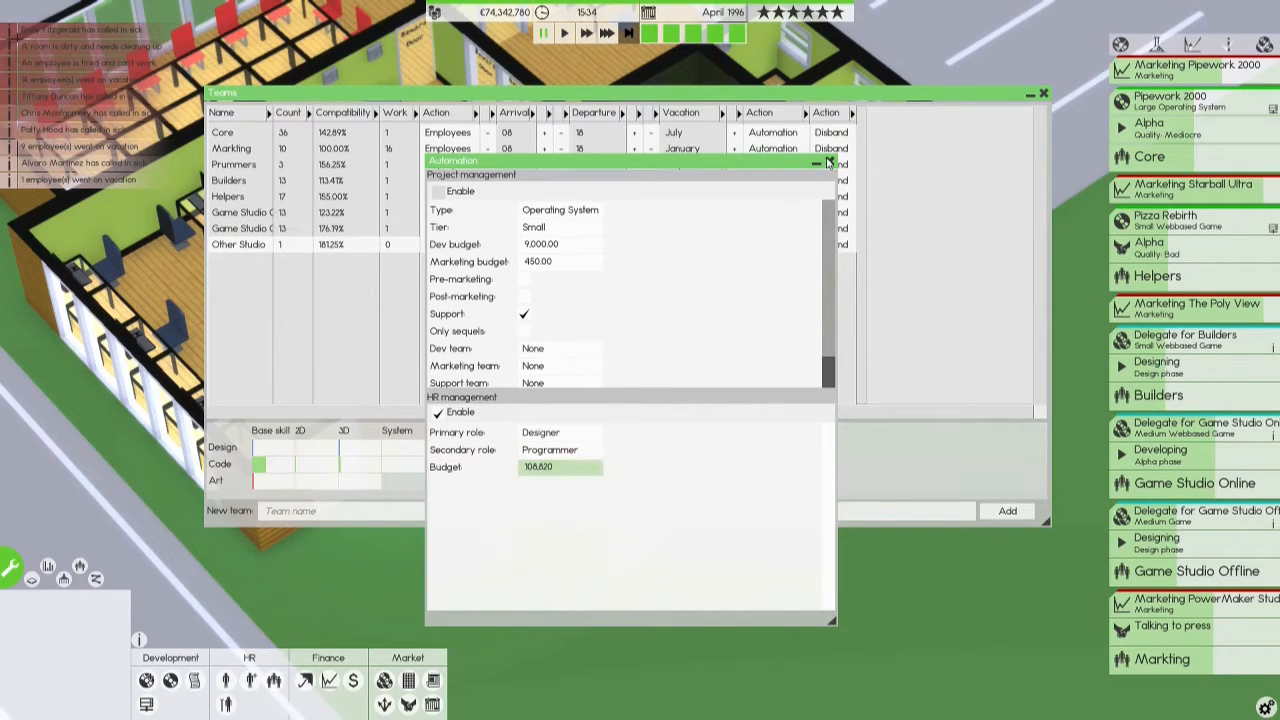
left_click(826, 162)
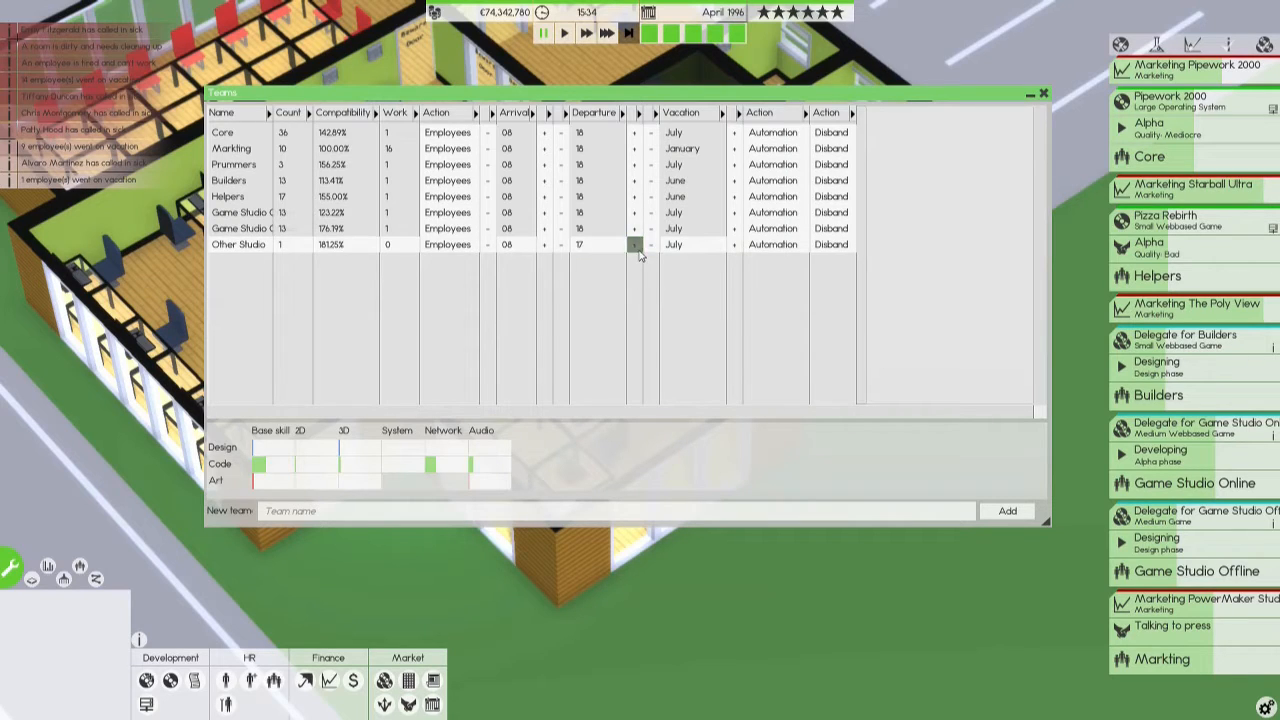
left_click(633, 243)
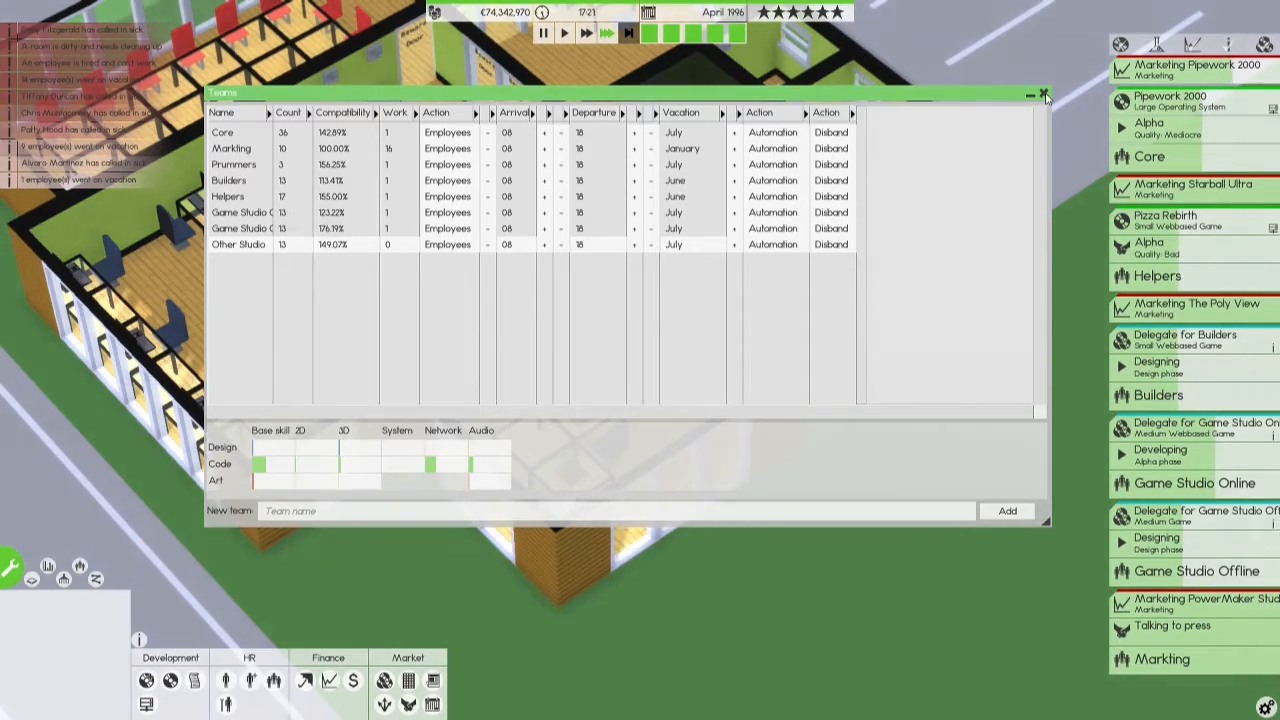
Accept Sickware's antivirus development deal with the Helpers team, then close Deals.
left_click(1044, 93)
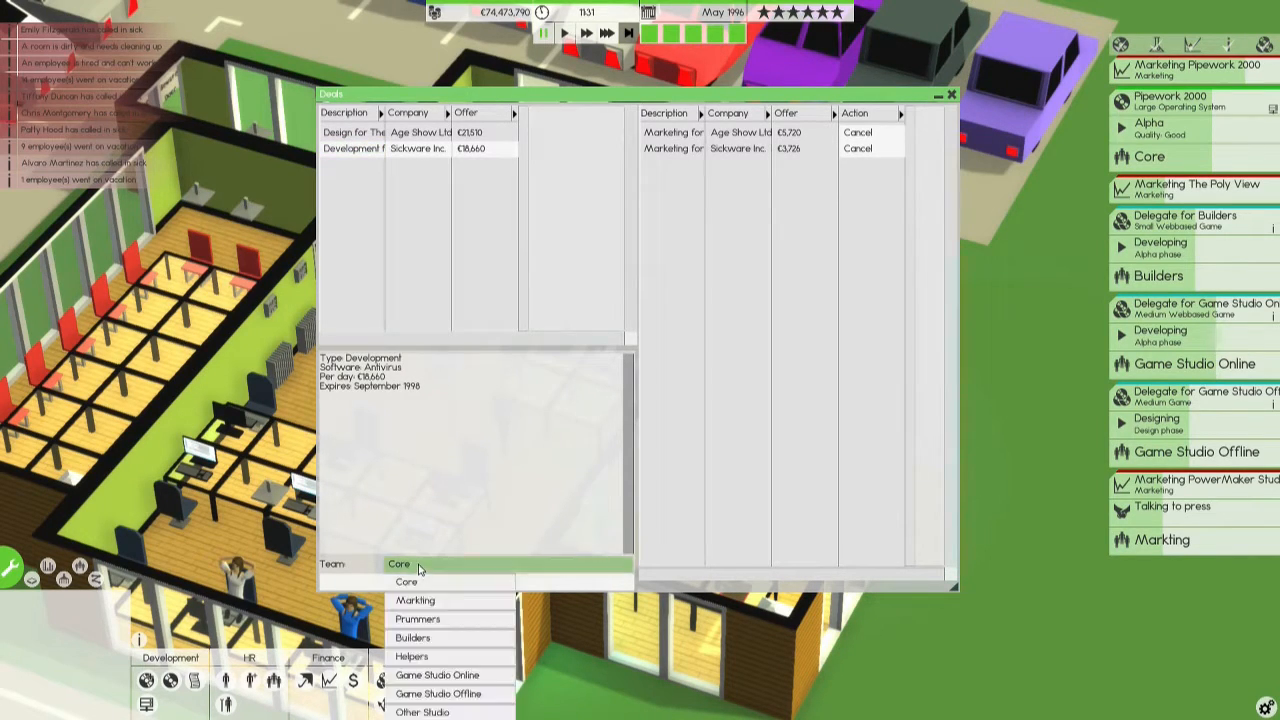
left_click(412, 656)
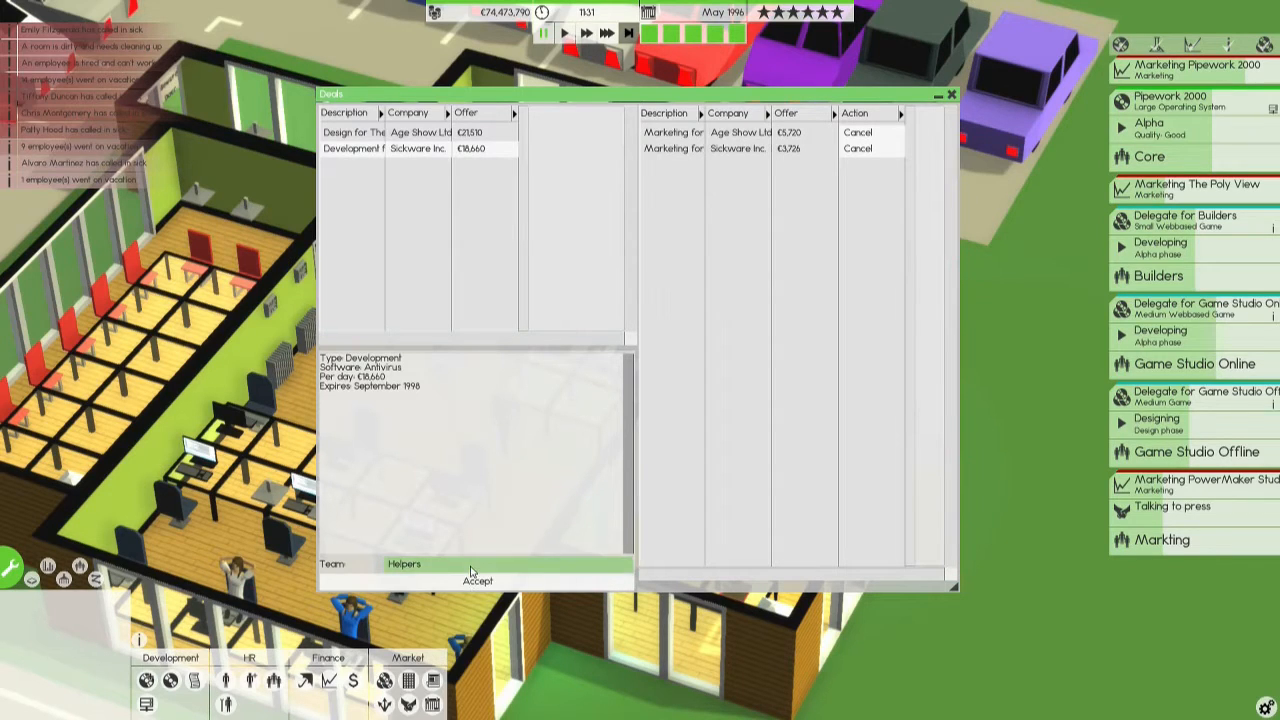
left_click(478, 580)
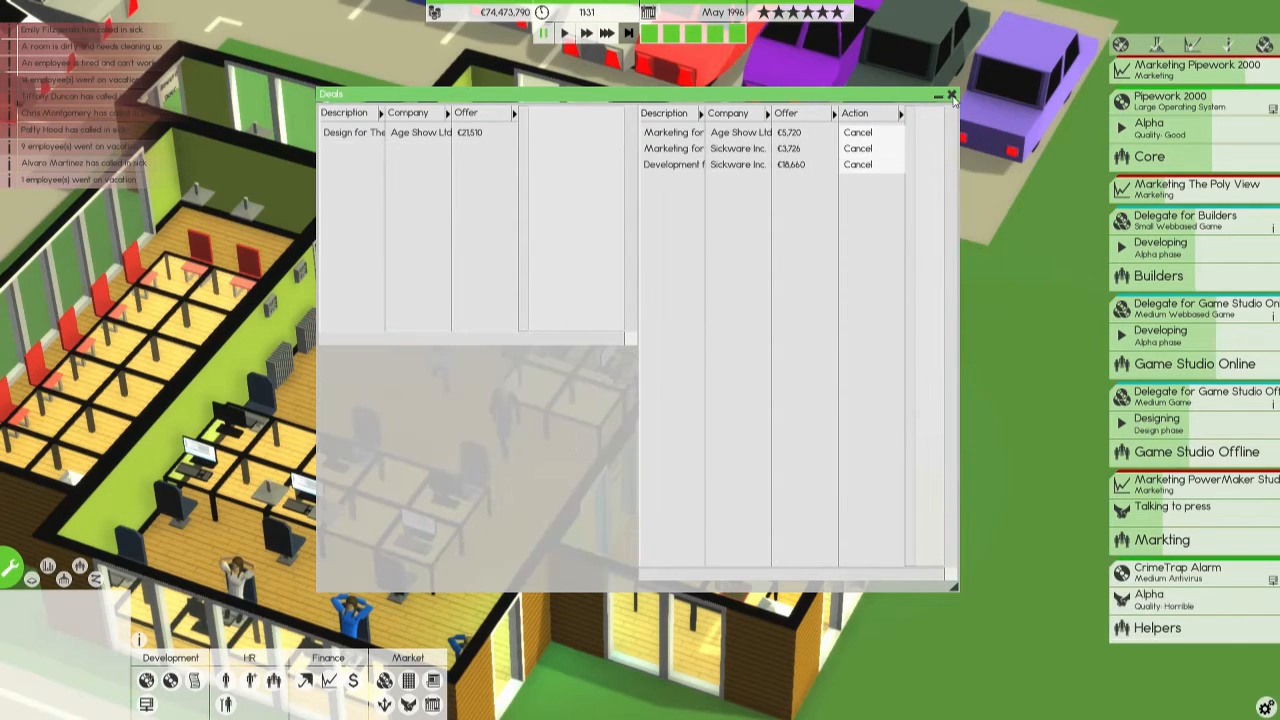
left_click(951, 94)
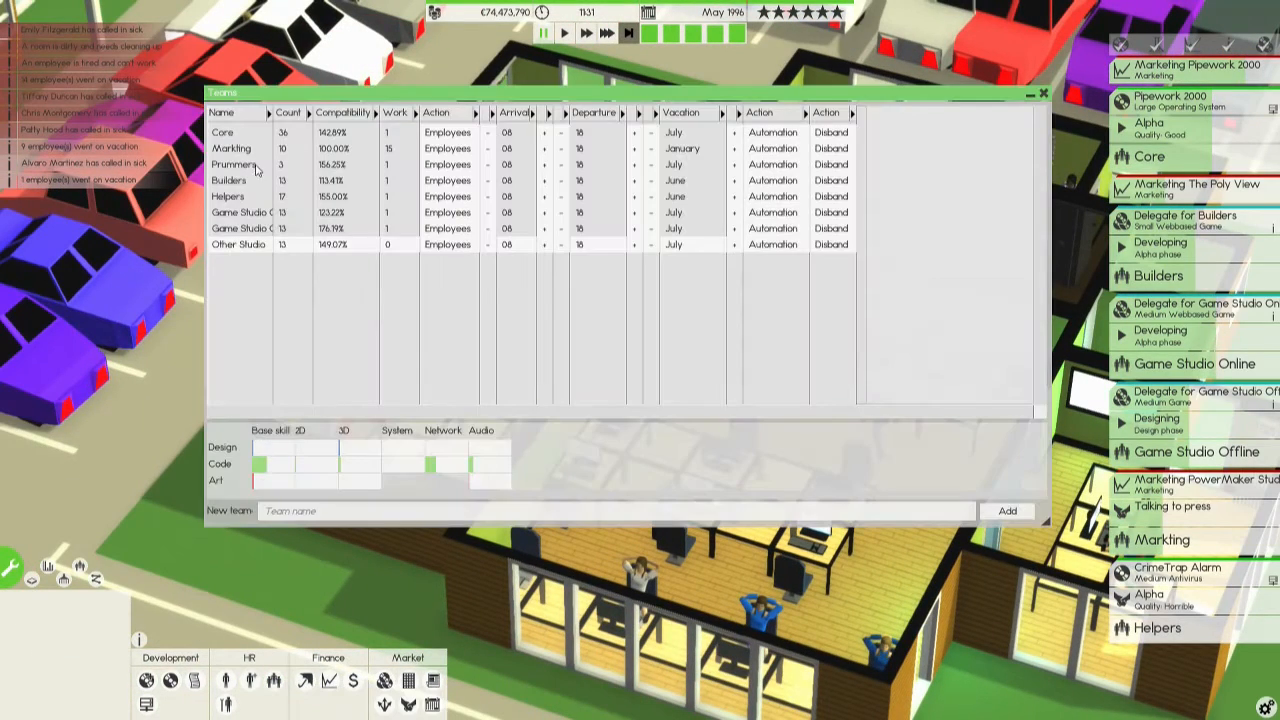
Check the Helpers team's skill breakdown and other team rows, then close Teams.
left_click(228, 196)
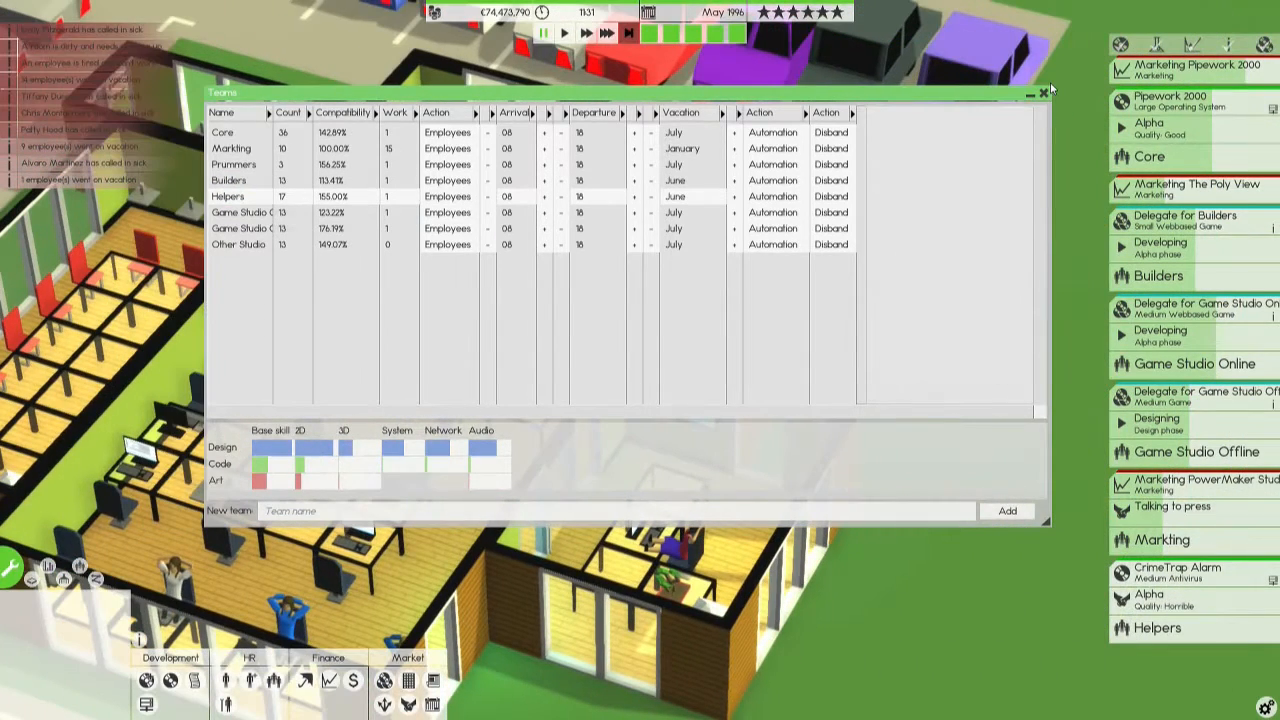
left_click(1051, 91)
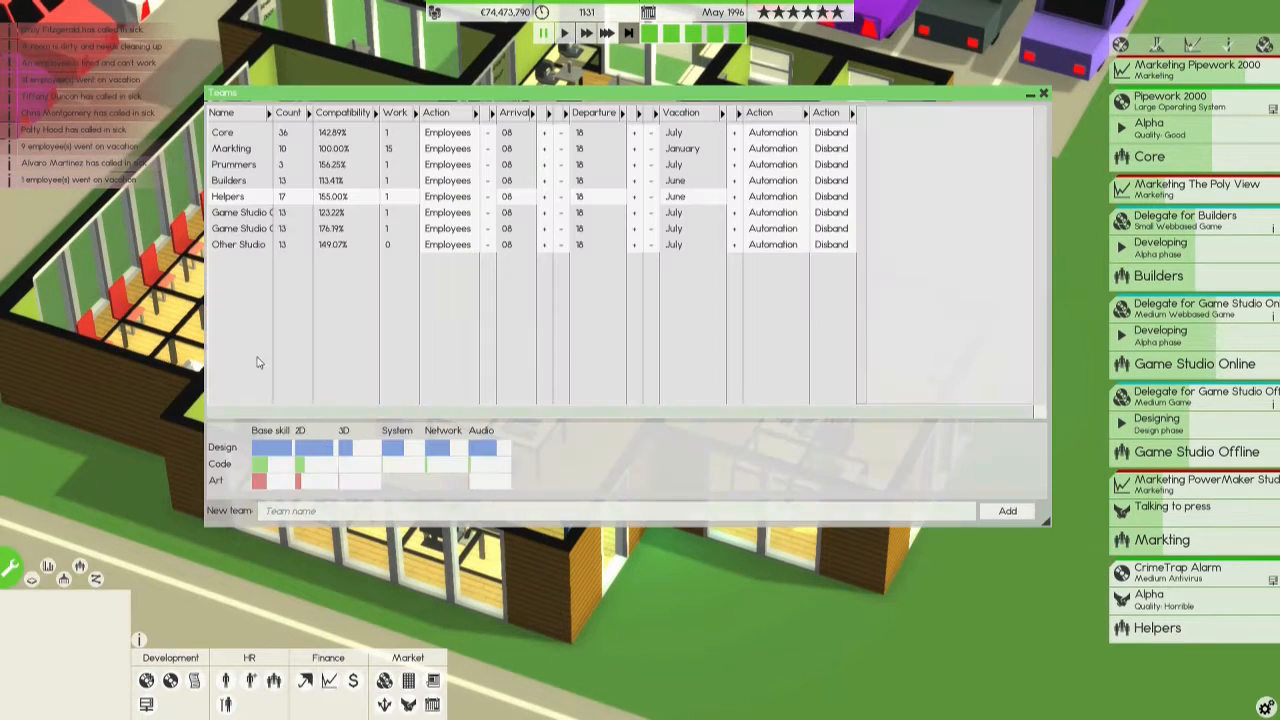
left_click(238, 245)
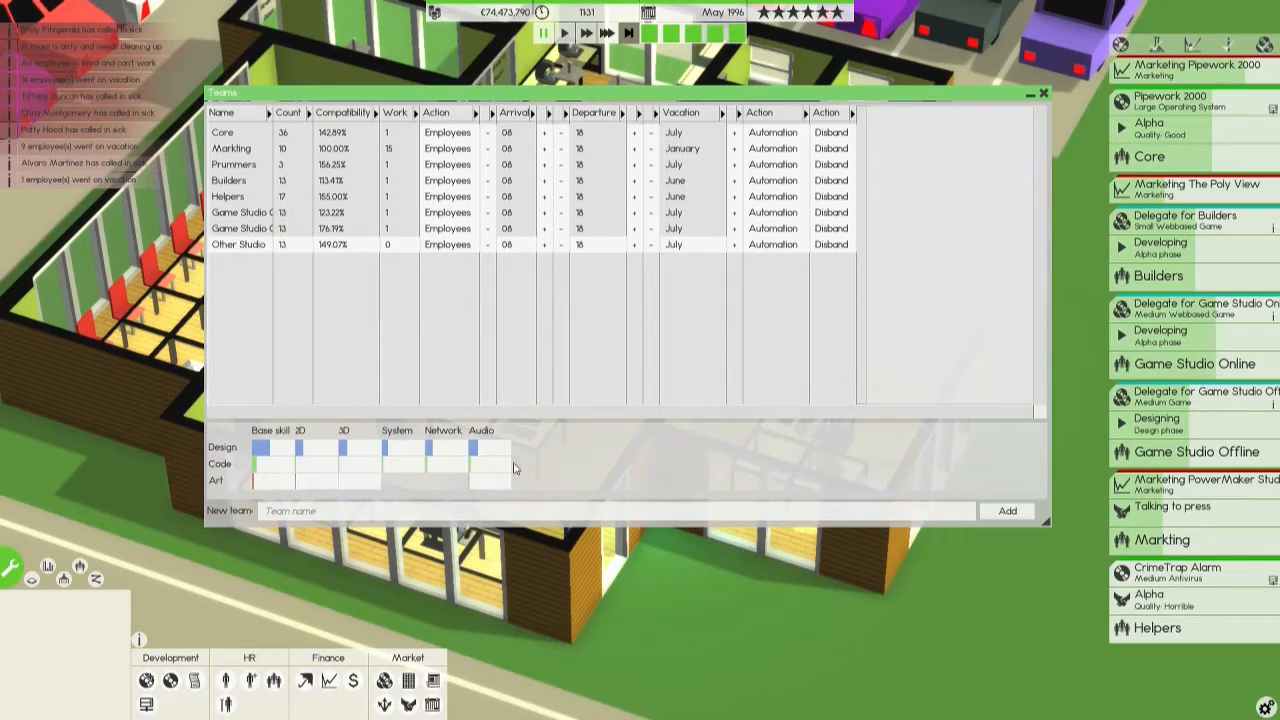
left_click(1043, 93)
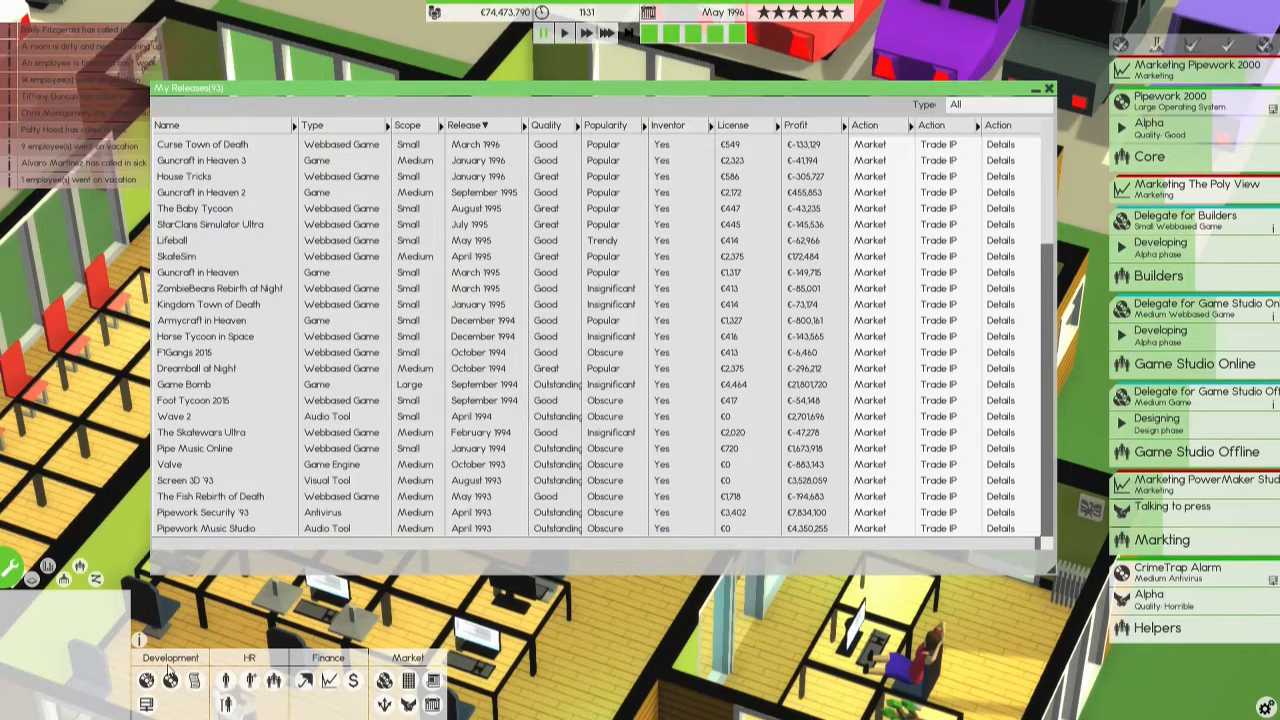
mouse_move(607, 125)
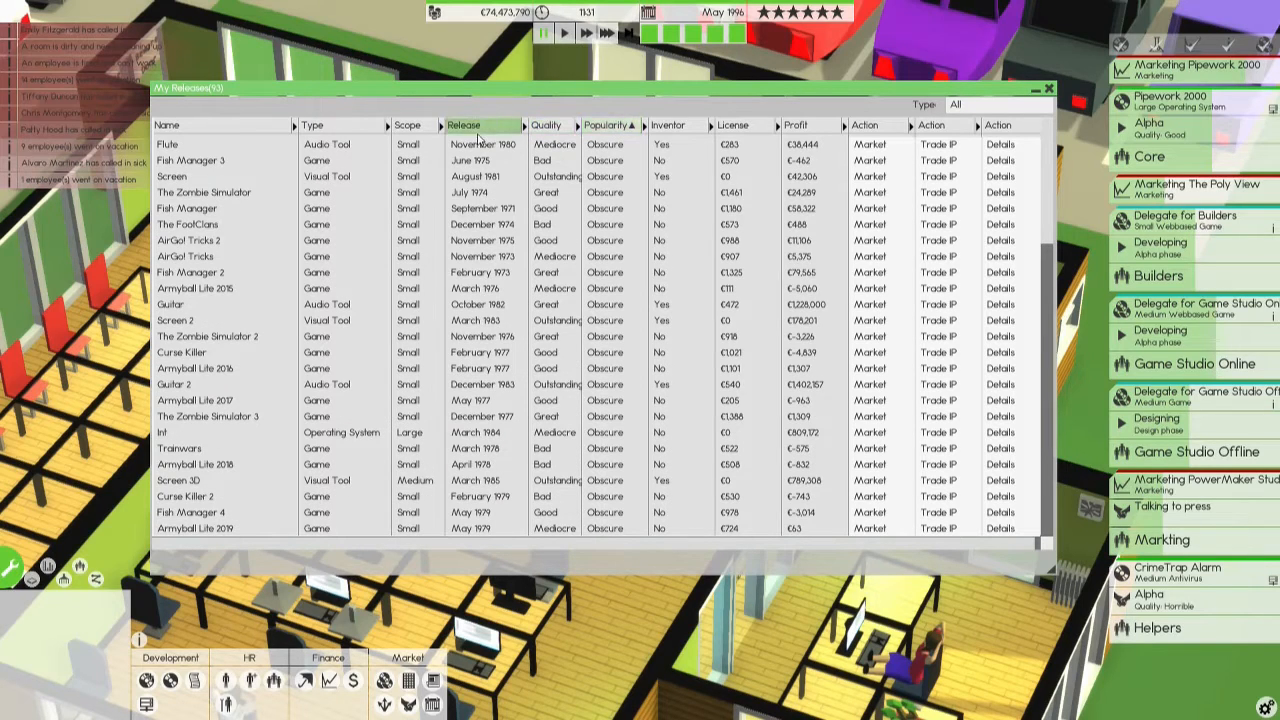
Sort My Releases by release date, select a product, and close the list.
left_click(463, 125)
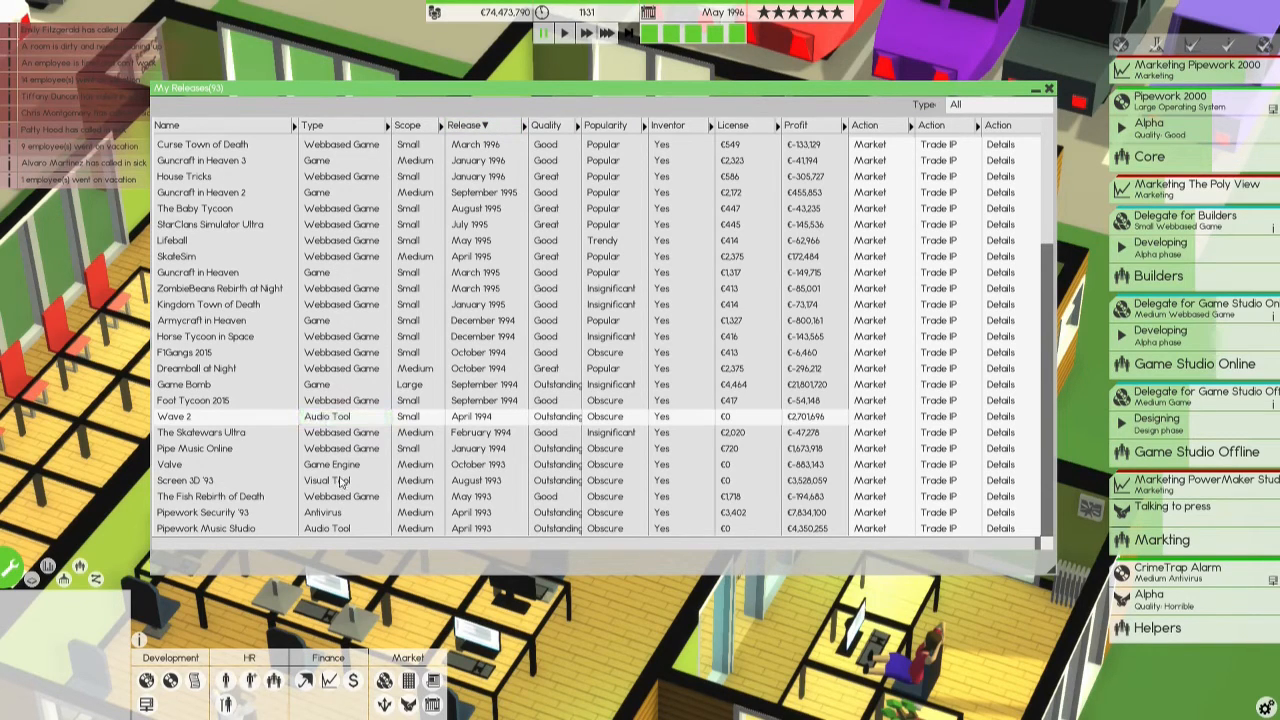
left_click(330, 512)
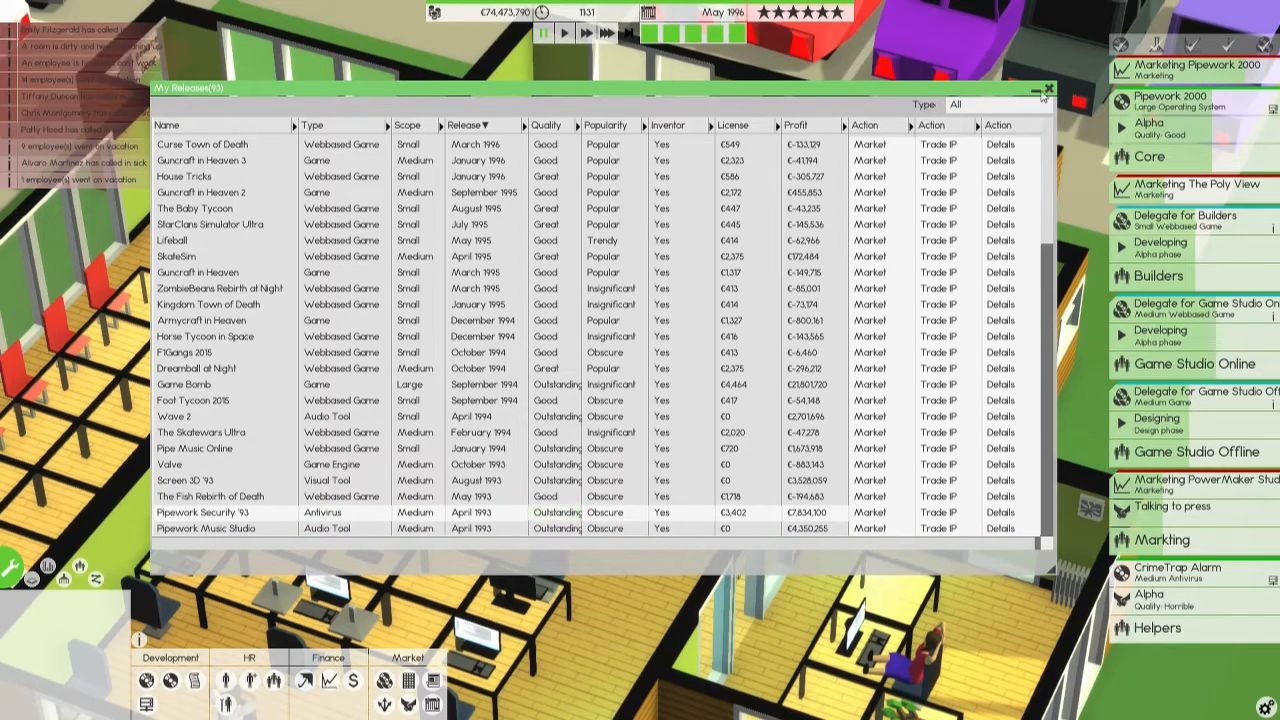
left_click(1049, 89)
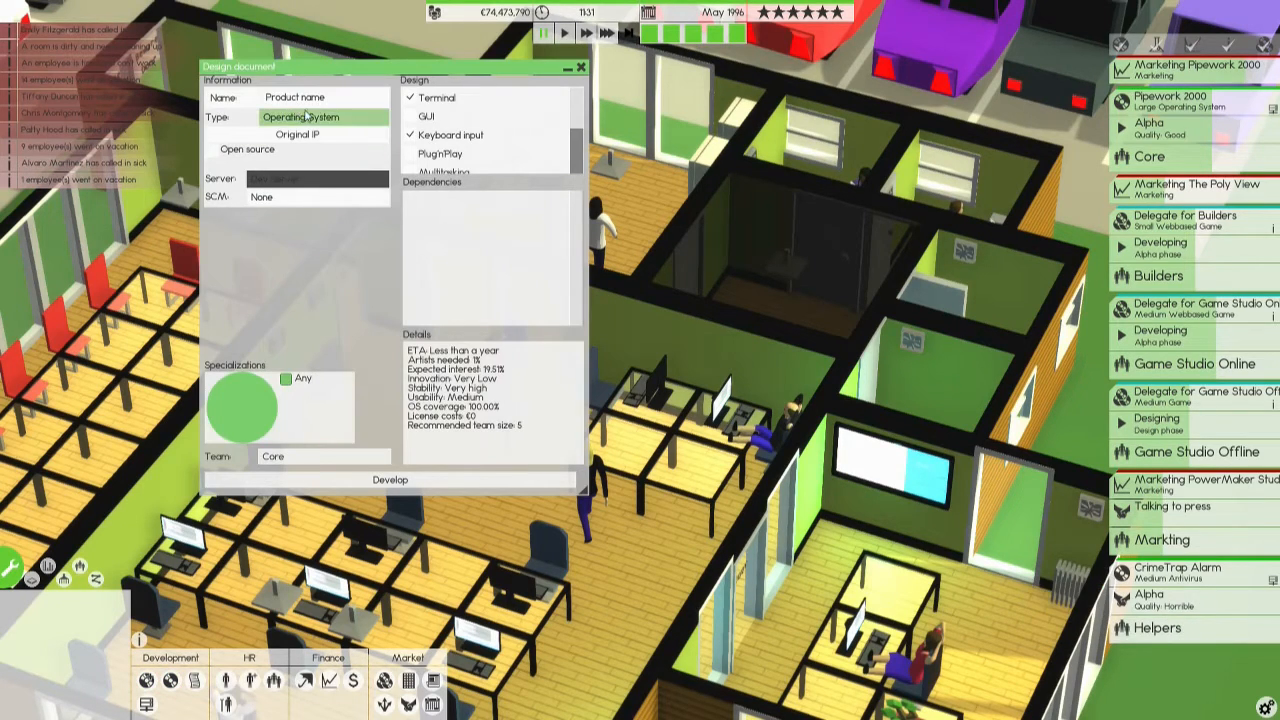
Make the design a Visual Tool sequel to Screen 3D '93 targeting both Pipeworks OSes.
left_click(318, 117)
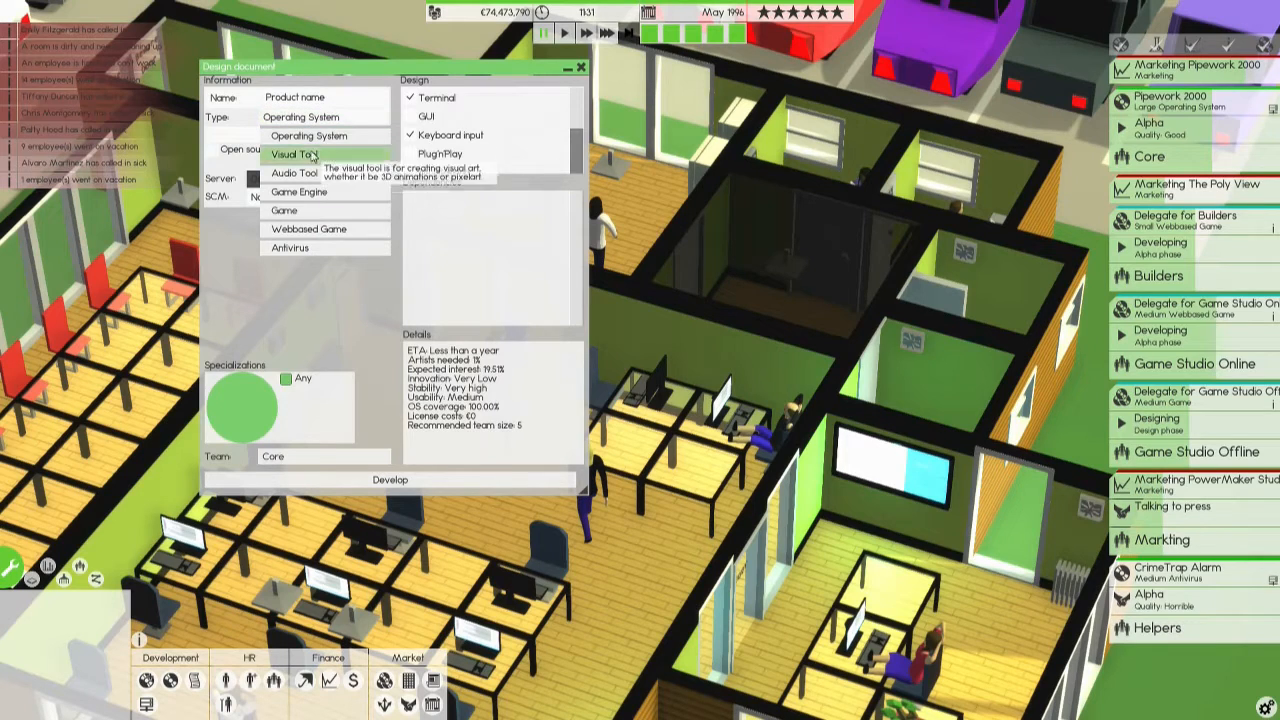
left_click(290, 153)
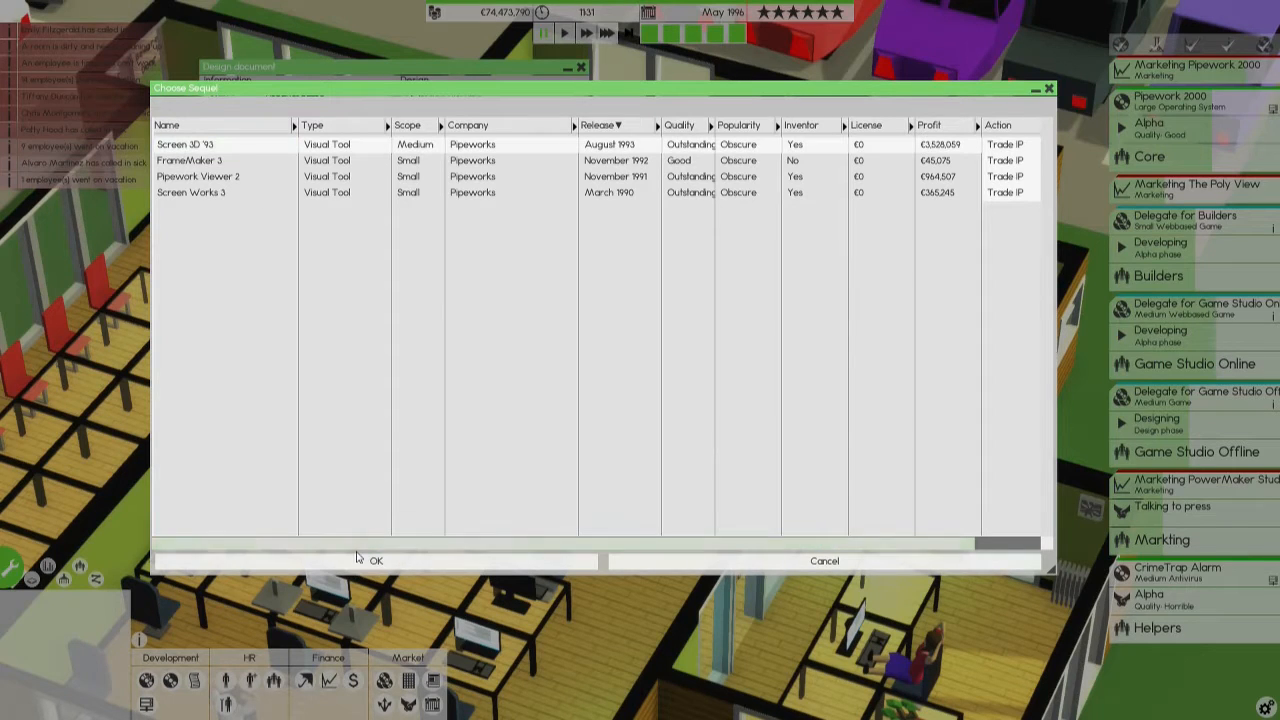
left_click(375, 560)
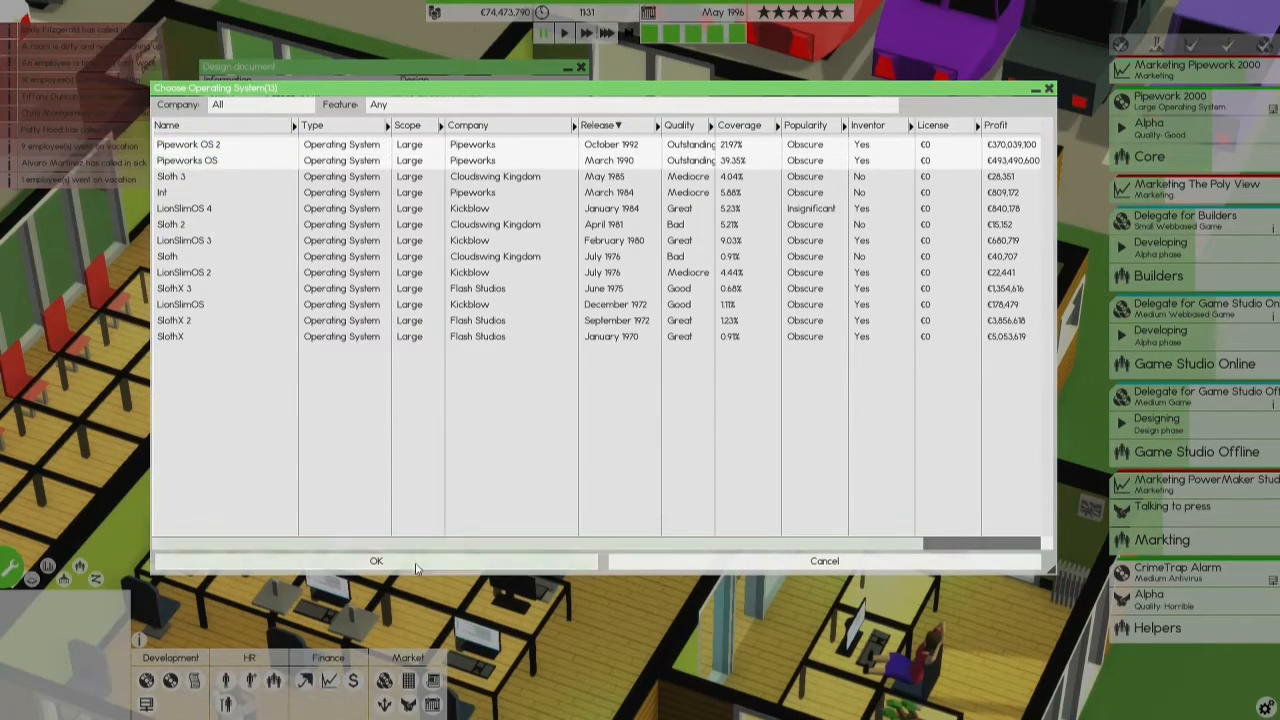
left_click(376, 561)
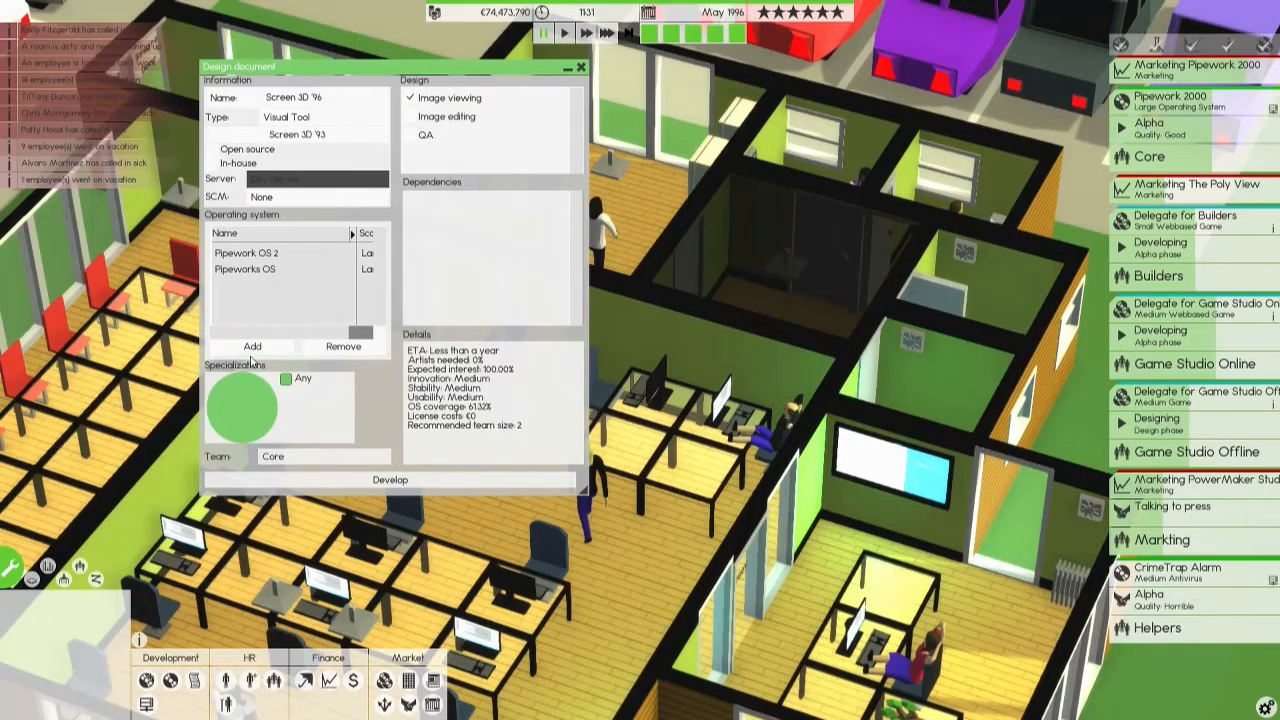
left_click(252, 346)
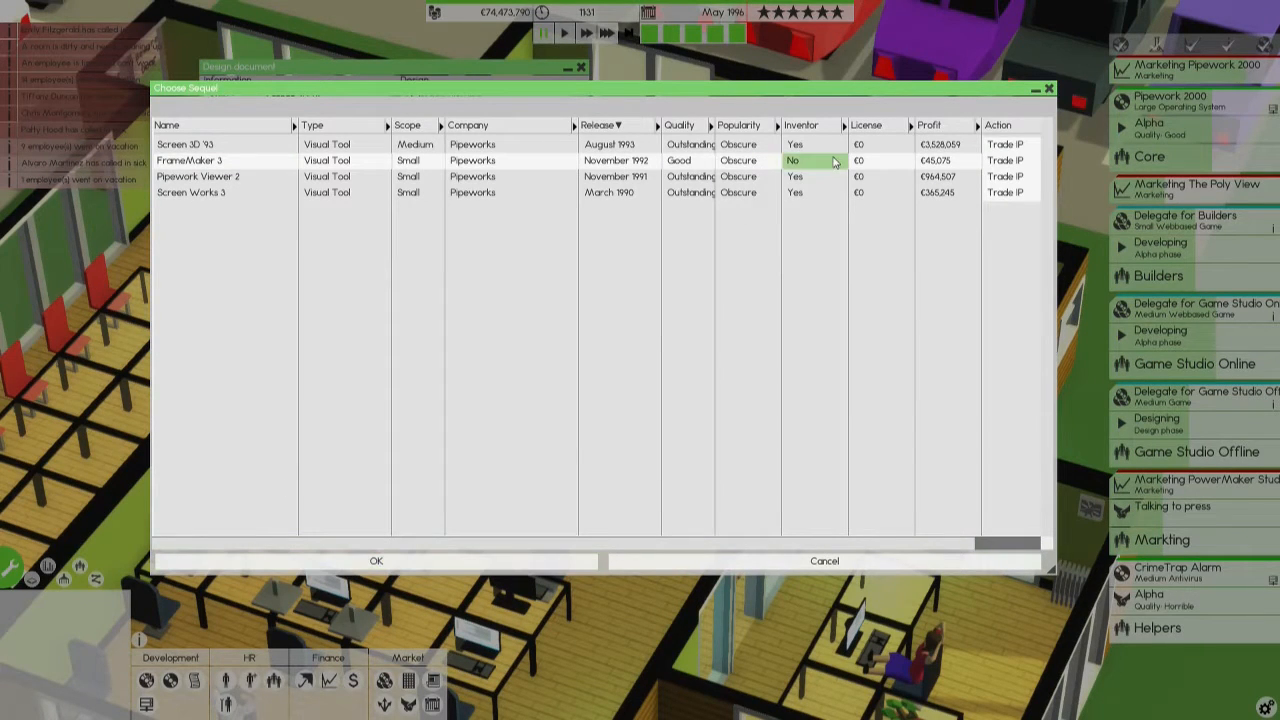
Start developing FrameMaker 4 as a FrameMaker 3 sequel with Image editing and QA.
left_click(376, 560)
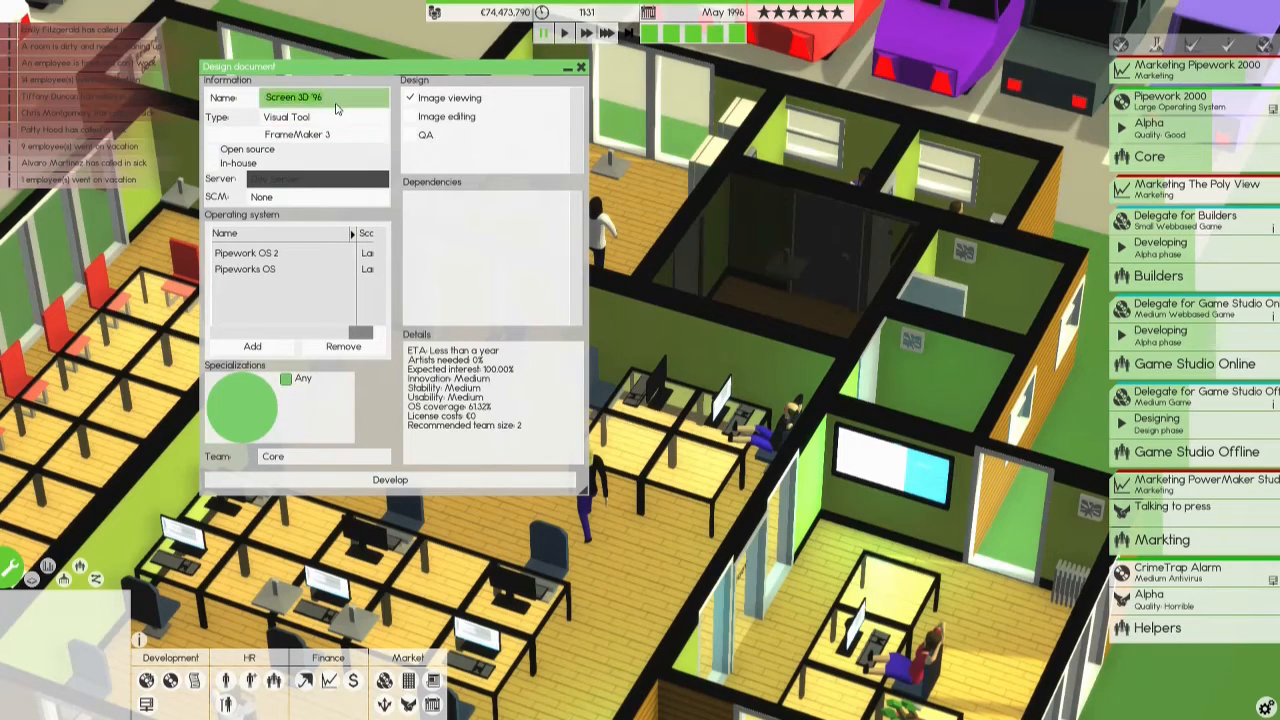
type("Framew!")
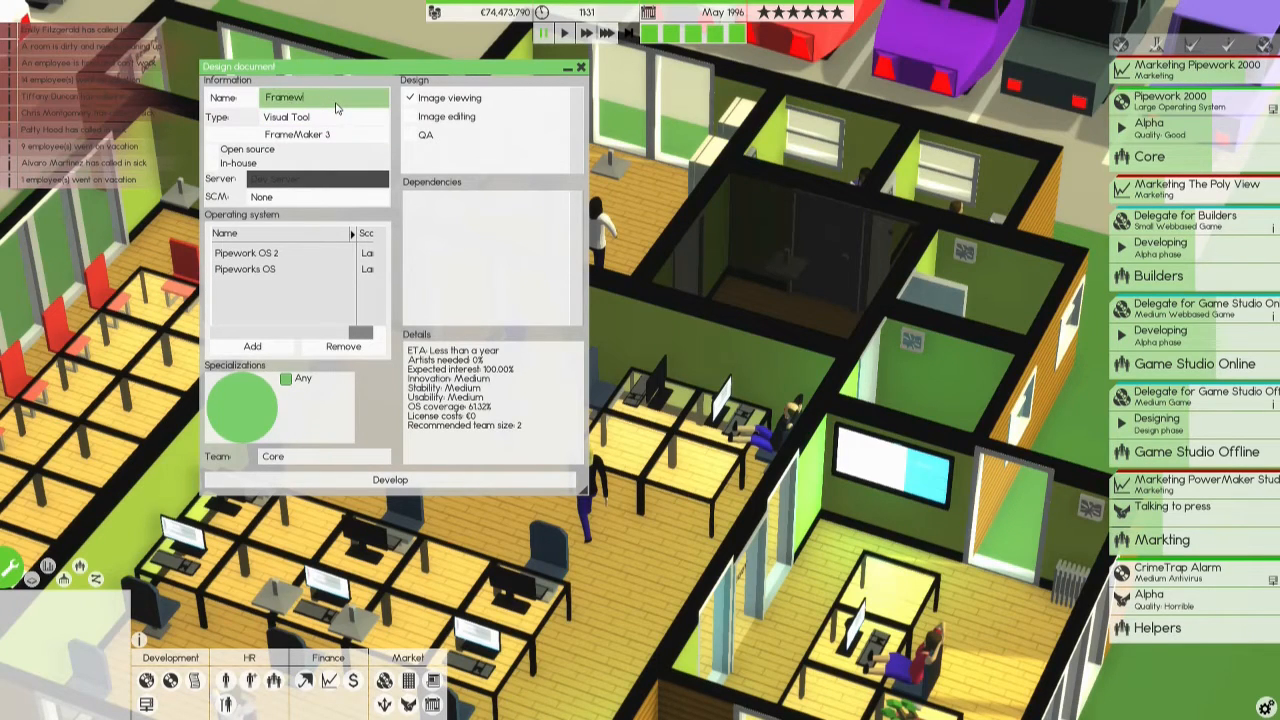
type("Frame Maker")
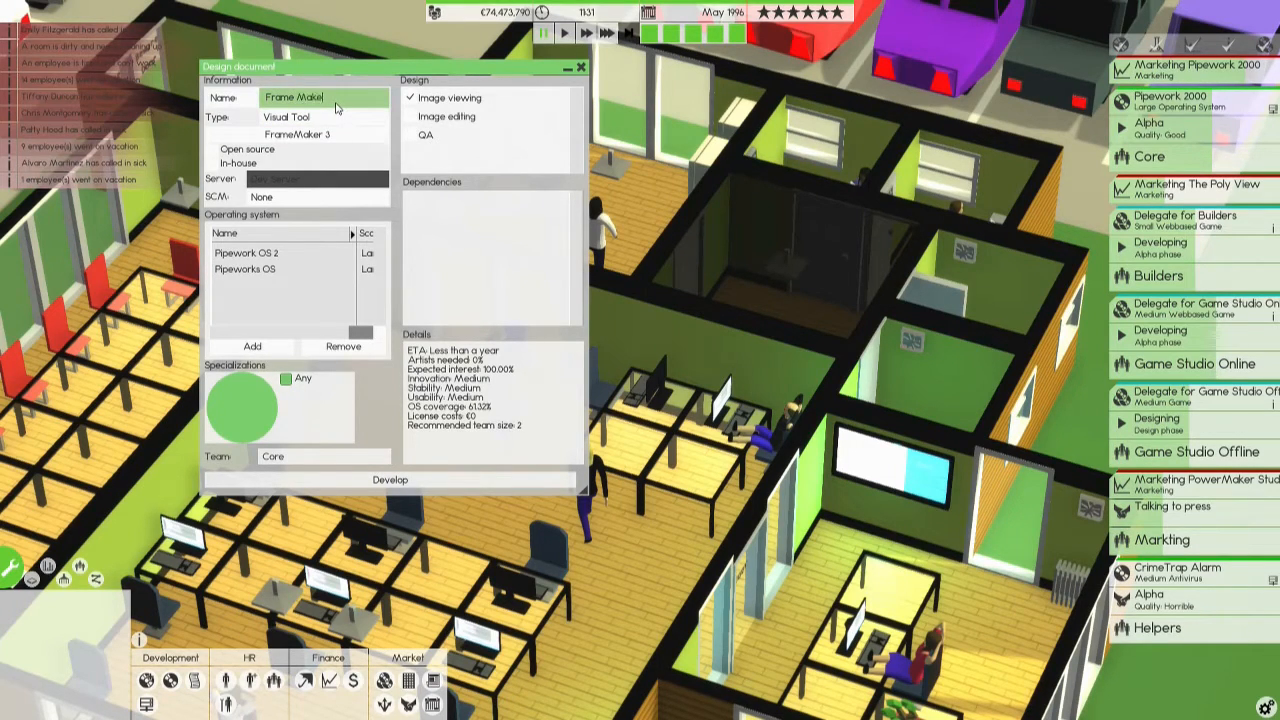
type("4")
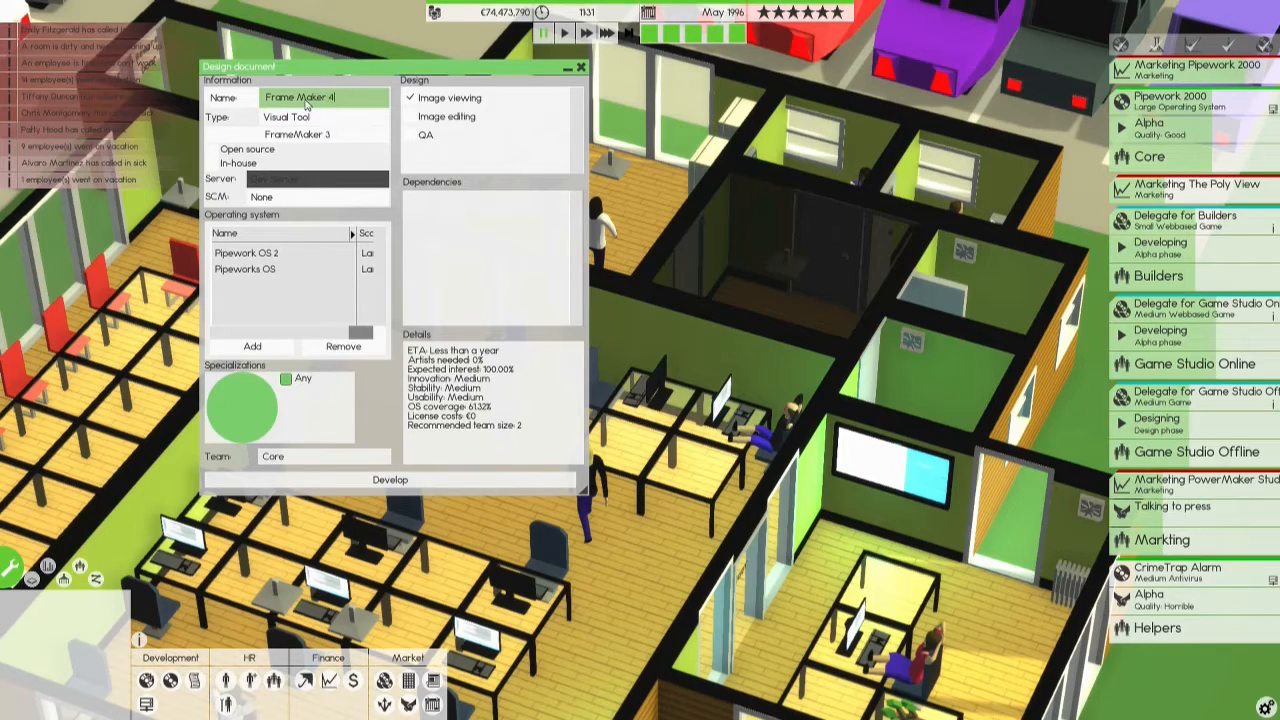
mouse_move(447, 116)
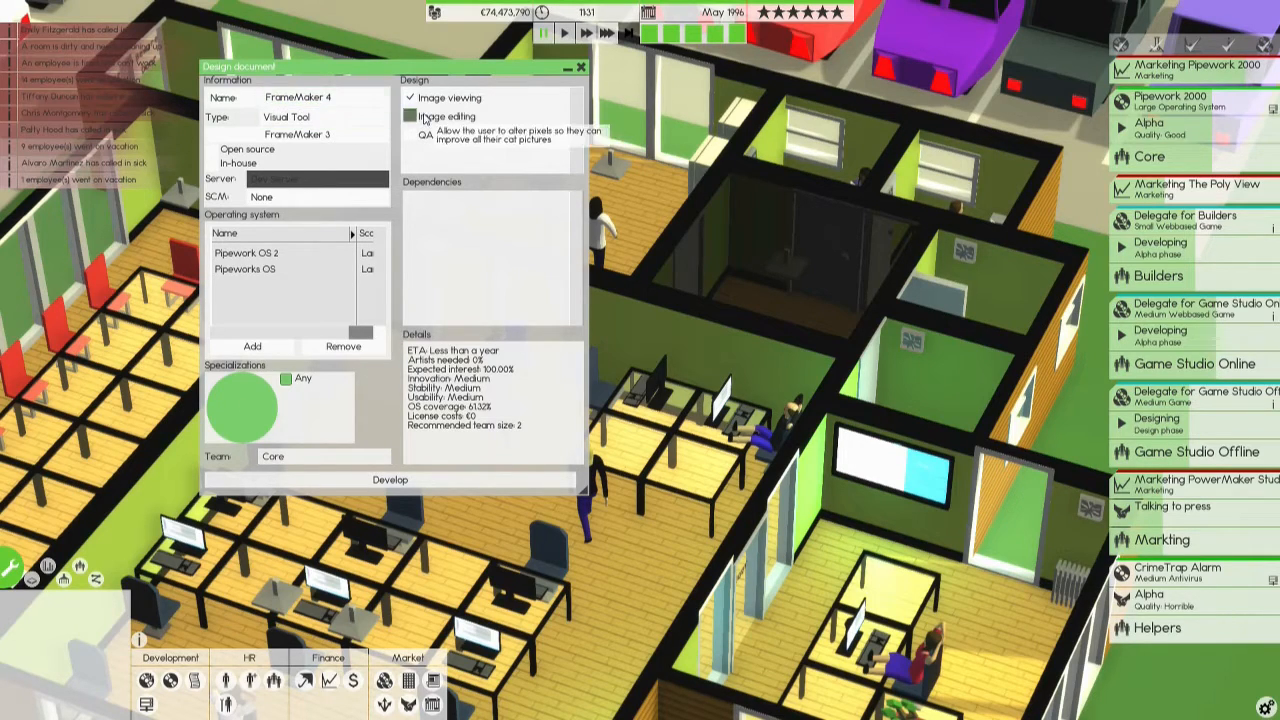
left_click(409, 116)
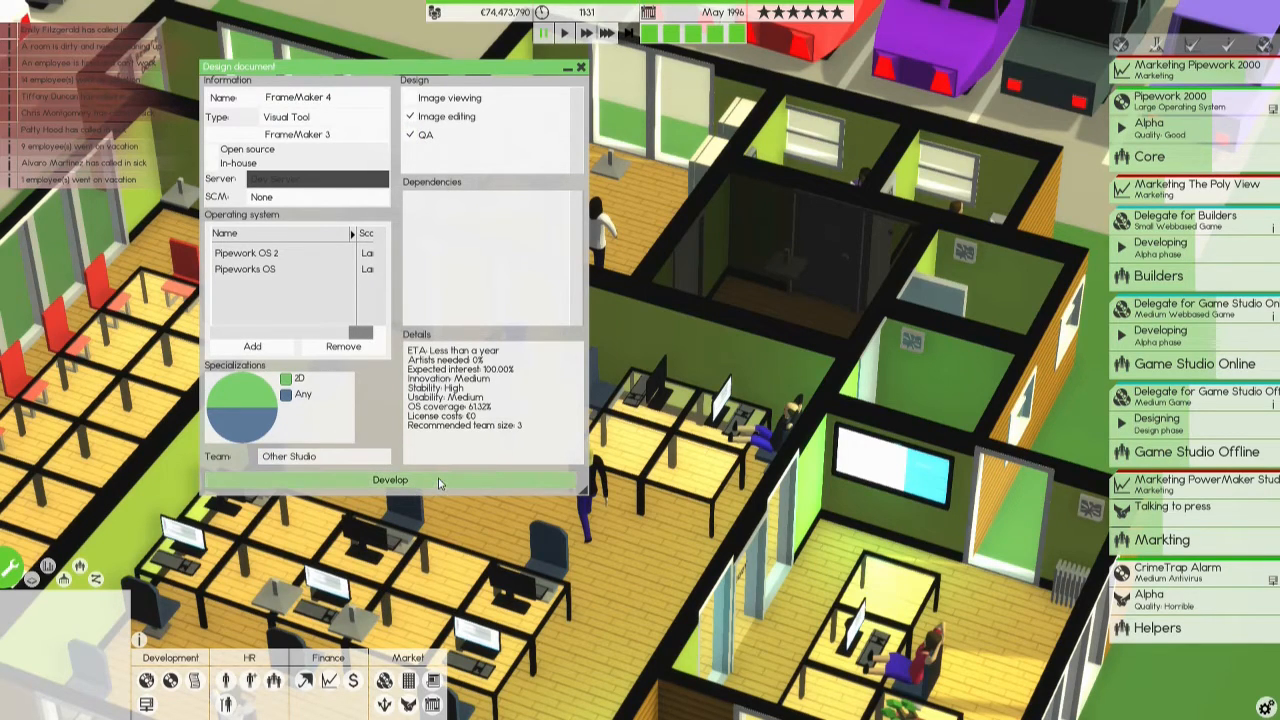
left_click(389, 480)
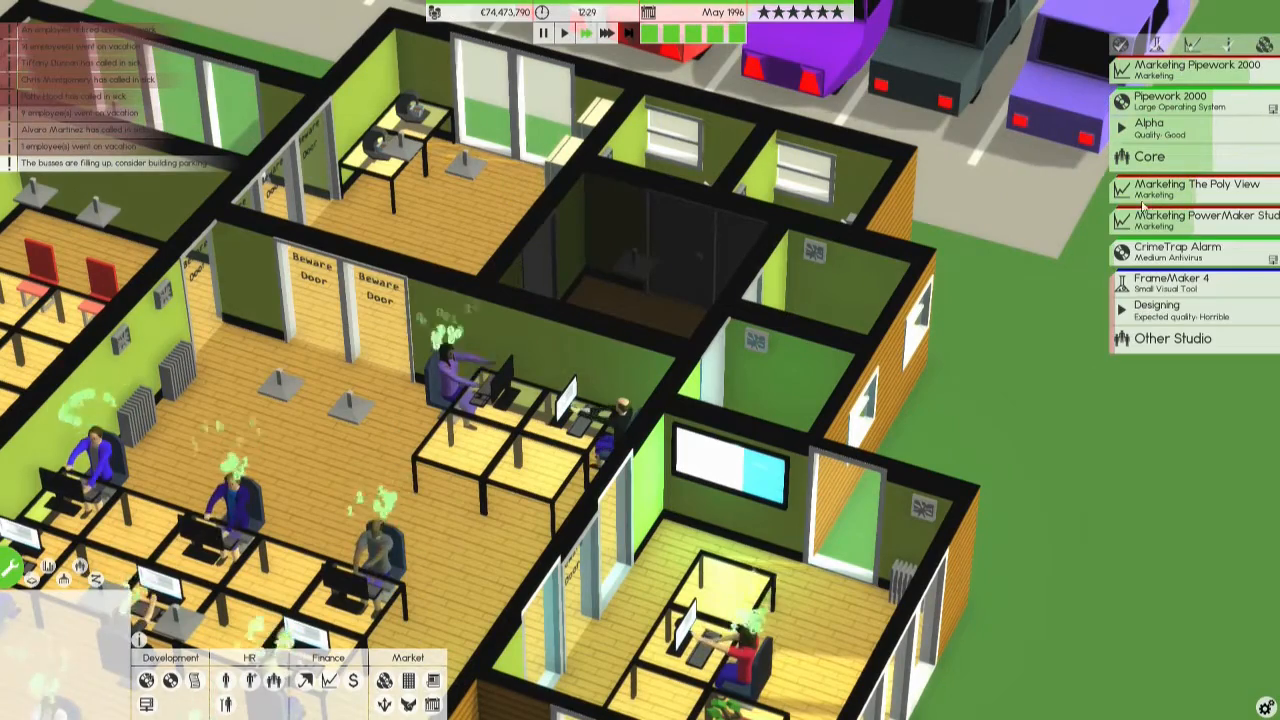
Review the company finances overview and then close it.
left_click(1170, 278)
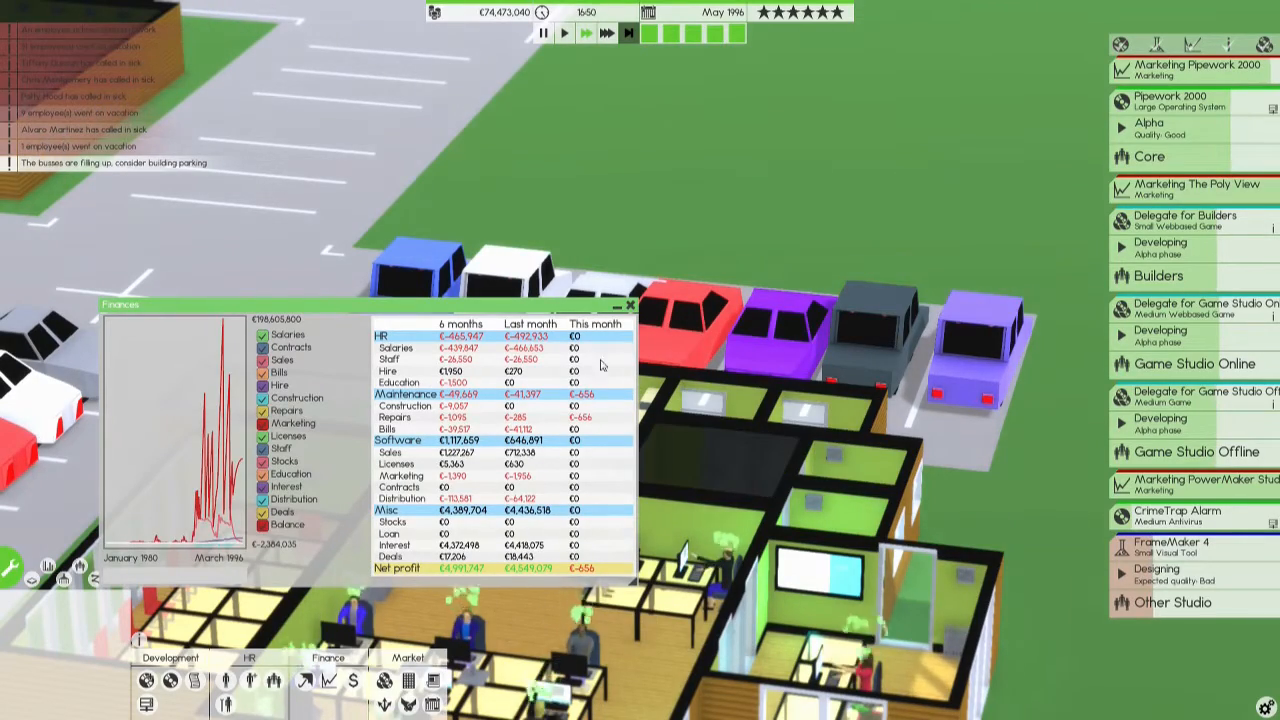
left_click(631, 304)
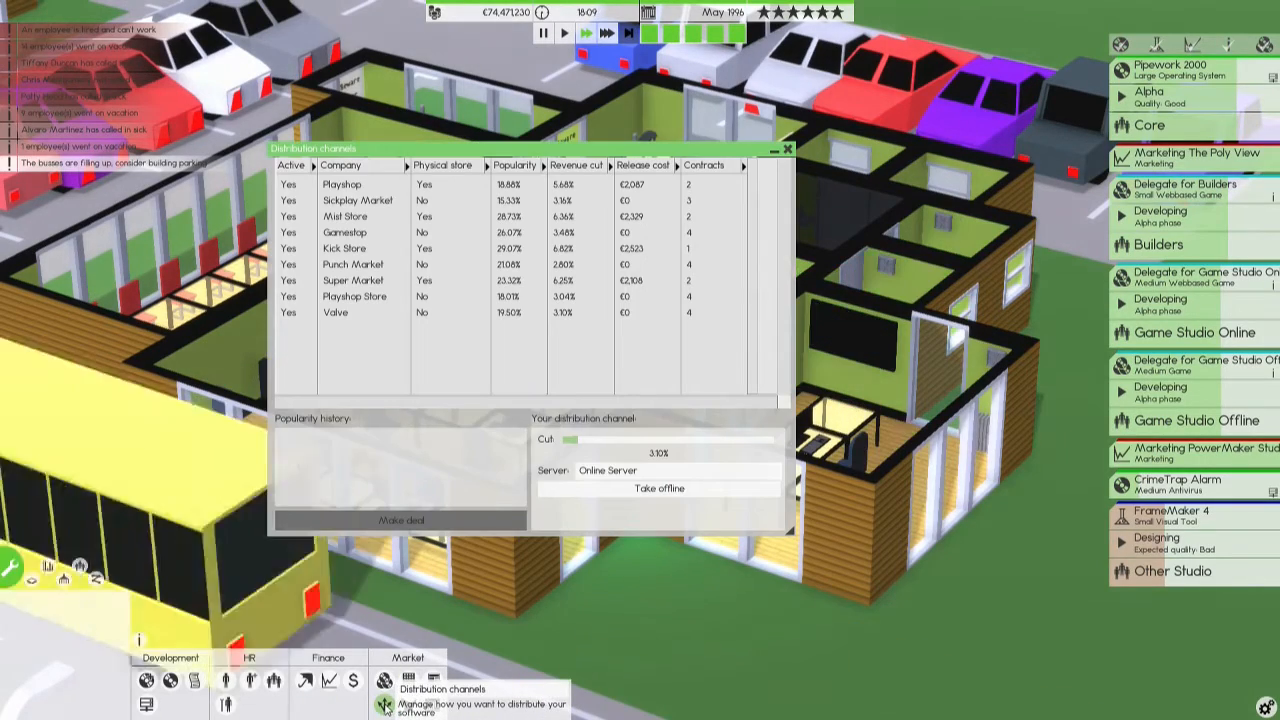
Close Distribution channels and bring up the Market deals list.
left_click(787, 148)
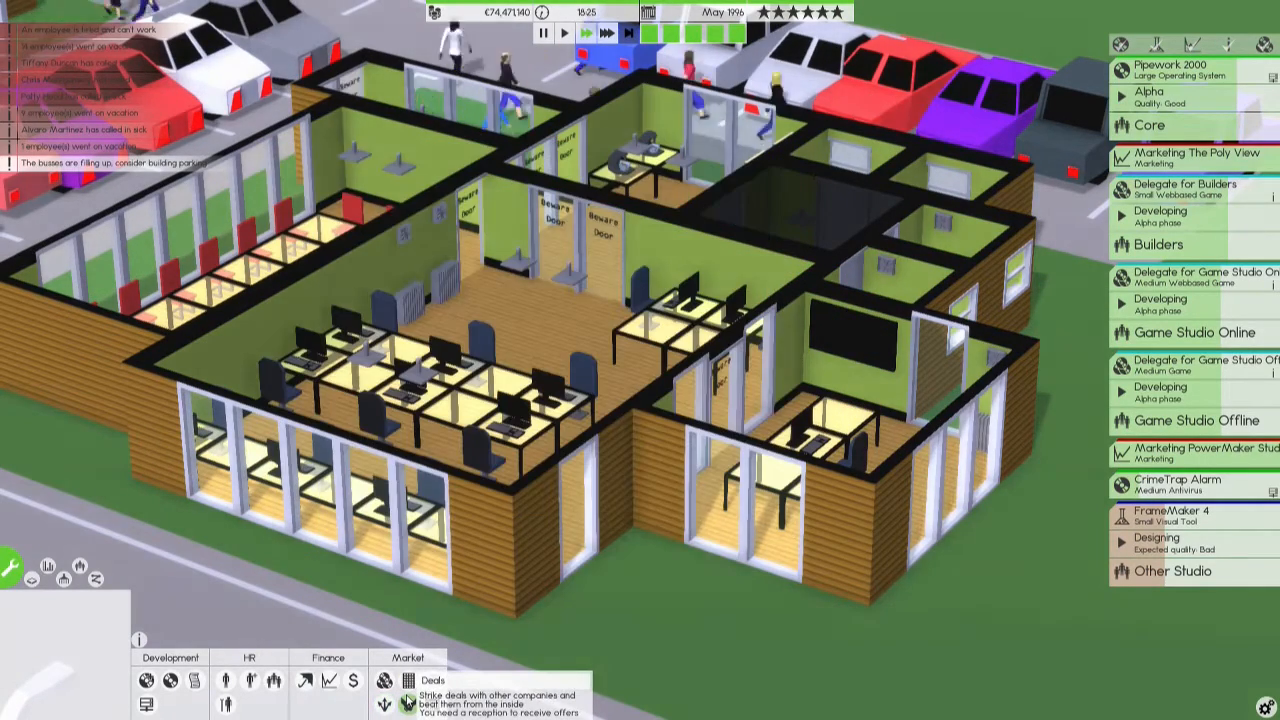
left_click(408, 680)
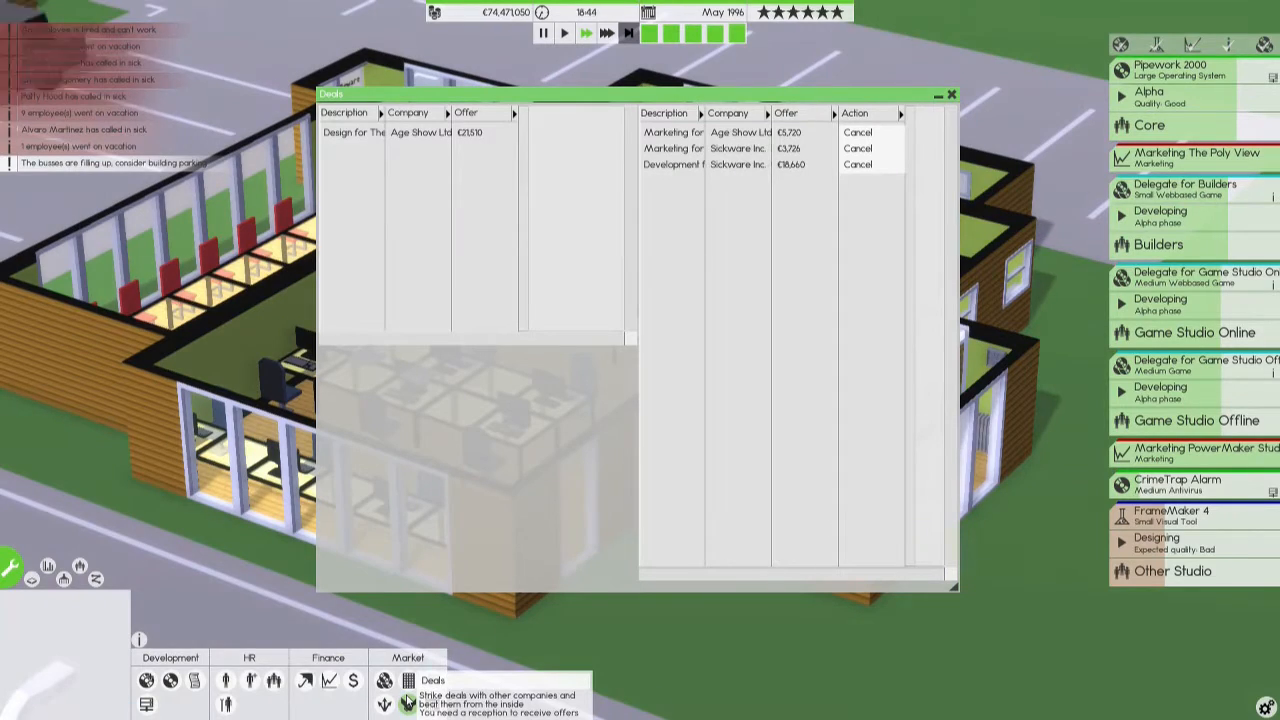
left_click(949, 93)
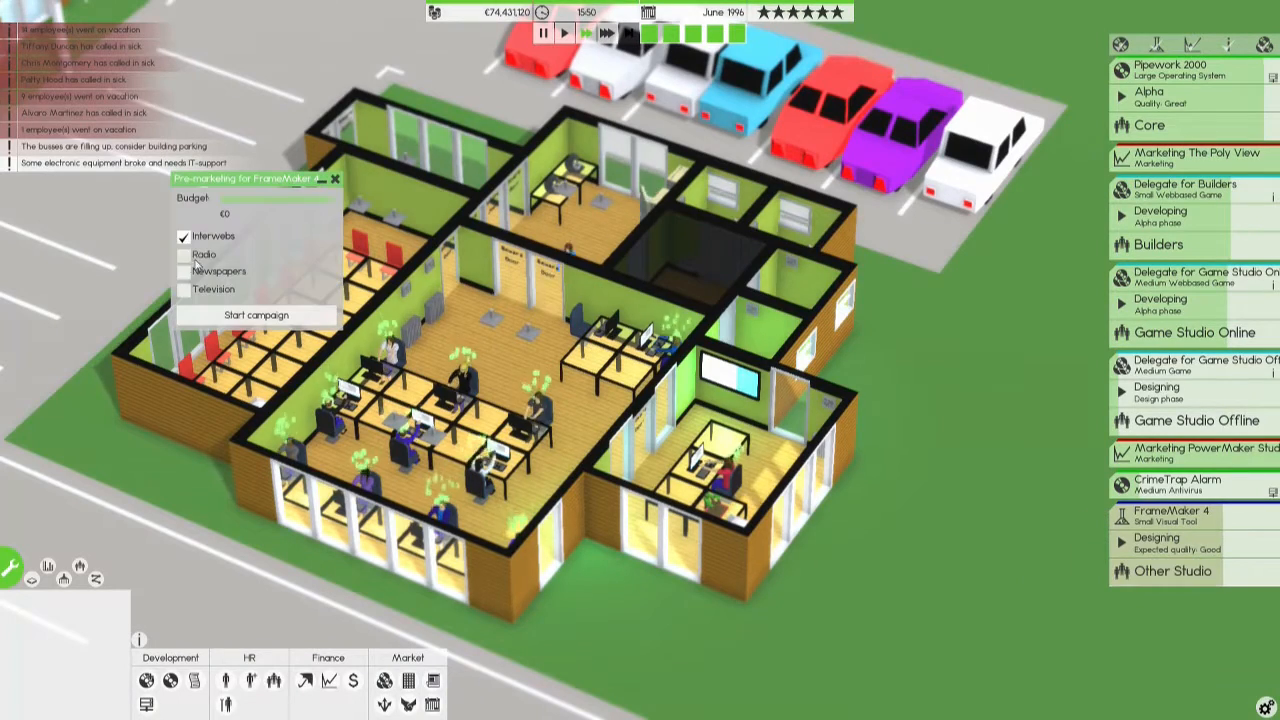
Add Radio, Newspapers and Television to FrameMaker 4 pre-marketing and start the campaign.
left_click(183, 289)
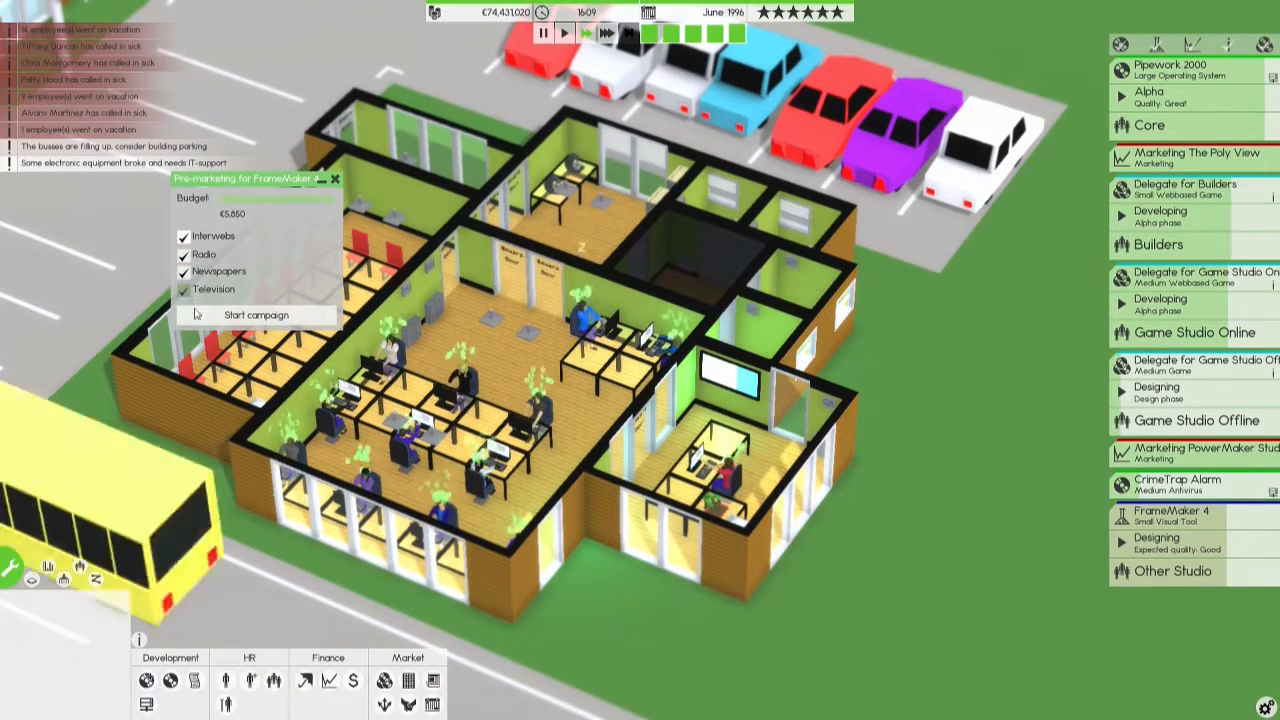
left_click(256, 314)
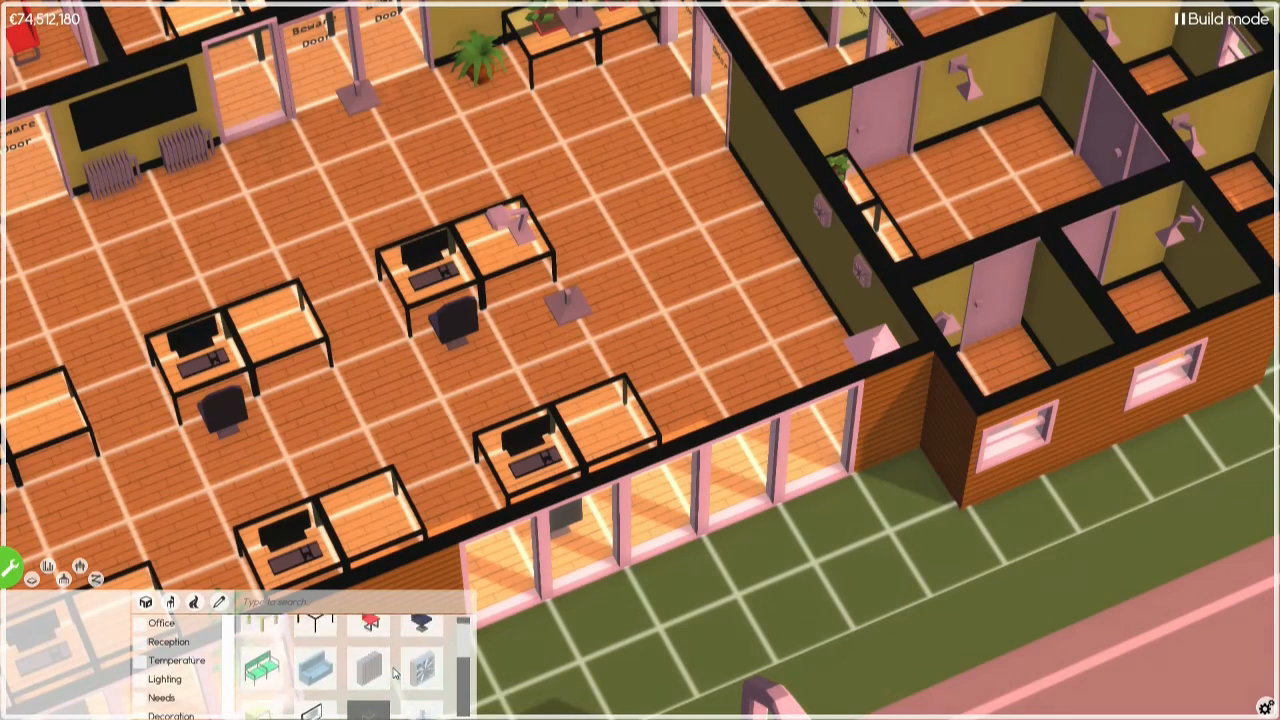
mouse_move(315, 630)
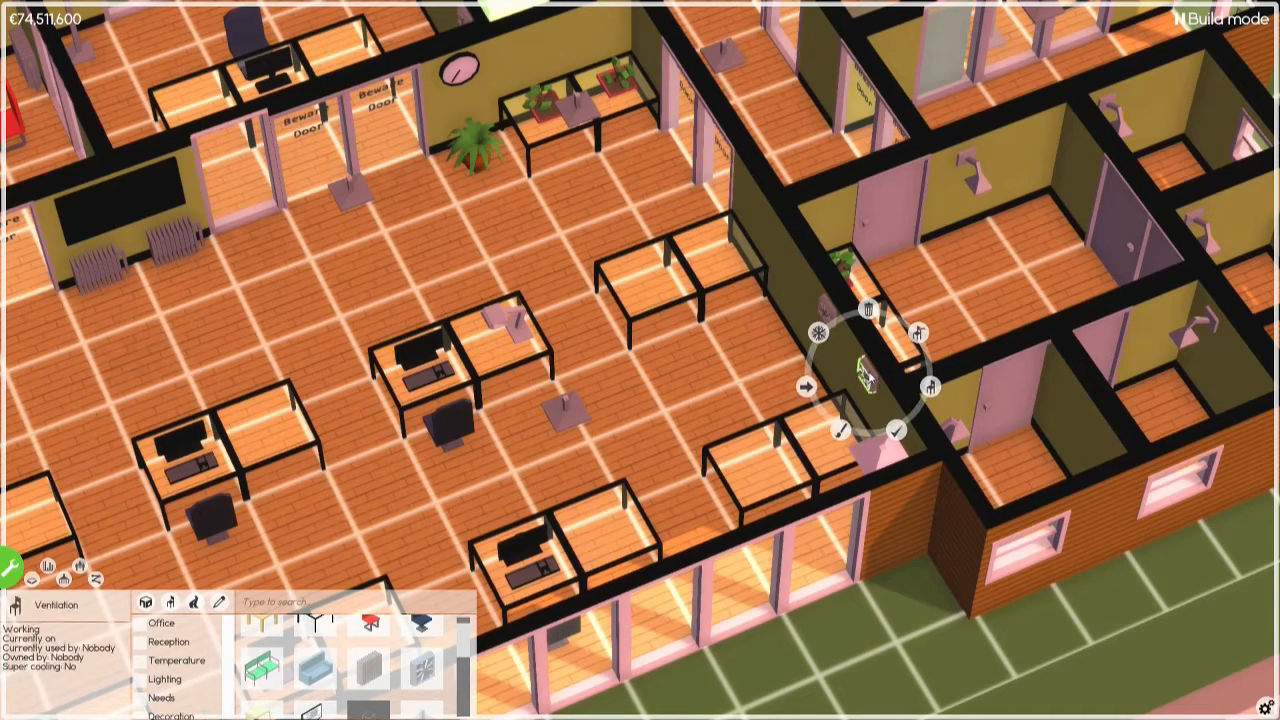
Place computers on the empty marketing office desks, then exit build mode.
left_click(632, 489)
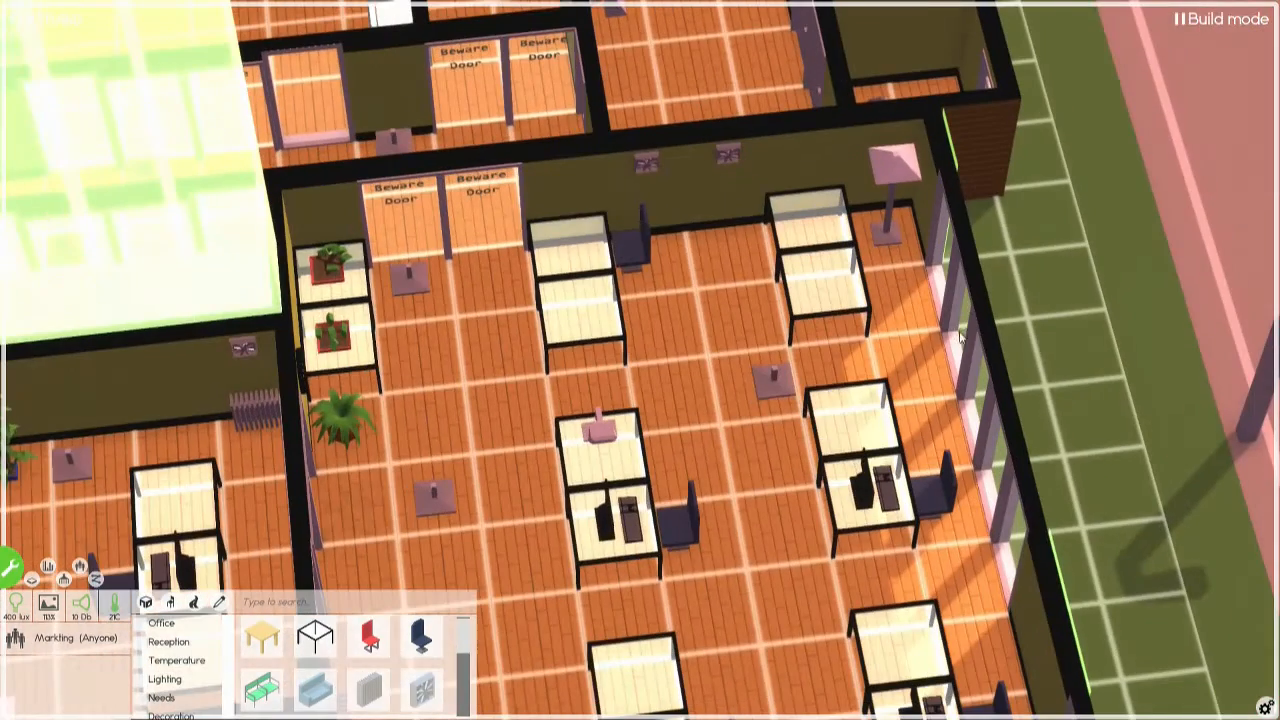
mouse_move(890, 288)
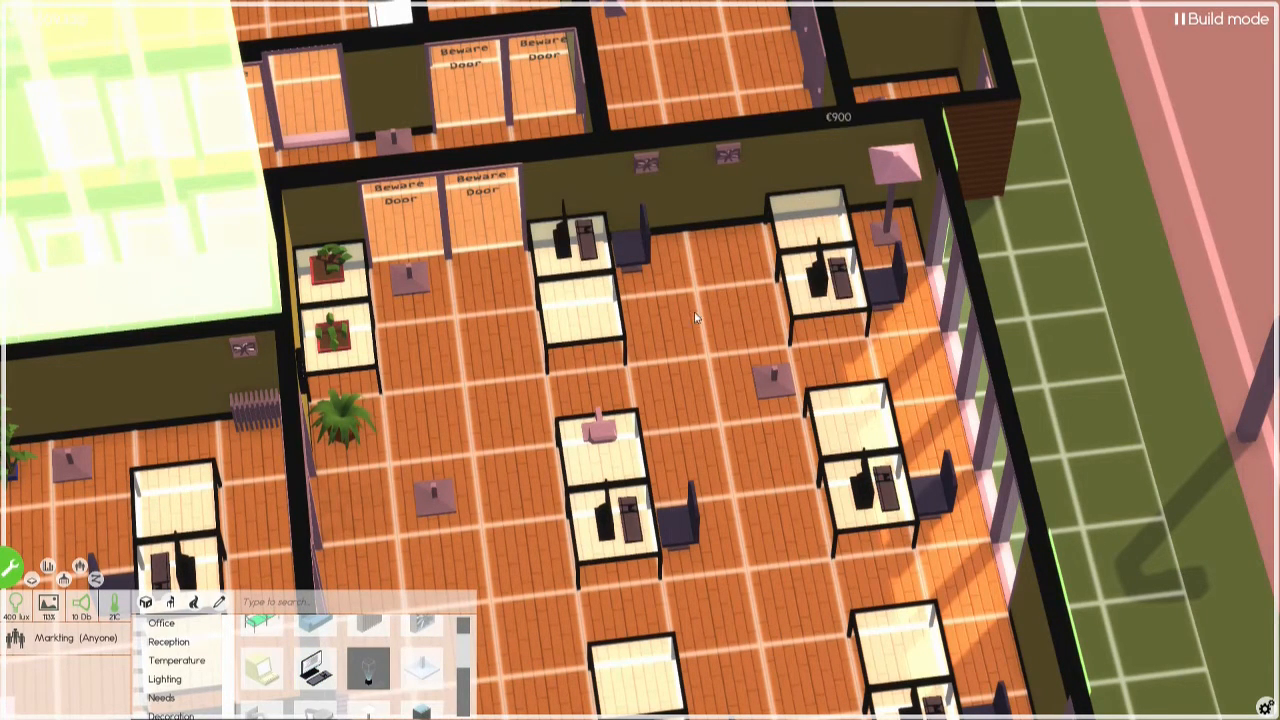
key("Escape")
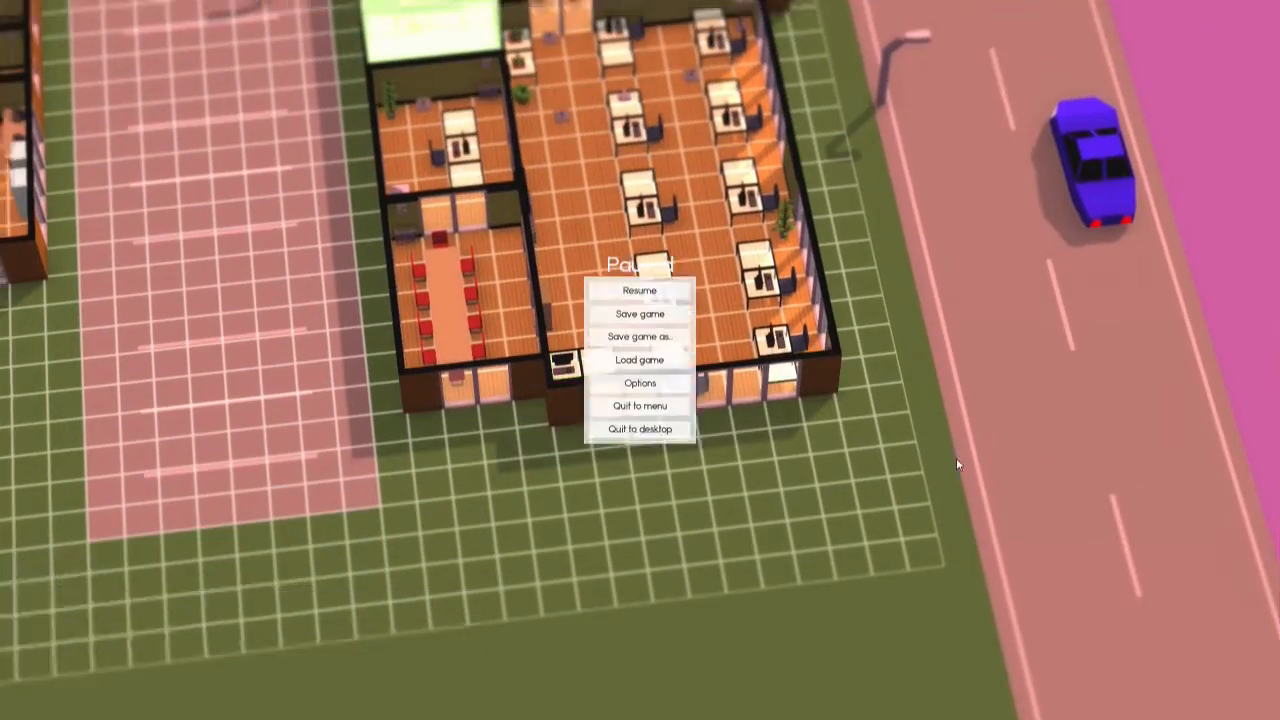
Resume play and set the Marketing team's hiring roles to Marketer and Artist.
left_click(639, 290)
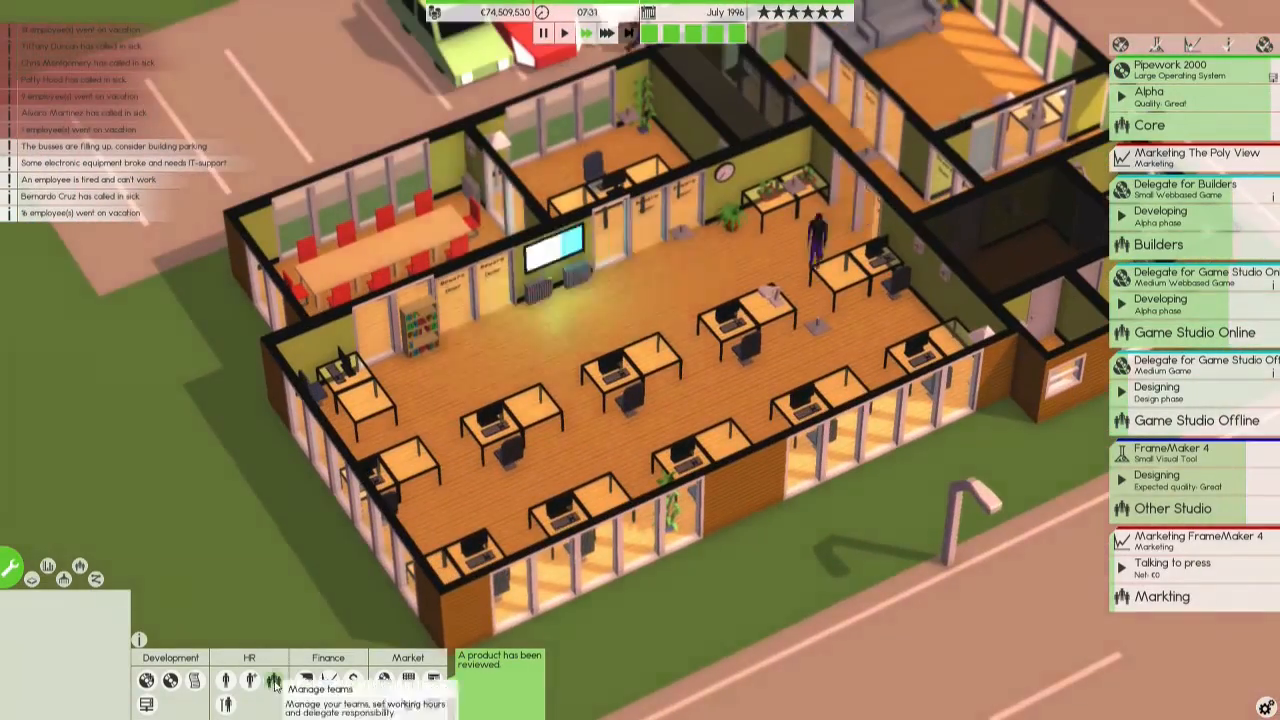
left_click(275, 680)
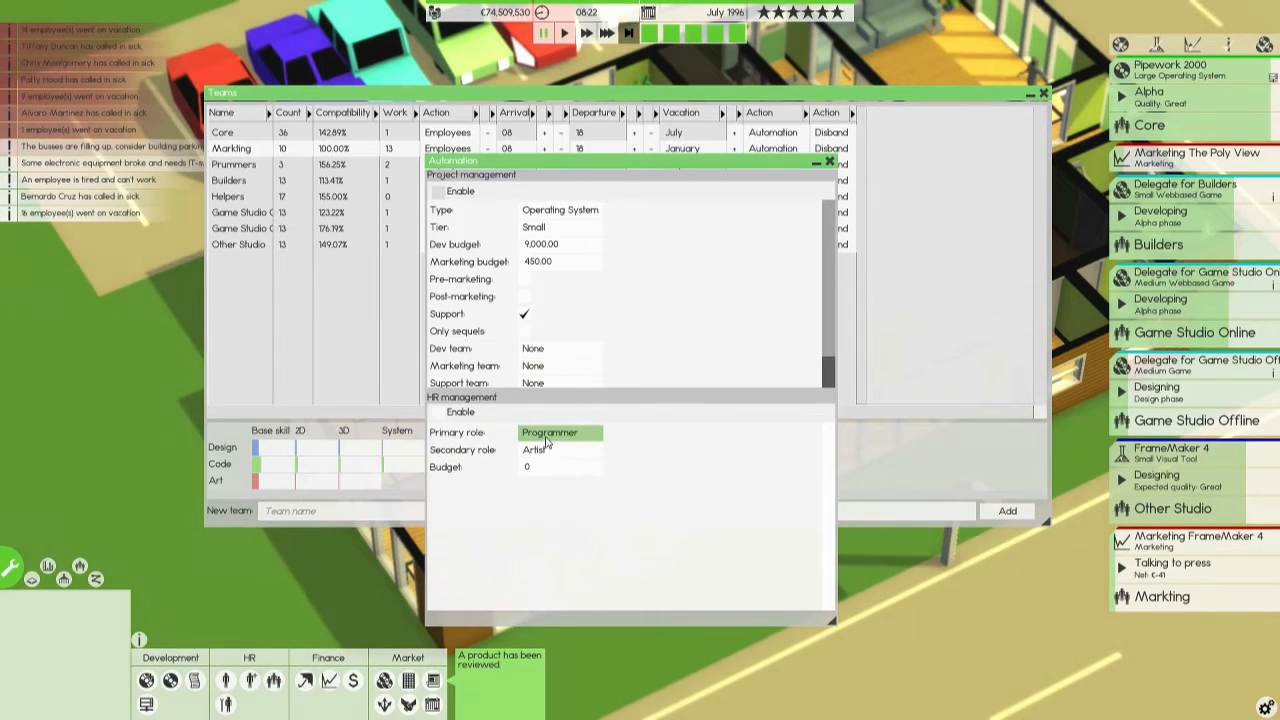
left_click(560, 432)
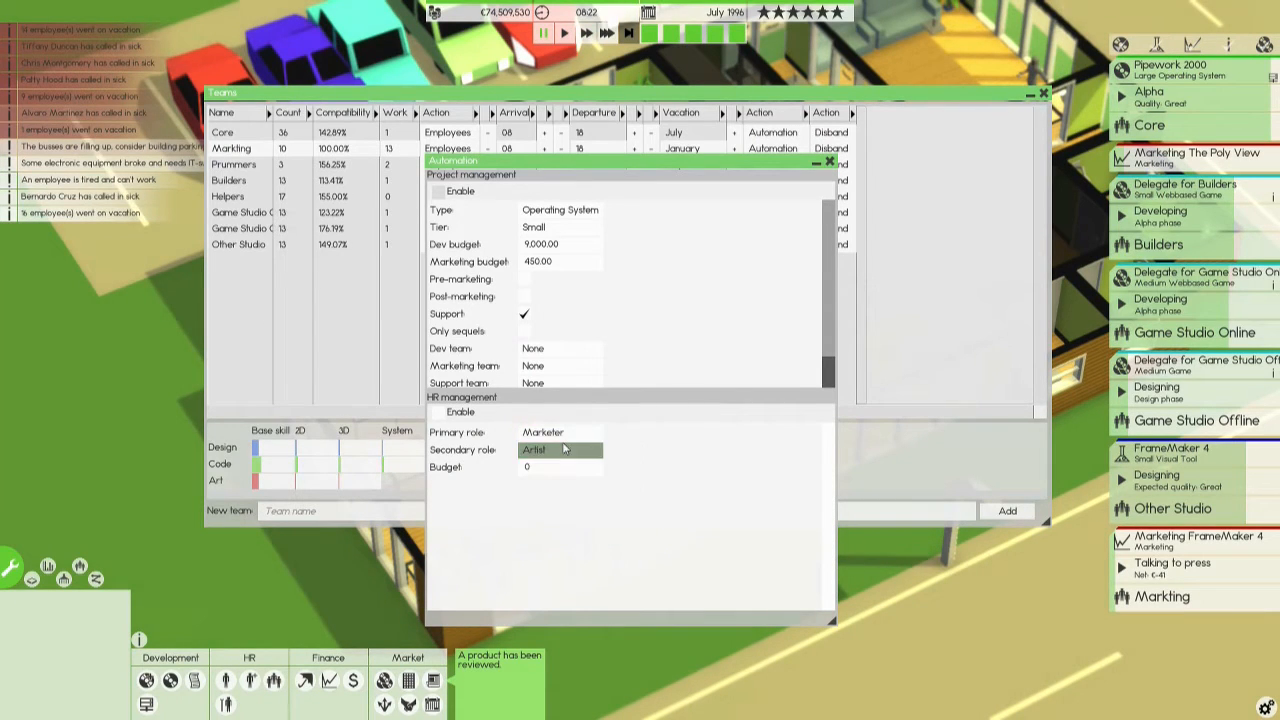
mouse_move(440, 412)
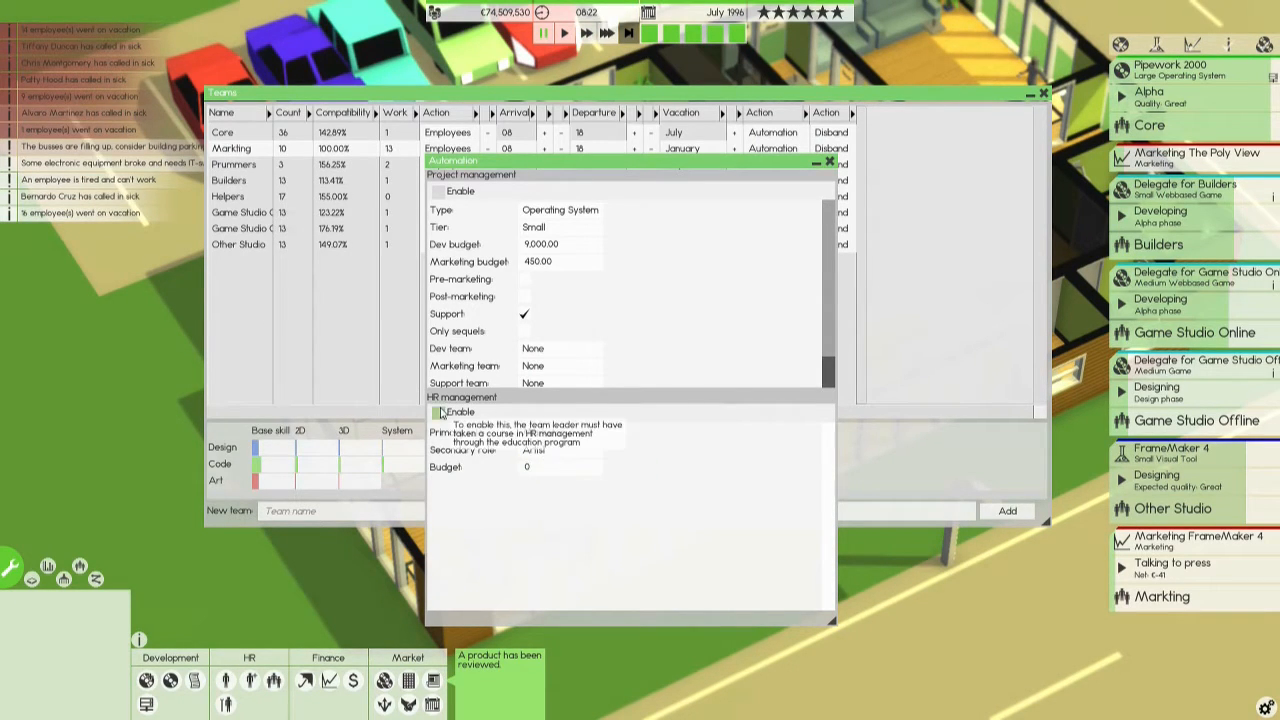
left_click(440, 412)
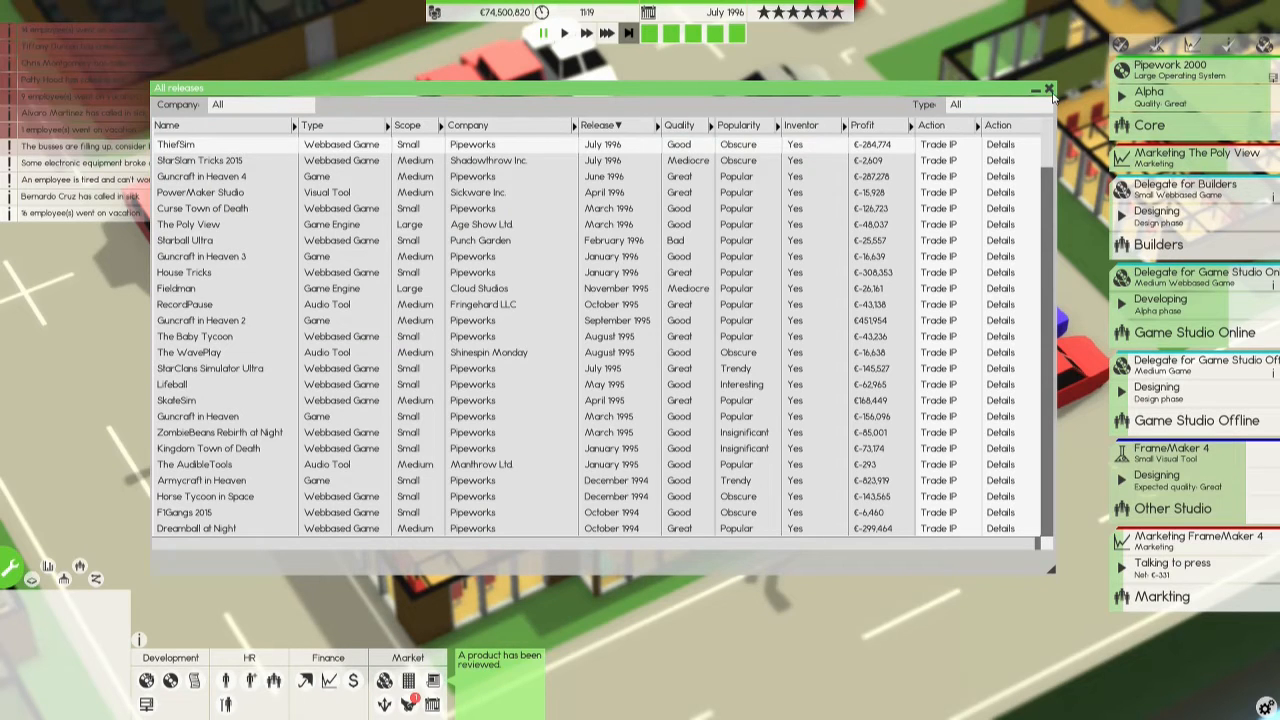
Close All releases and add the StarSlam Tricks marketing task to active projects.
left_click(1048, 88)
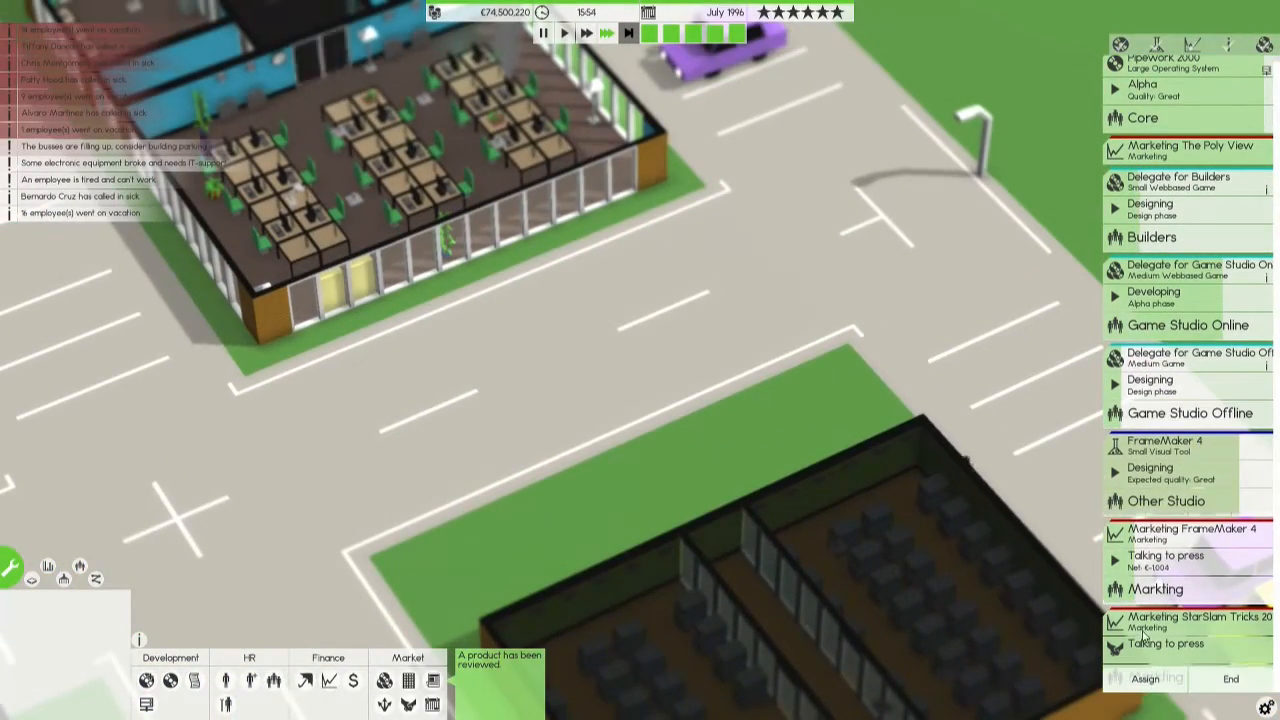
left_click(1160, 467)
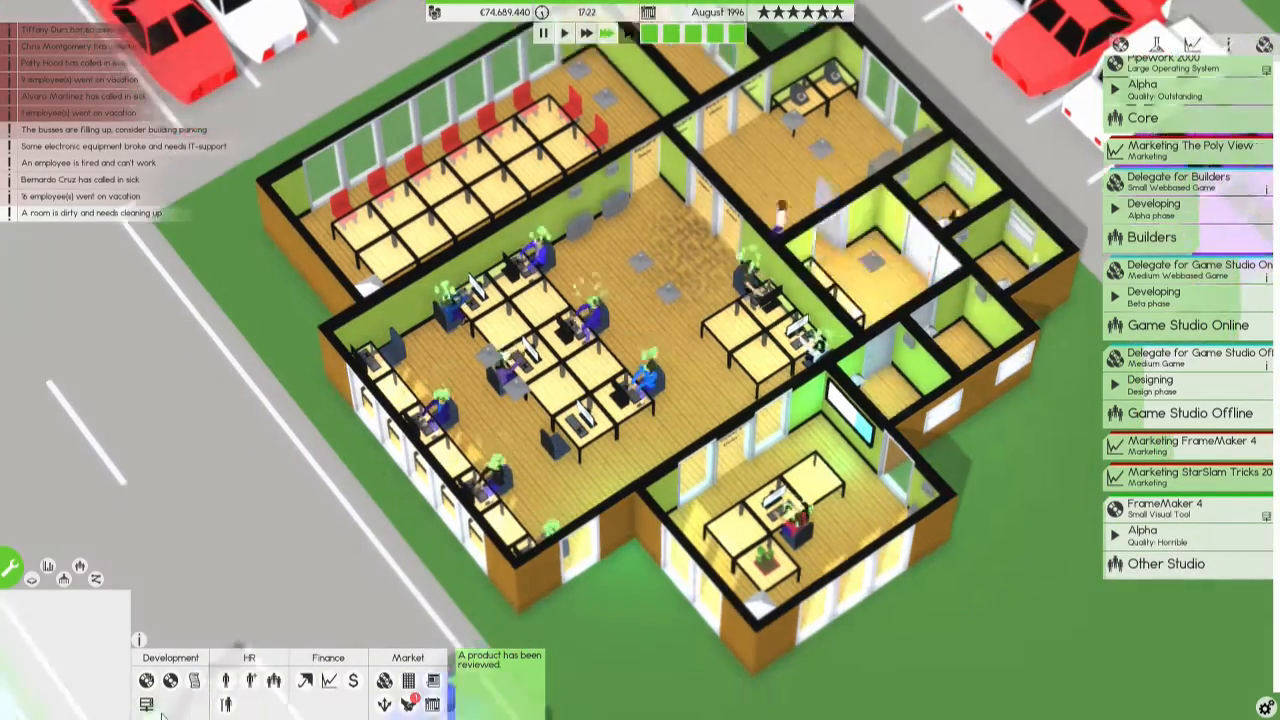
left_click(146, 705)
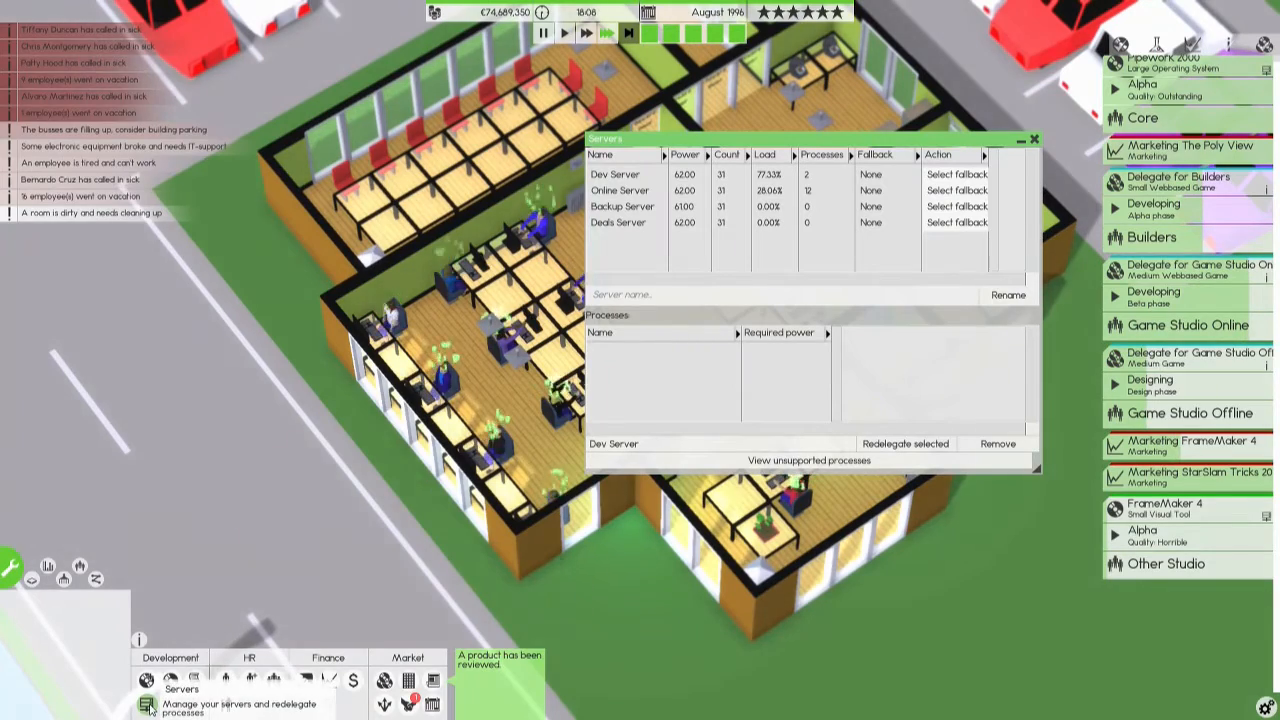
left_click(1034, 139)
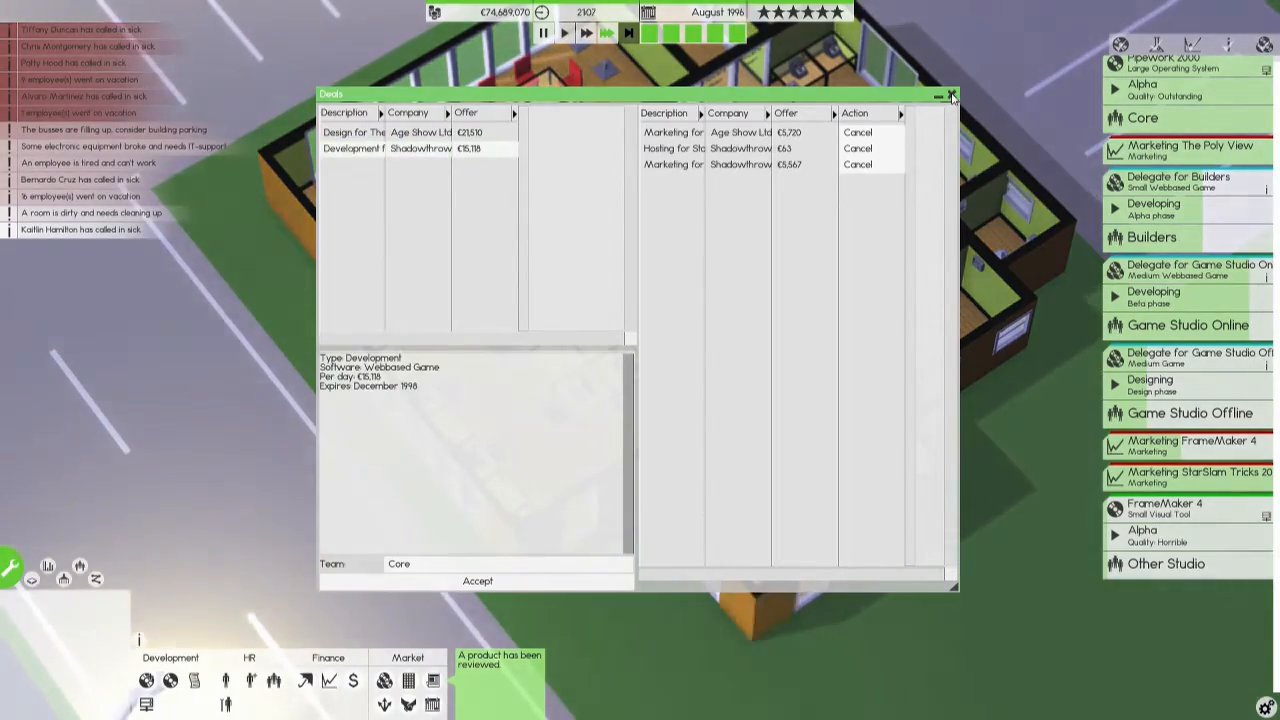
left_click(951, 94)
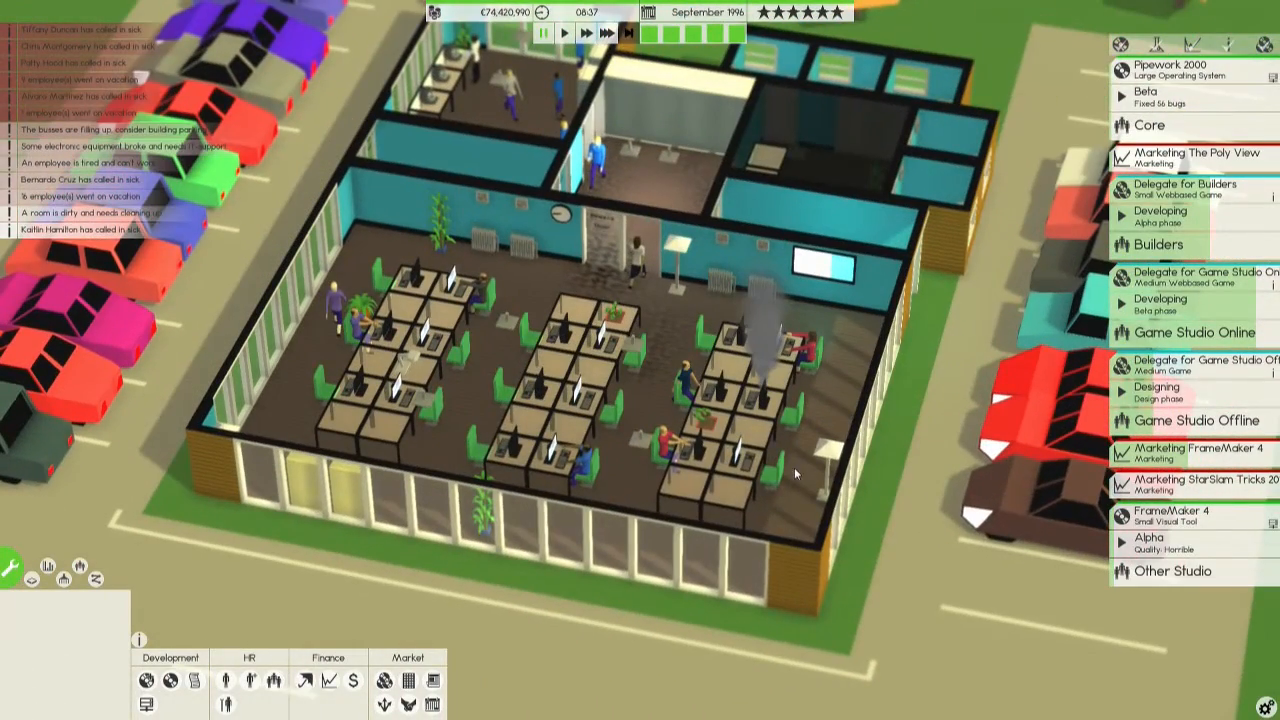
Open the staff roster and call in temporary cleaning help.
left_click(250, 680)
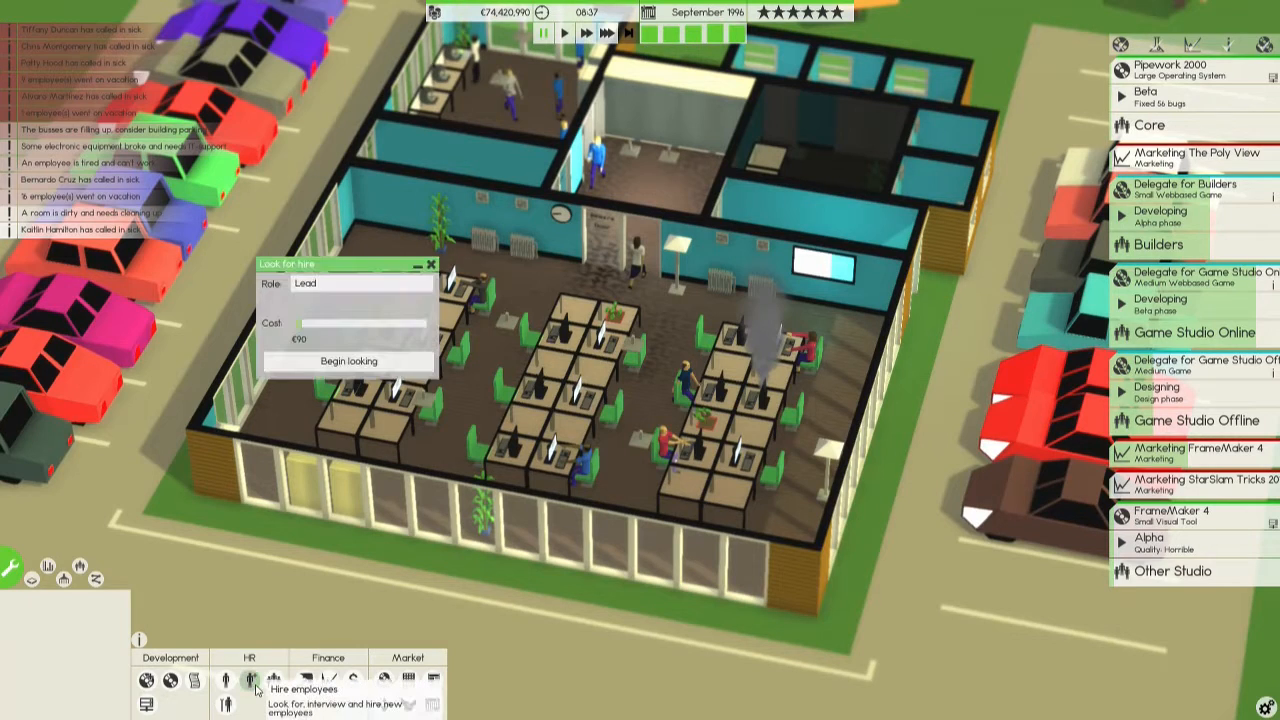
left_click(251, 679)
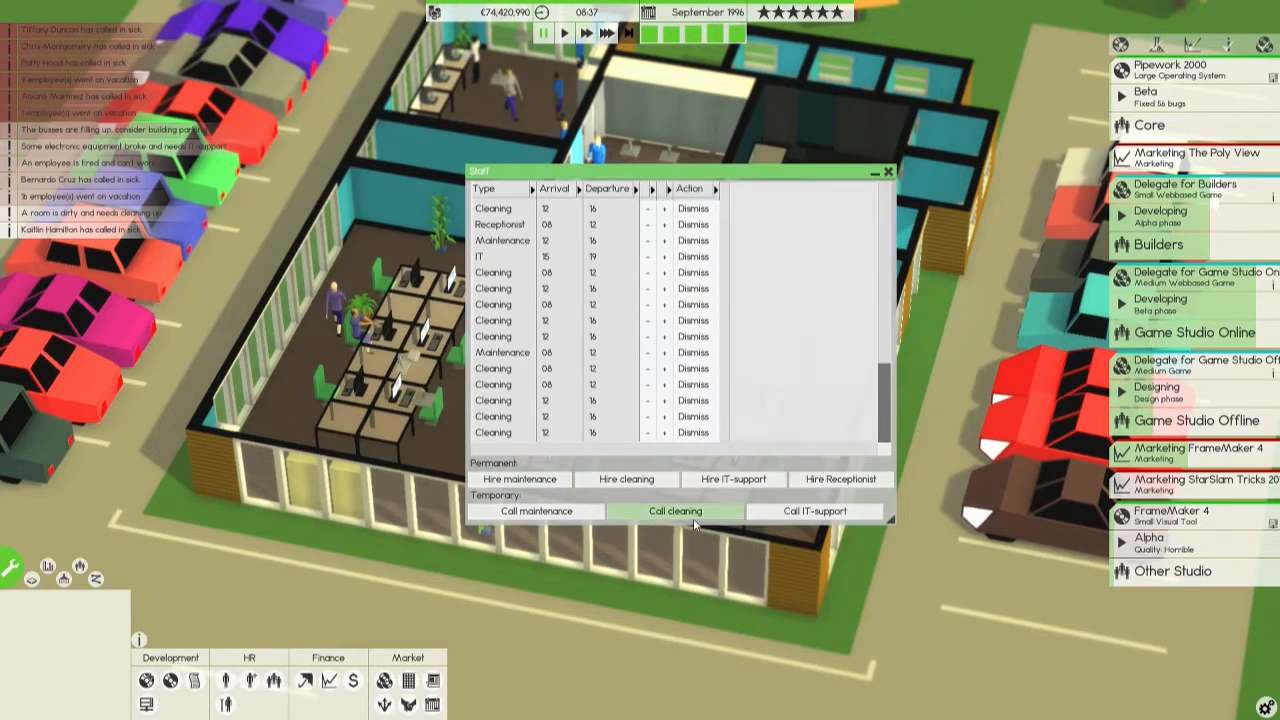
left_click(674, 511)
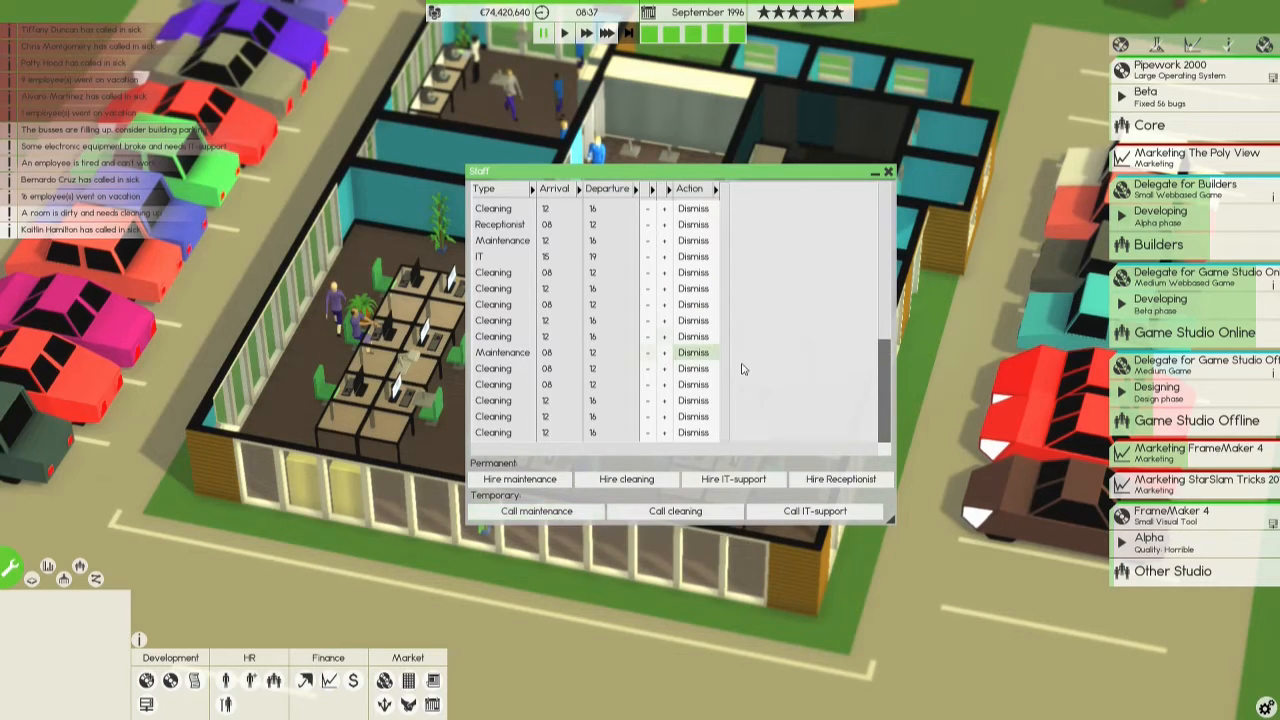
mouse_move(503, 240)
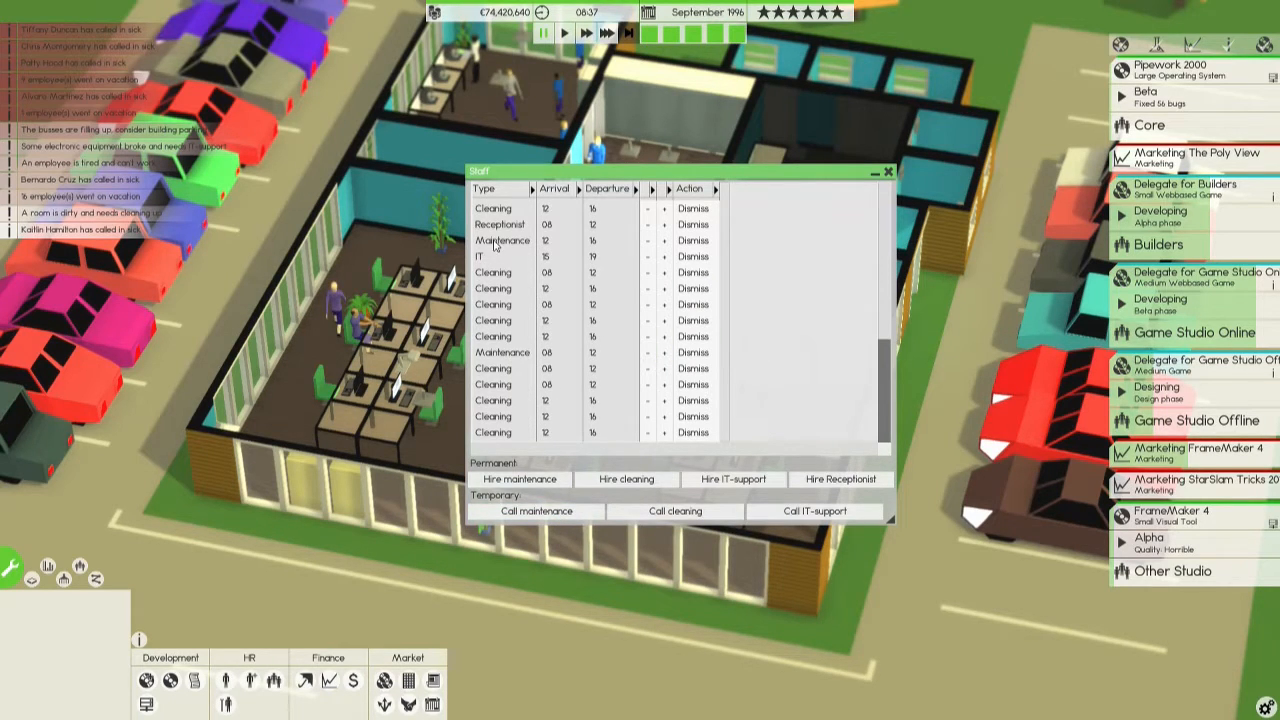
Hire another IT-support worker and push IT staff arrival times one hour later.
scroll("down", 3)
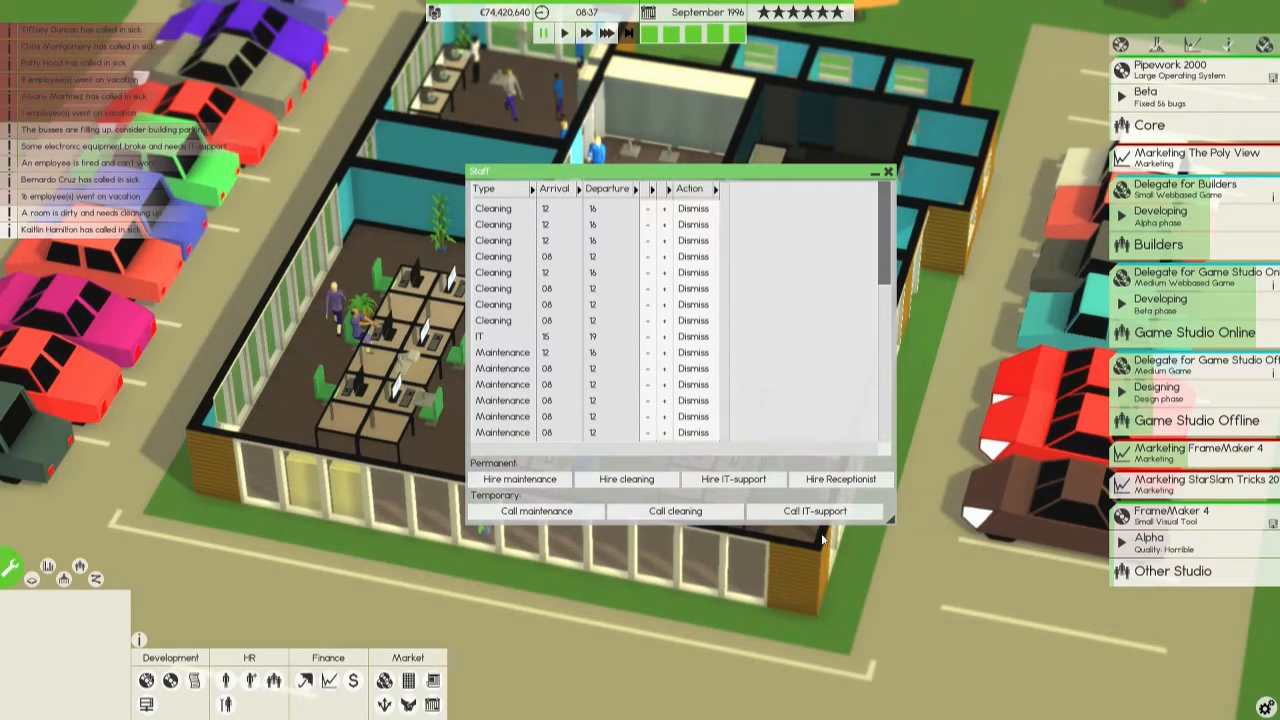
scroll("down", 3)
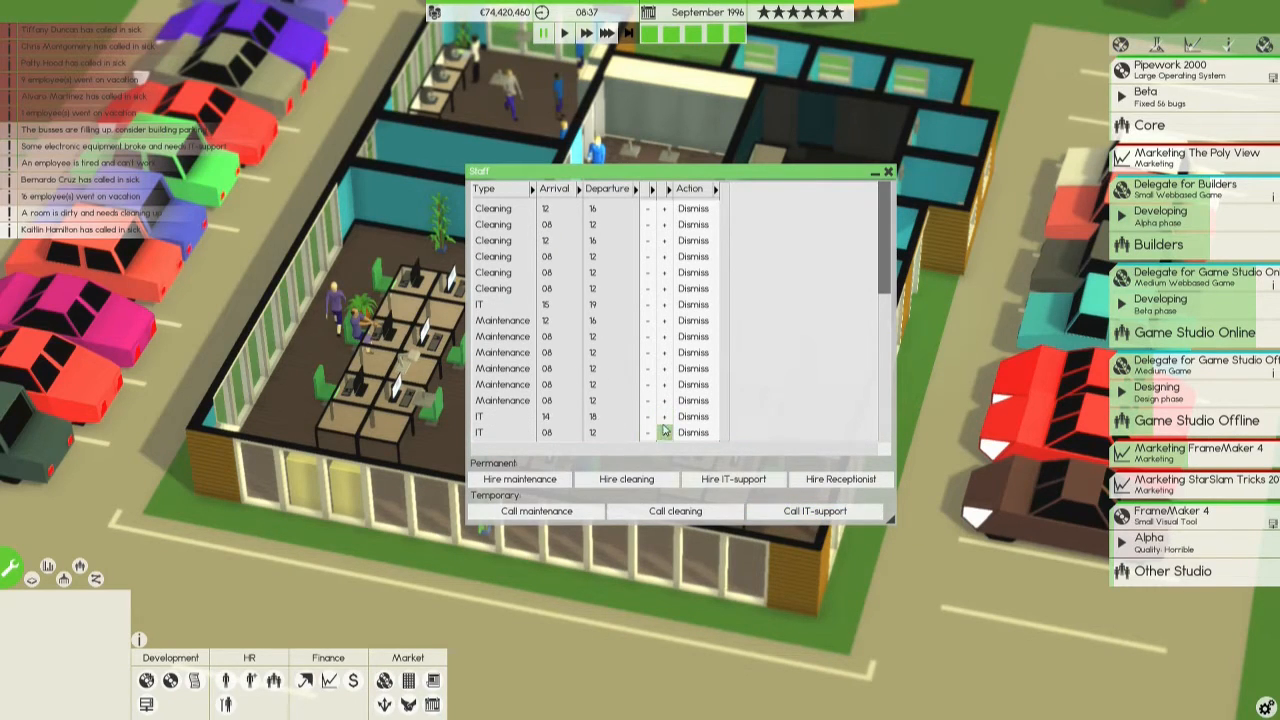
left_click(665, 432)
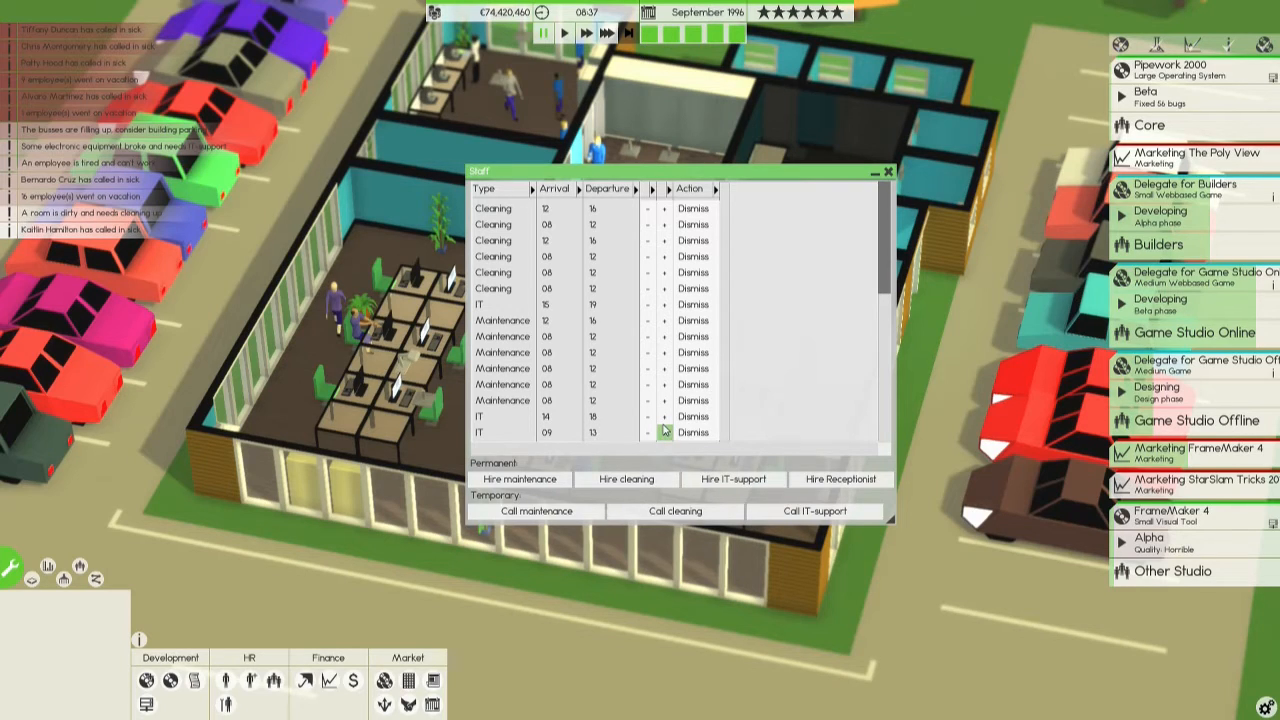
mouse_move(734, 479)
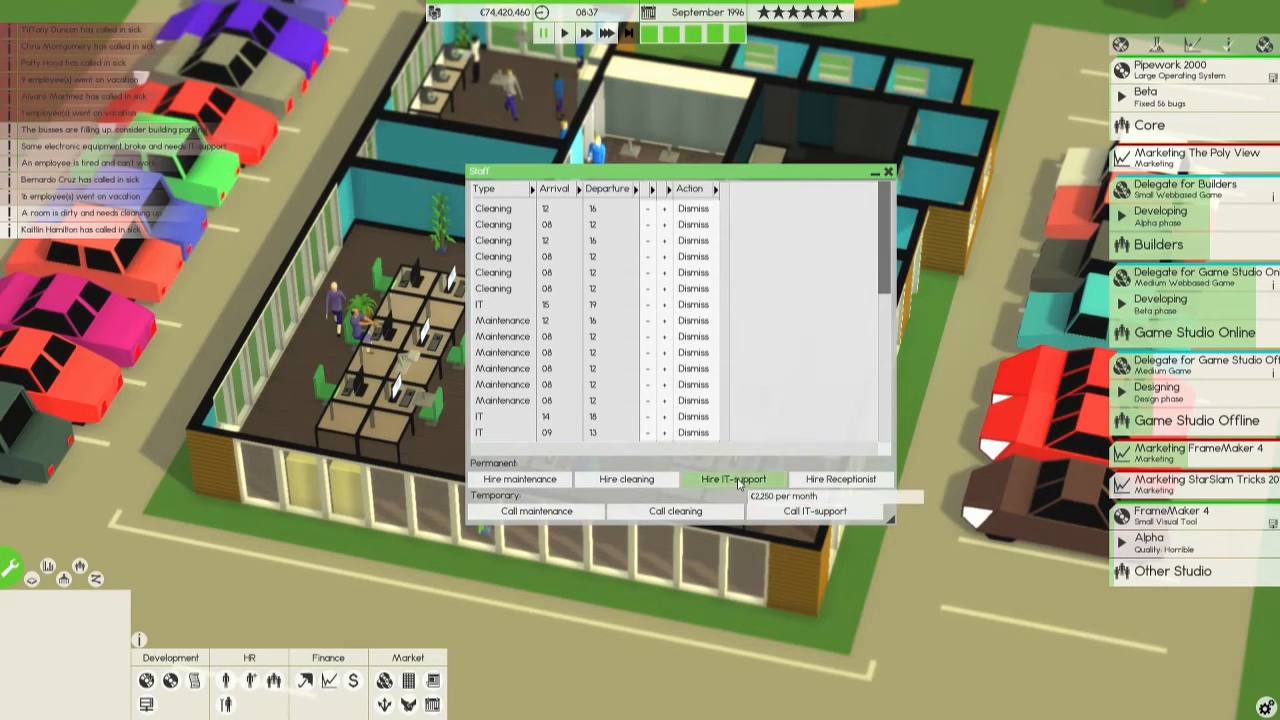
left_click(733, 479)
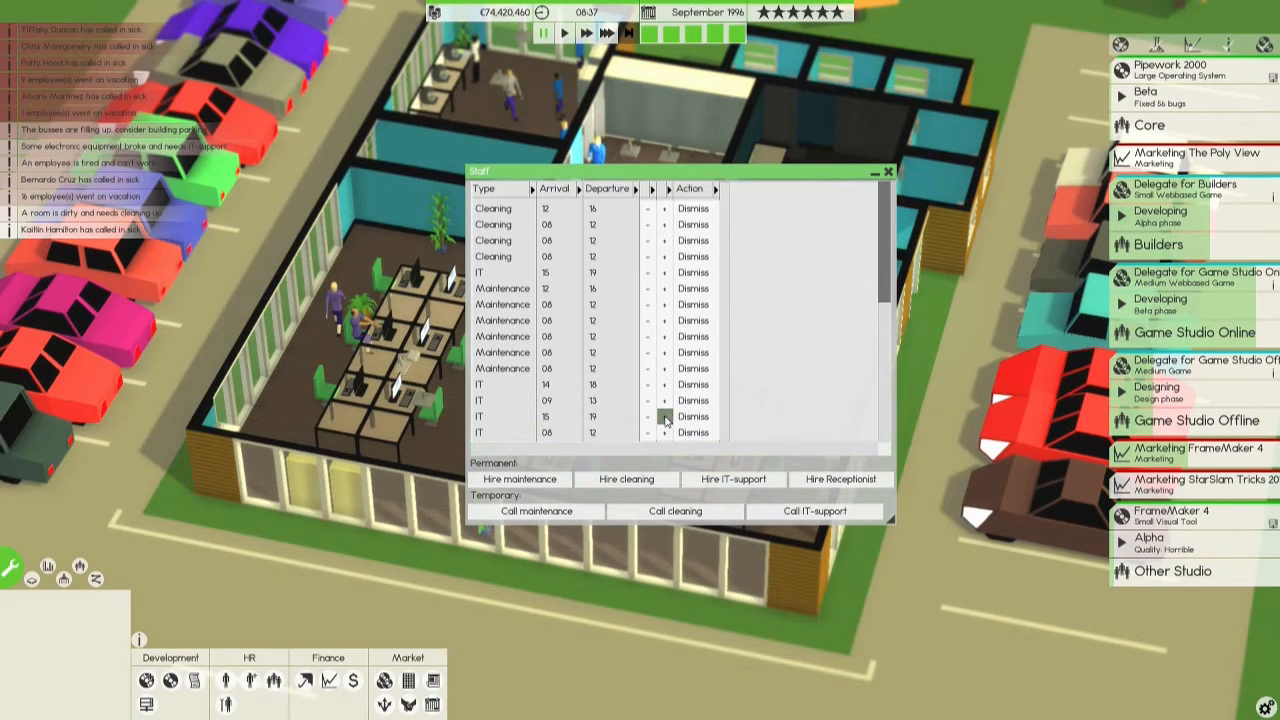
left_click(648, 416)
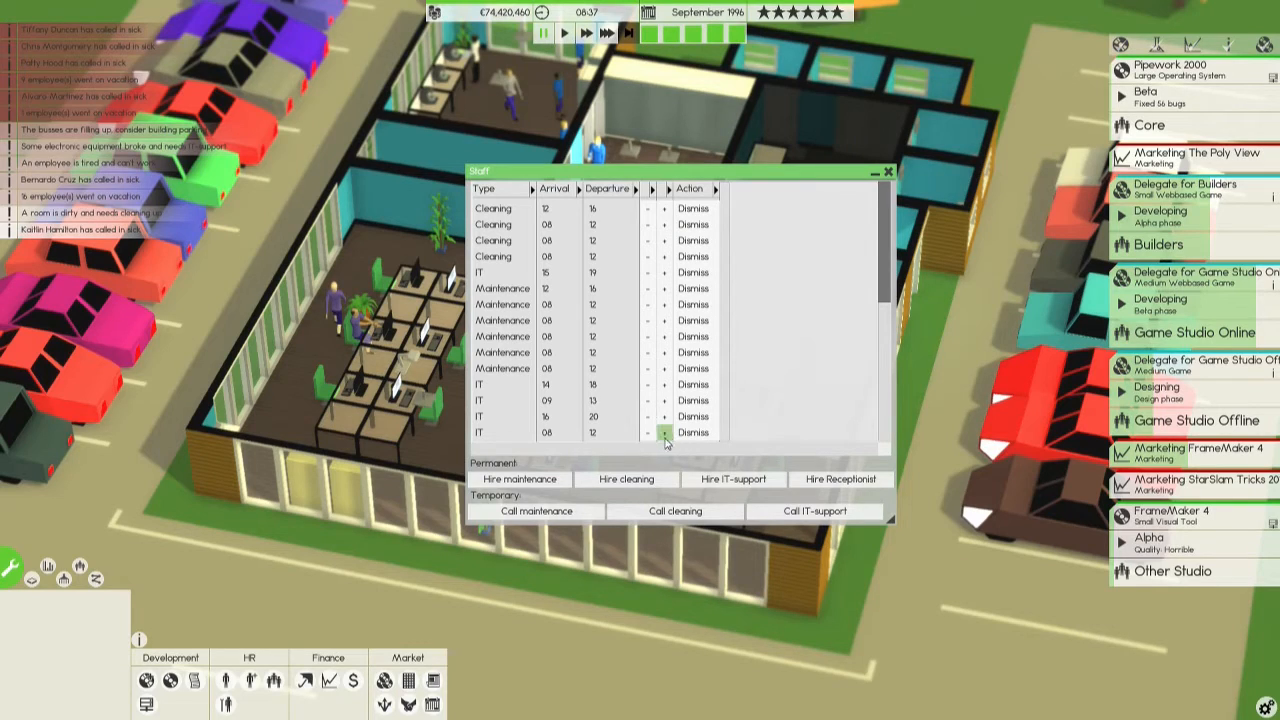
left_click(664, 431)
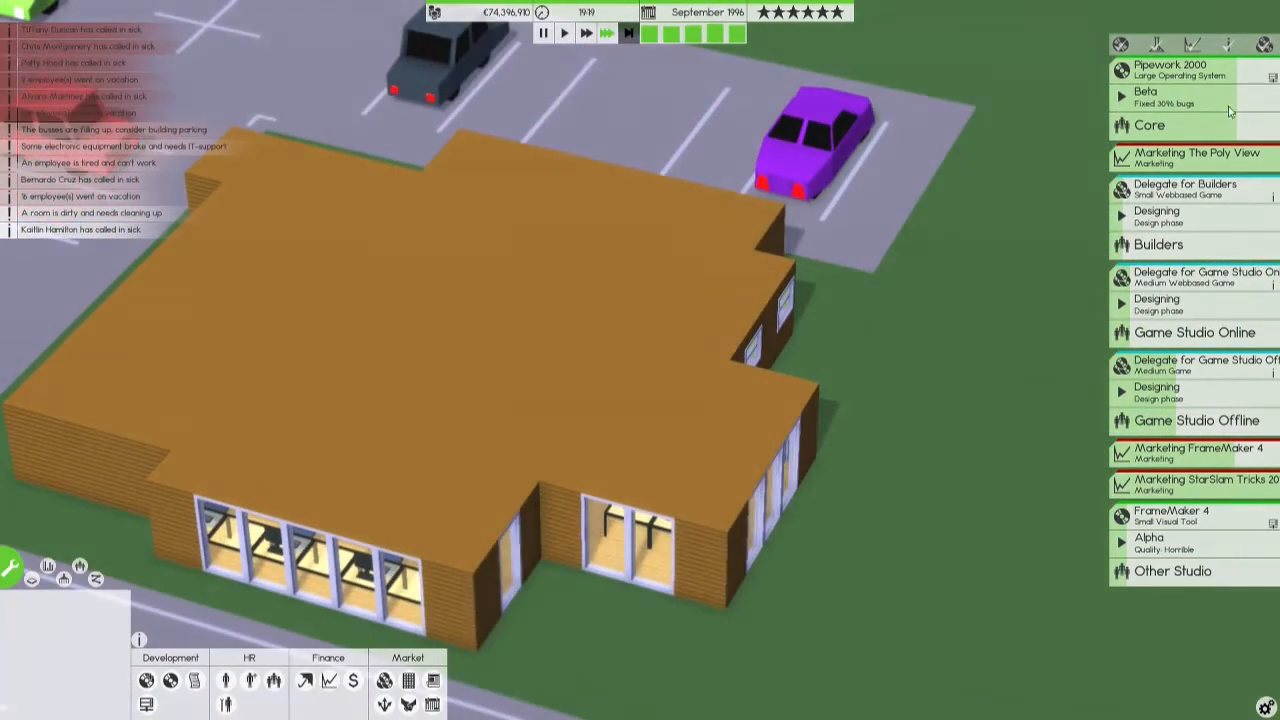
Check Pipework 2000's beta bug-fixing progress in the project panel.
left_click(1145, 97)
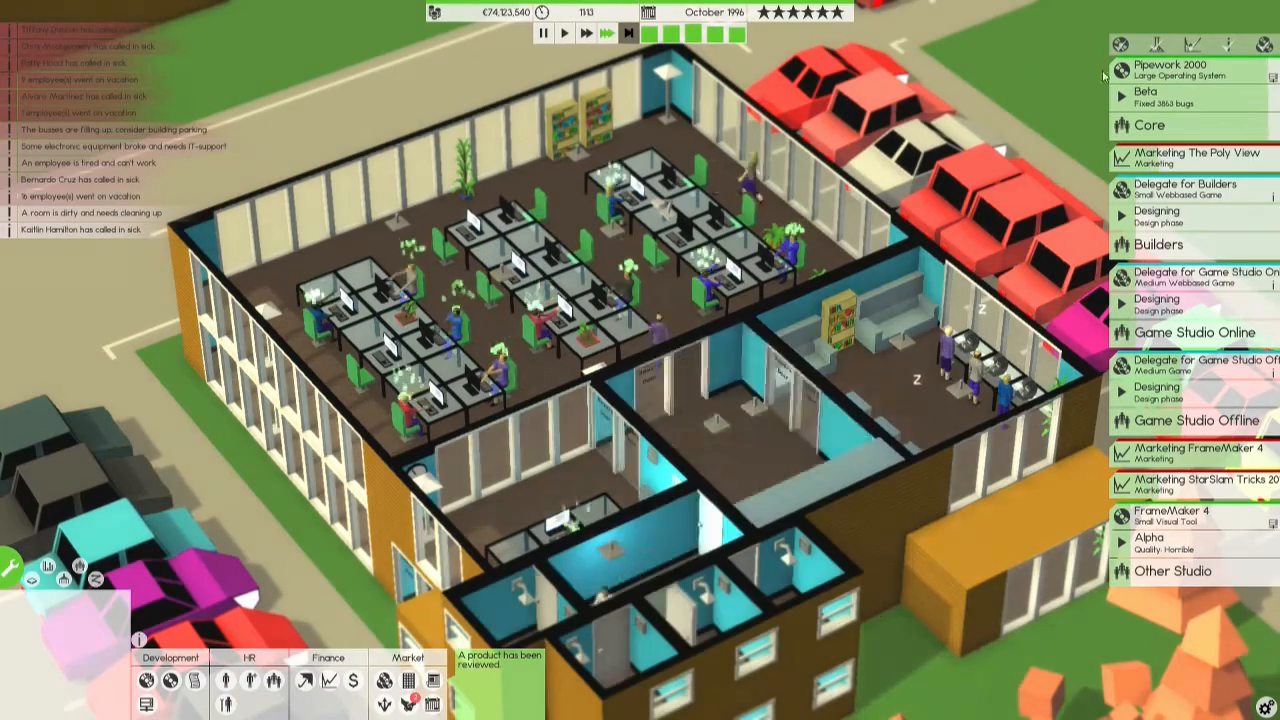
Release Pipework 2000 and add Radio and Newspapers to its marketing campaign.
left_click(1155, 97)
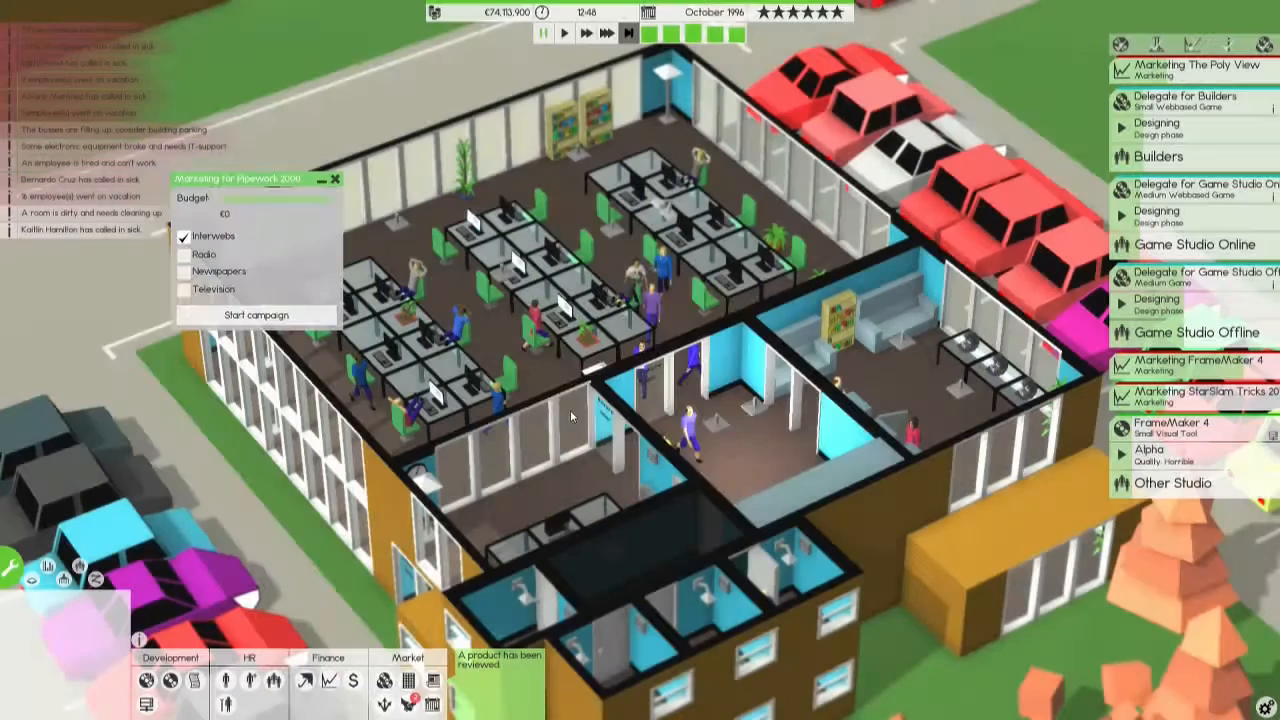
left_click(181, 271)
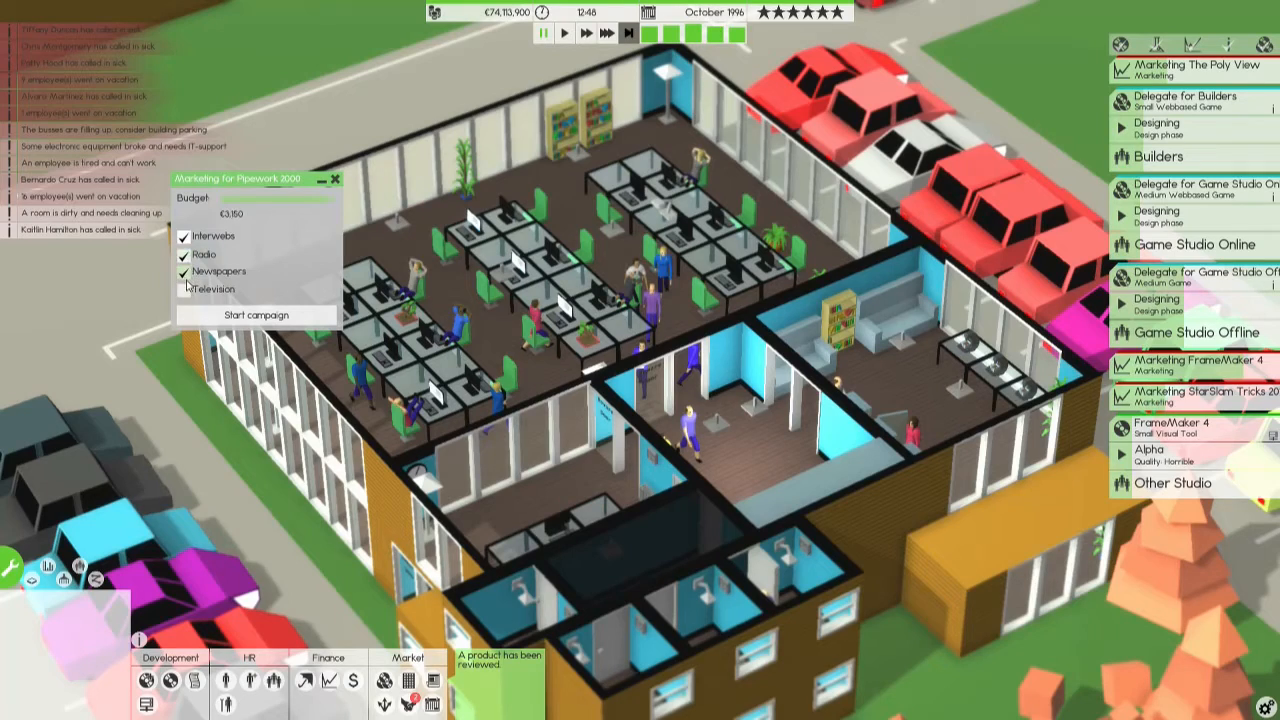
left_click(258, 315)
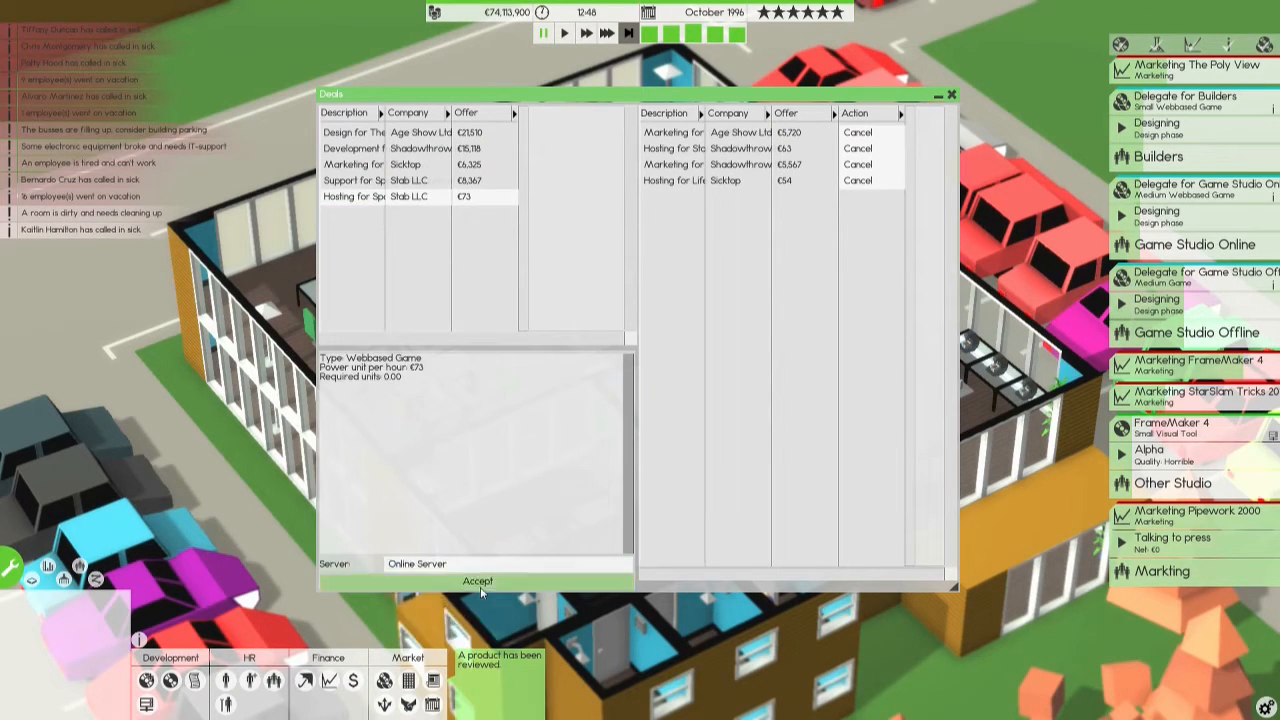
Accept the Stab LLC hosting, Sicktop marketing and Stab LLC support deals, then close Deals.
left_click(406, 680)
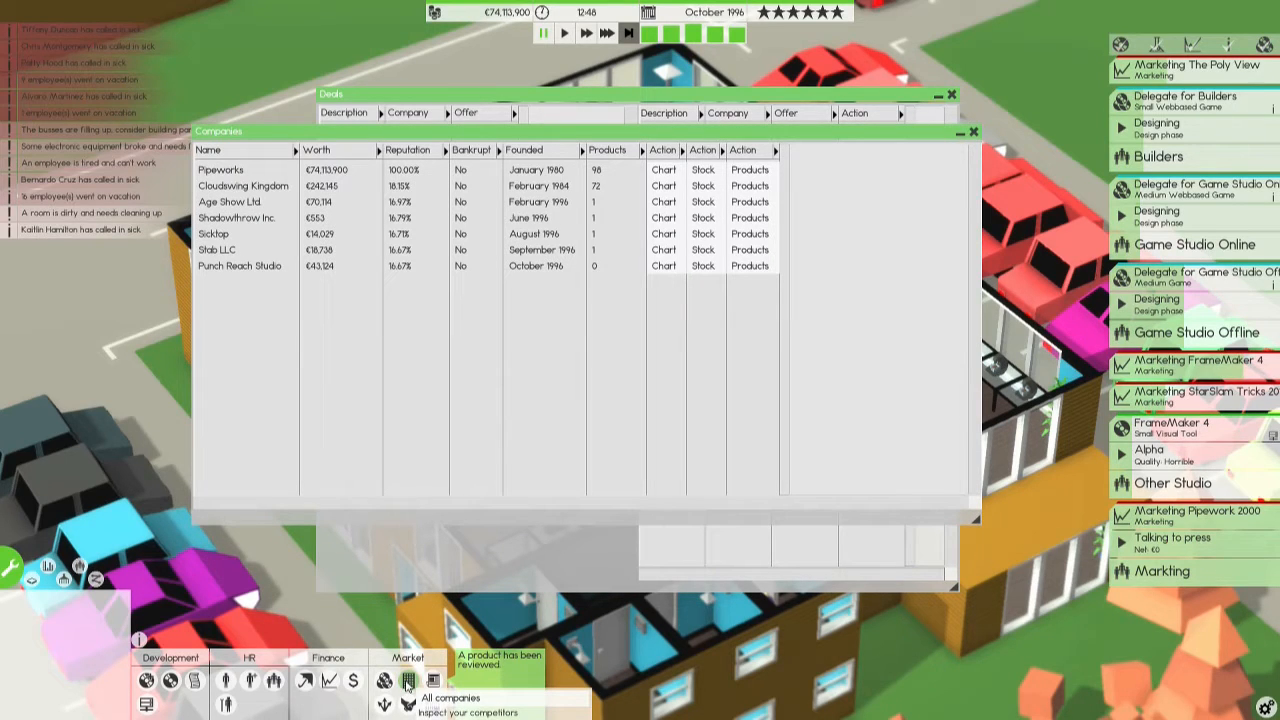
left_click(973, 131)
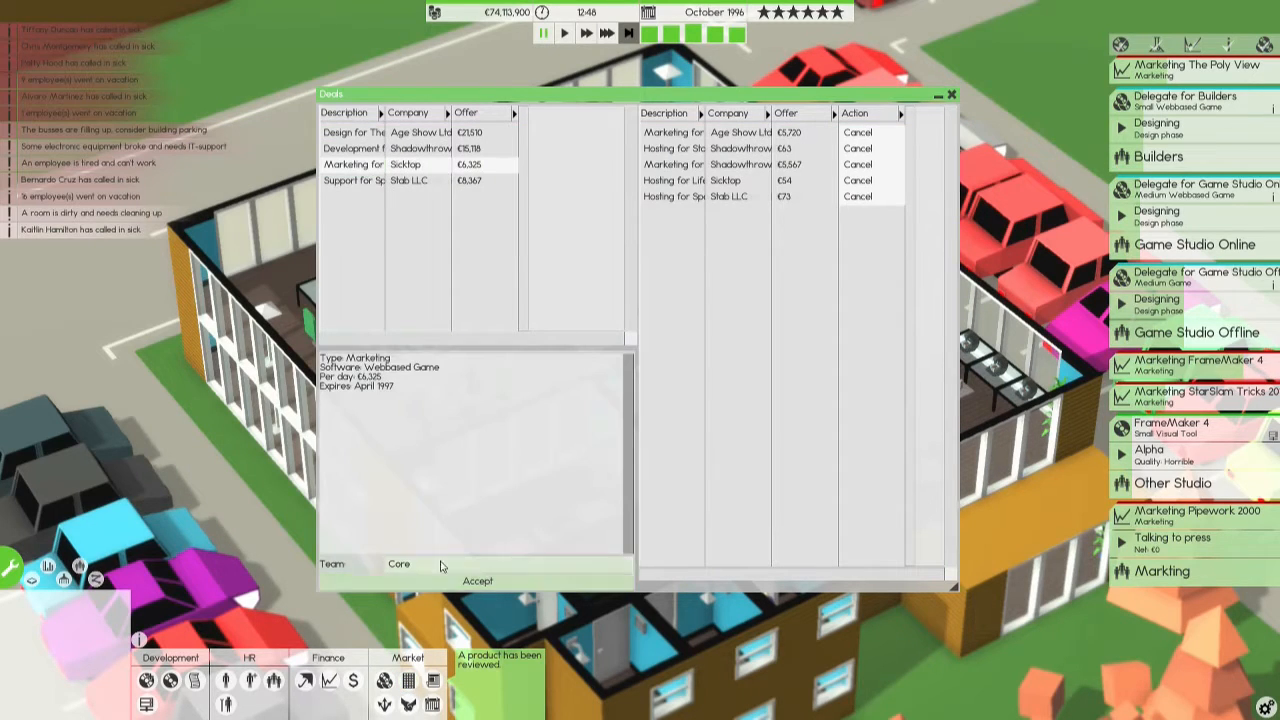
left_click(478, 581)
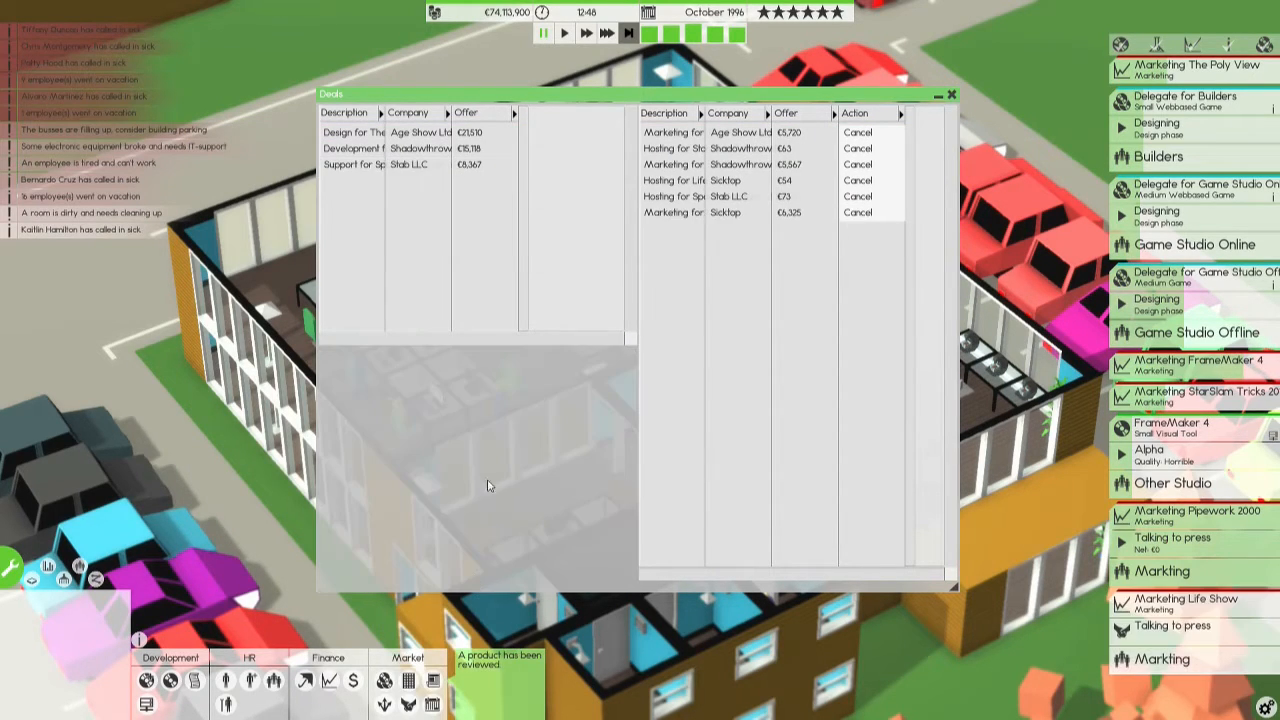
left_click(352, 164)
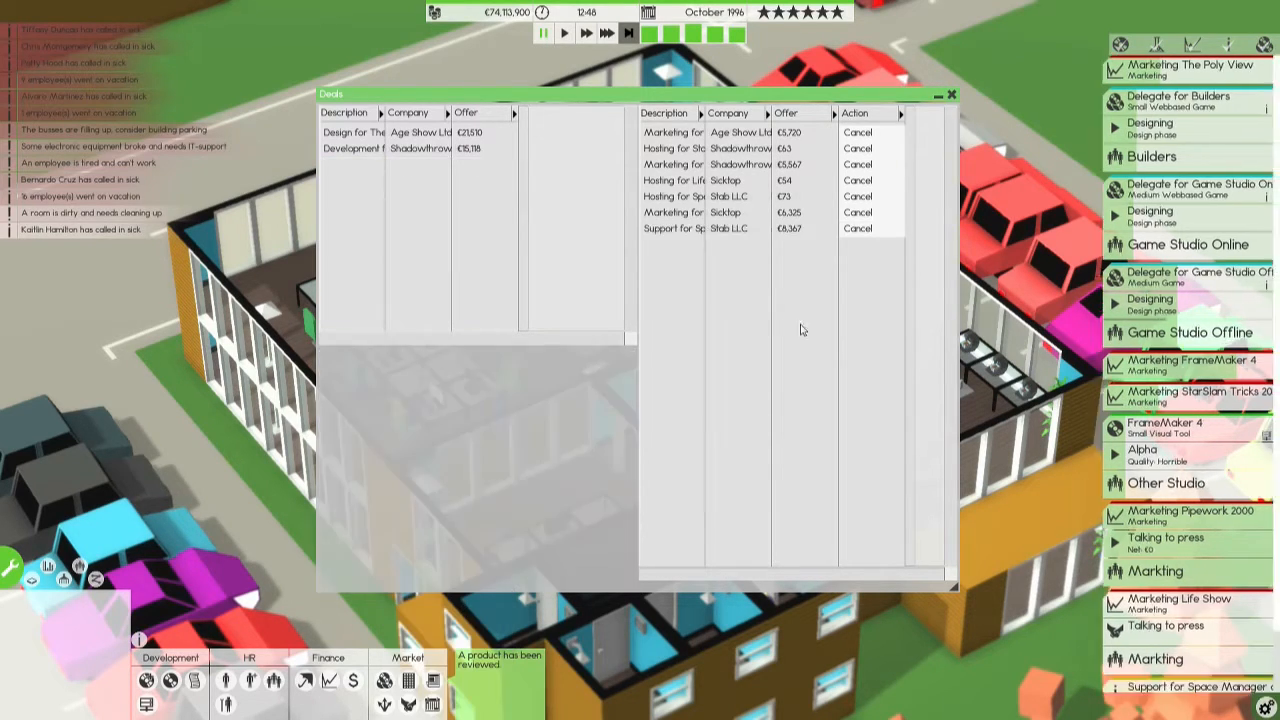
left_click(949, 93)
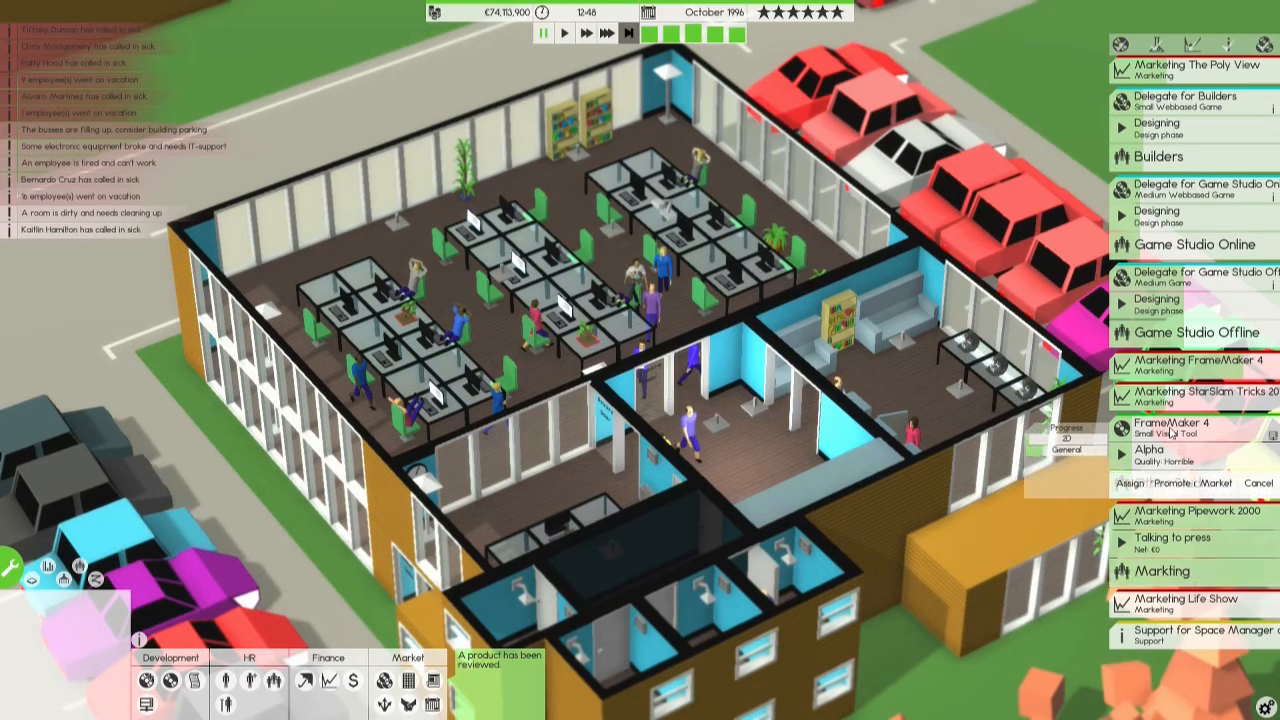
mouse_move(280, 680)
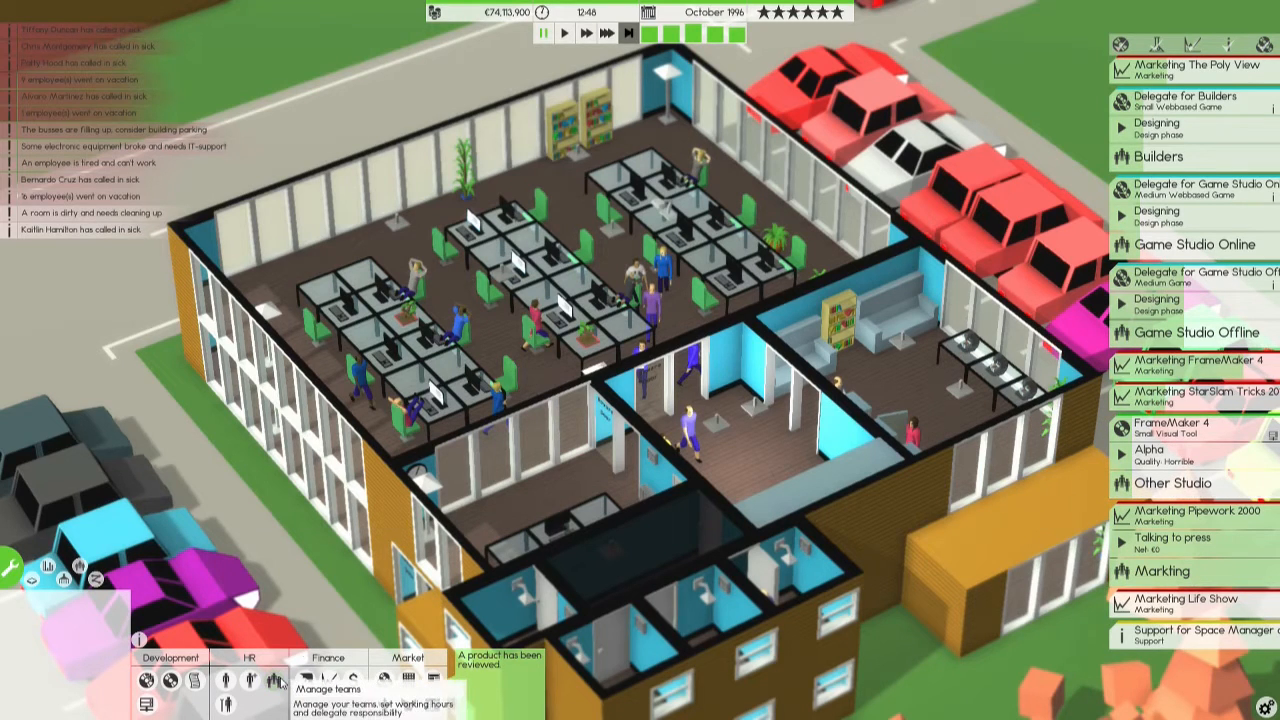
In the Teams overview, review Core's skills and create a new team named 'Core 2'.
left_click(279, 681)
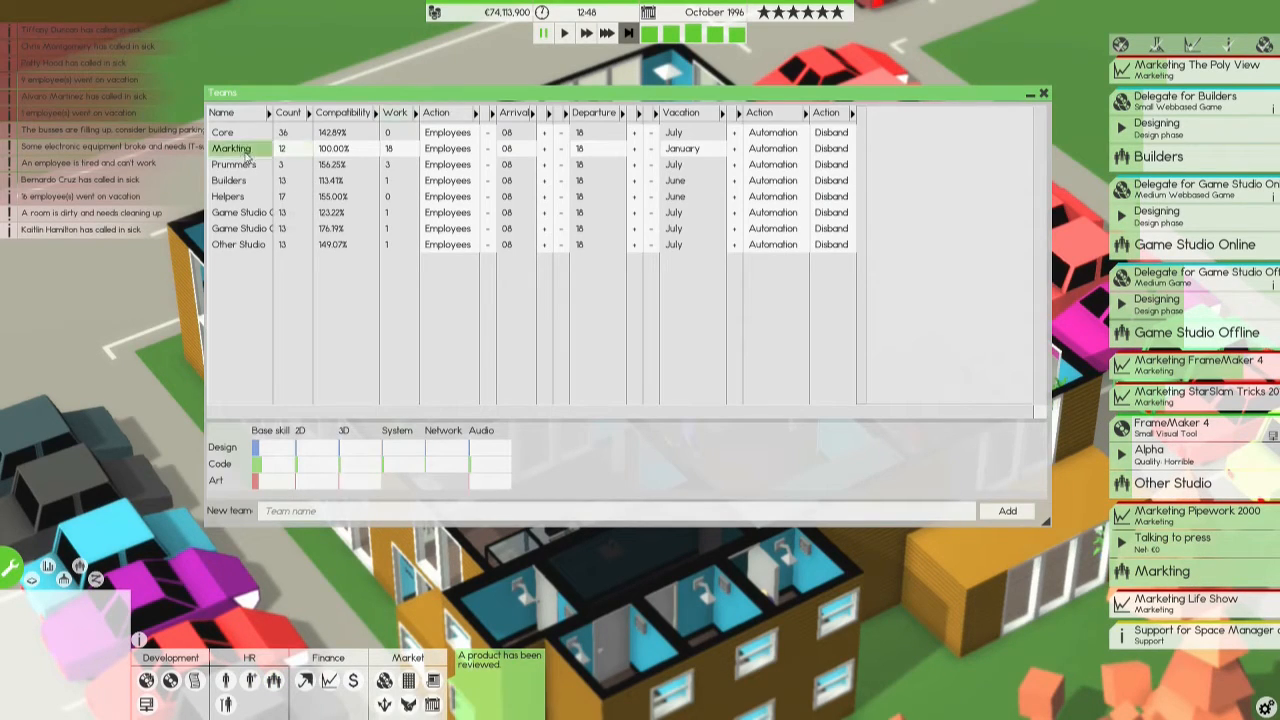
left_click(232, 148)
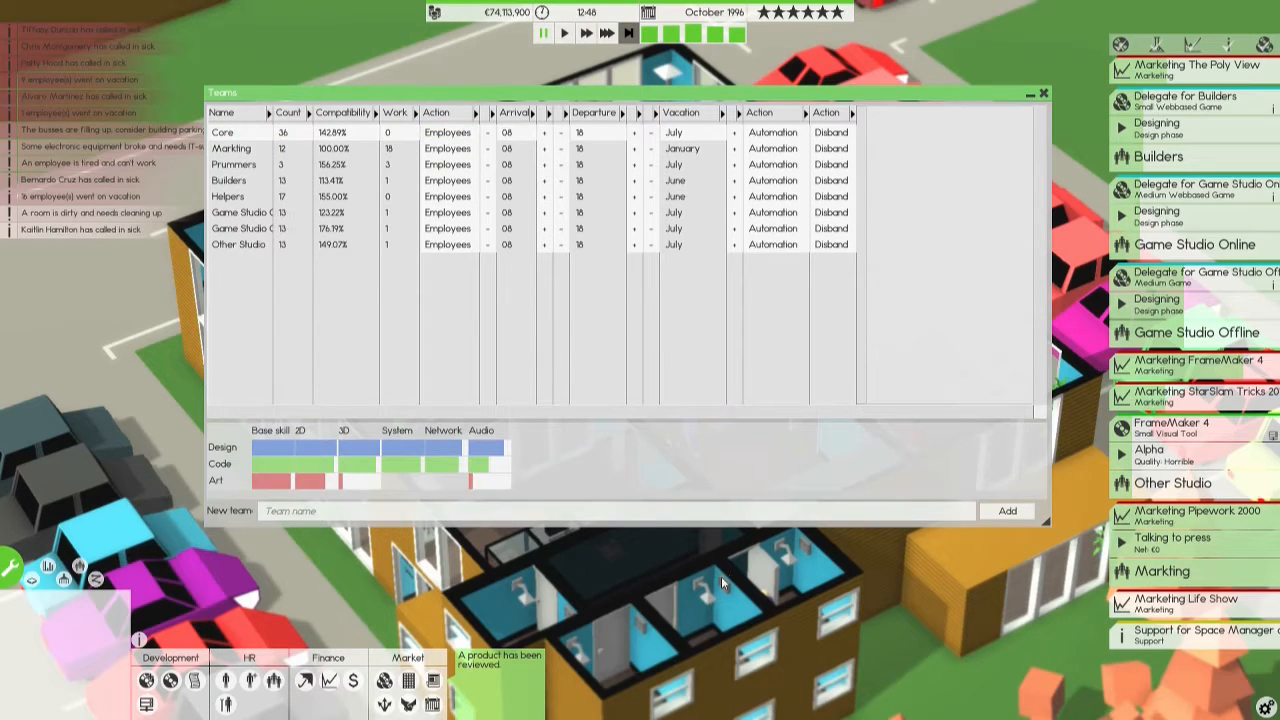
left_click(620, 511)
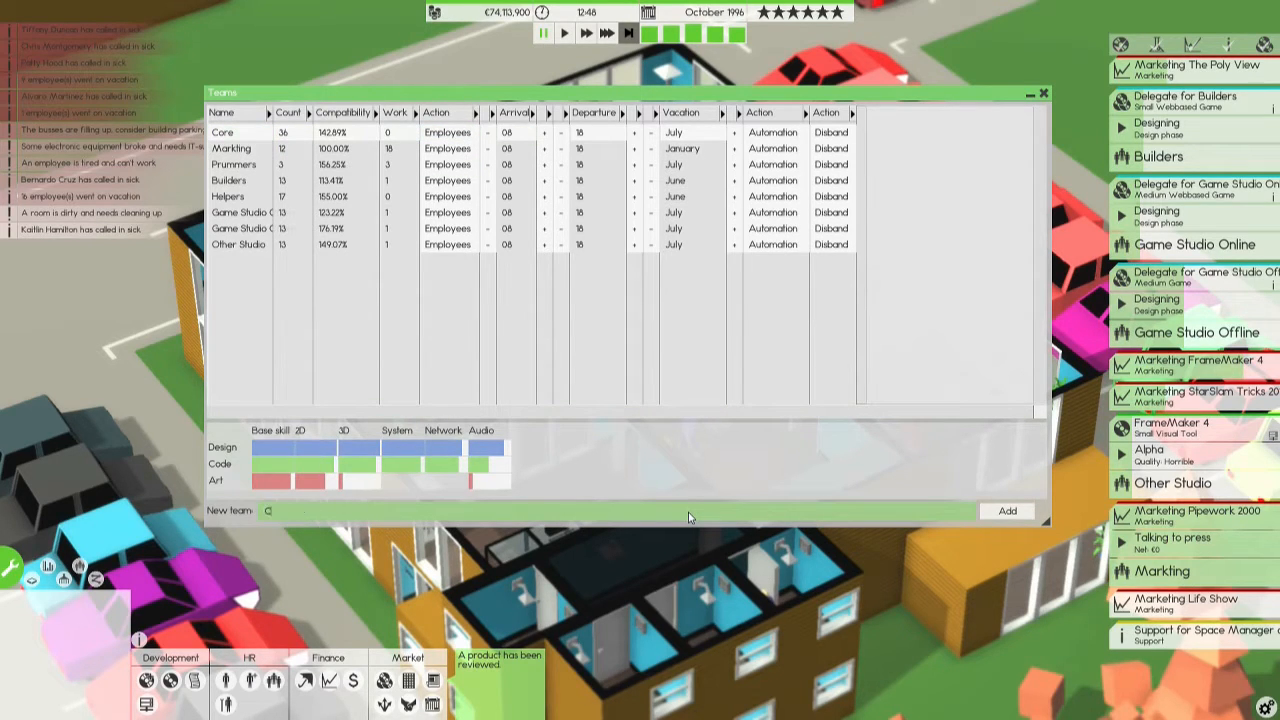
type("Core 2")
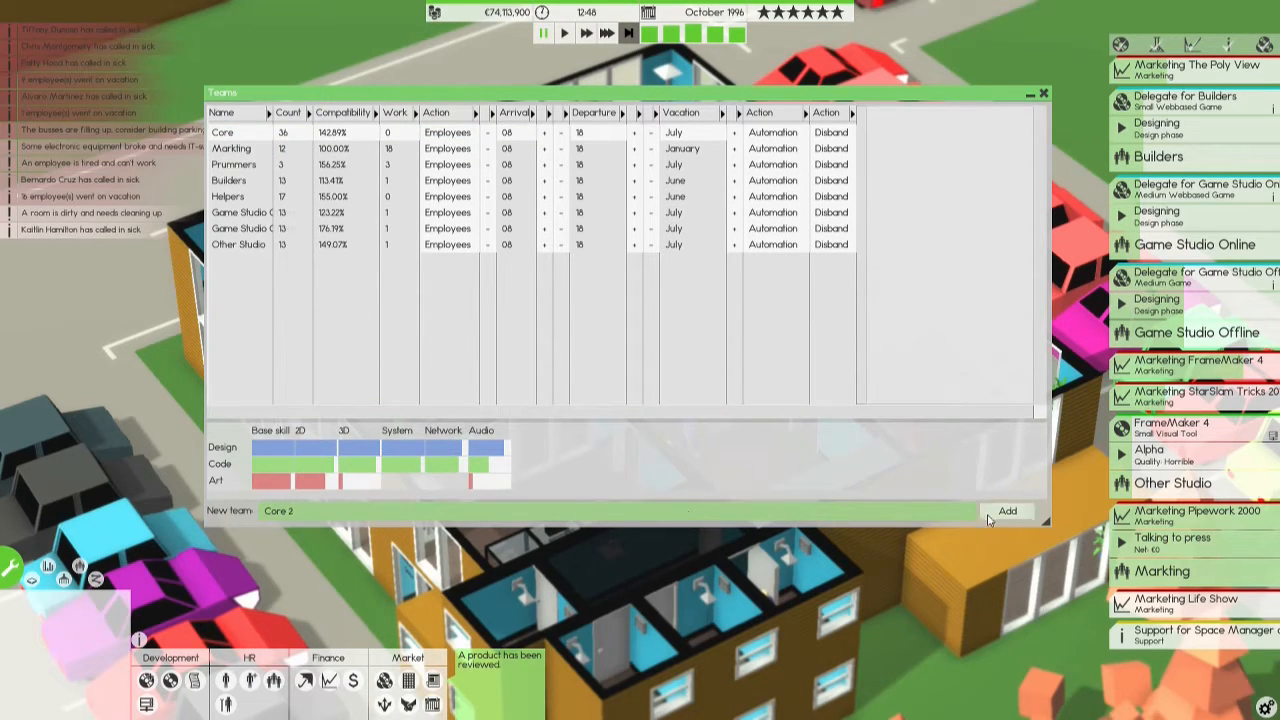
left_click(1006, 511)
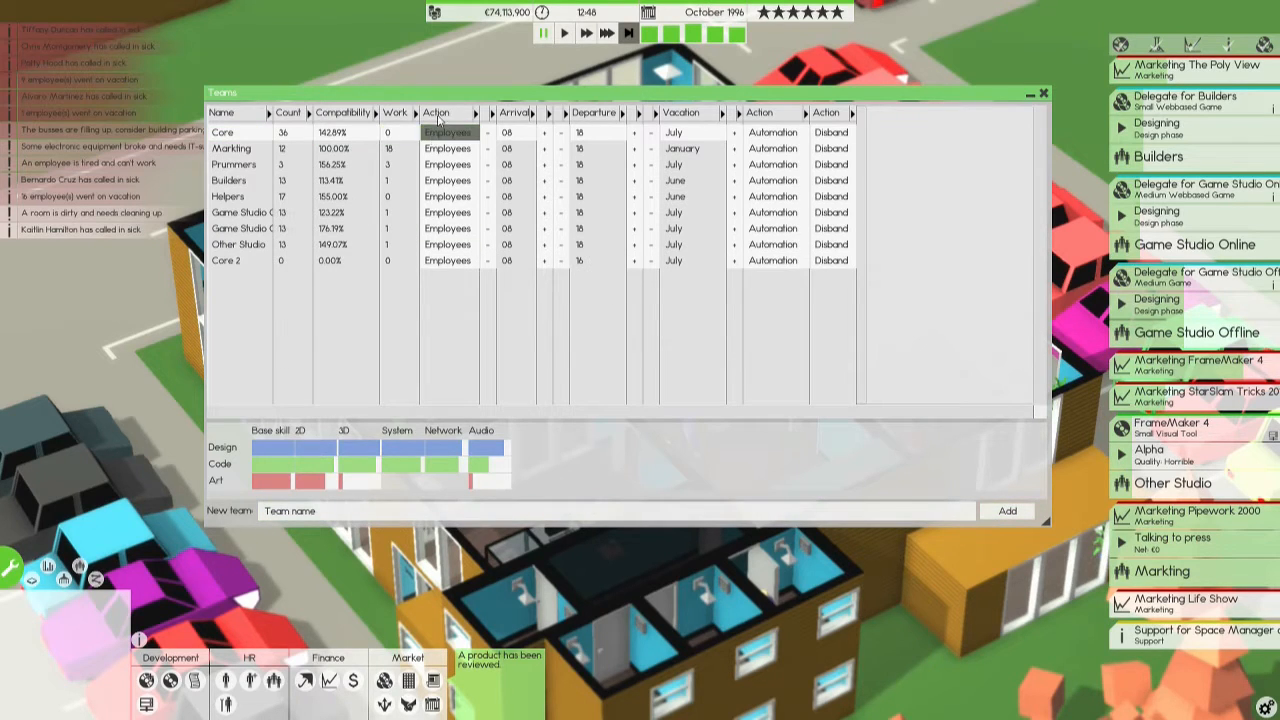
Sort Core's employees by years and move the selected employees into Core 2.
left_click(447, 132)
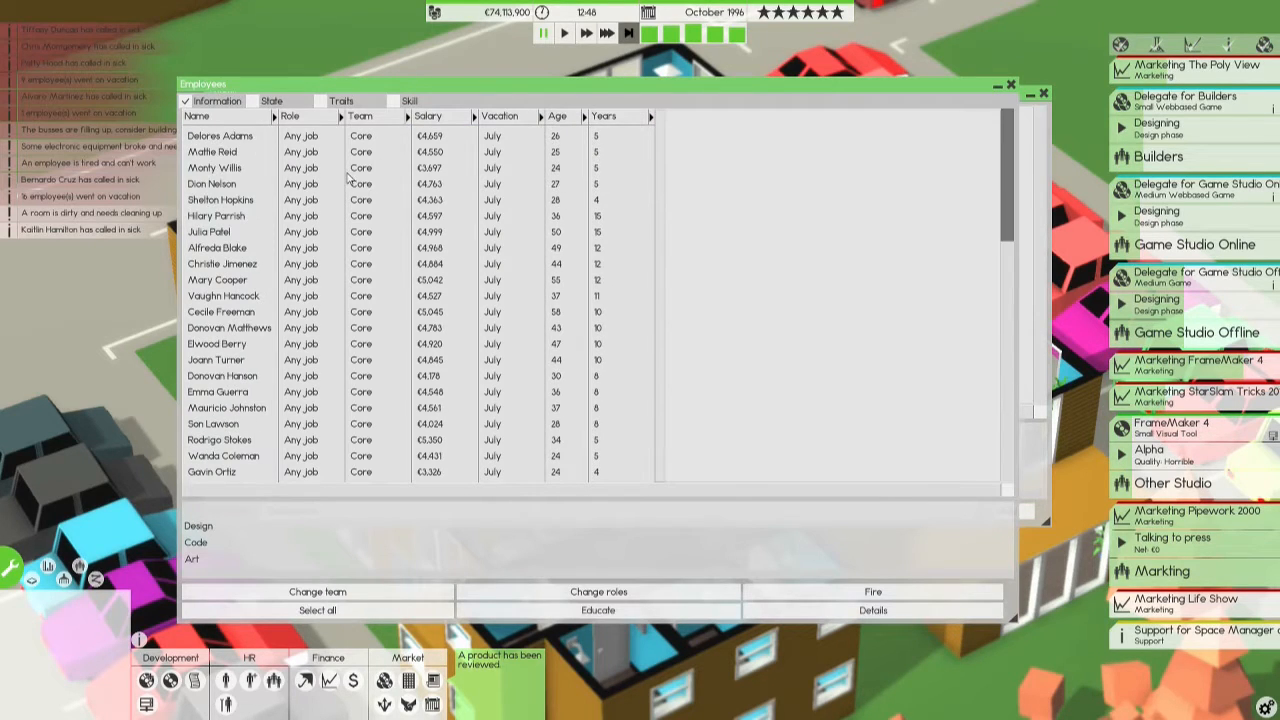
left_click(604, 116)
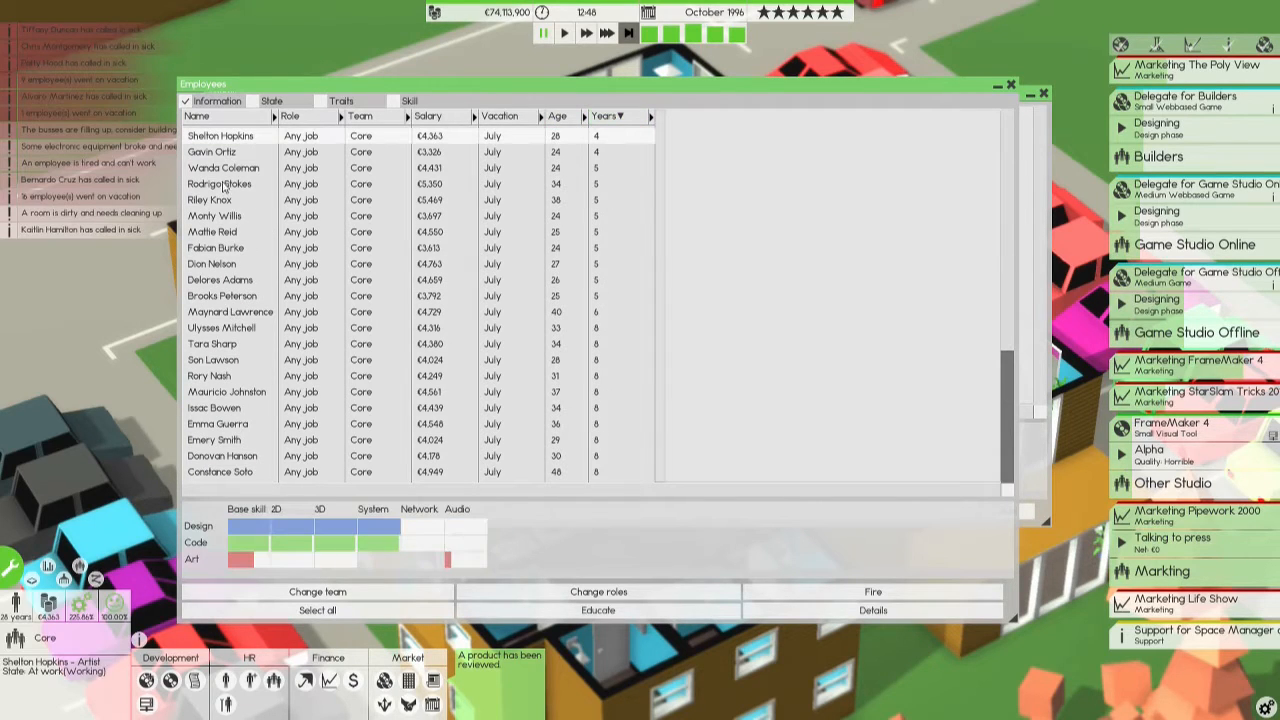
left_click(220, 183)
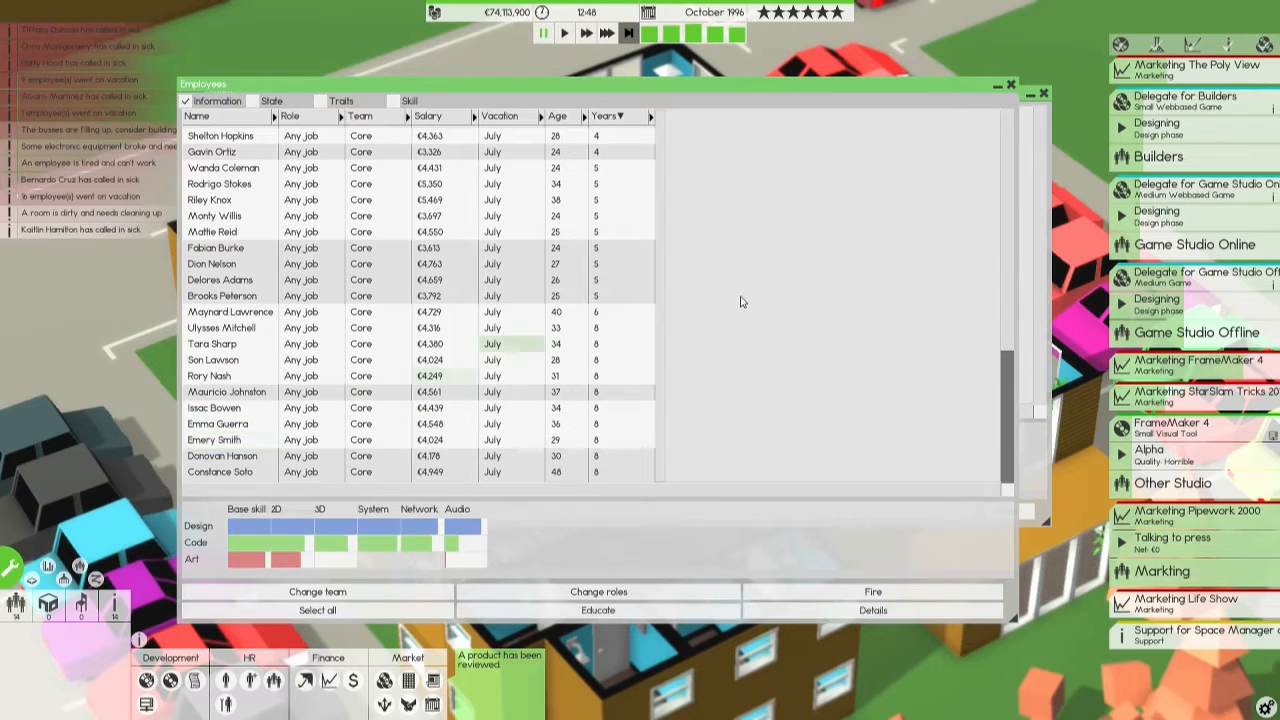
scroll("down", 3)
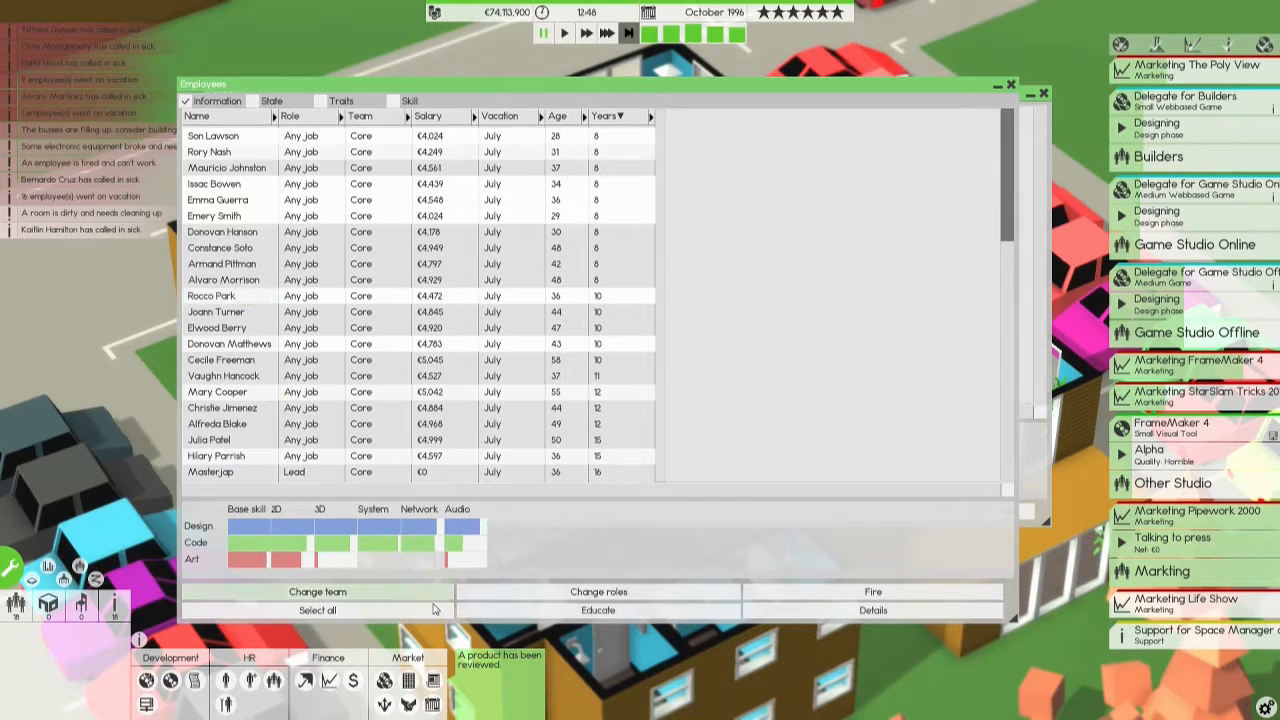
left_click(317, 591)
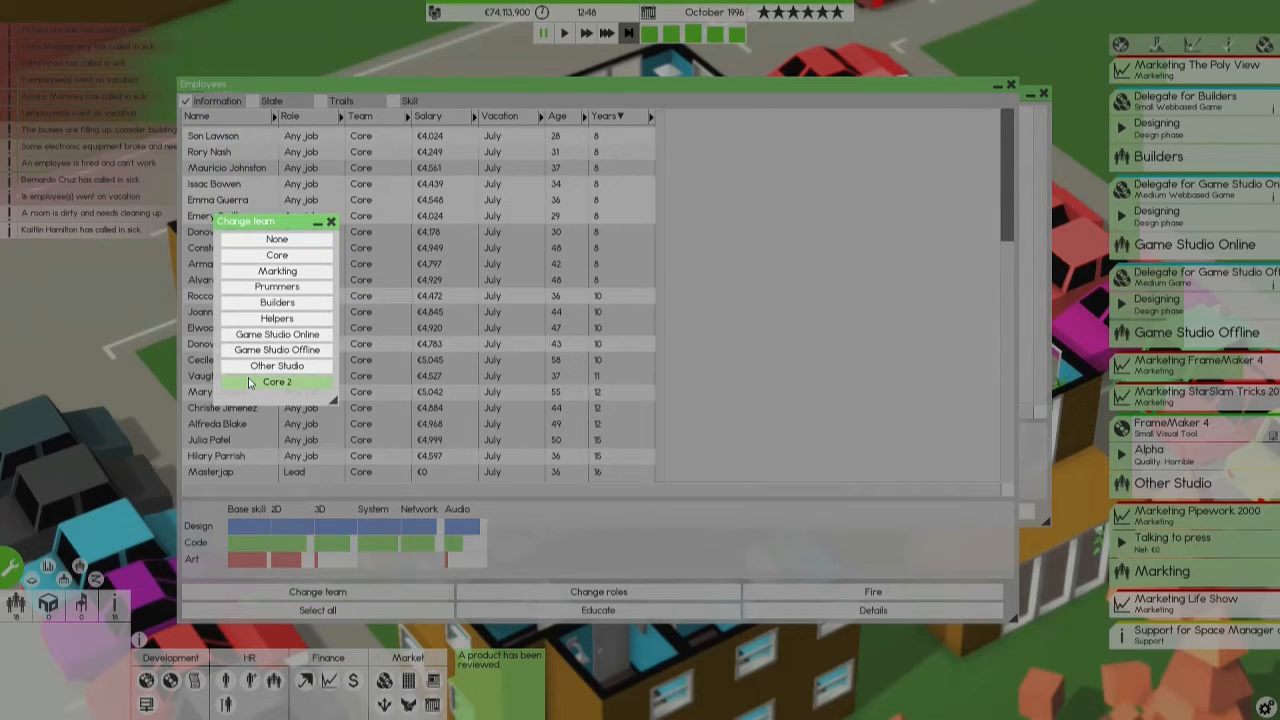
left_click(276, 382)
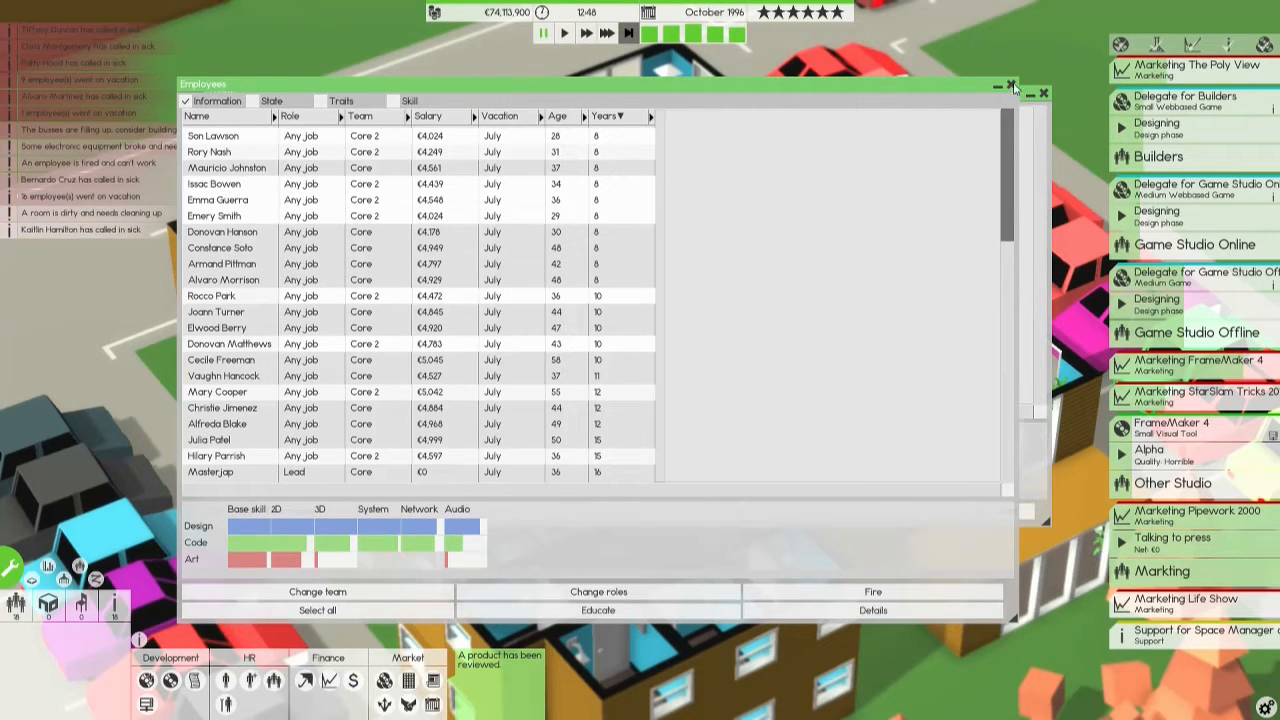
left_click(1044, 93)
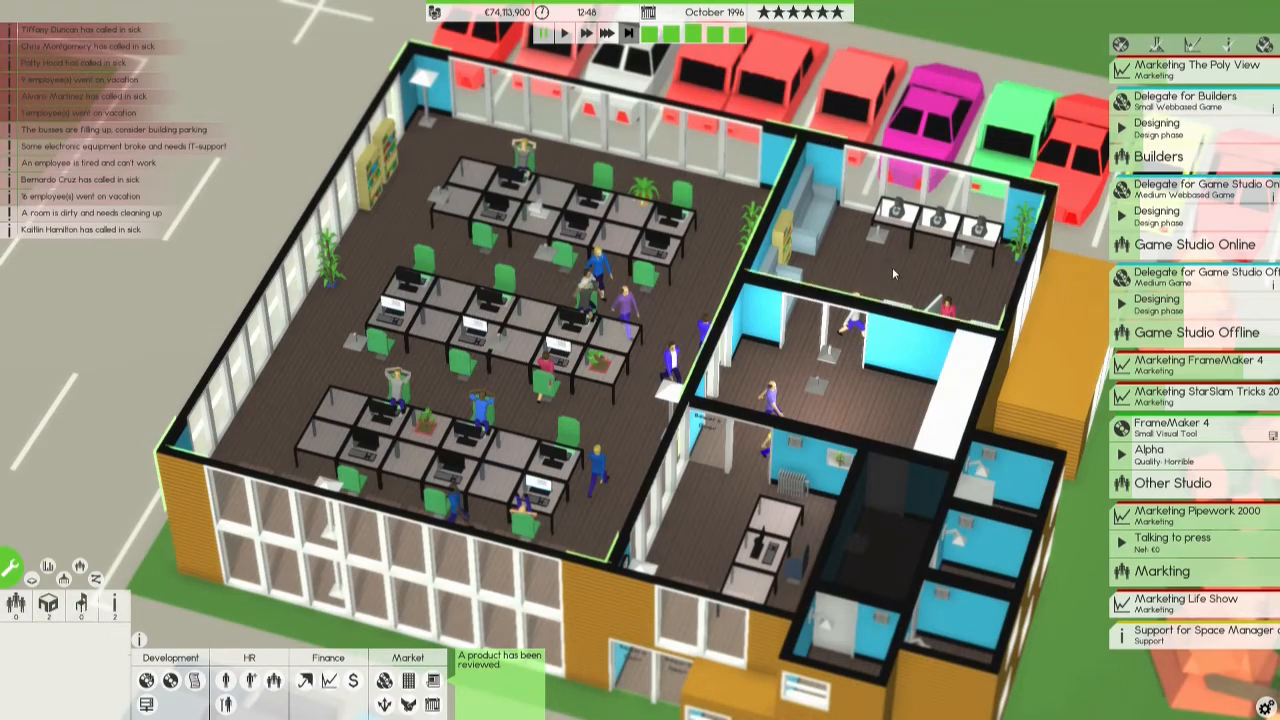
mouse_move(678, 555)
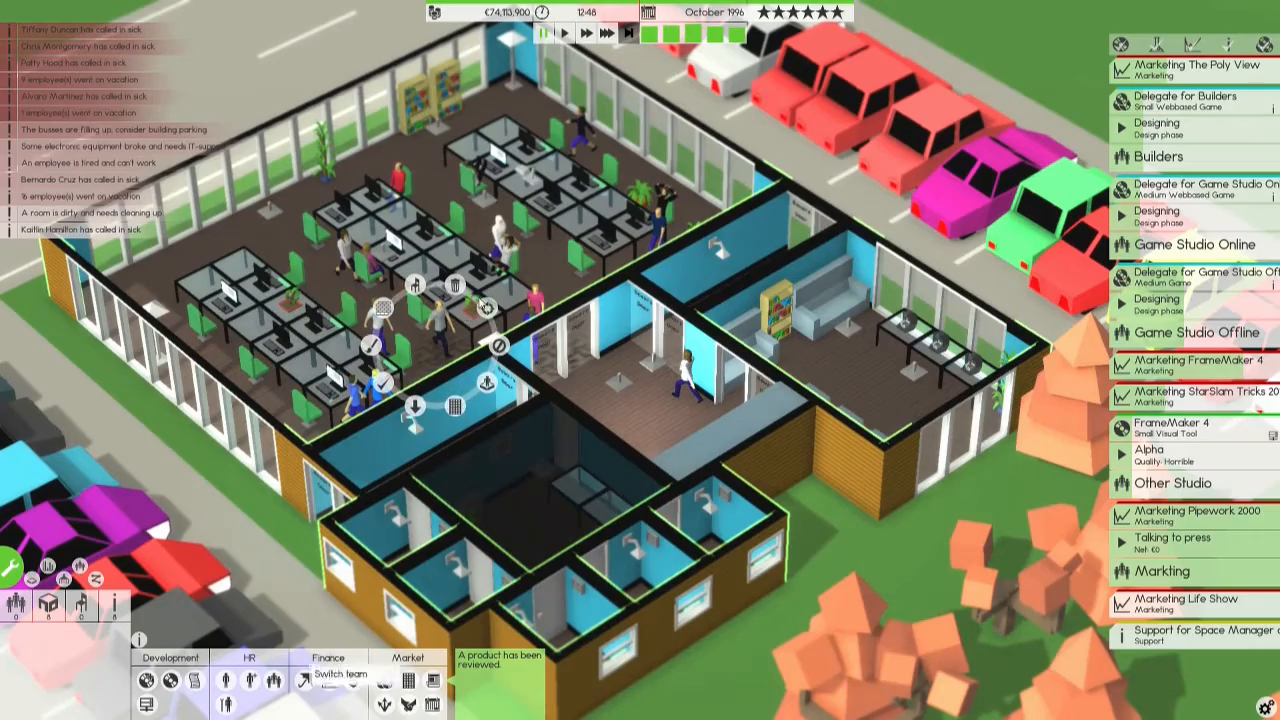
left_click(338, 673)
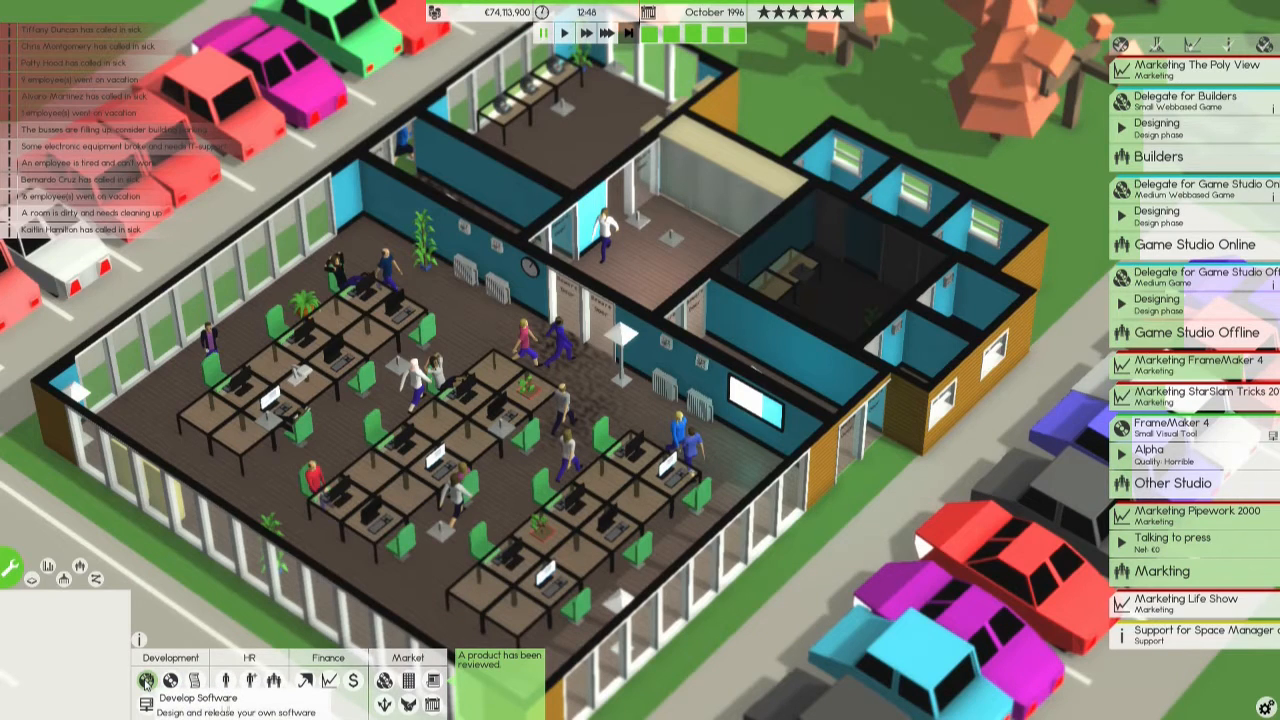
Start a Visual Tool design as a sequel to Screen 3D '93, named Screen 3D '96.
left_click(146, 697)
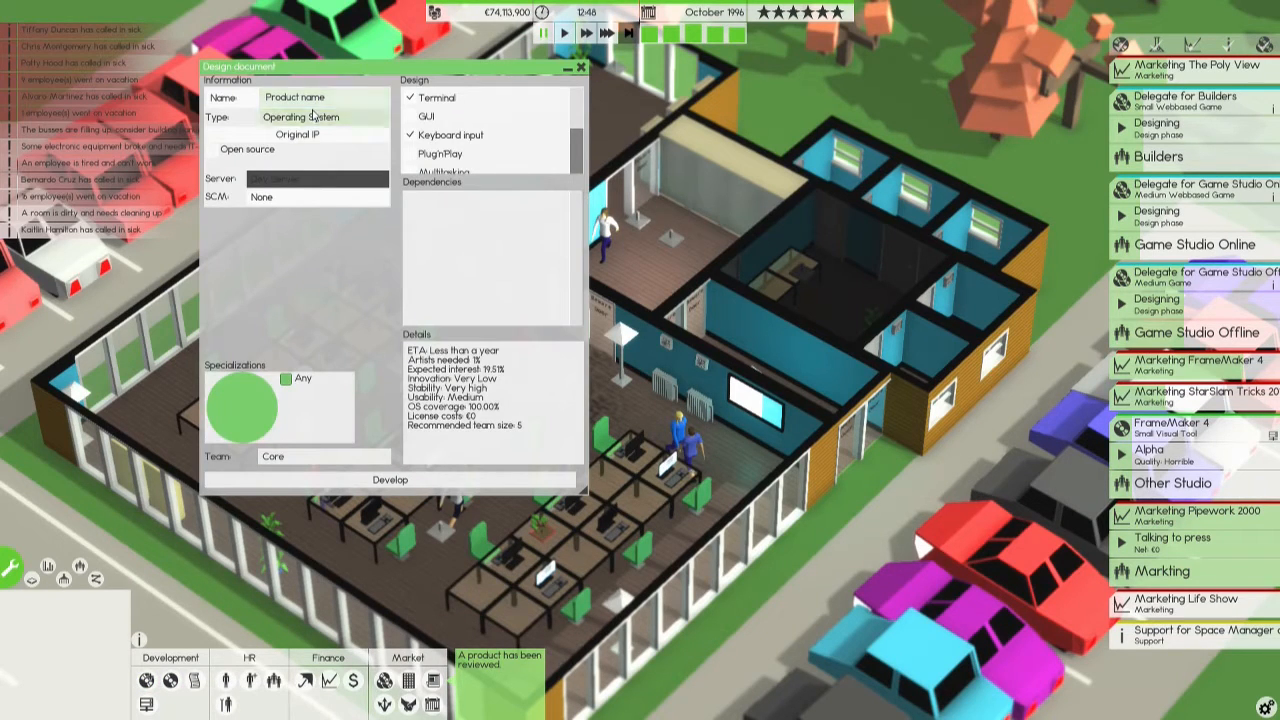
left_click(323, 117)
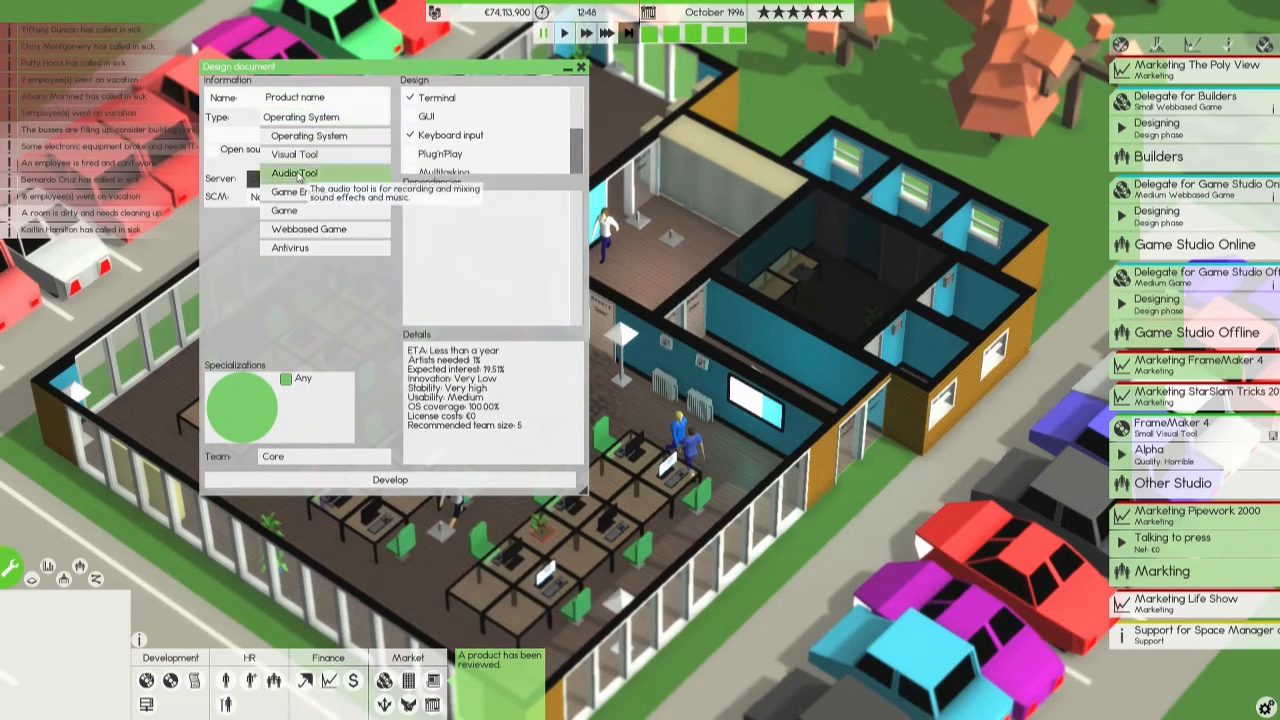
left_click(294, 154)
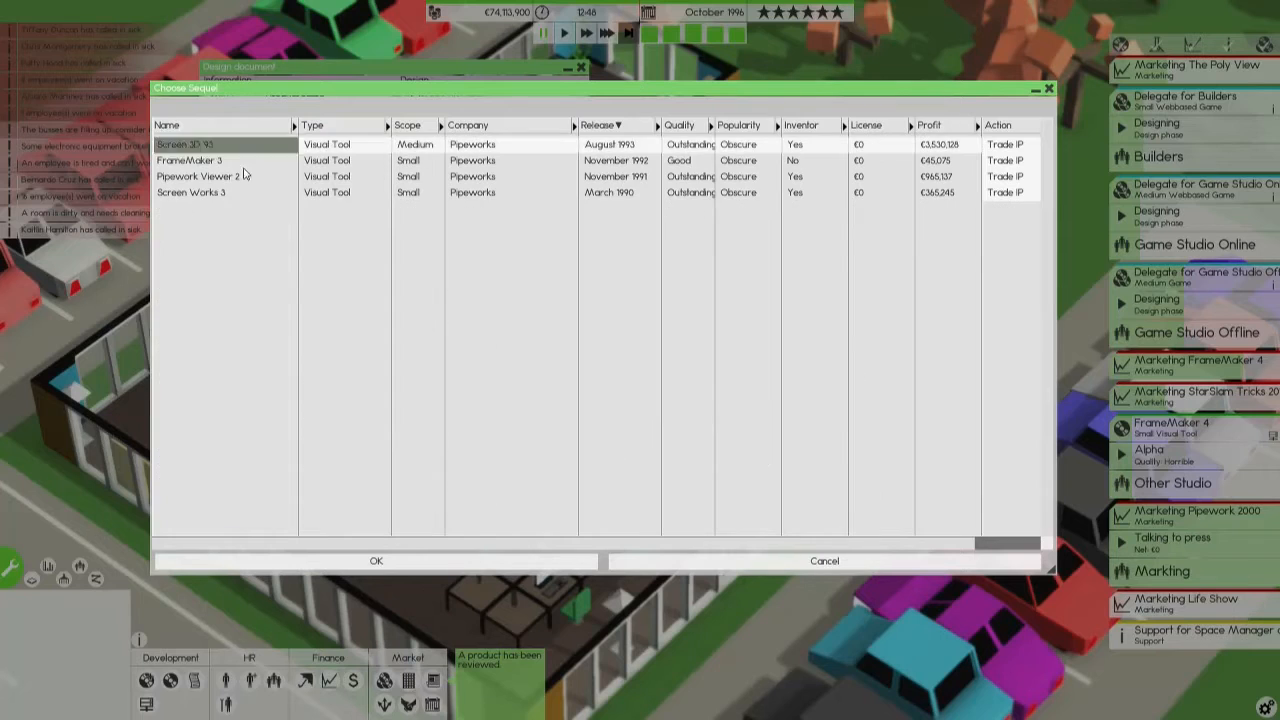
left_click(376, 560)
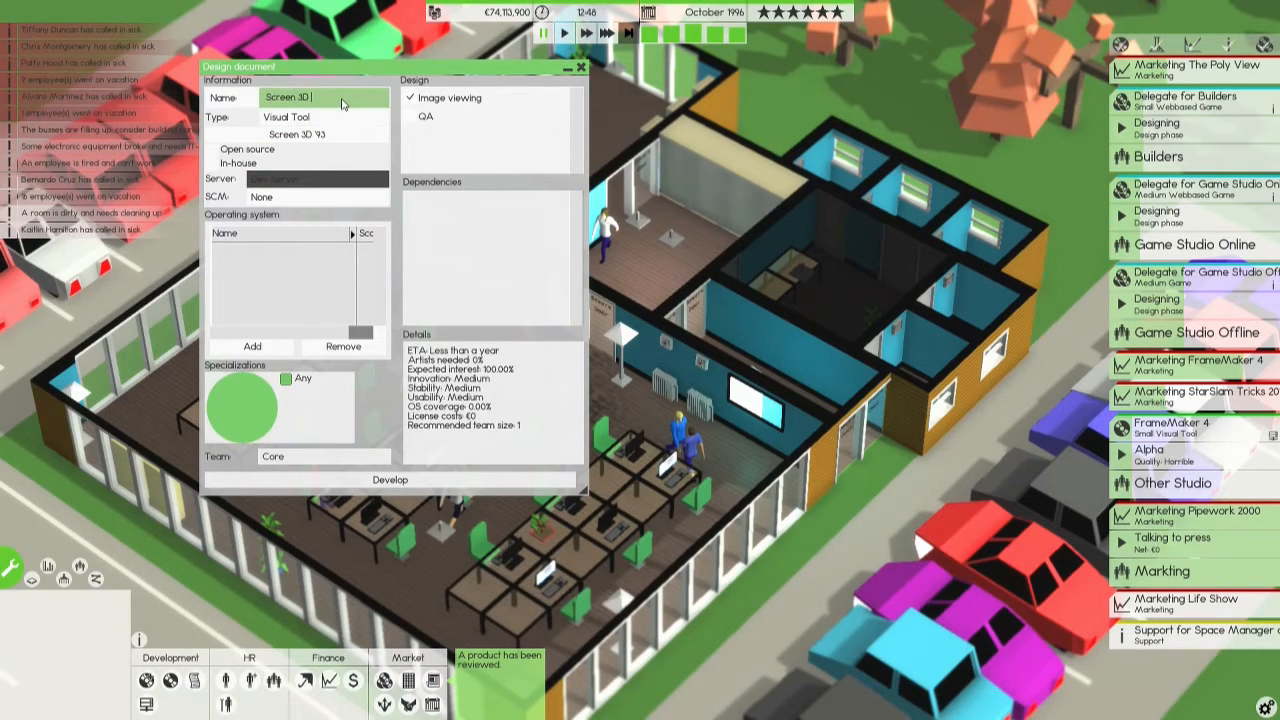
type("'96")
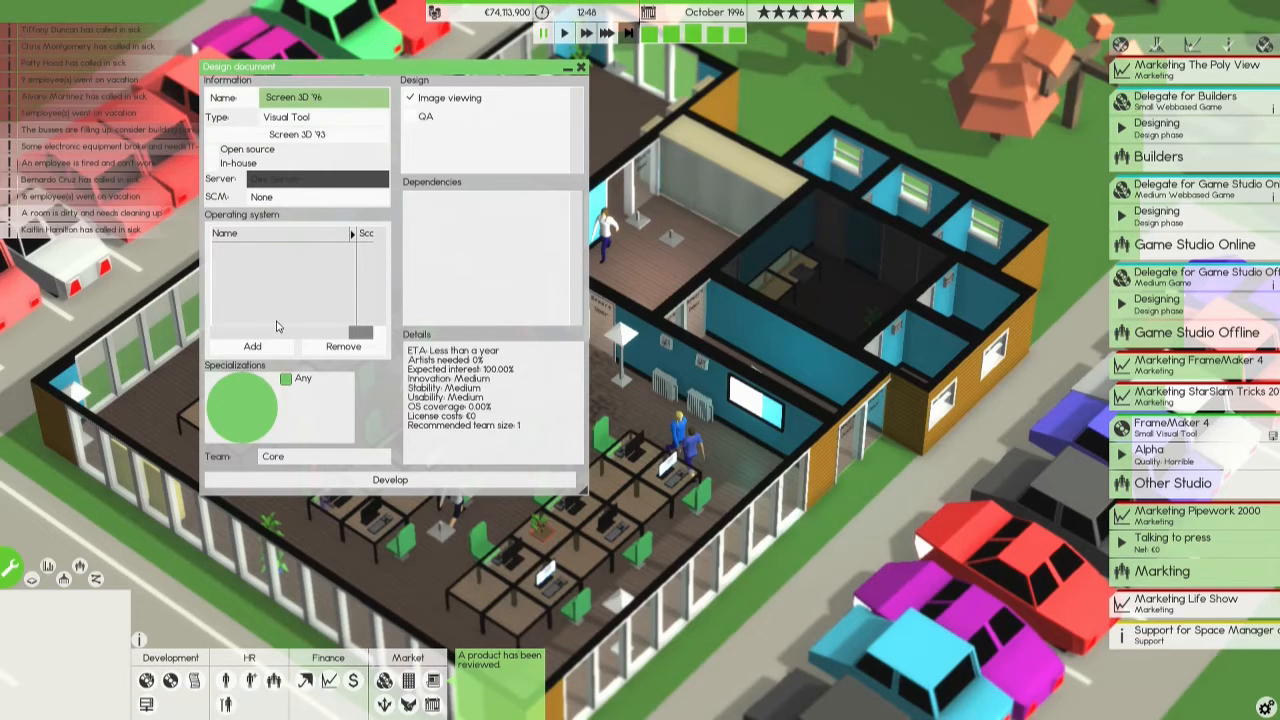
Target Pipework 2000 and Pipework OS 2, and include image and 3D editing features.
left_click(251, 346)
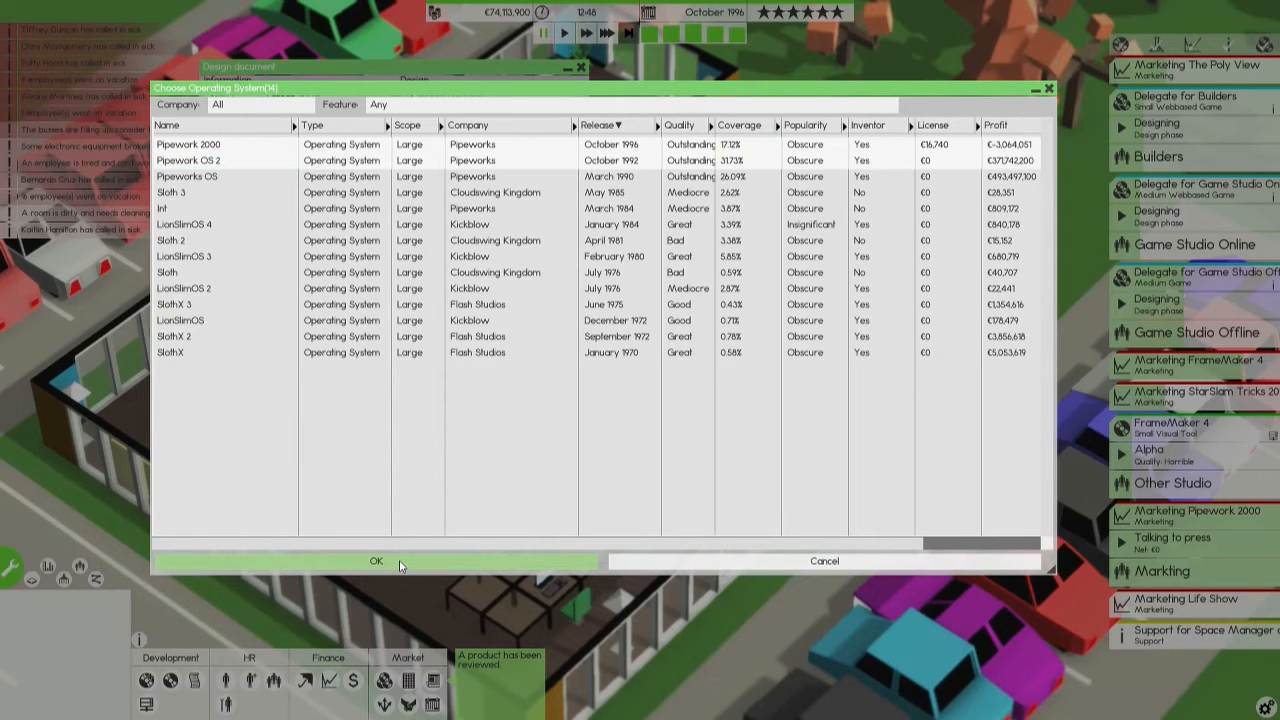
left_click(376, 561)
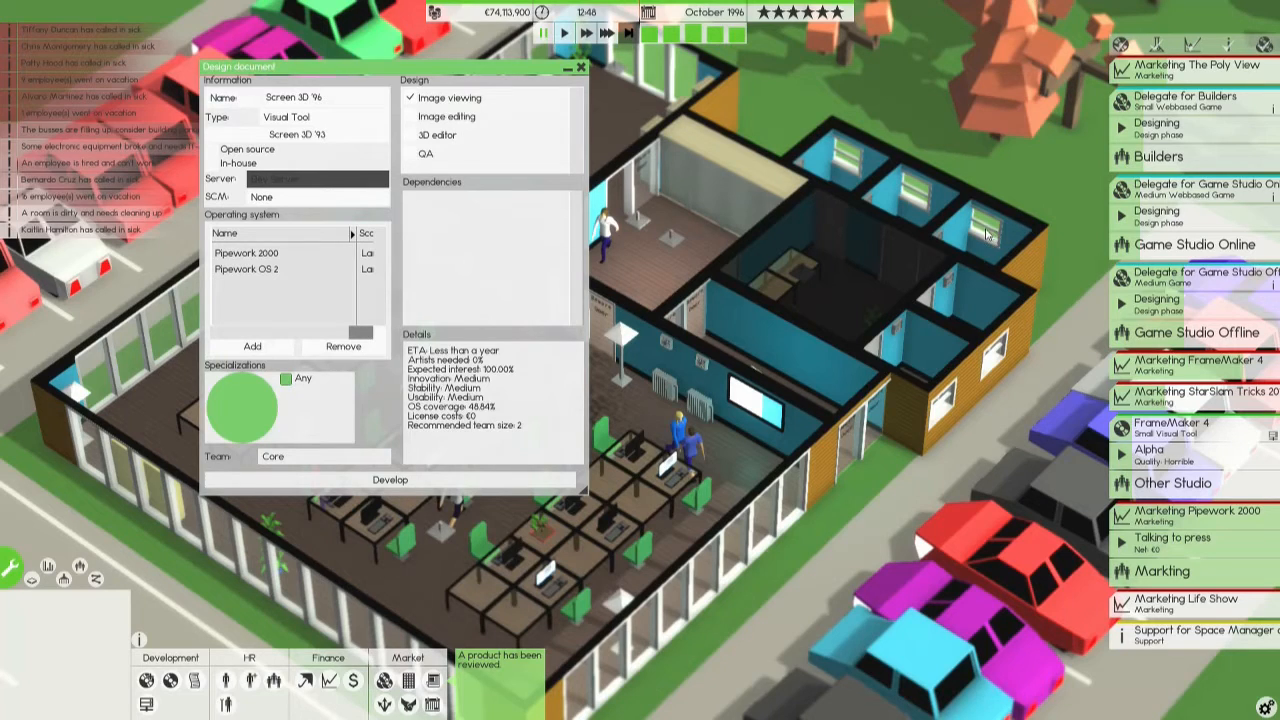
left_click(410, 116)
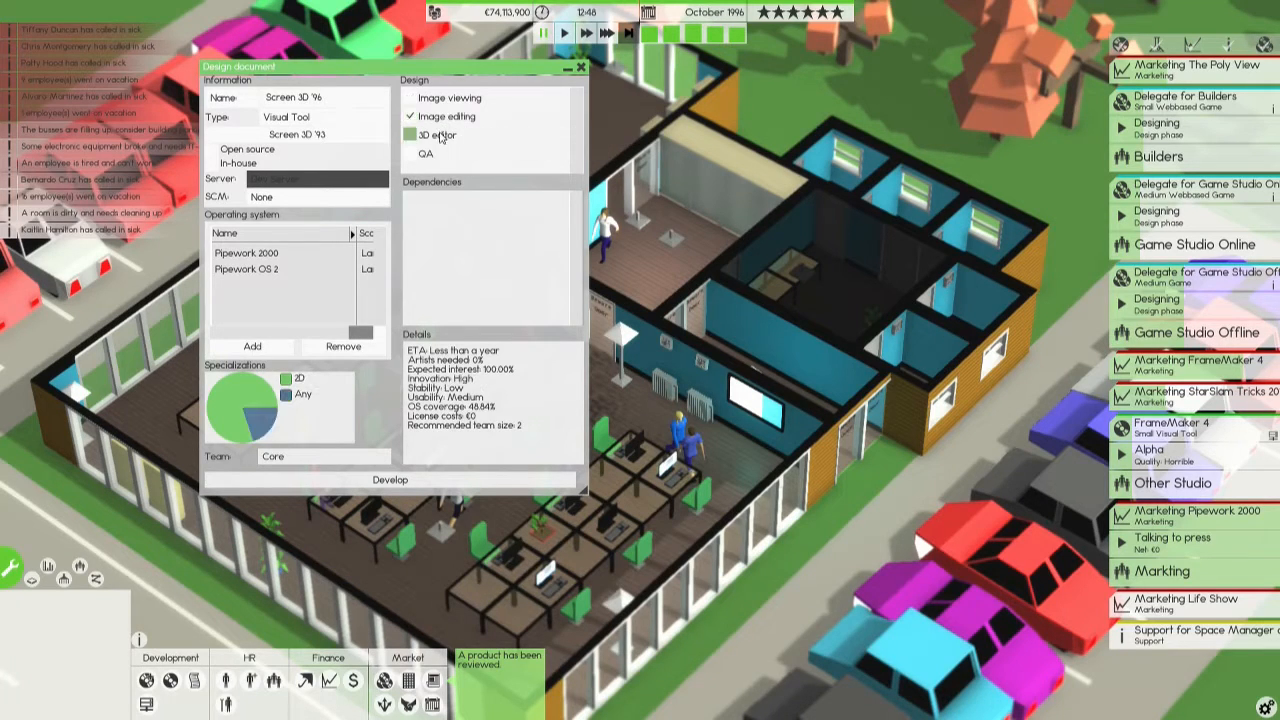
left_click(410, 135)
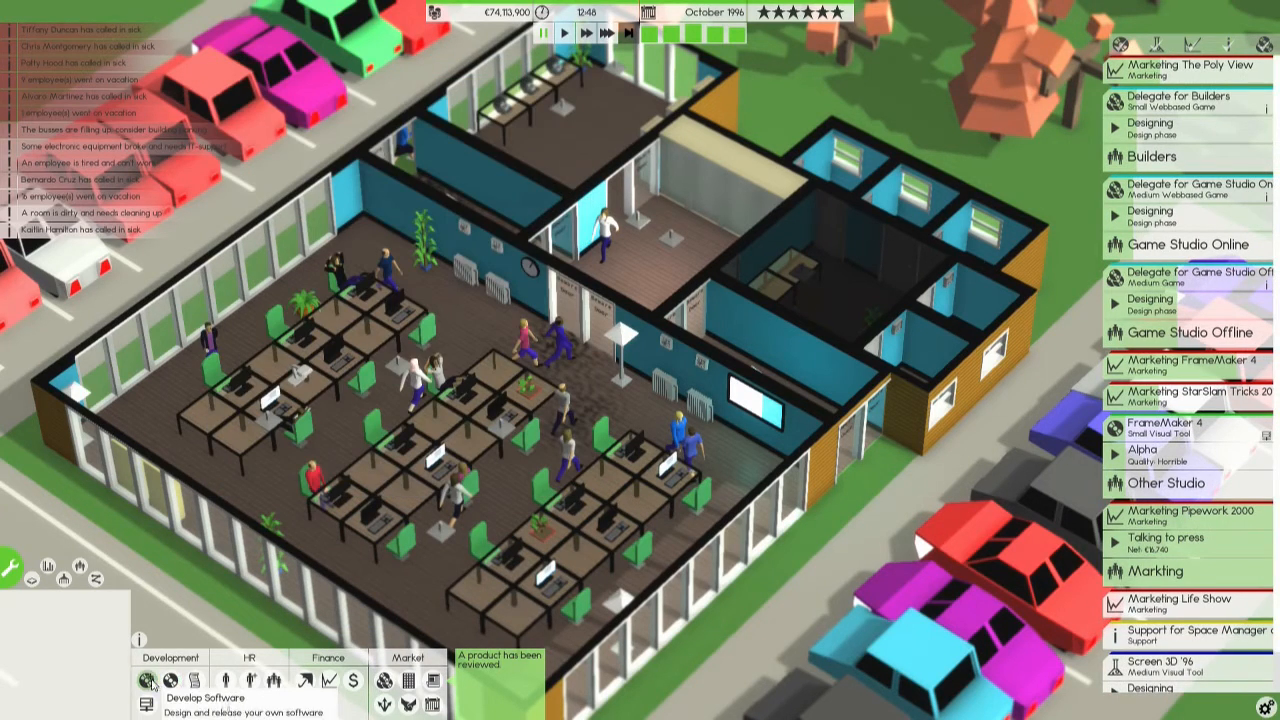
Start an Audio Tool design as a sequel to Wave 2.
left_click(145, 680)
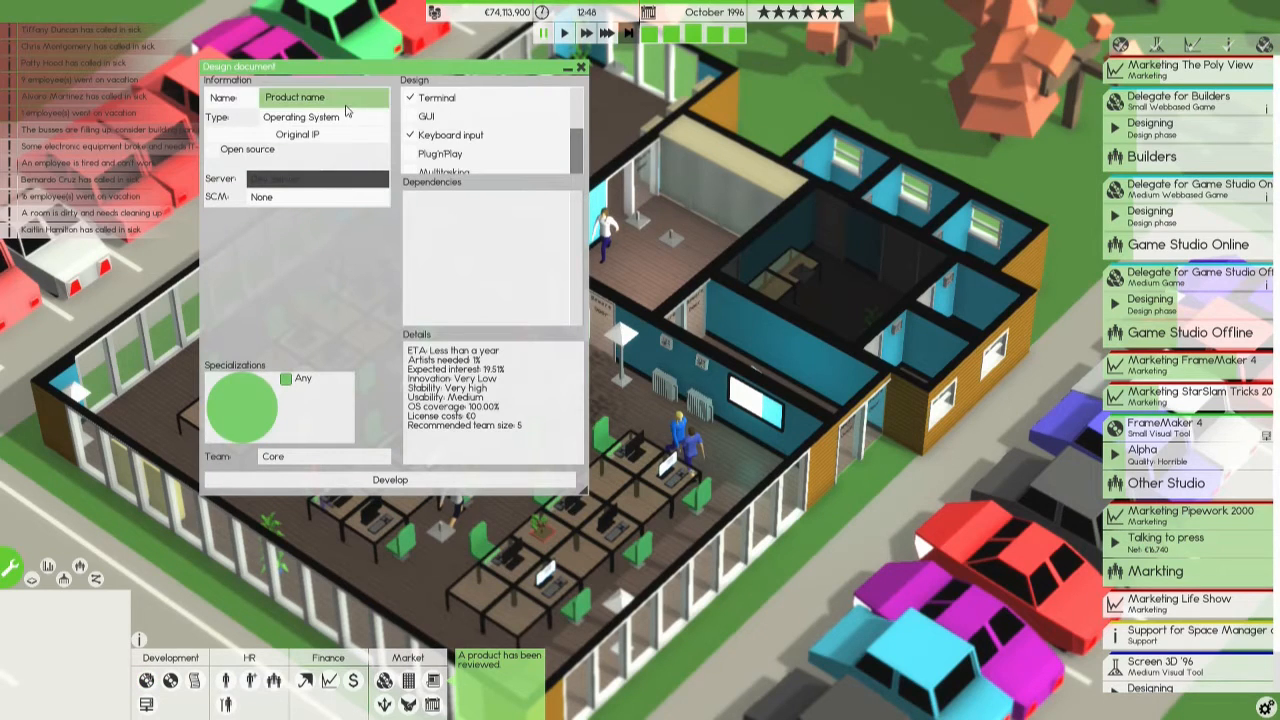
left_click(323, 116)
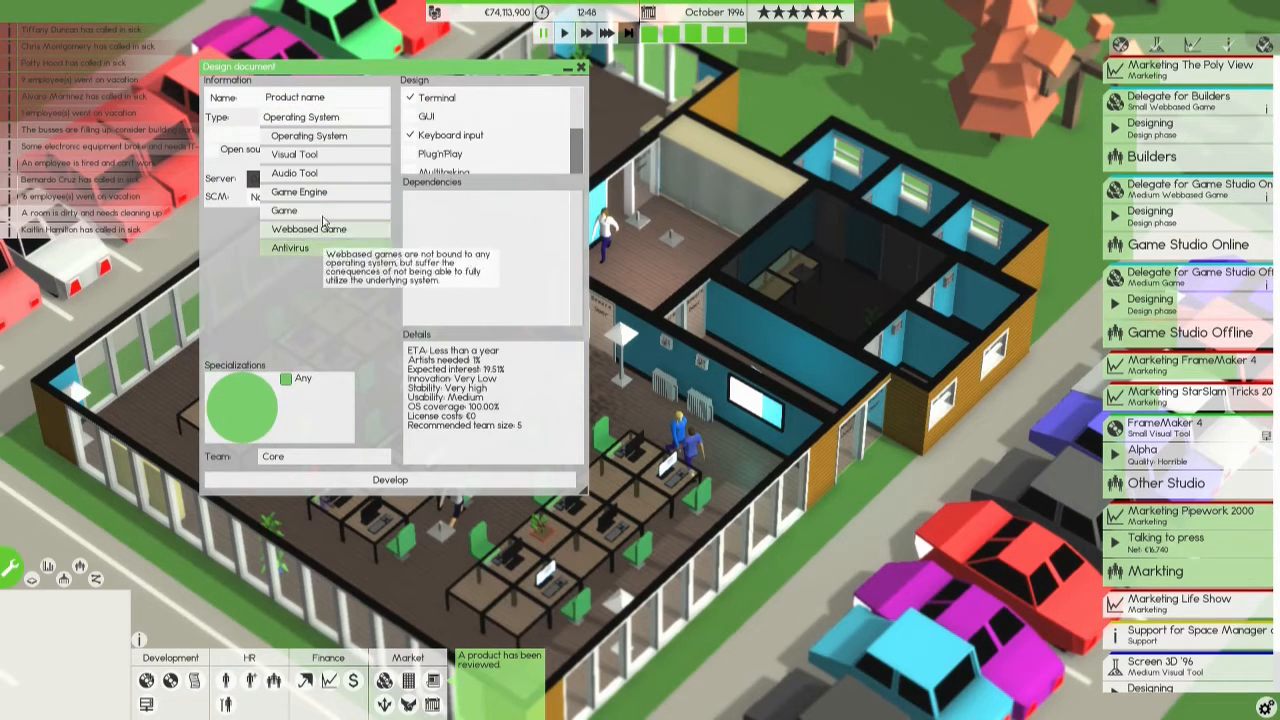
left_click(294, 172)
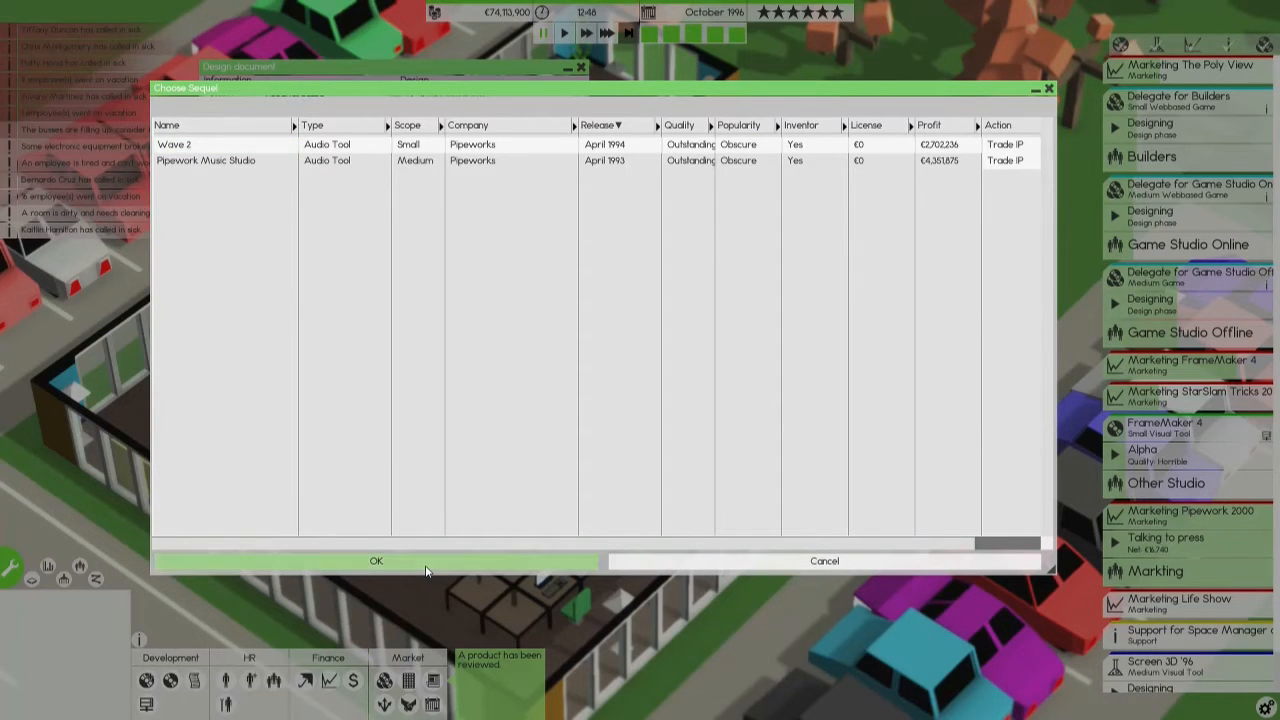
left_click(376, 560)
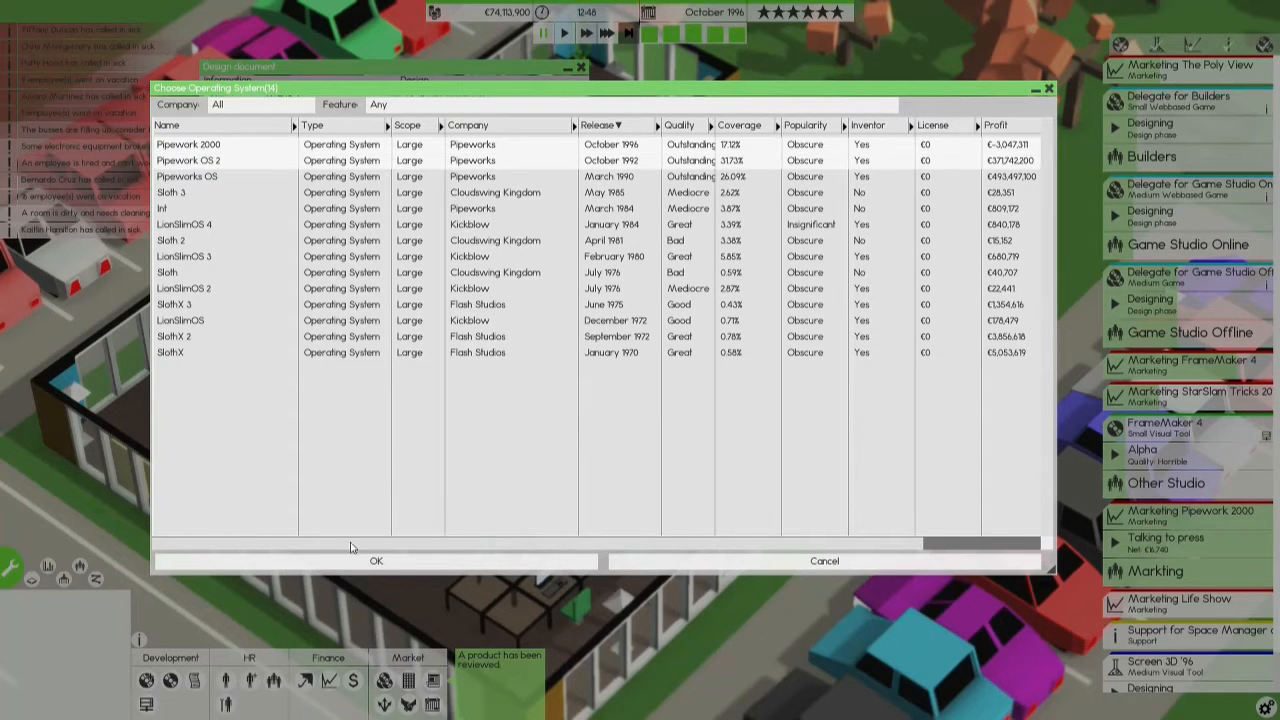
Set Wave 3's systems to Pipework 2000 and Pipework OS 2, and choose its visual tool dependency.
left_click(376, 560)
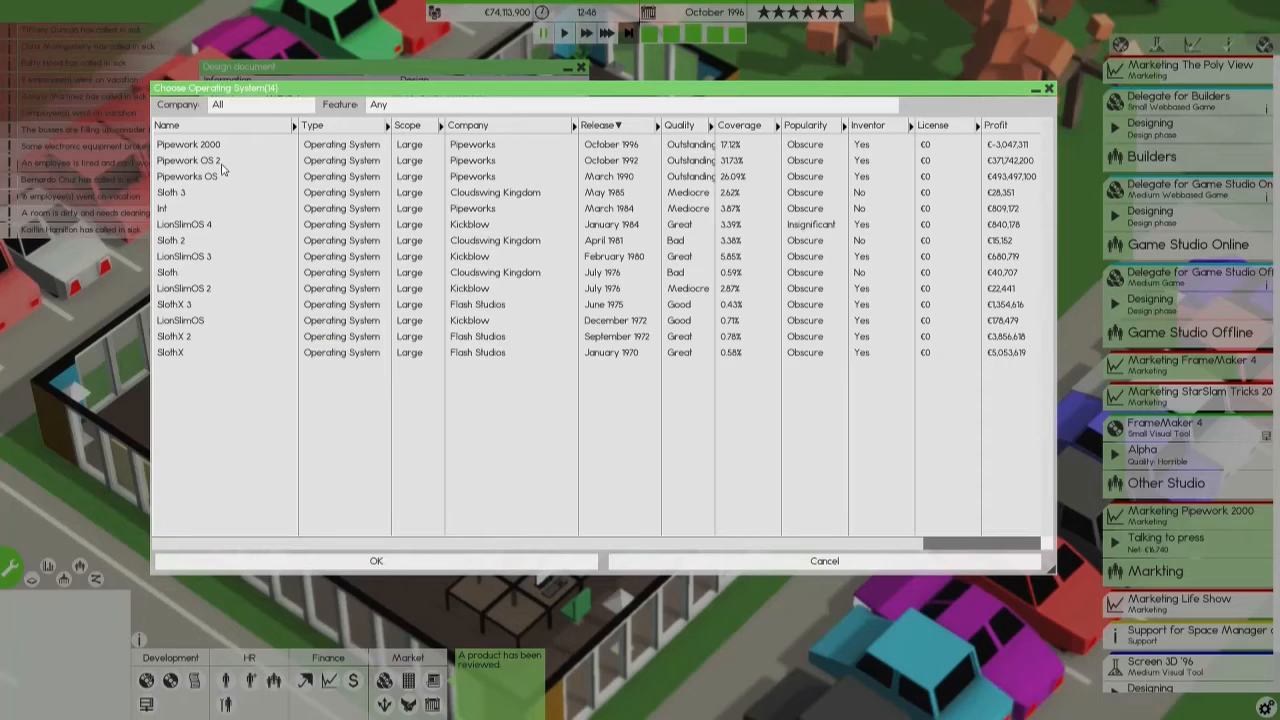
left_click(376, 560)
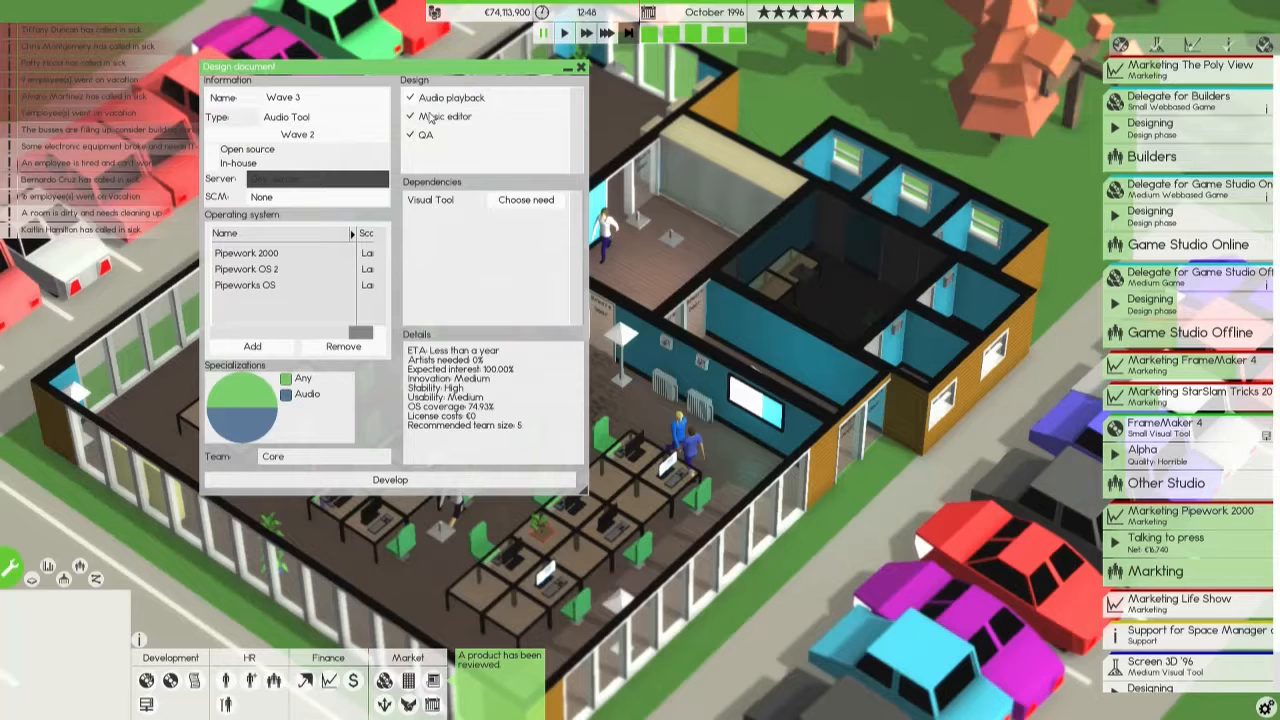
left_click(342, 346)
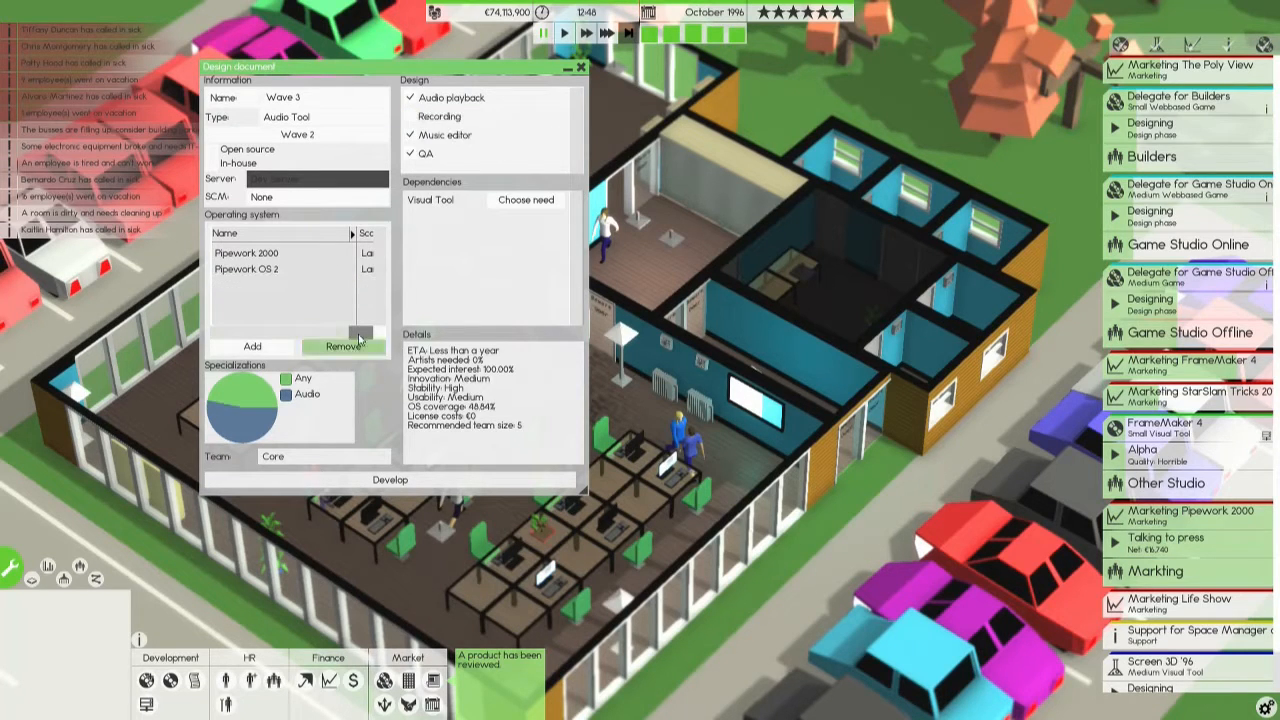
left_click(526, 200)
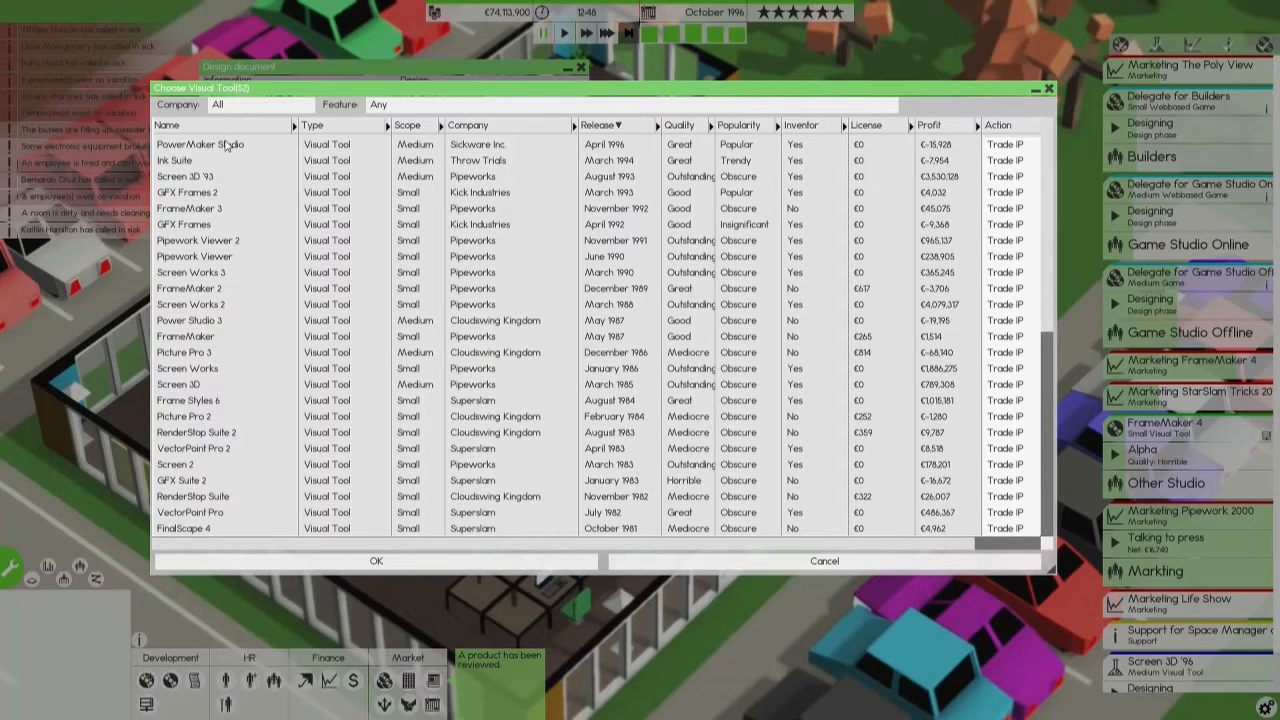
left_click(200, 144)
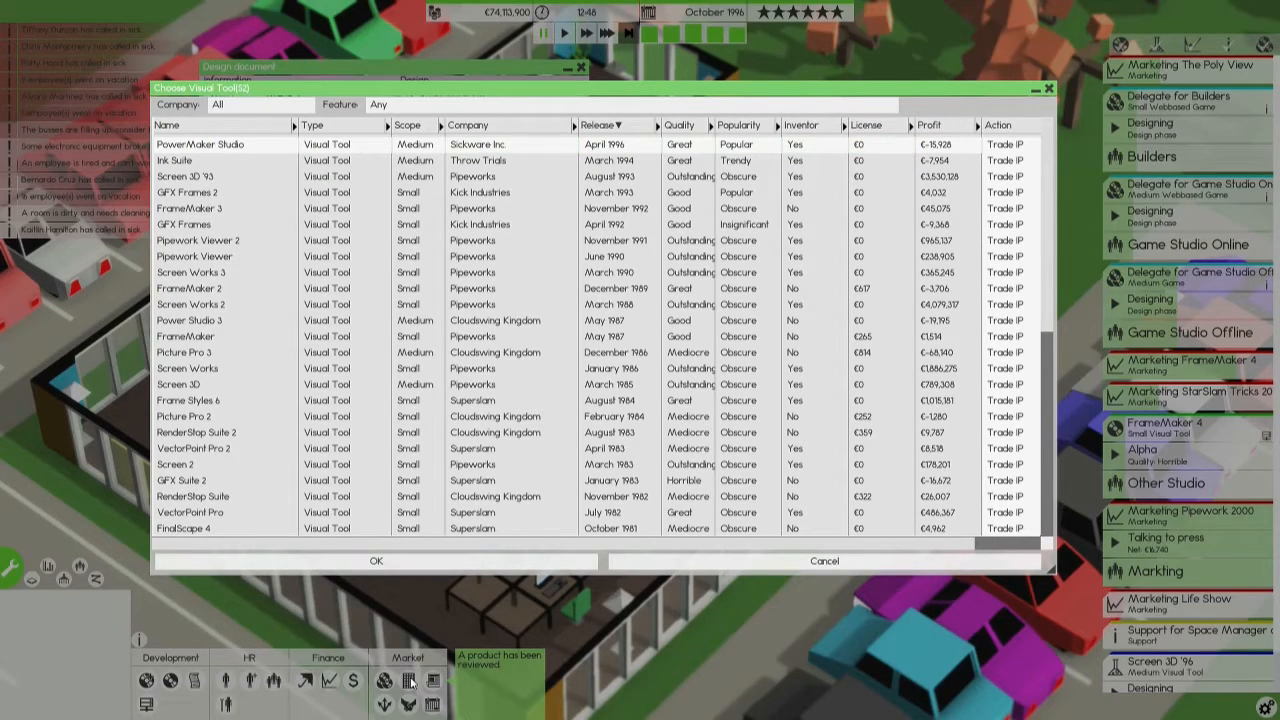
mouse_move(587, 340)
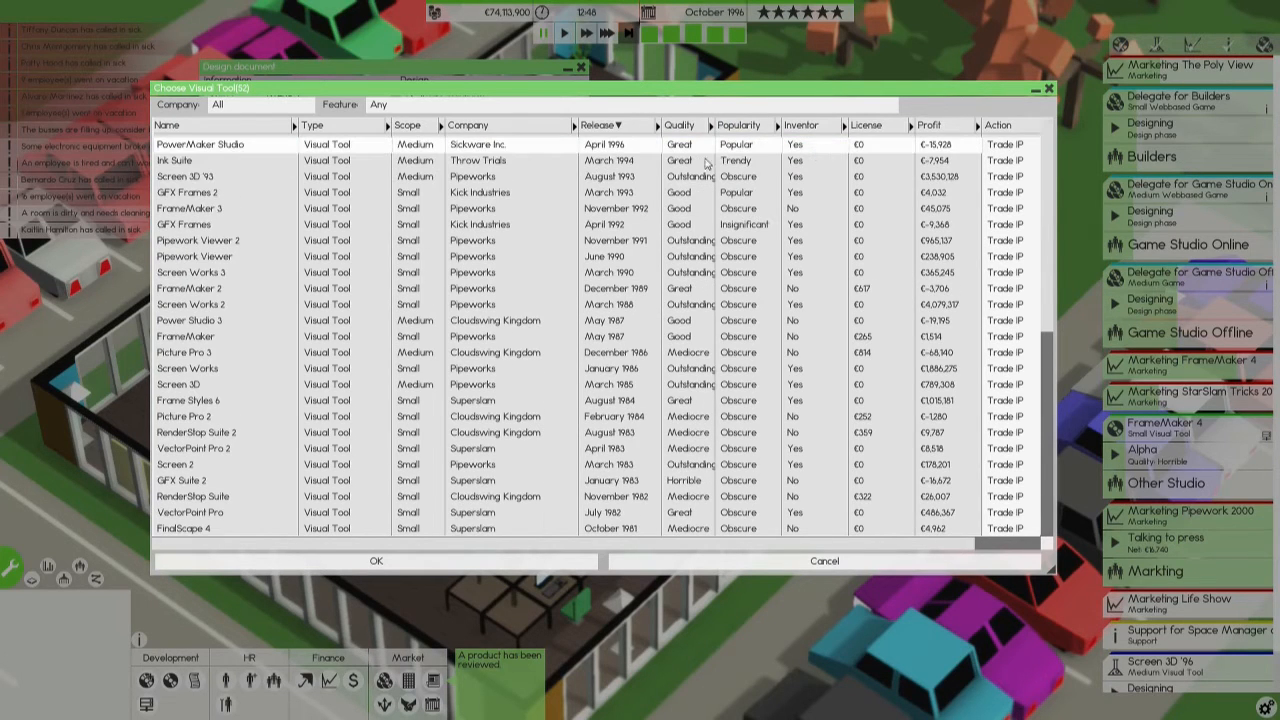
mouse_move(542, 282)
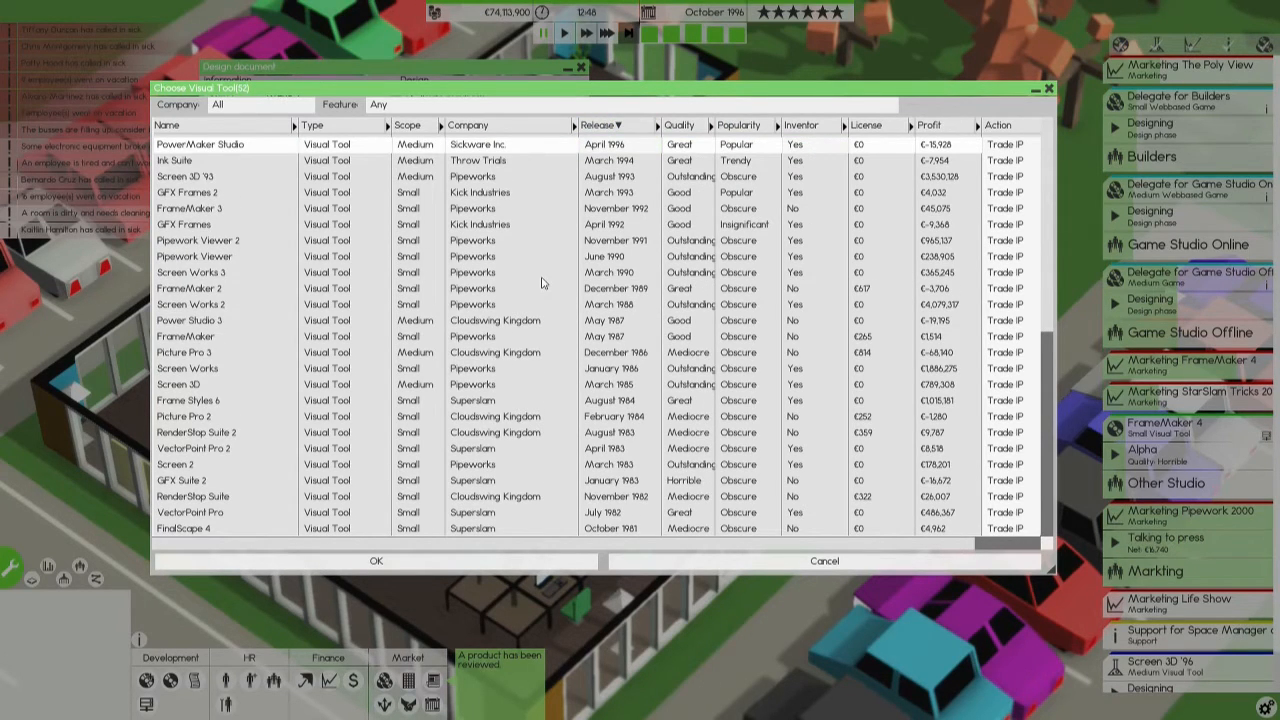
mouse_move(383, 540)
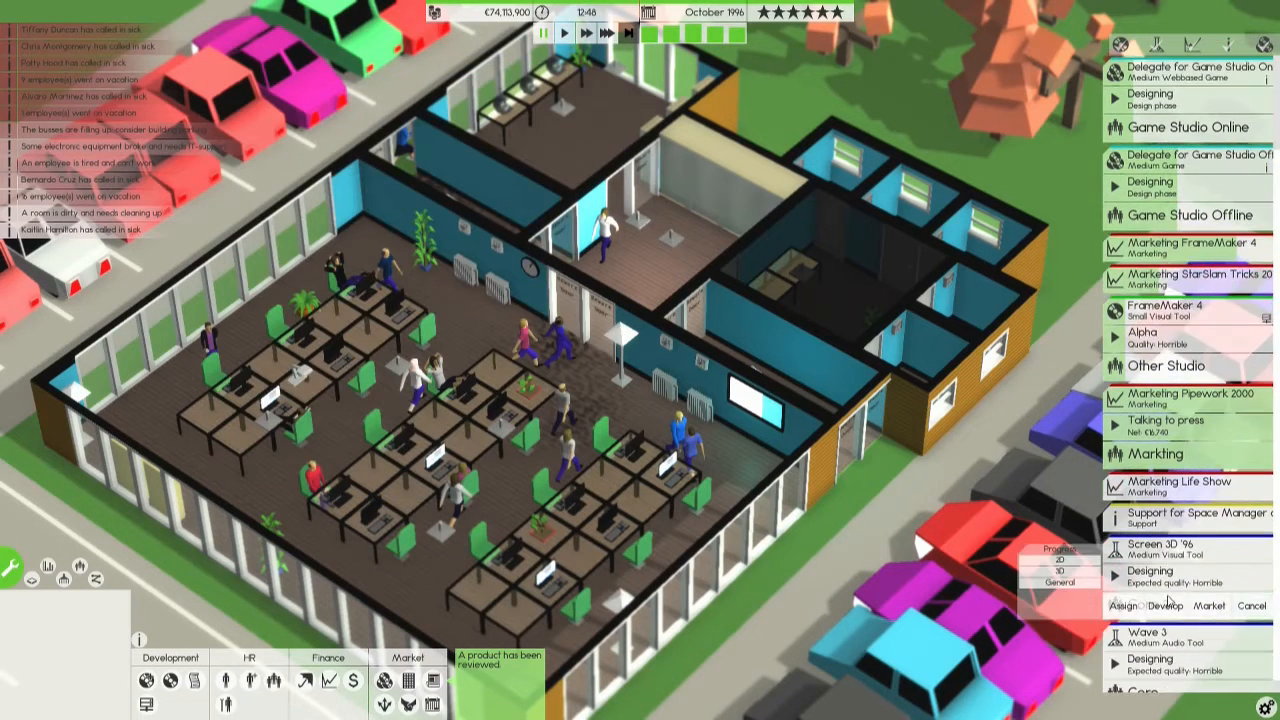
Scroll the project panel up to reach Screen 3D '96.
scroll("up", 3)
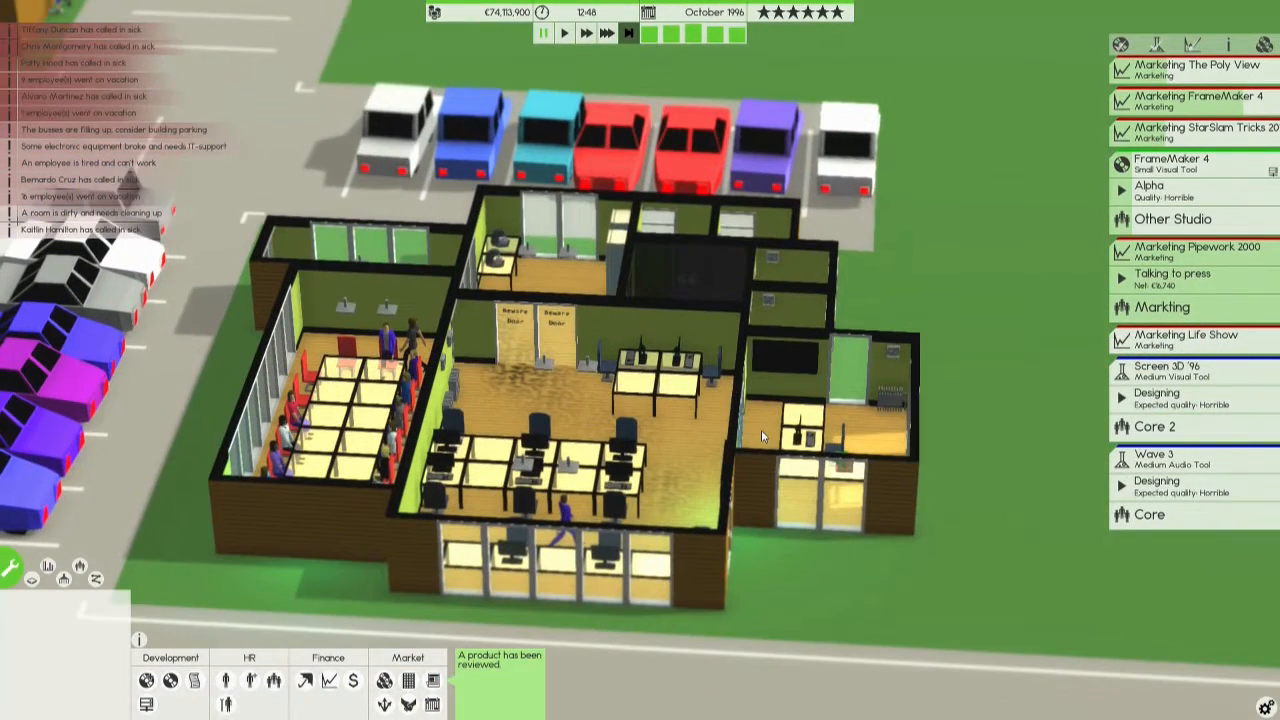
mouse_move(765, 438)
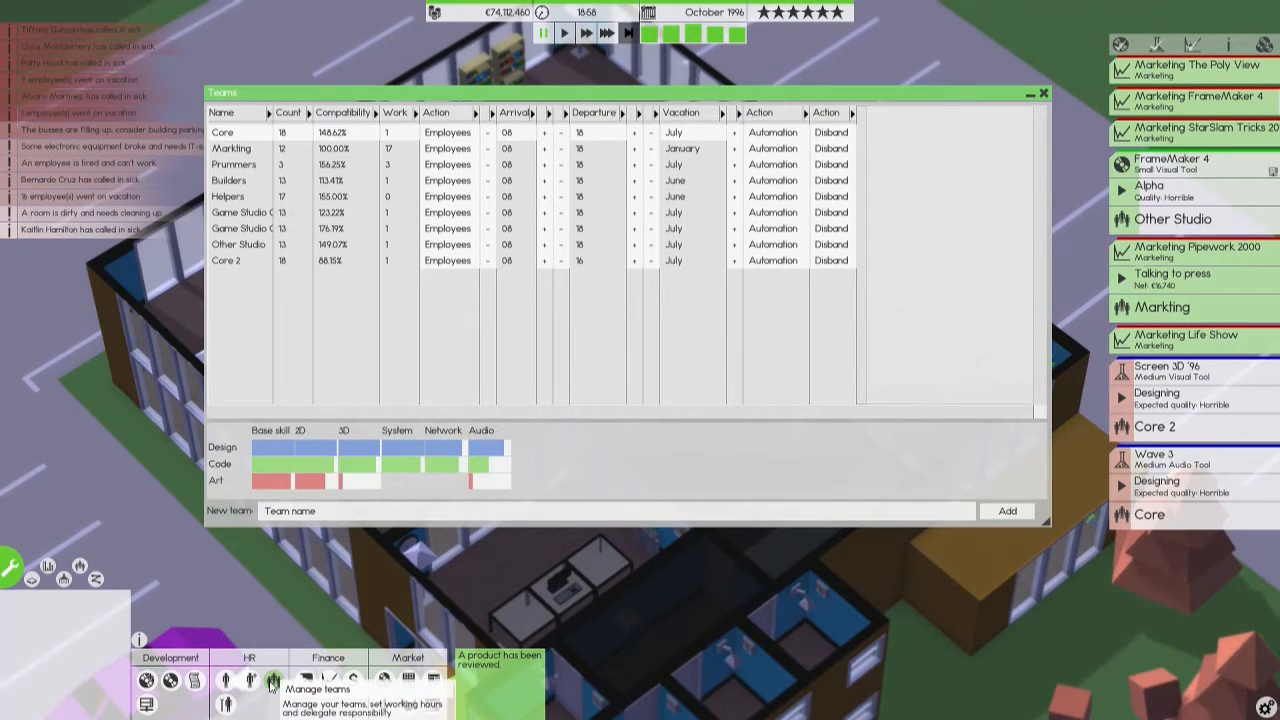
Close the Teams window and bring up the Deals list.
left_click(1044, 93)
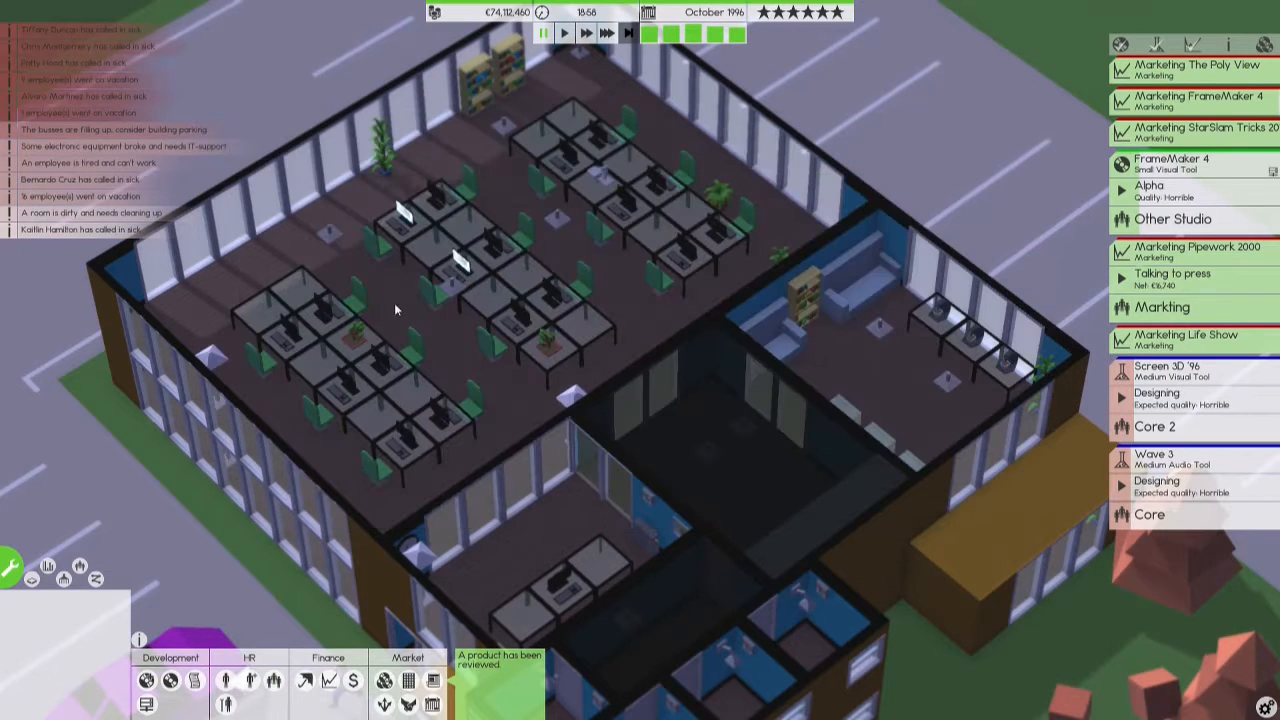
left_click(279, 680)
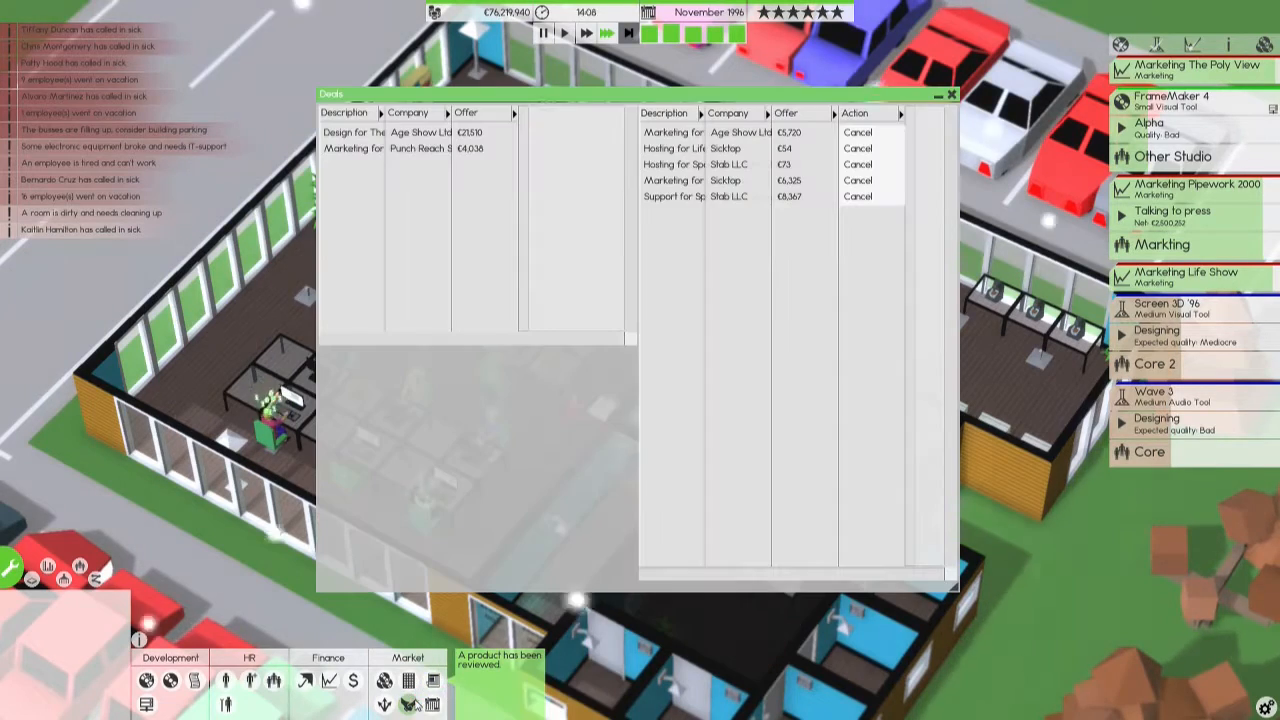
Accept Punch Reach's marketing deal, close Deals and open My Releases.
left_click(353, 148)
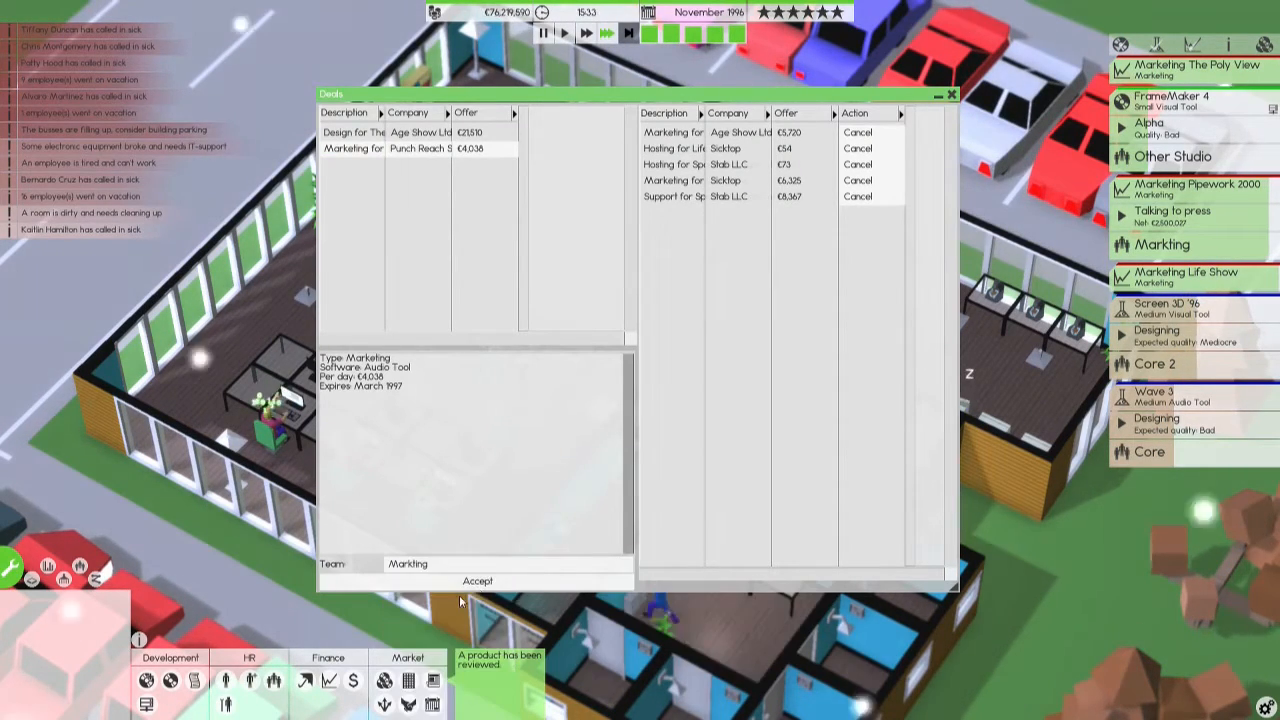
left_click(478, 580)
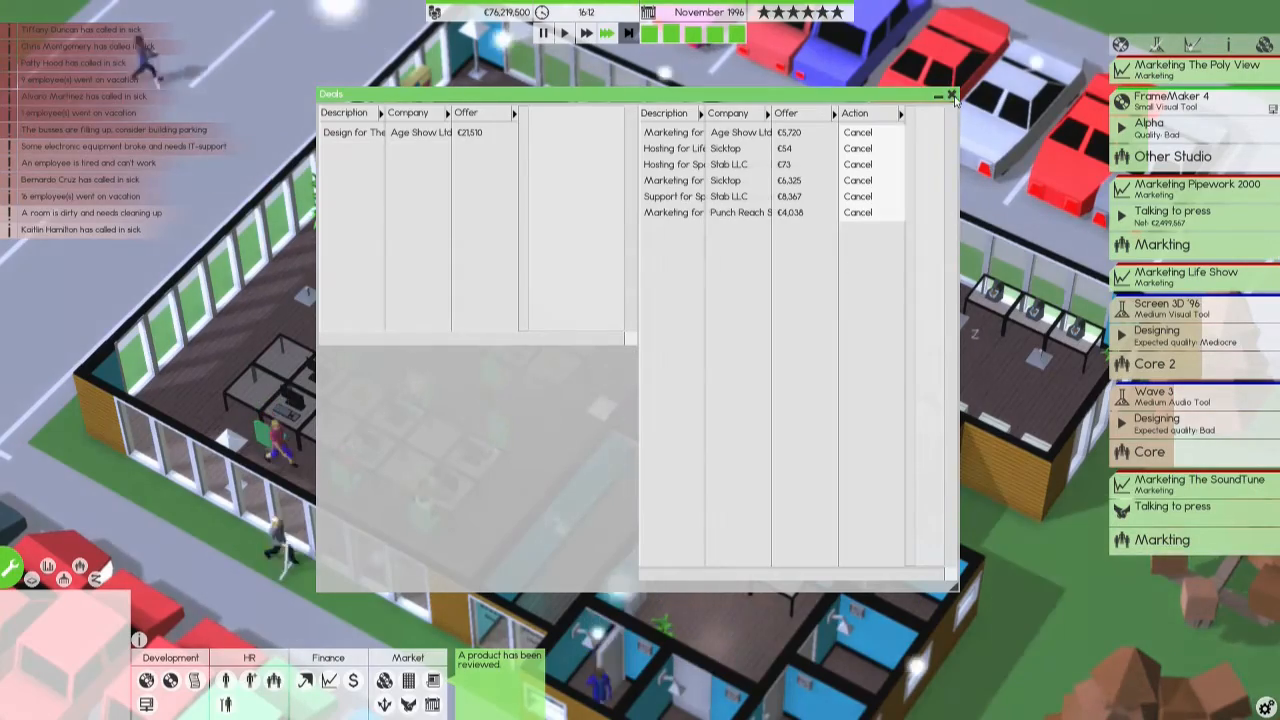
left_click(951, 94)
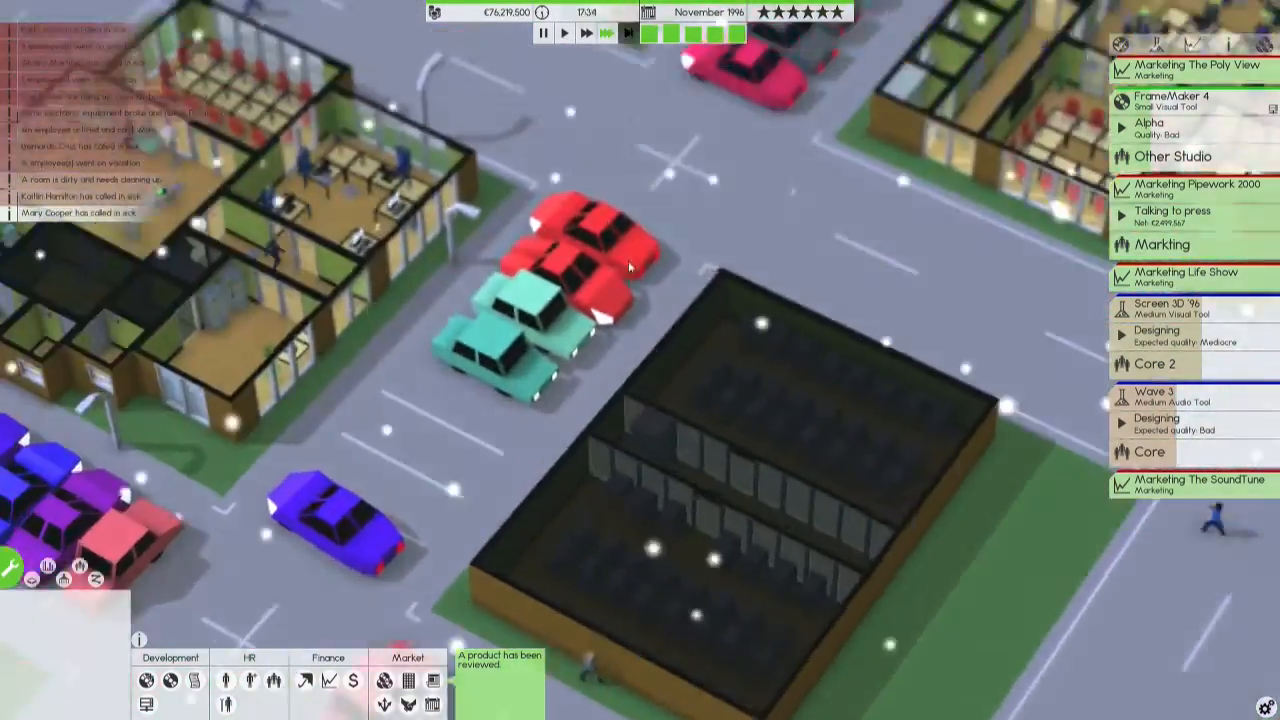
left_click(145, 680)
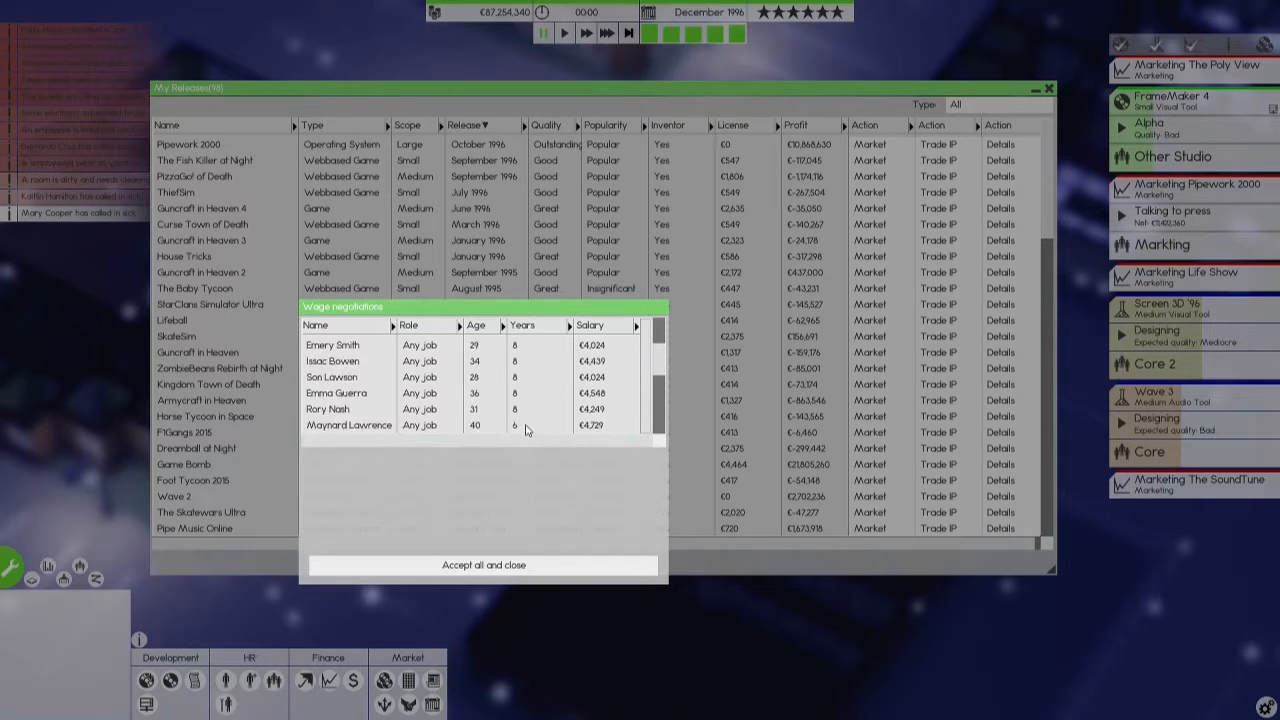
Accept all wage demands, then view and close Pipework 2000's details.
left_click(484, 565)
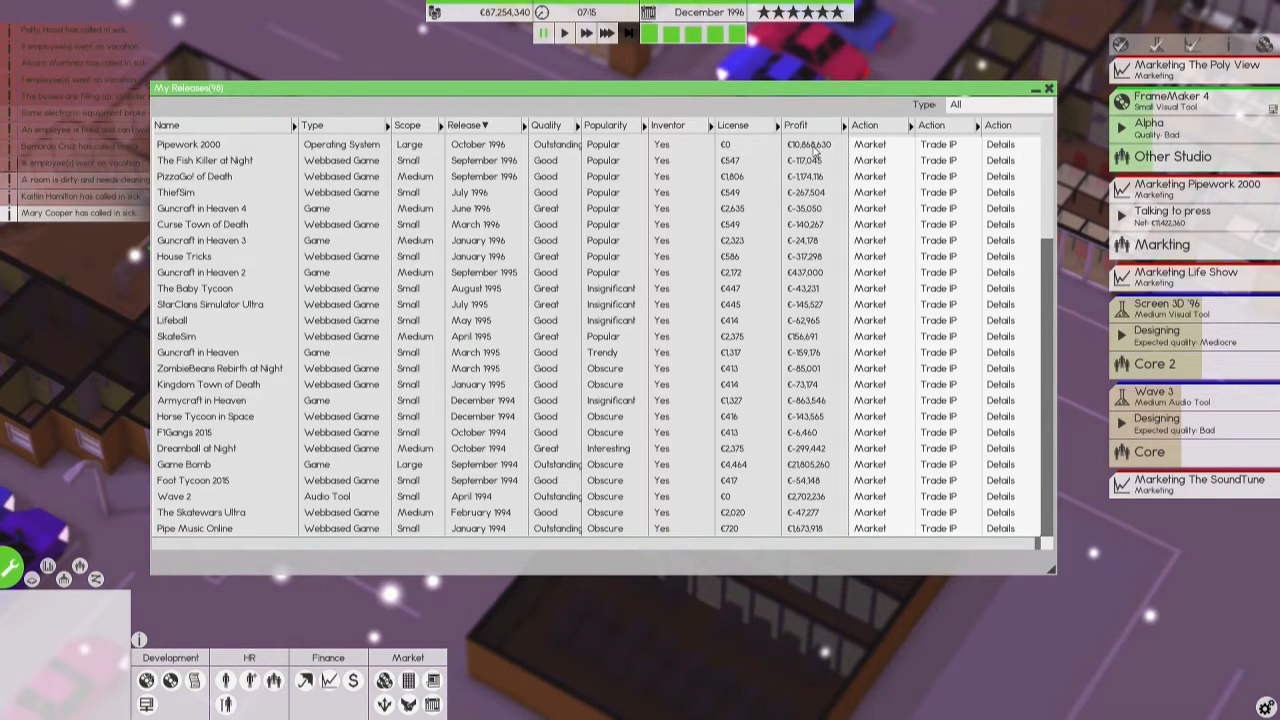
left_click(1047, 88)
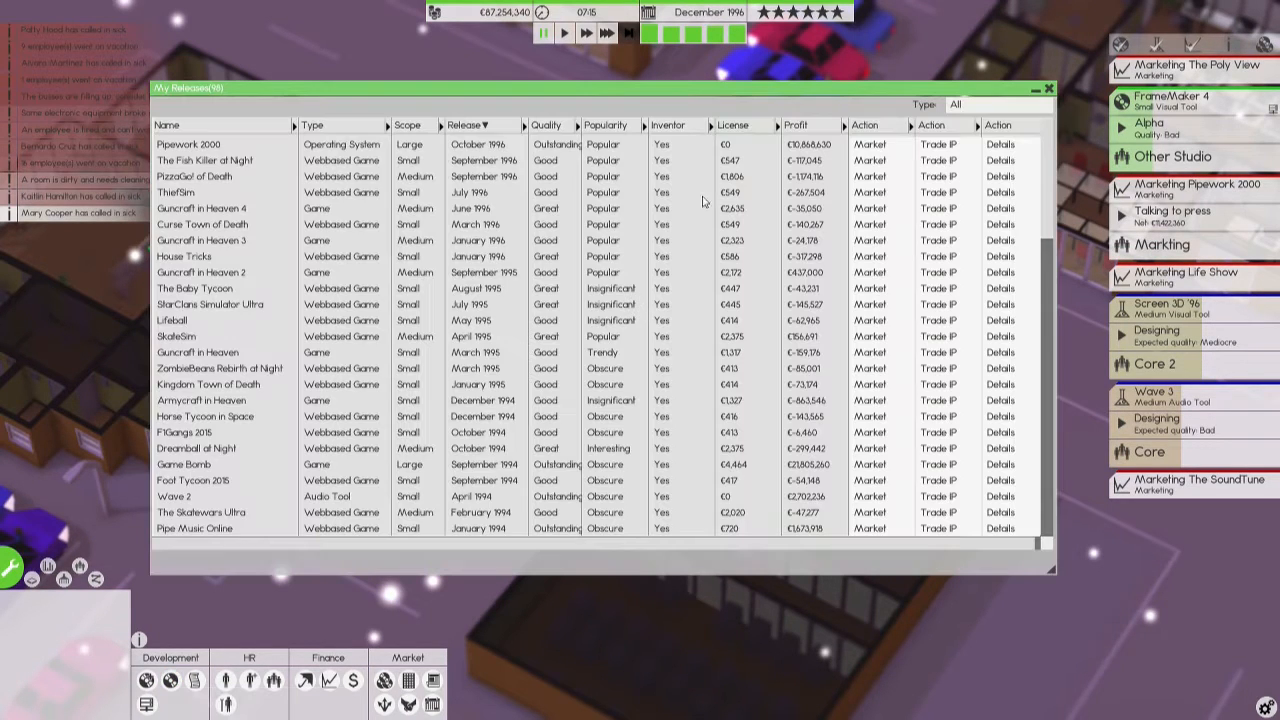
left_click(1000, 144)
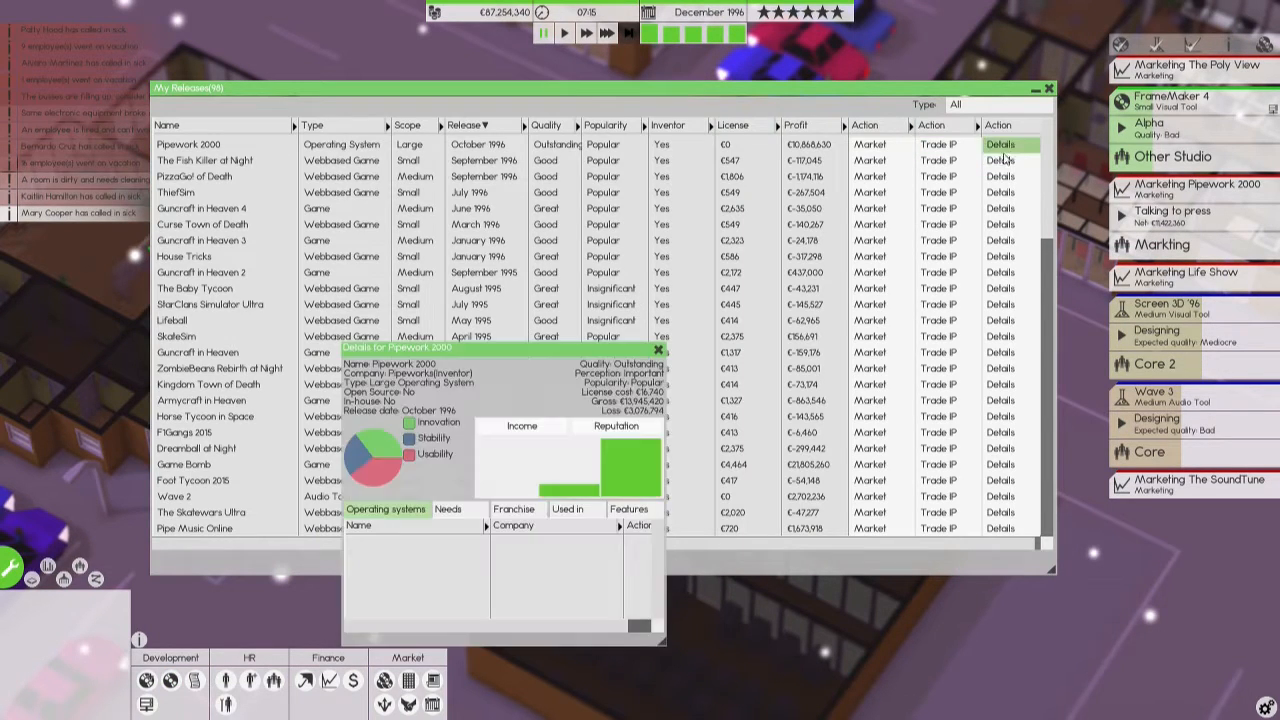
left_click(616, 425)
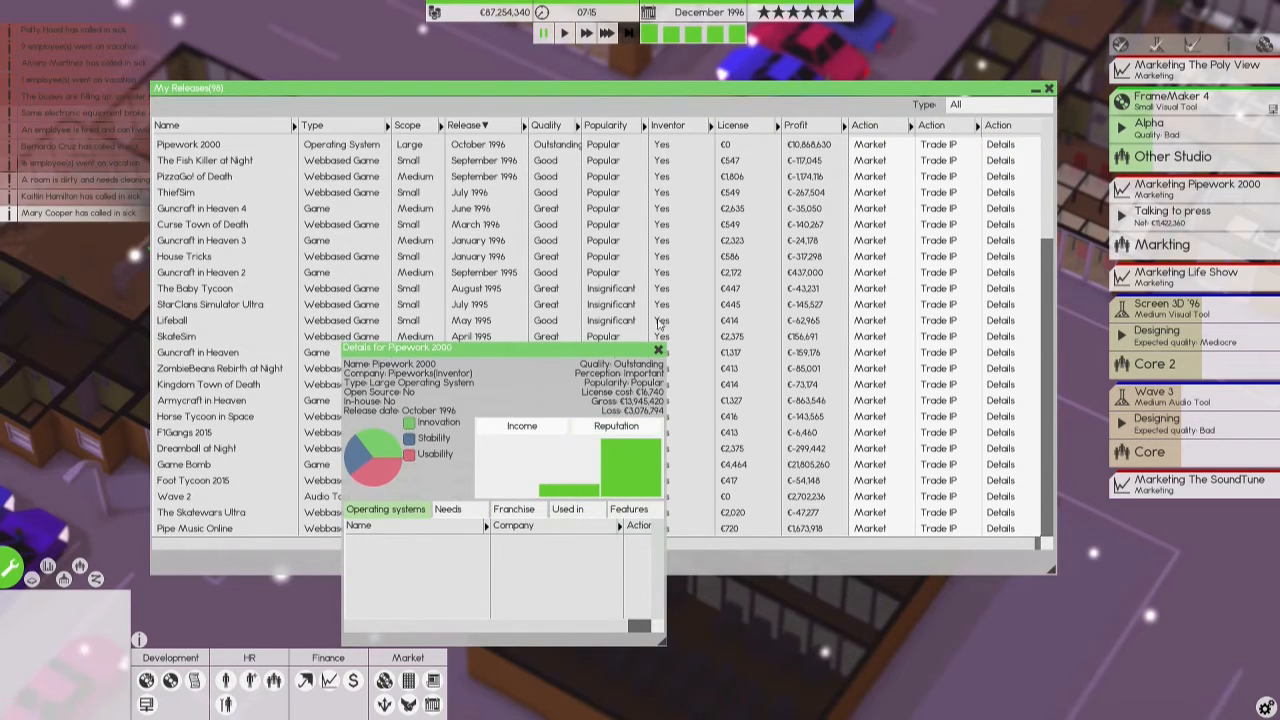
left_click(658, 348)
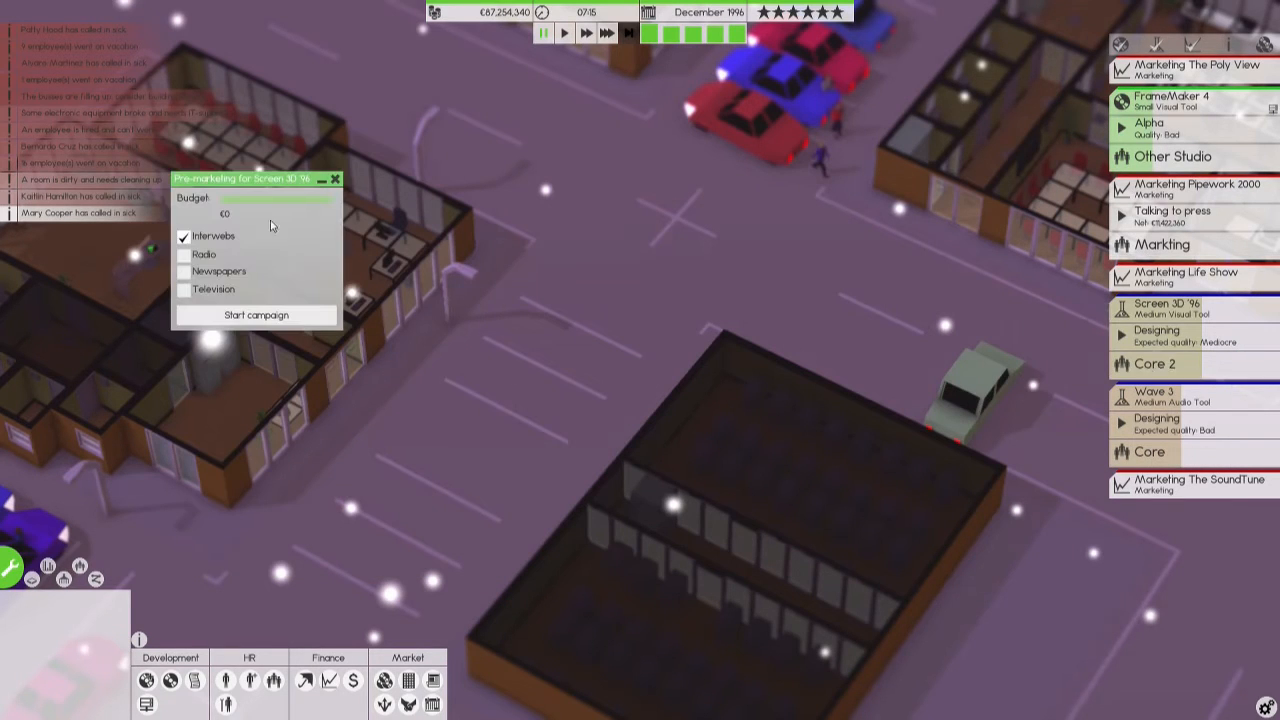
Start pre-marketing campaigns for Screen 3D '96 (with radio) and Wave 3, assigning Markting.
left_click(183, 254)
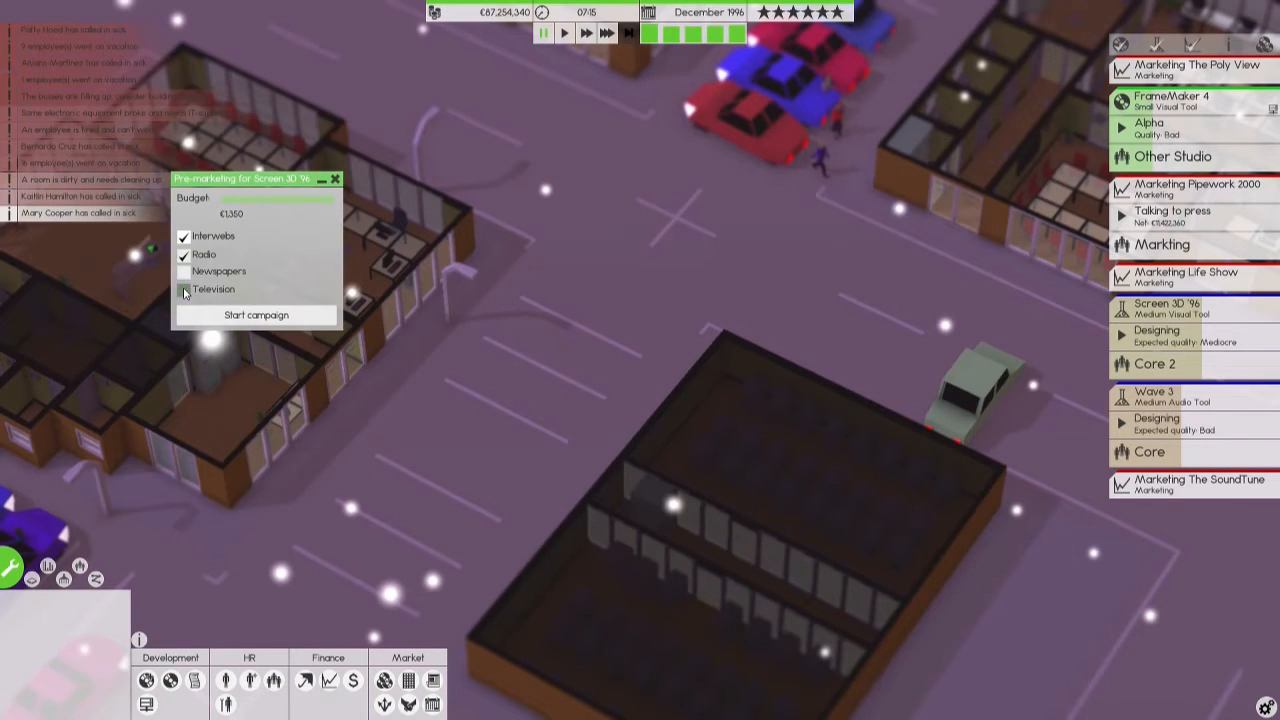
left_click(256, 314)
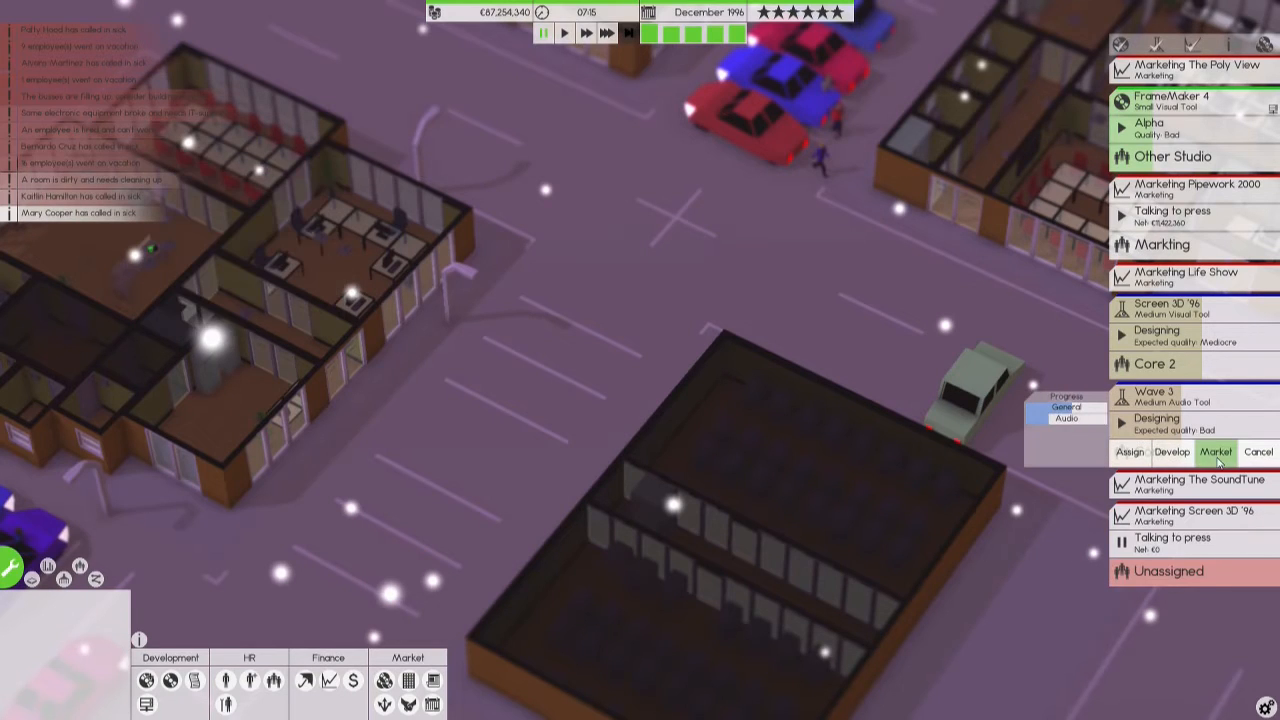
left_click(1216, 452)
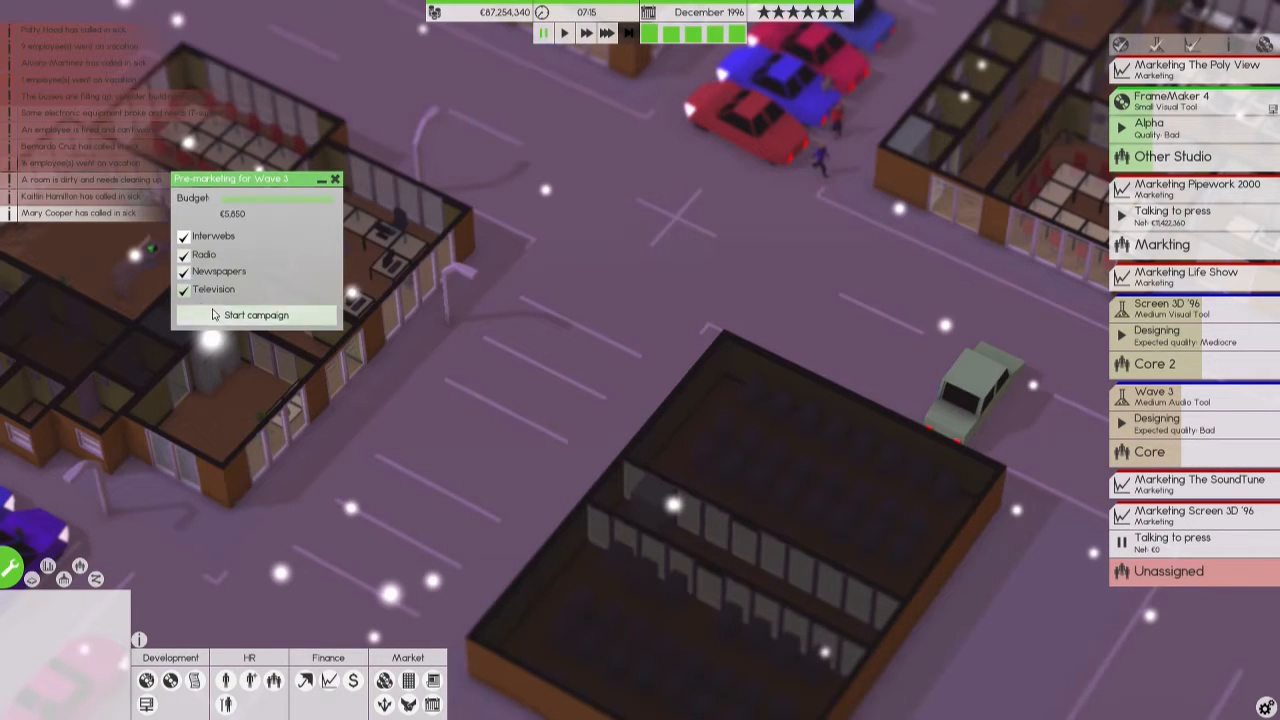
left_click(255, 314)
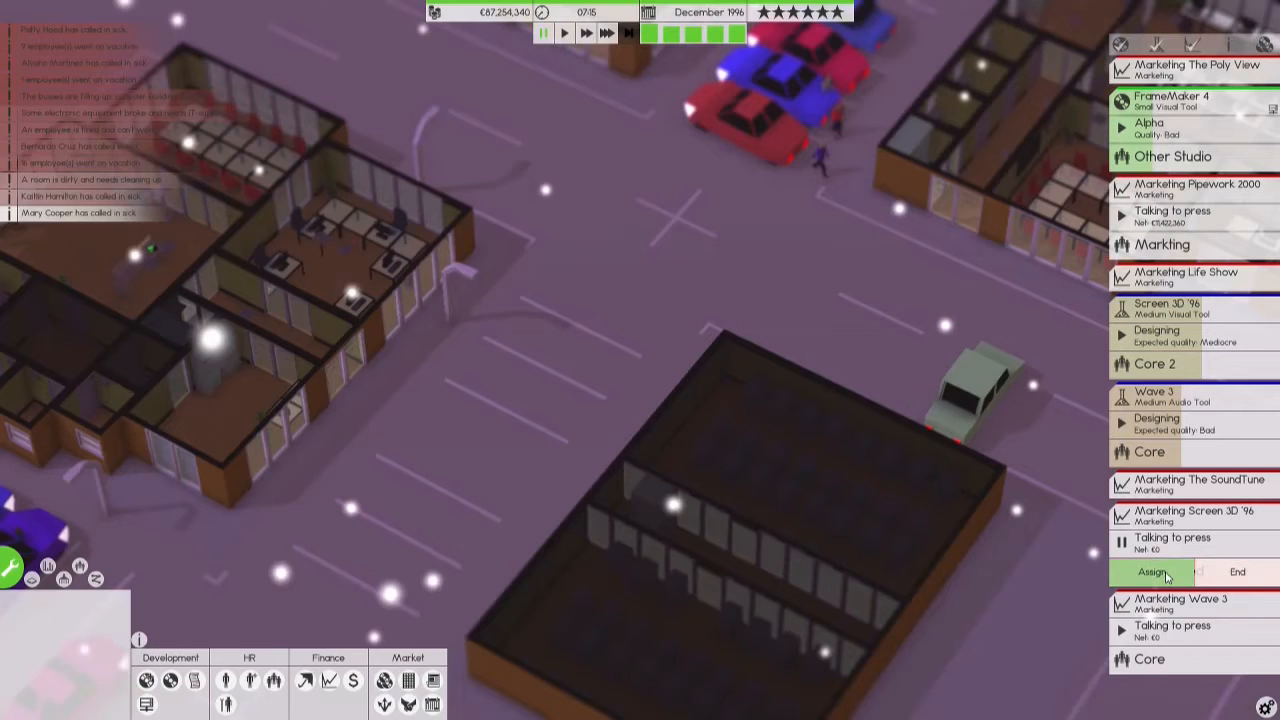
left_click(1153, 571)
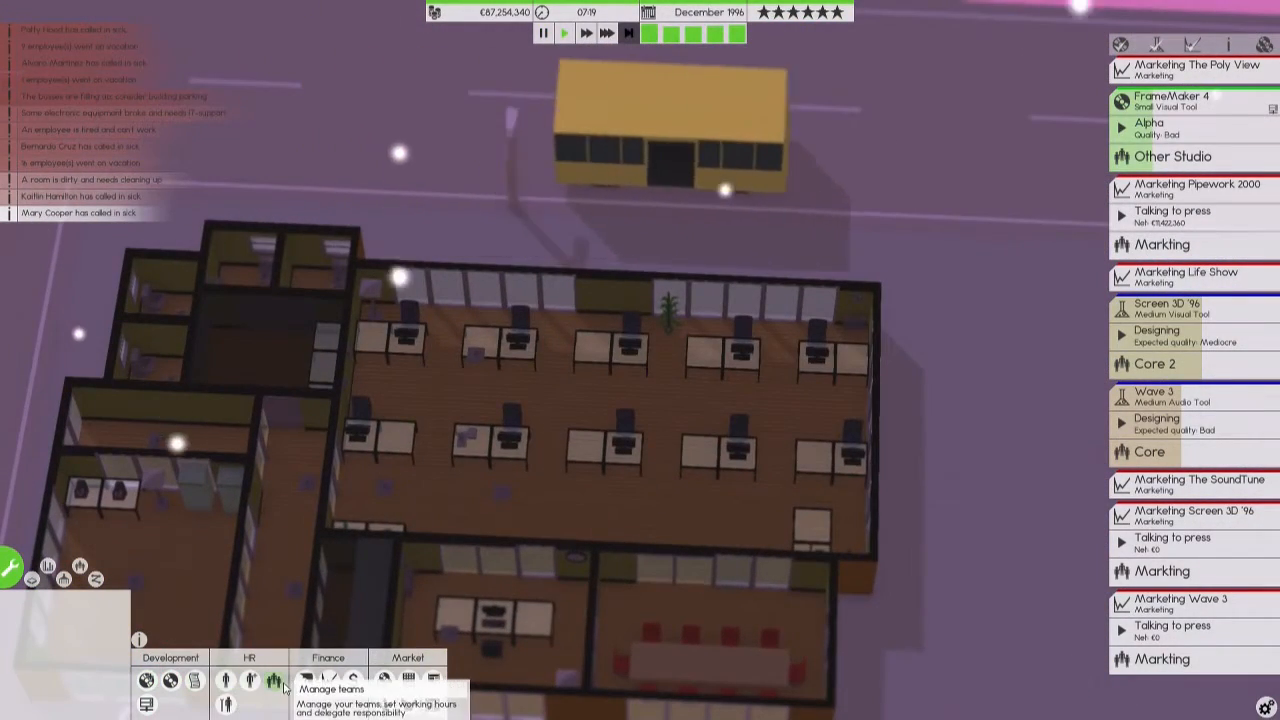
Check the Teams window, then close it.
left_click(273, 680)
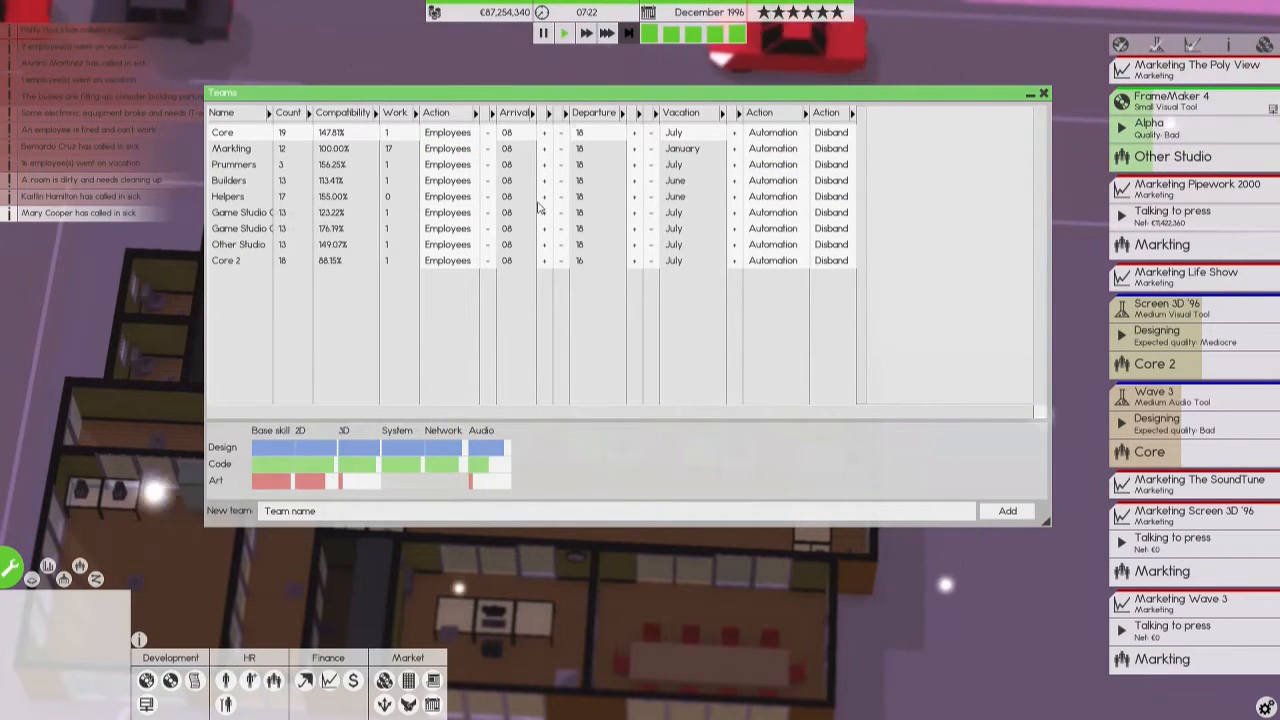
left_click(1043, 93)
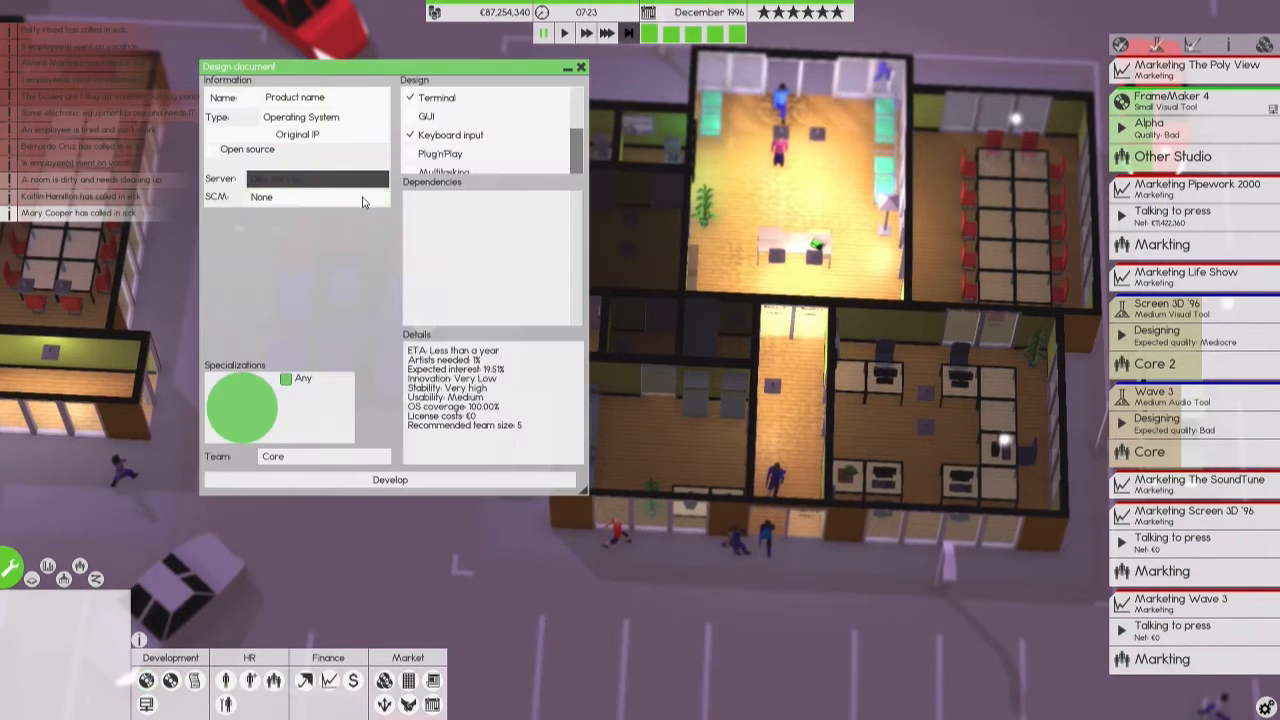
Make the product an Antivirus for Pipework 2000 with Virus database and QA features.
left_click(301, 117)
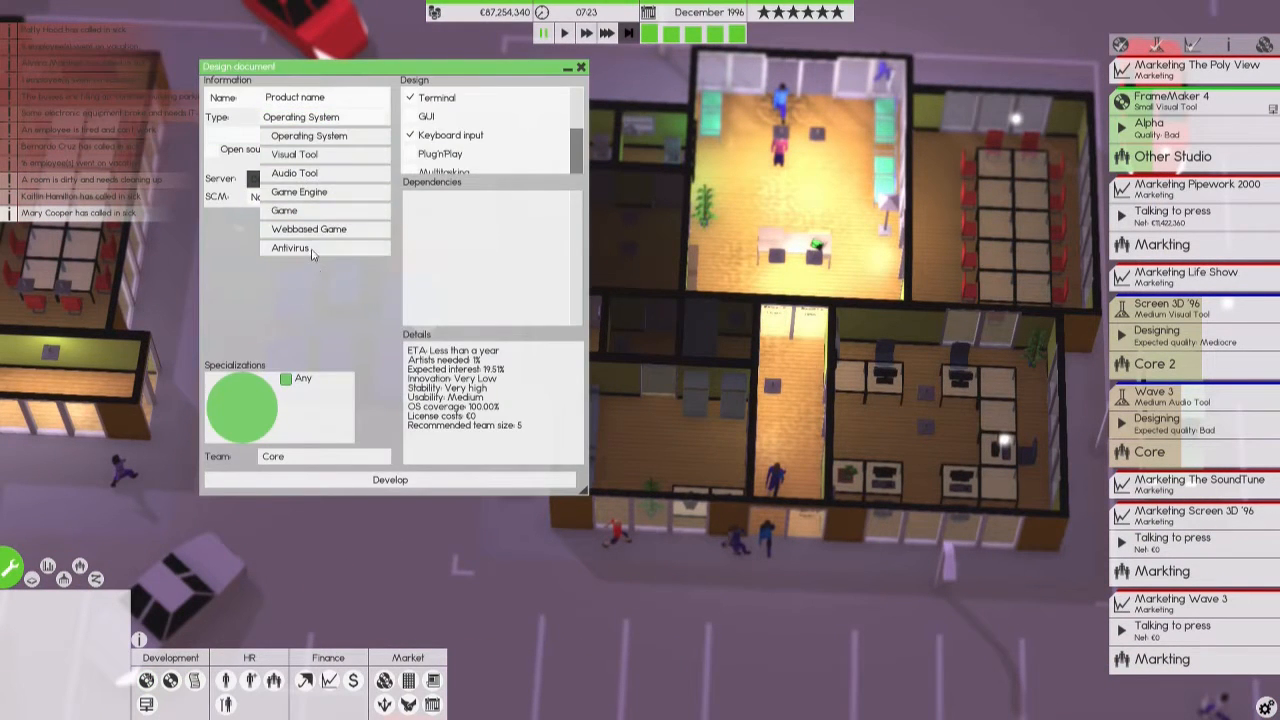
left_click(290, 247)
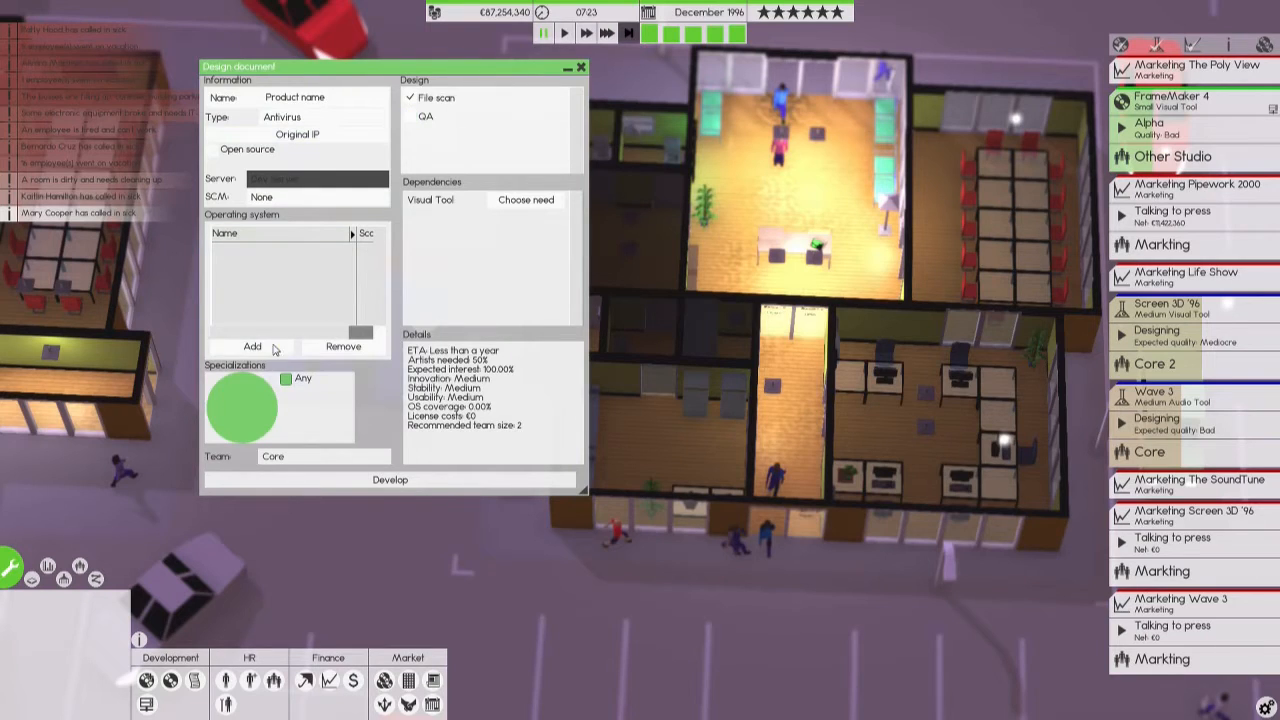
left_click(252, 346)
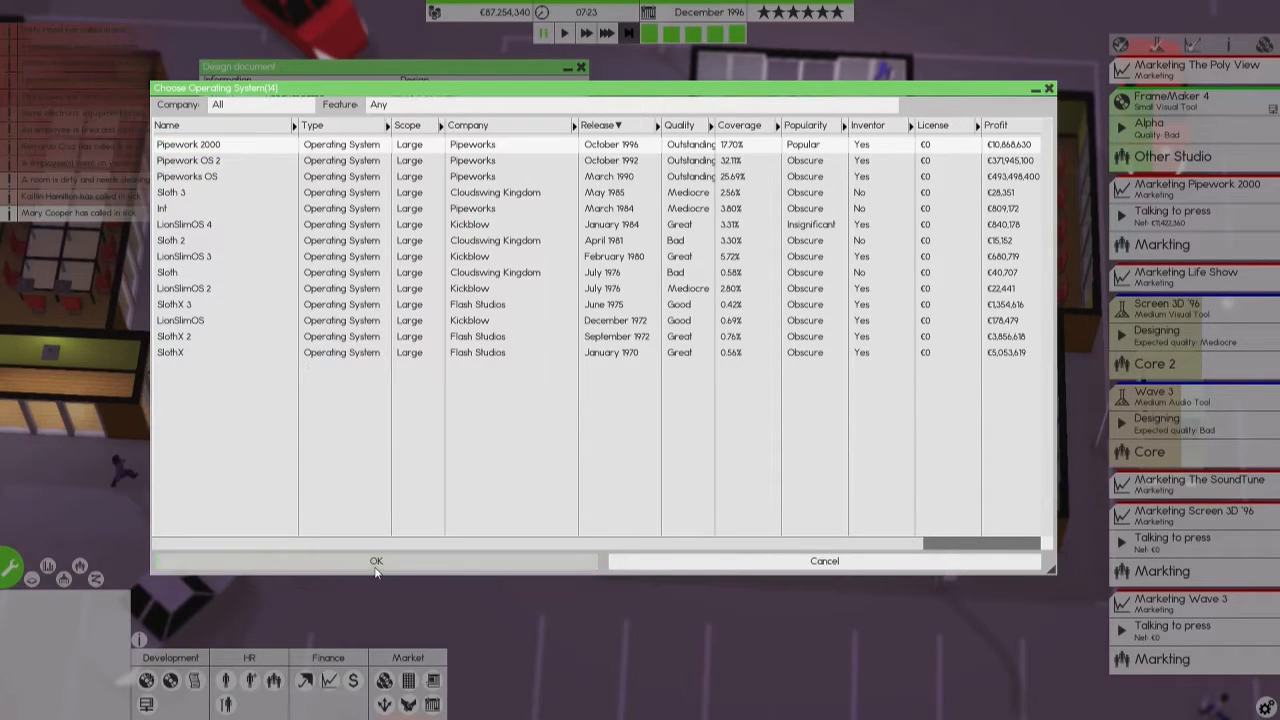
left_click(376, 560)
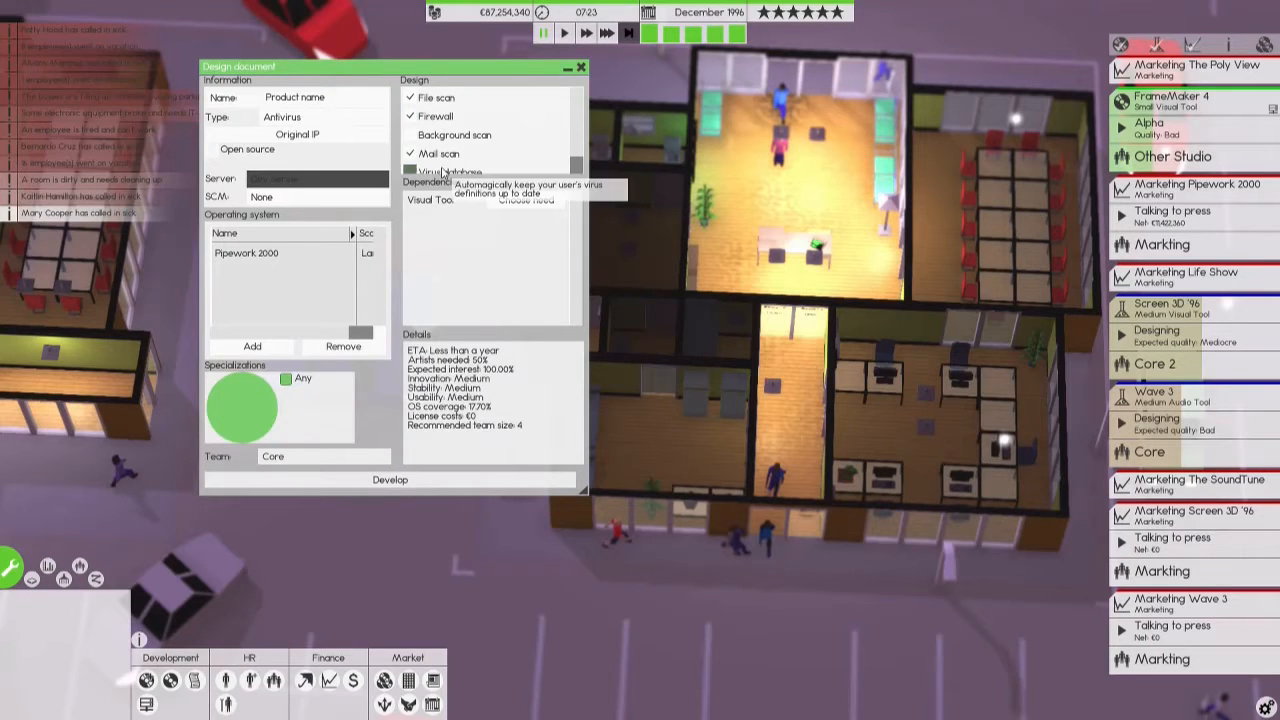
left_click(410, 145)
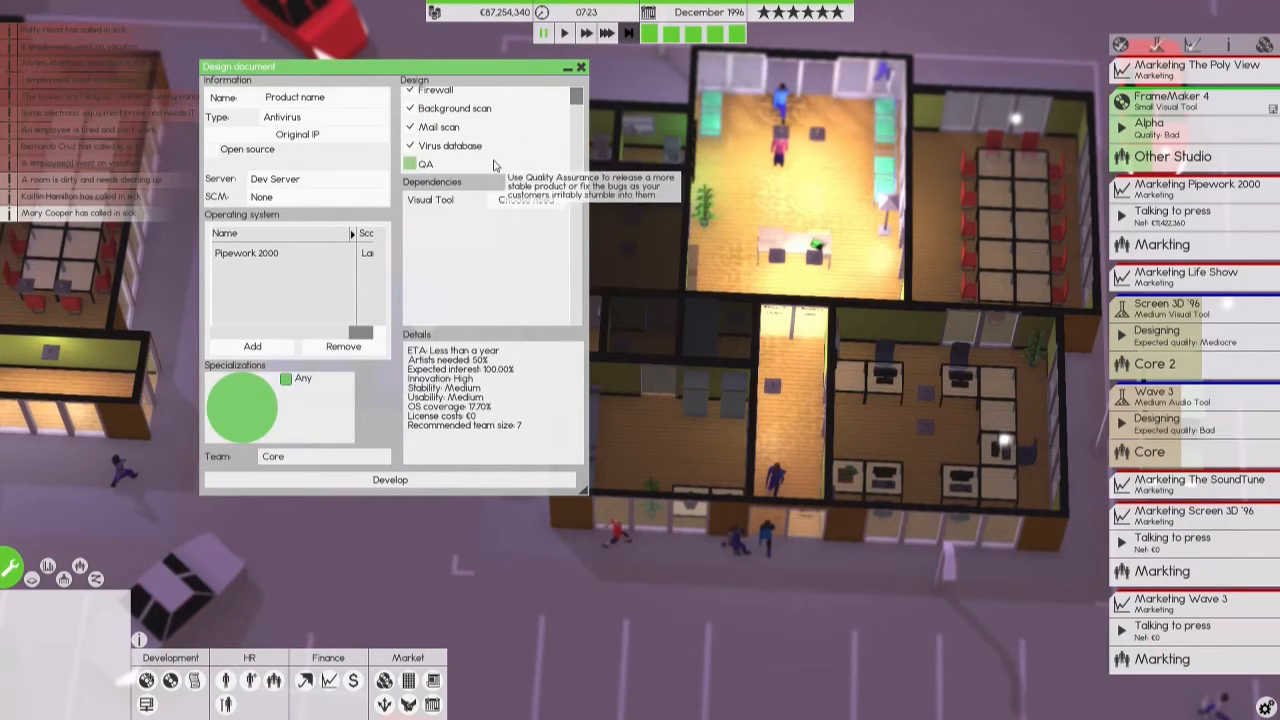
left_click(410, 163)
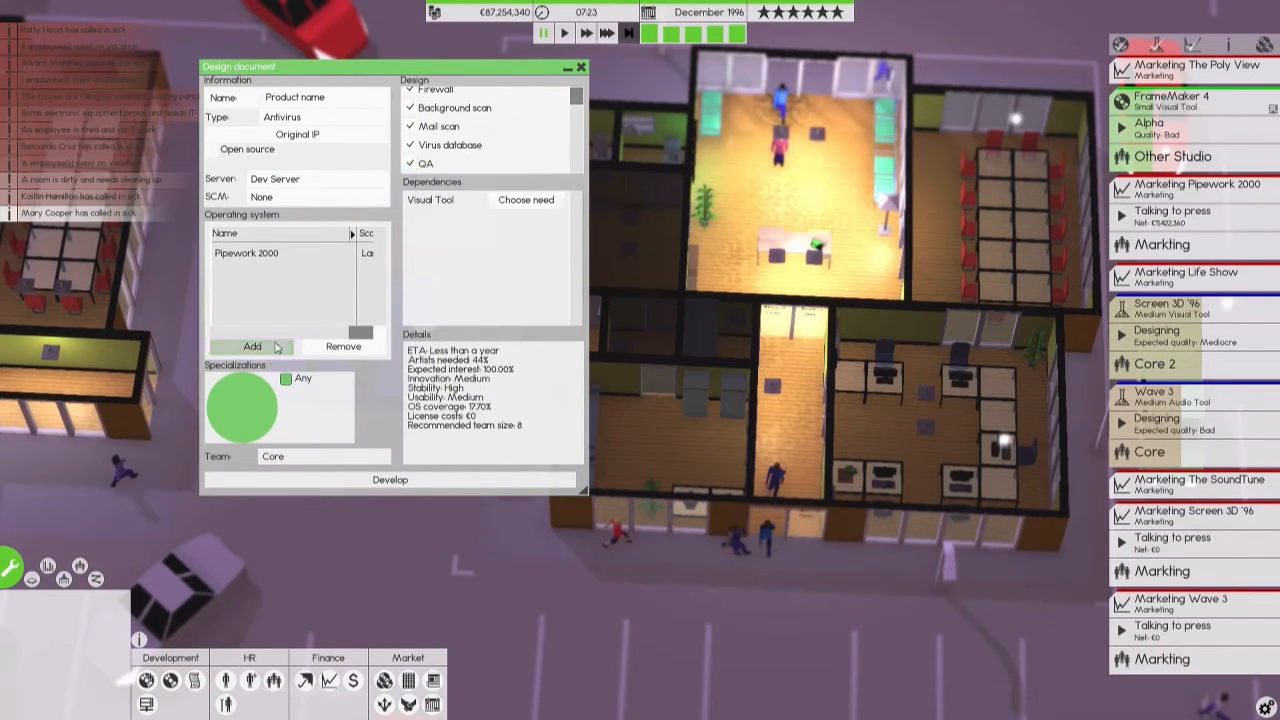
Add Pipework OS 2 support, choose the visual tool need and set the source control server.
left_click(251, 346)
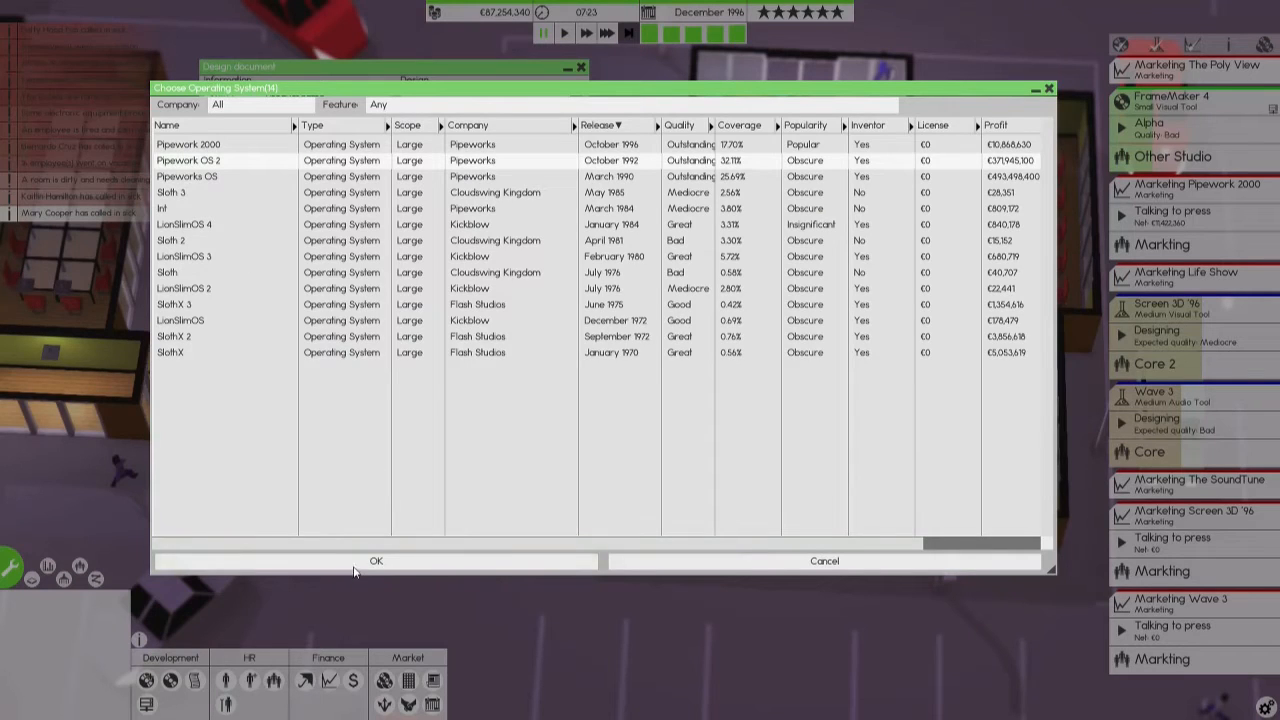
left_click(376, 560)
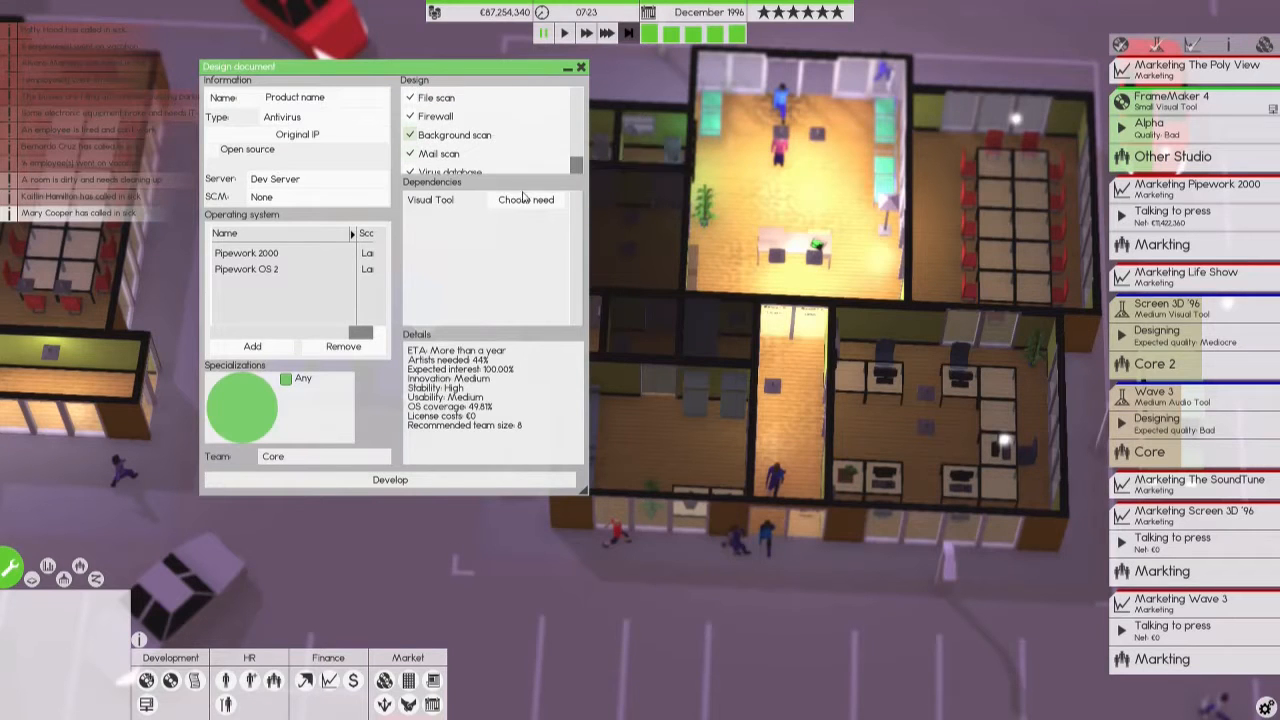
left_click(526, 199)
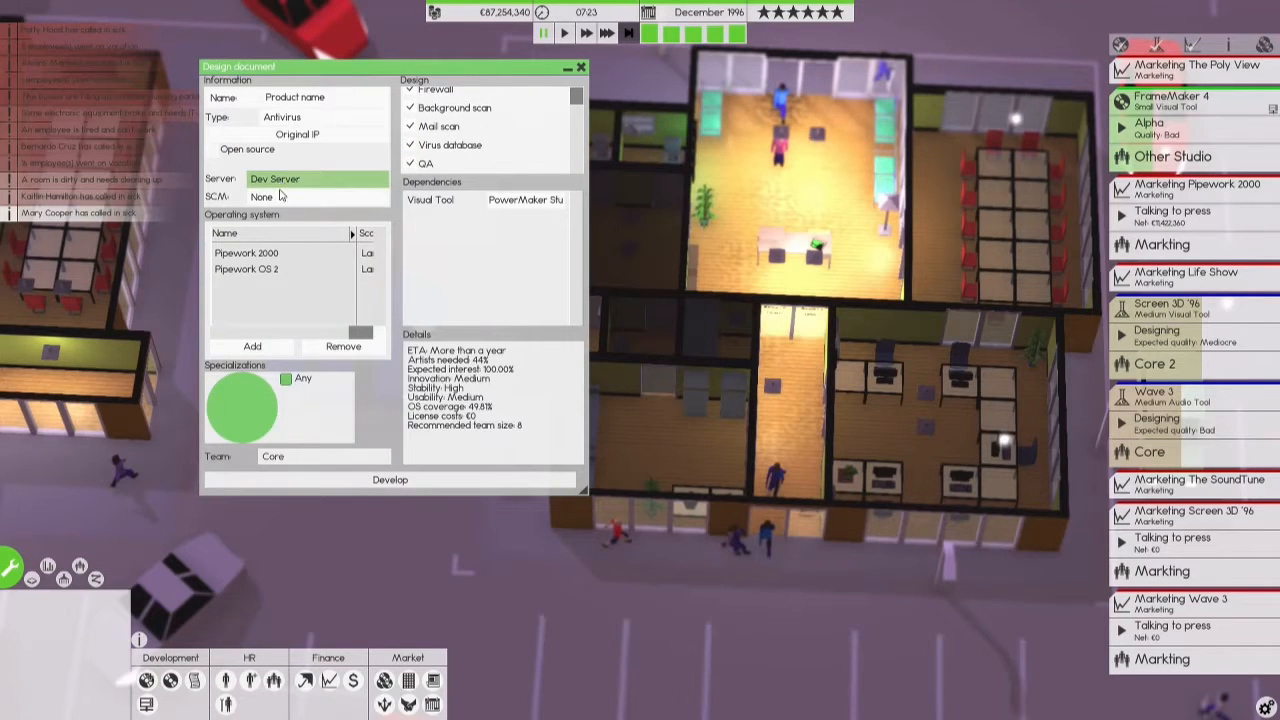
left_click(316, 196)
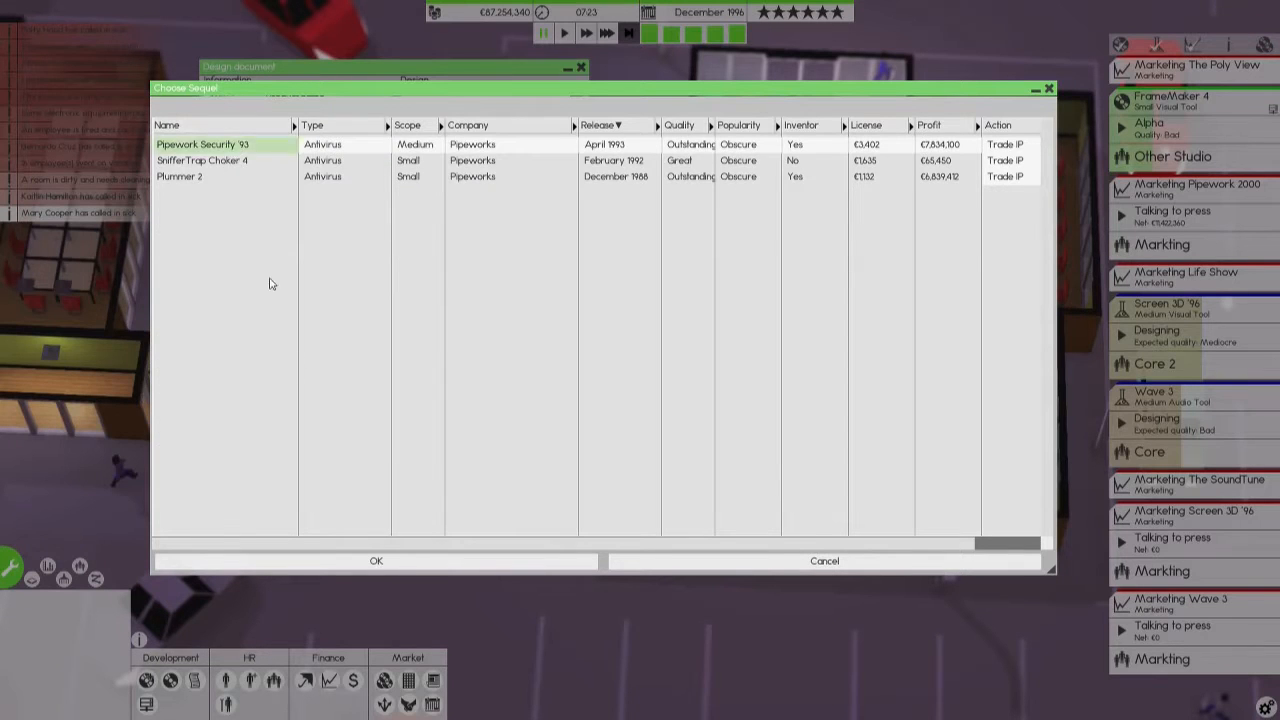
Name the sequel to Pipework Security '93 'Pipework Security '97' and start development with Helpers.
left_click(376, 560)
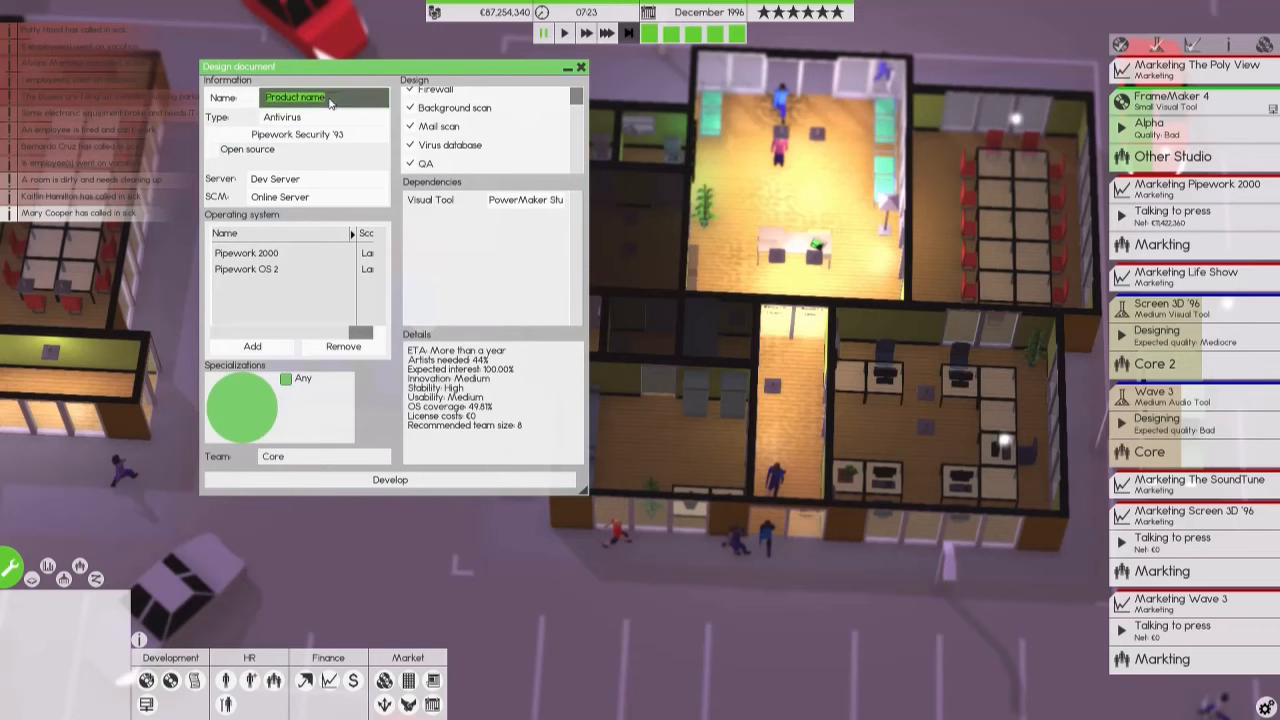
type("PI")
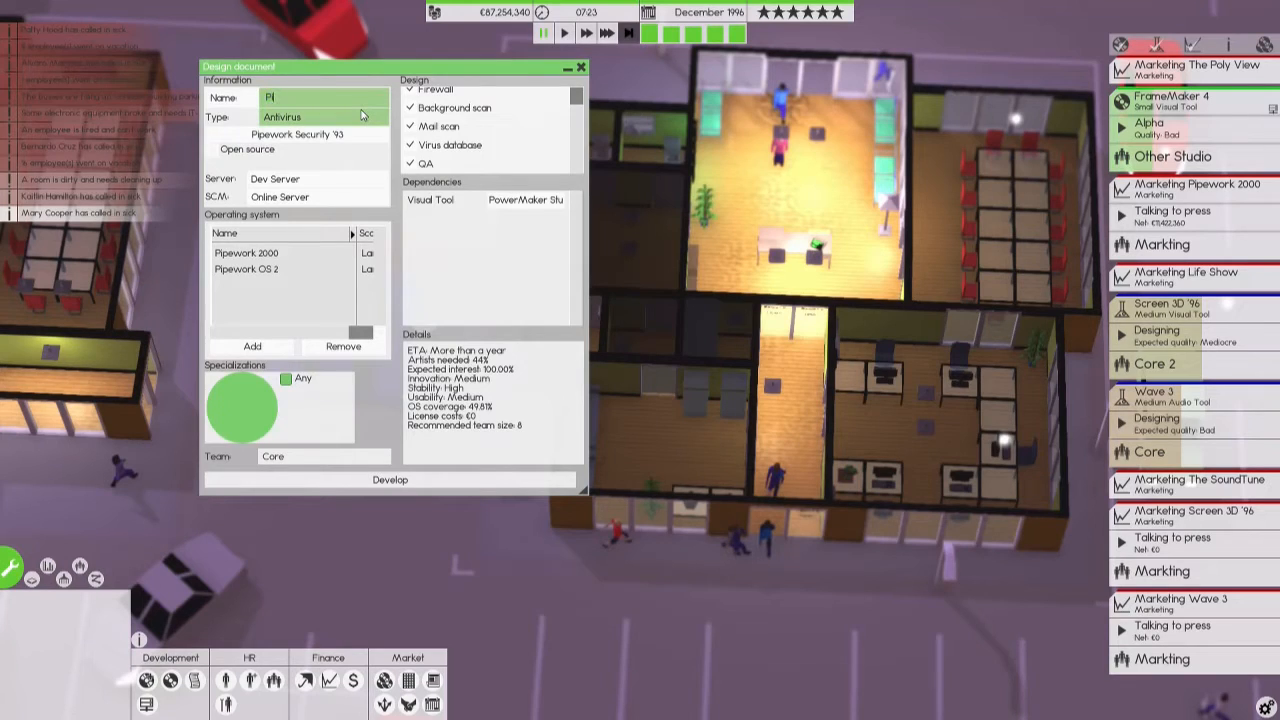
type("Pipework Security '97")
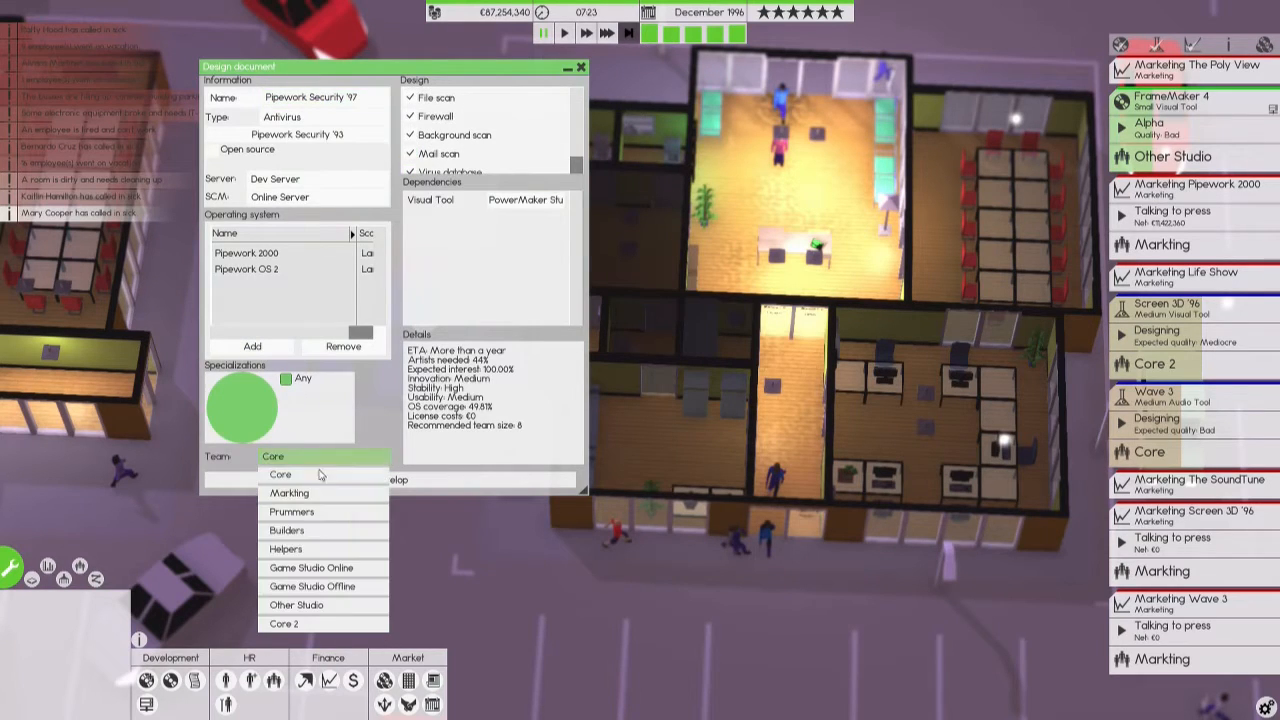
left_click(285, 548)
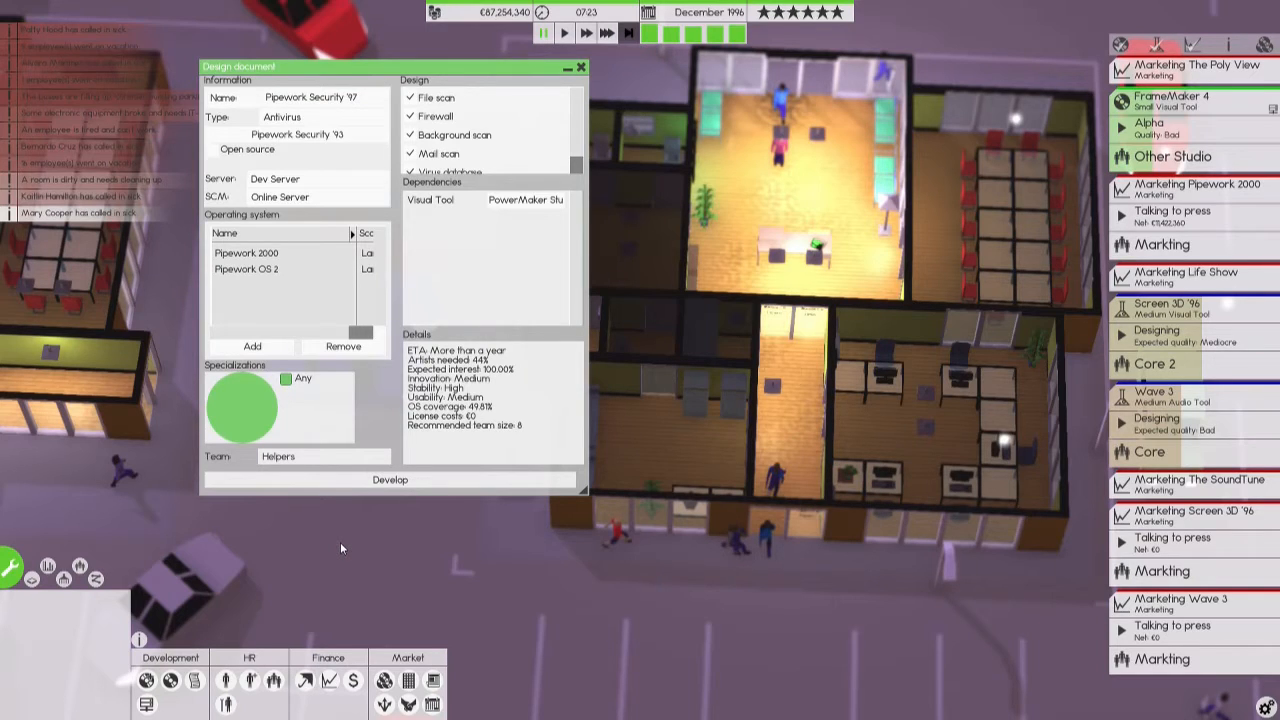
mouse_move(390, 480)
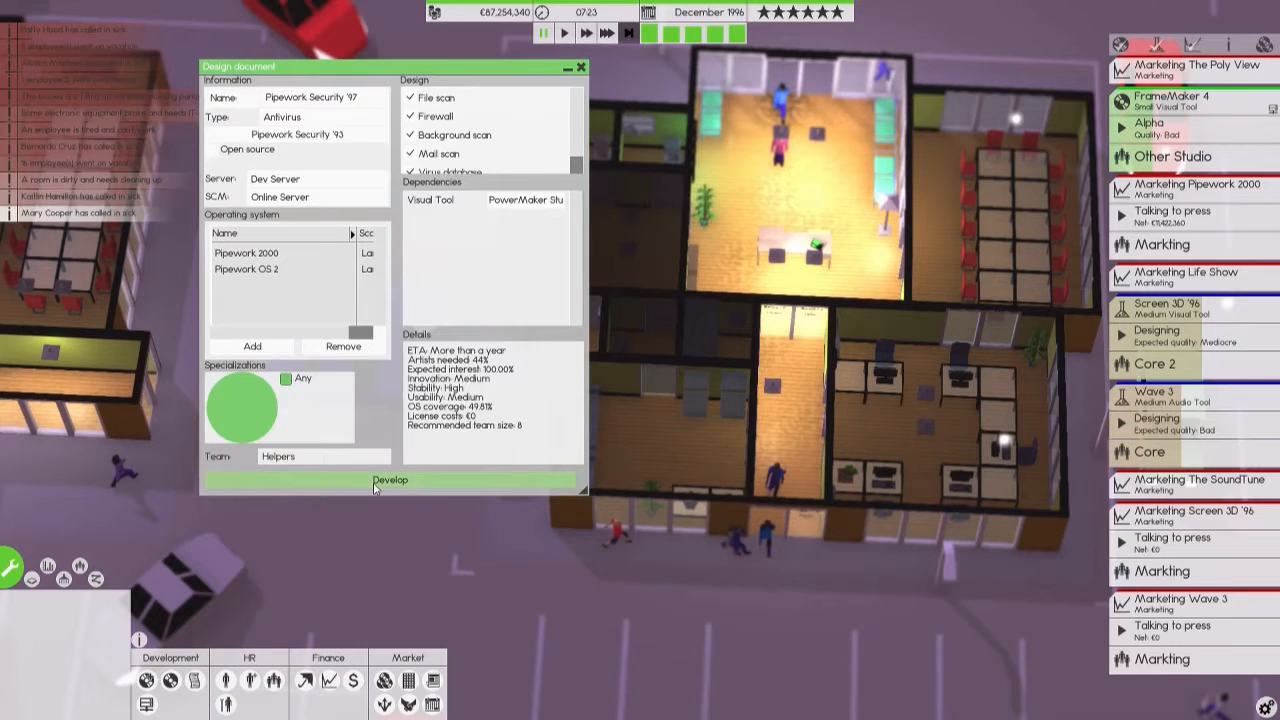
left_click(390, 480)
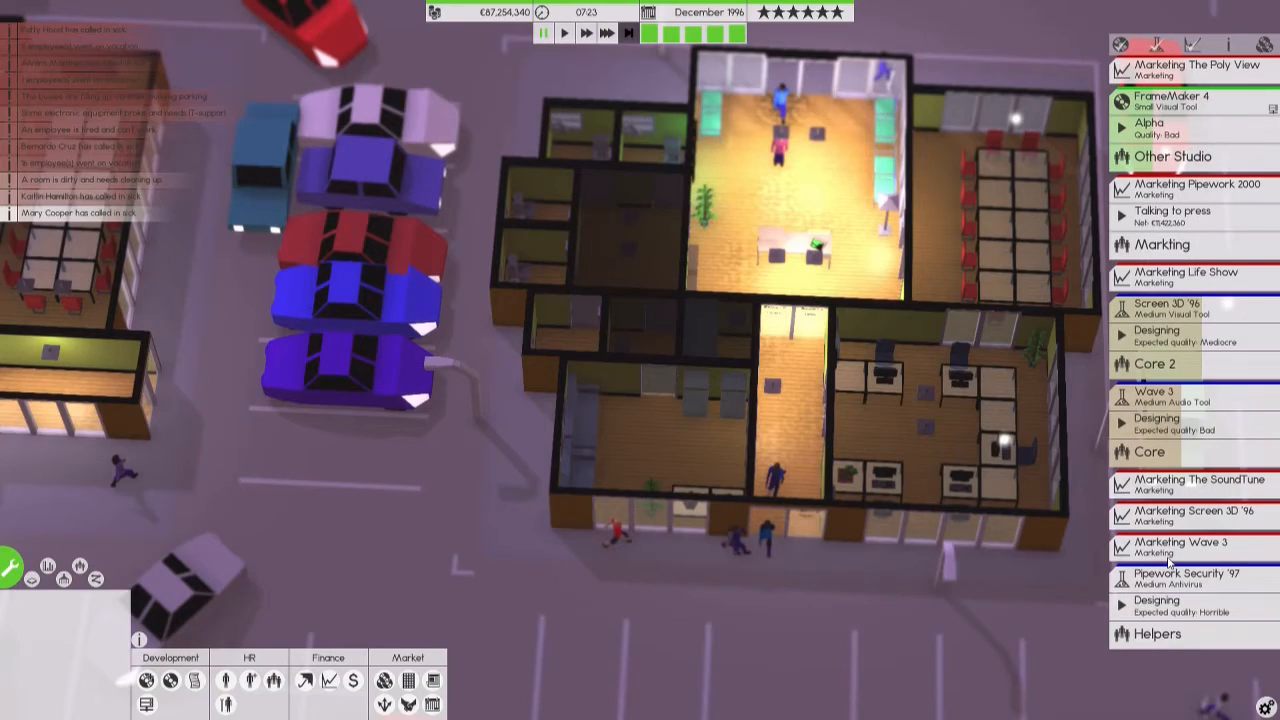
Review the roster of all teams in the Teams overview, then close it.
left_click(1155, 363)
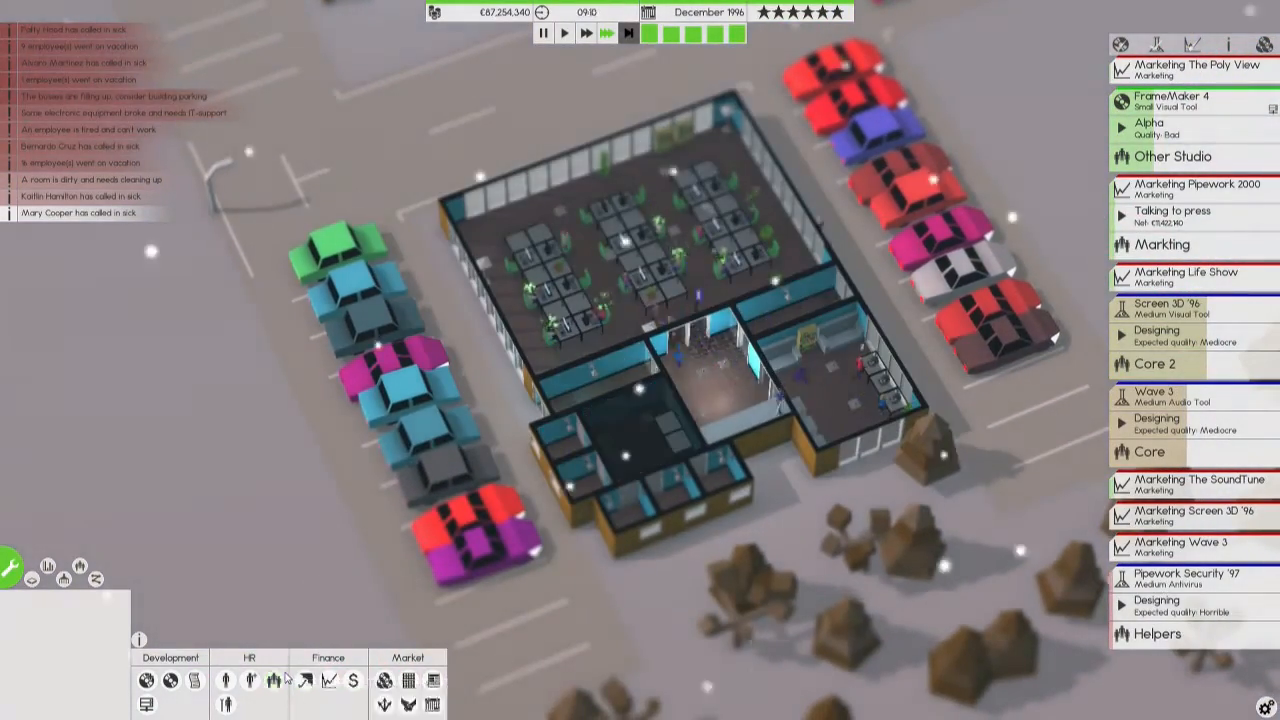
left_click(250, 680)
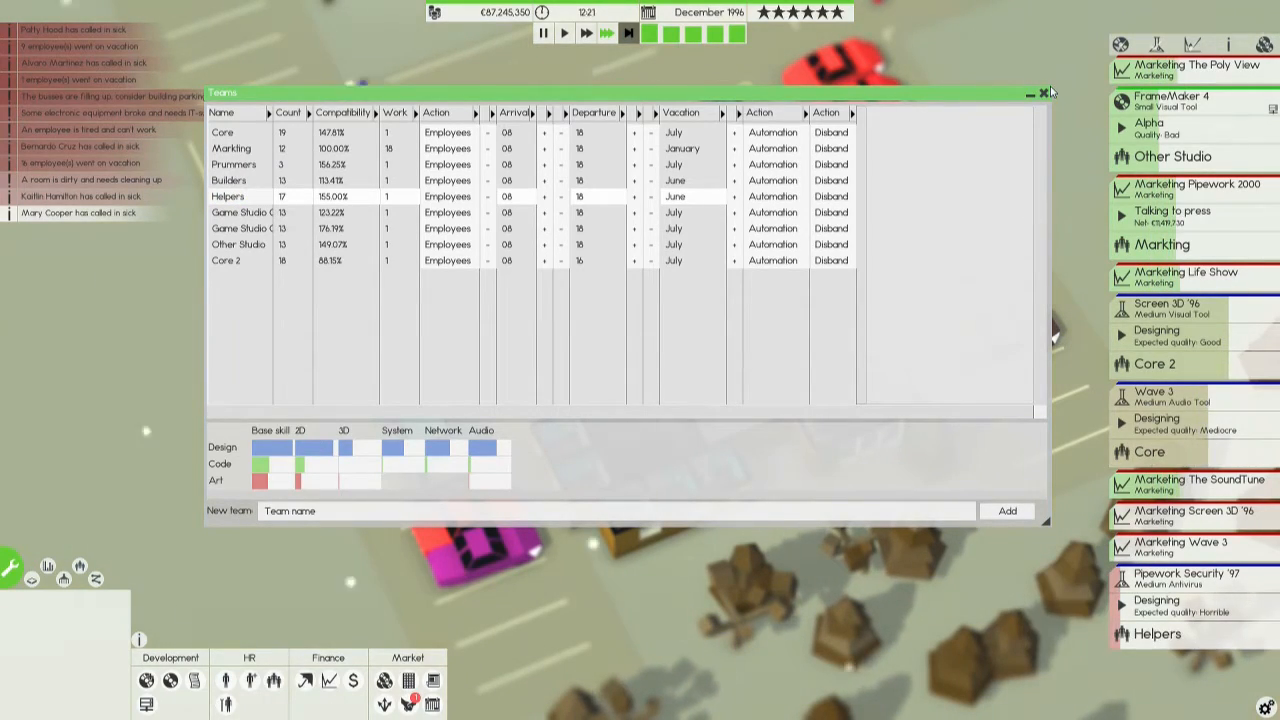
left_click(1043, 92)
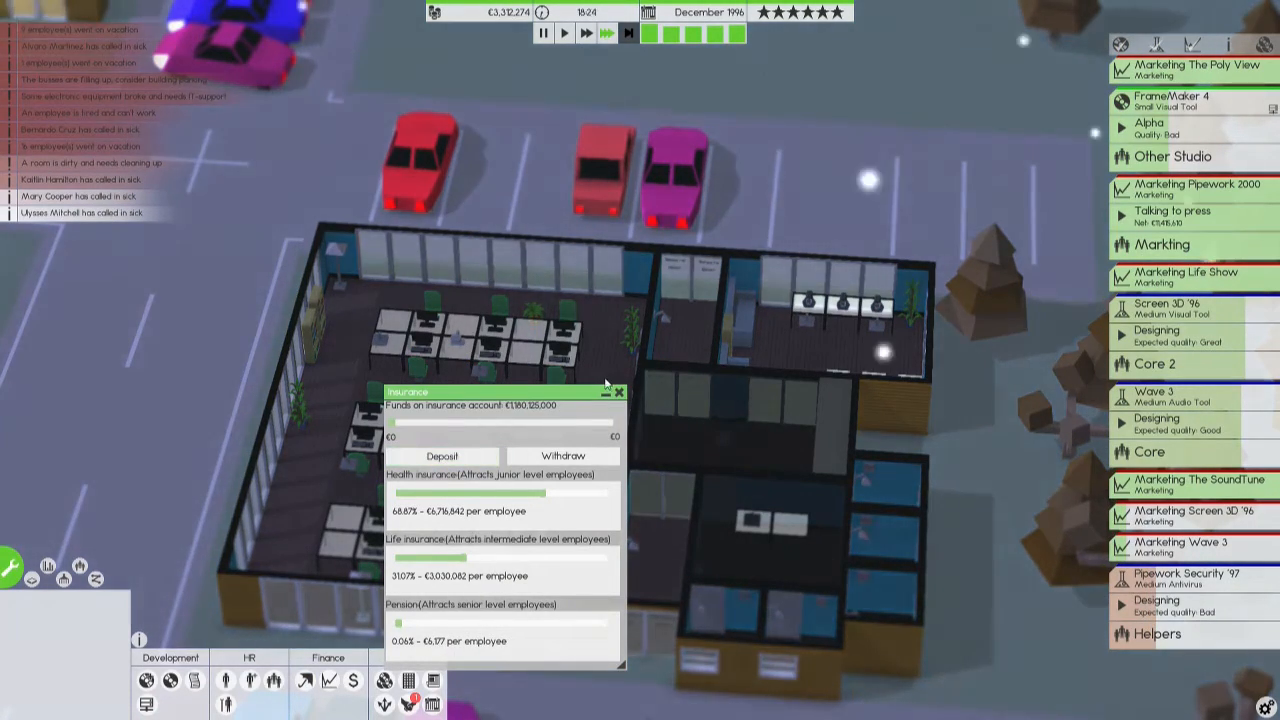
Dismiss the insurance fund overview.
left_click(617, 392)
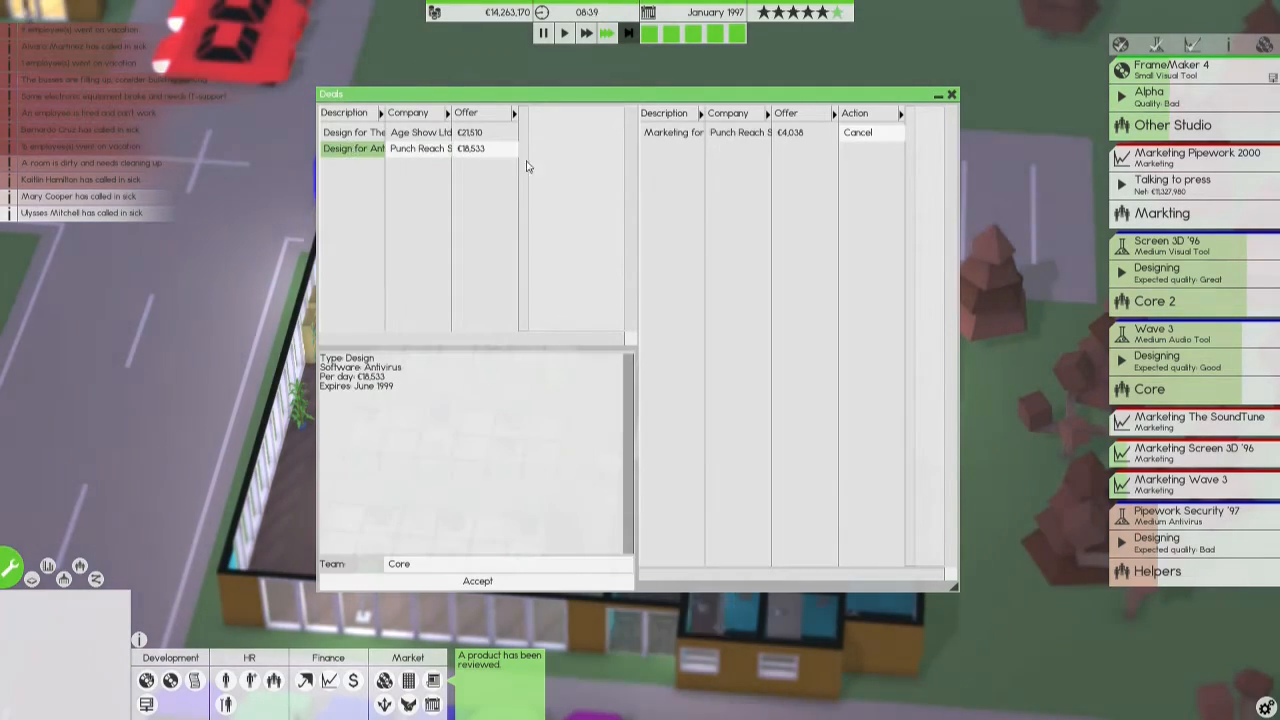
Close the Deals window listing Punch Reach's antivirus design offer.
left_click(949, 94)
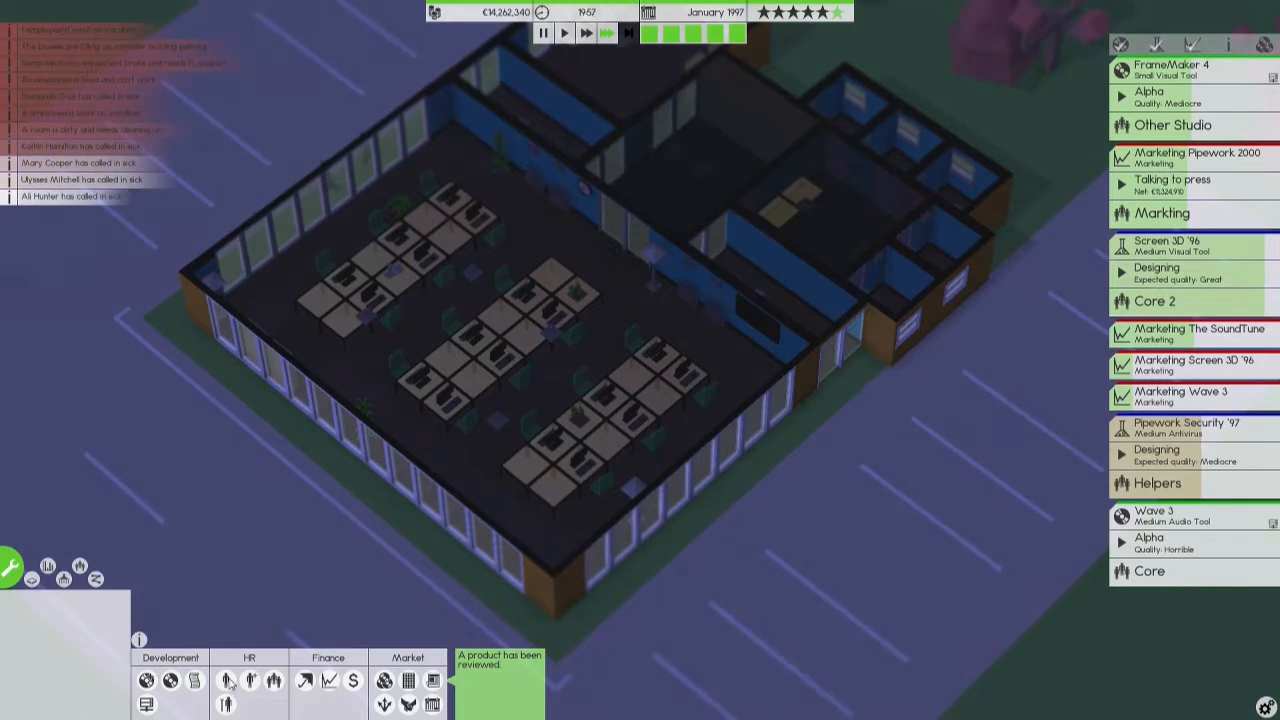
Host the first project on the Dev Server from the server management overview.
left_click(146, 681)
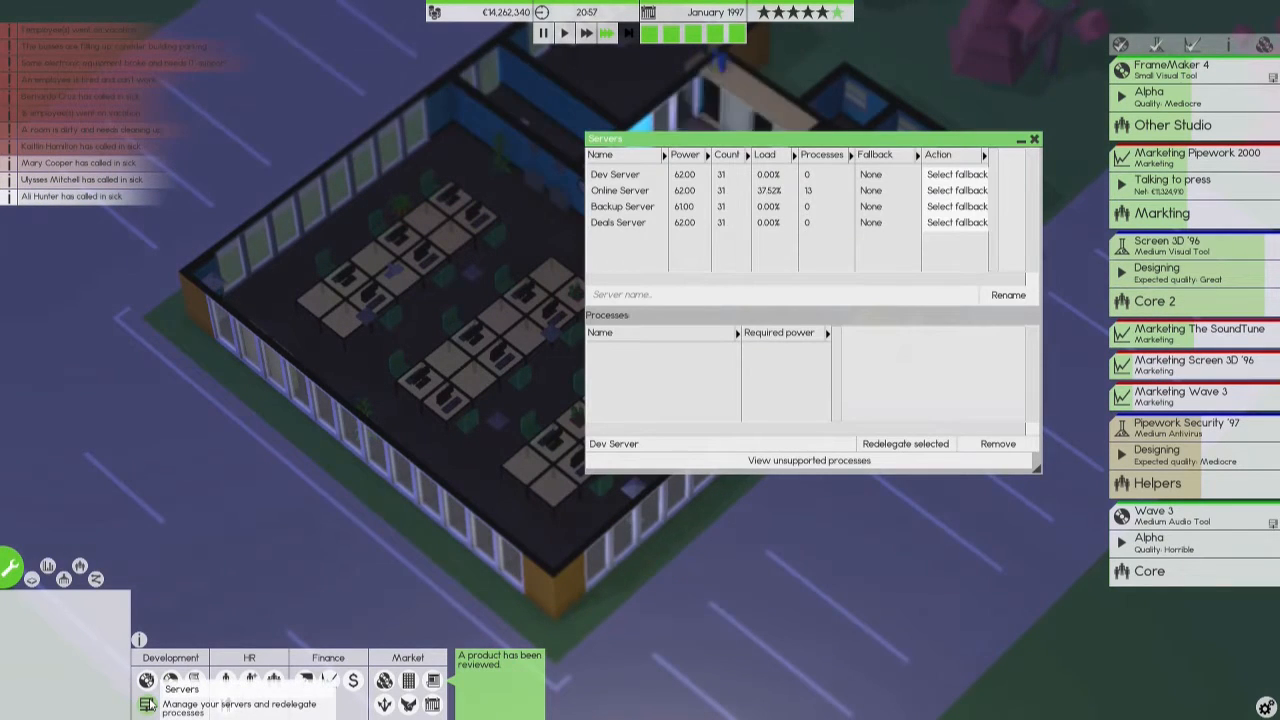
left_click(614, 174)
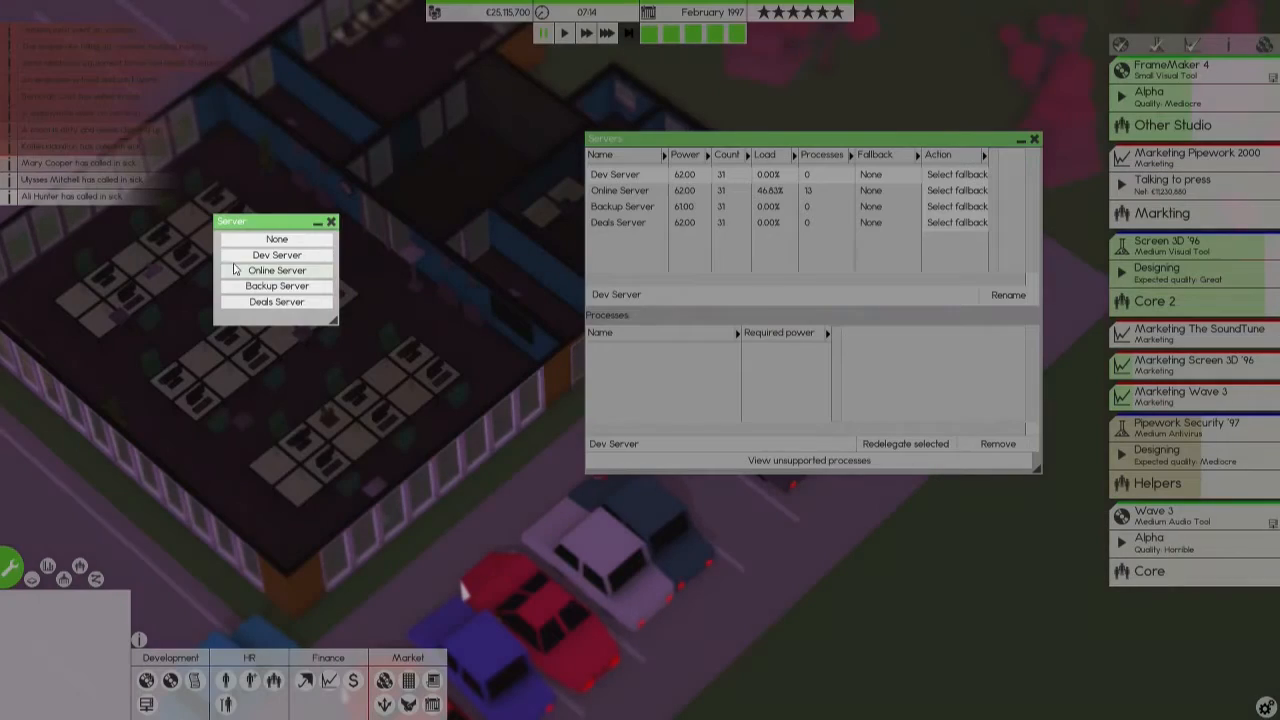
left_click(276, 254)
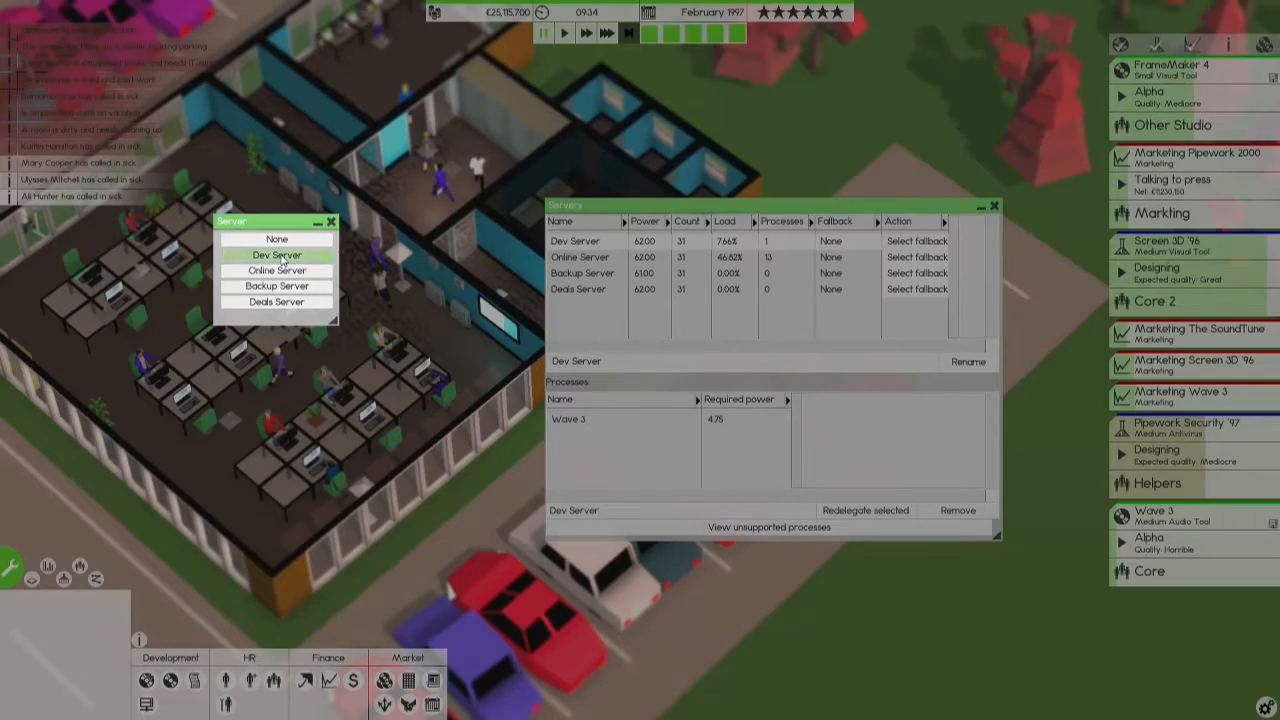
left_click(276, 254)
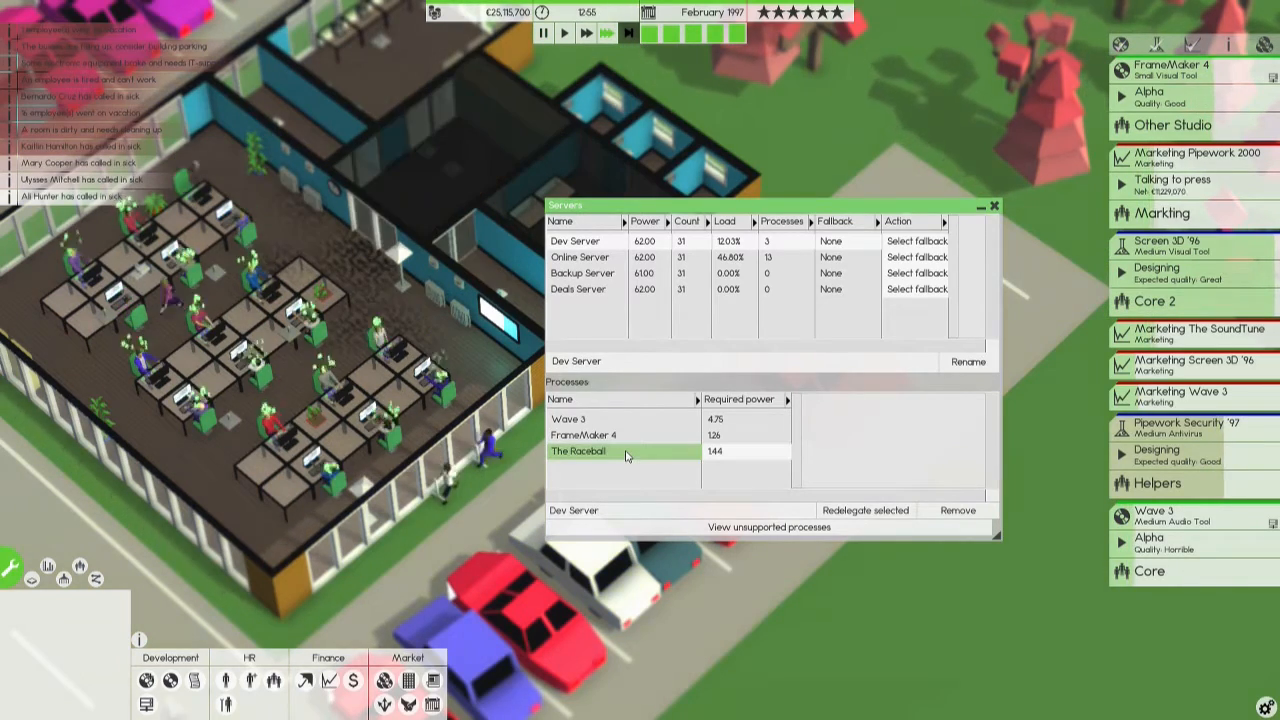
Host The Raceball on the Dev Server, then inspect the Online and Backup server processes.
left_click(994, 206)
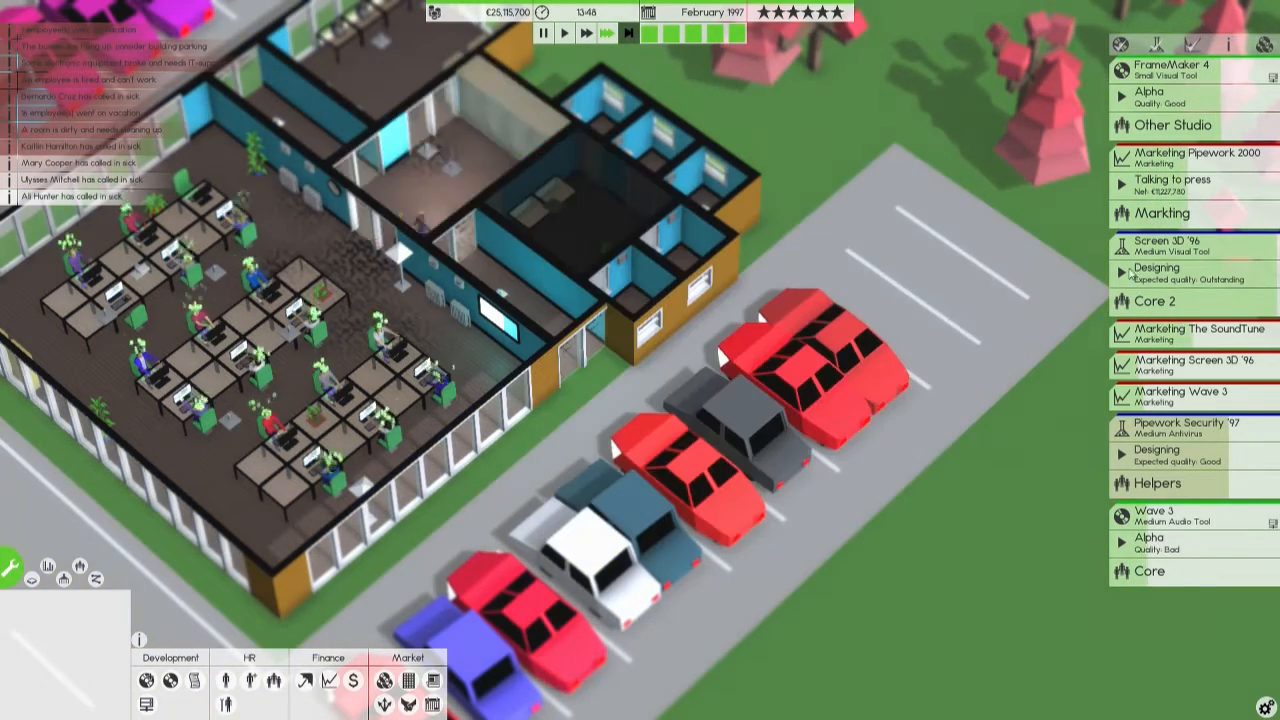
left_click(1157, 270)
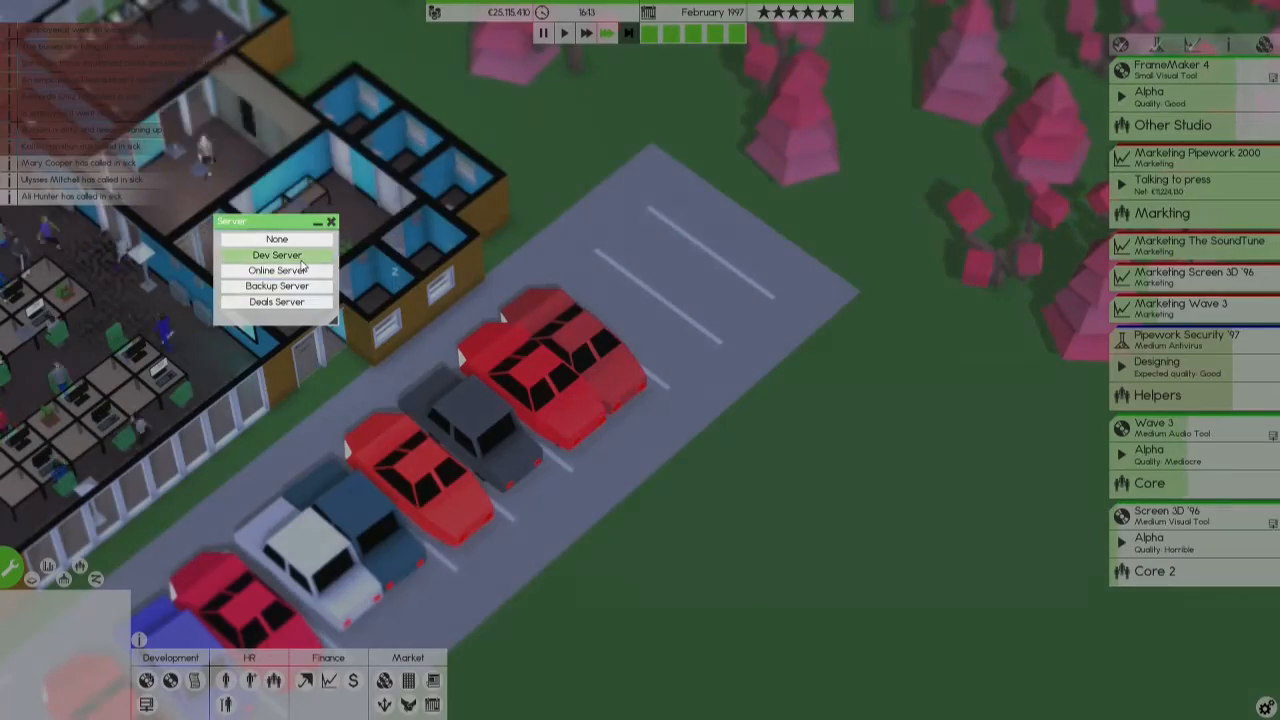
left_click(277, 255)
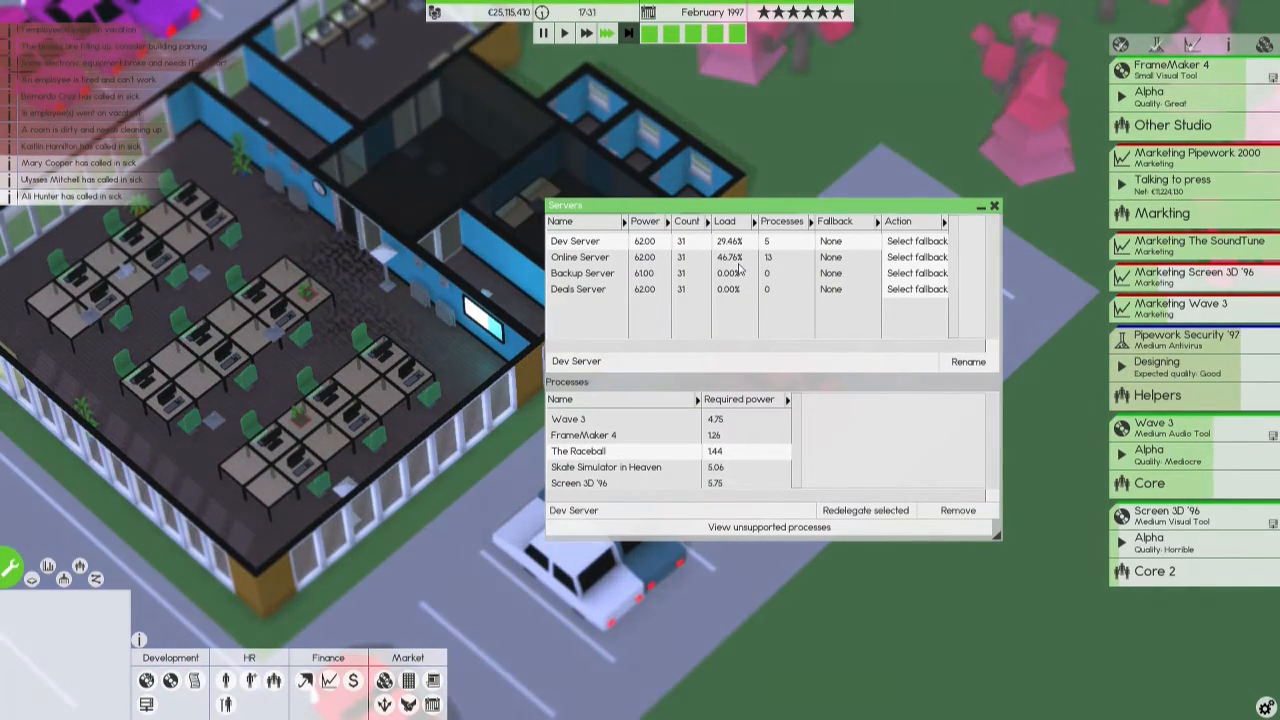
left_click(580, 257)
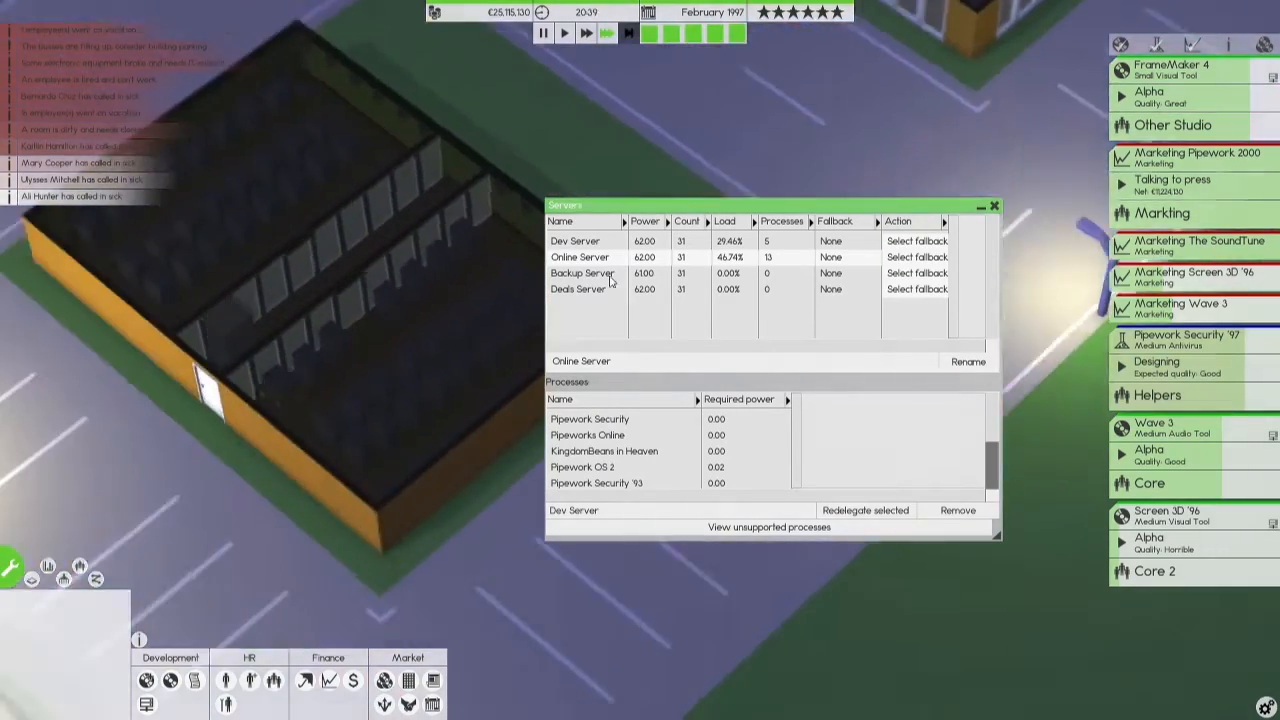
left_click(583, 273)
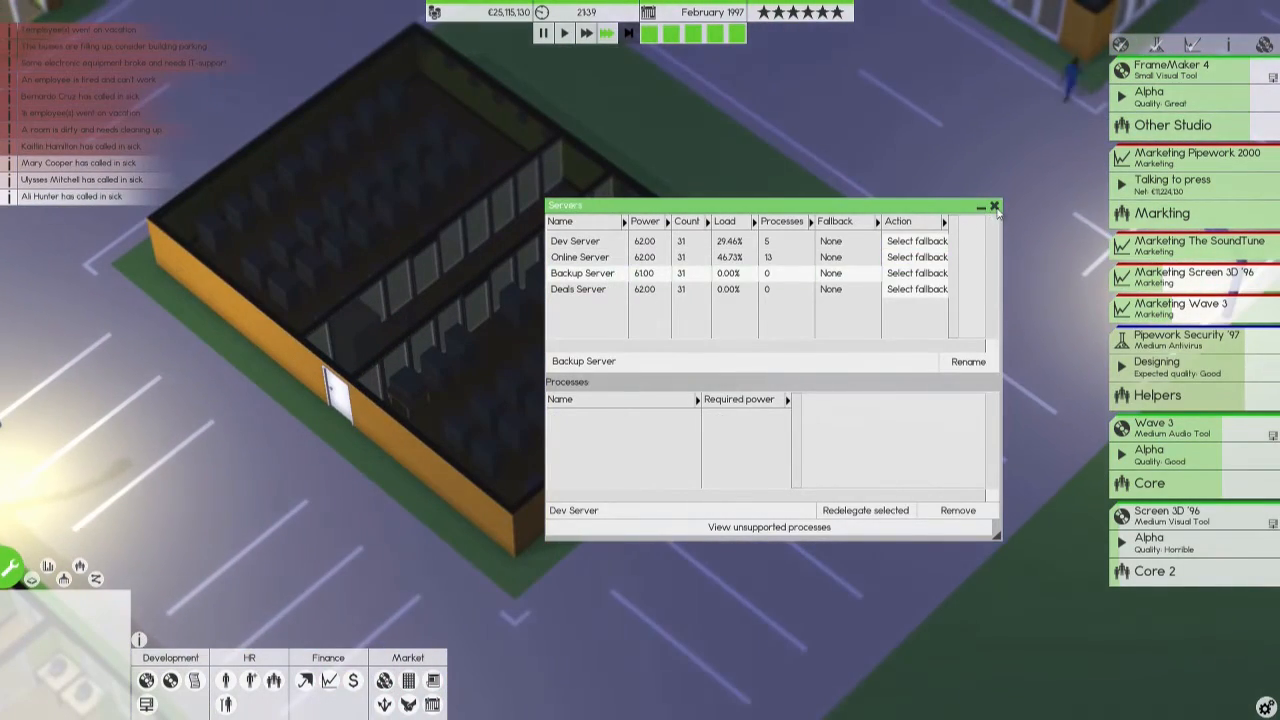
Close the server management overview.
left_click(994, 206)
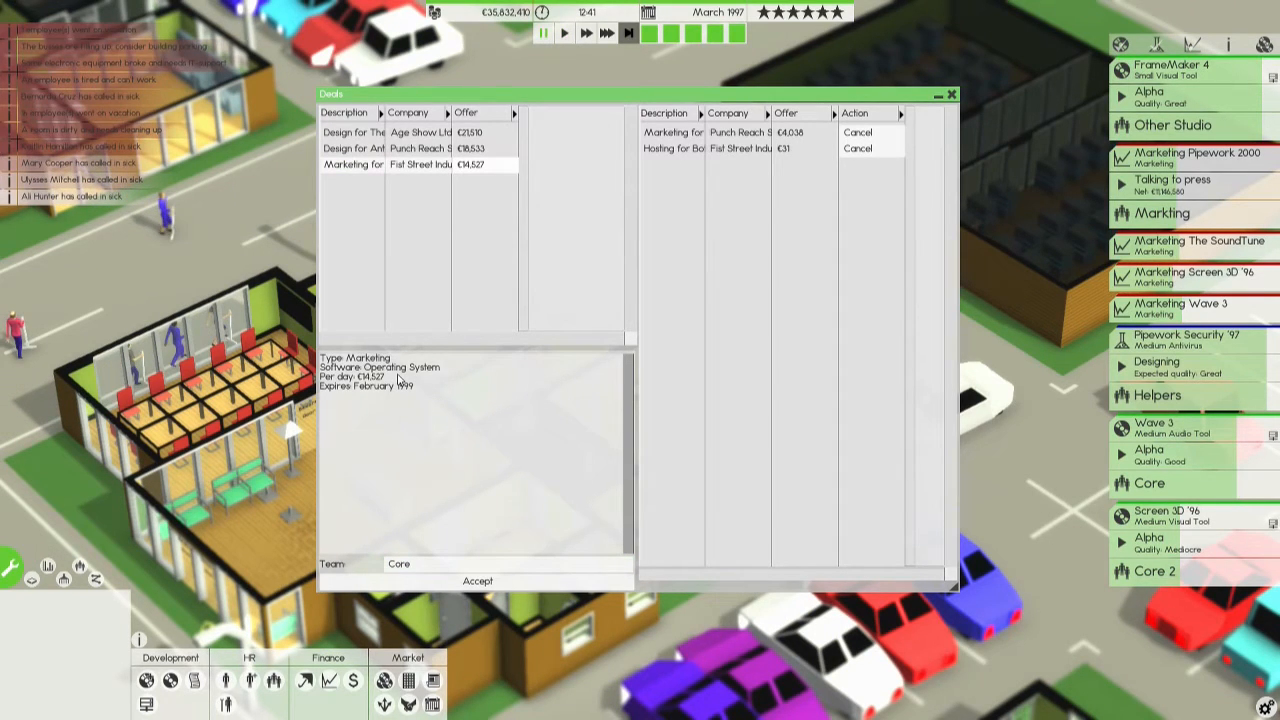
mouse_move(411, 680)
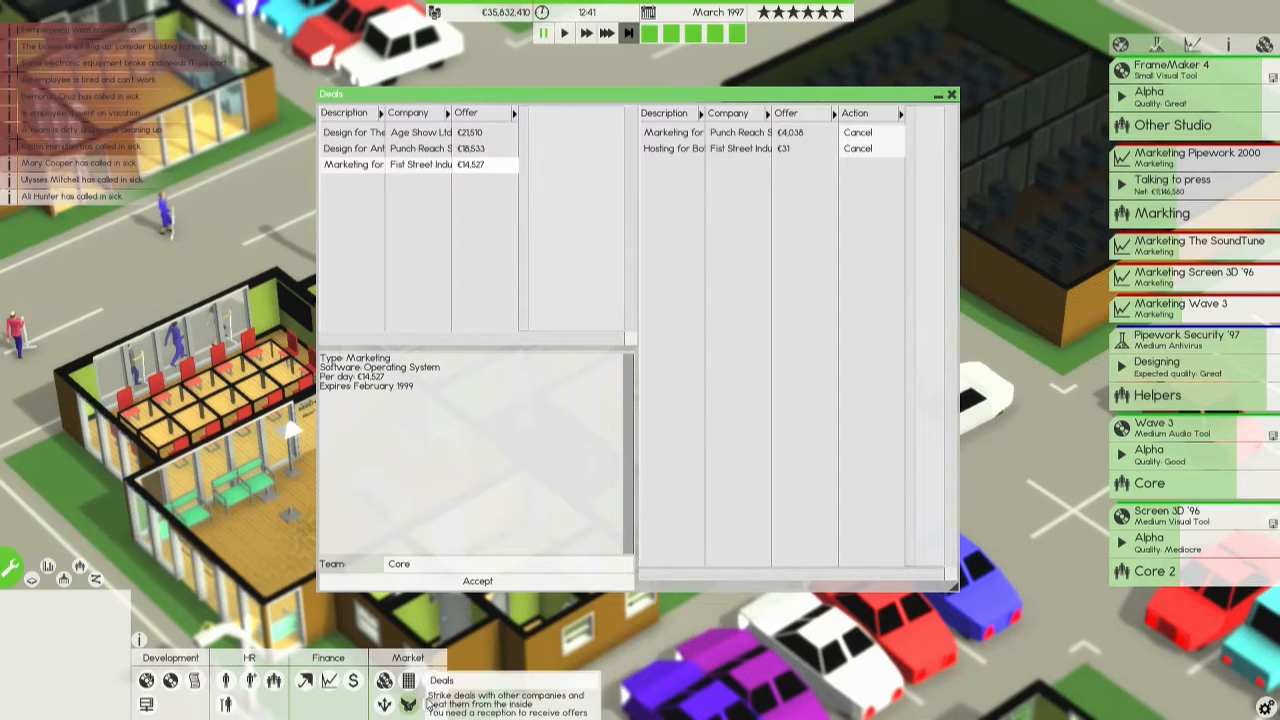
View competitors' announced upcoming releases, then move on to the Companies overview.
left_click(407, 680)
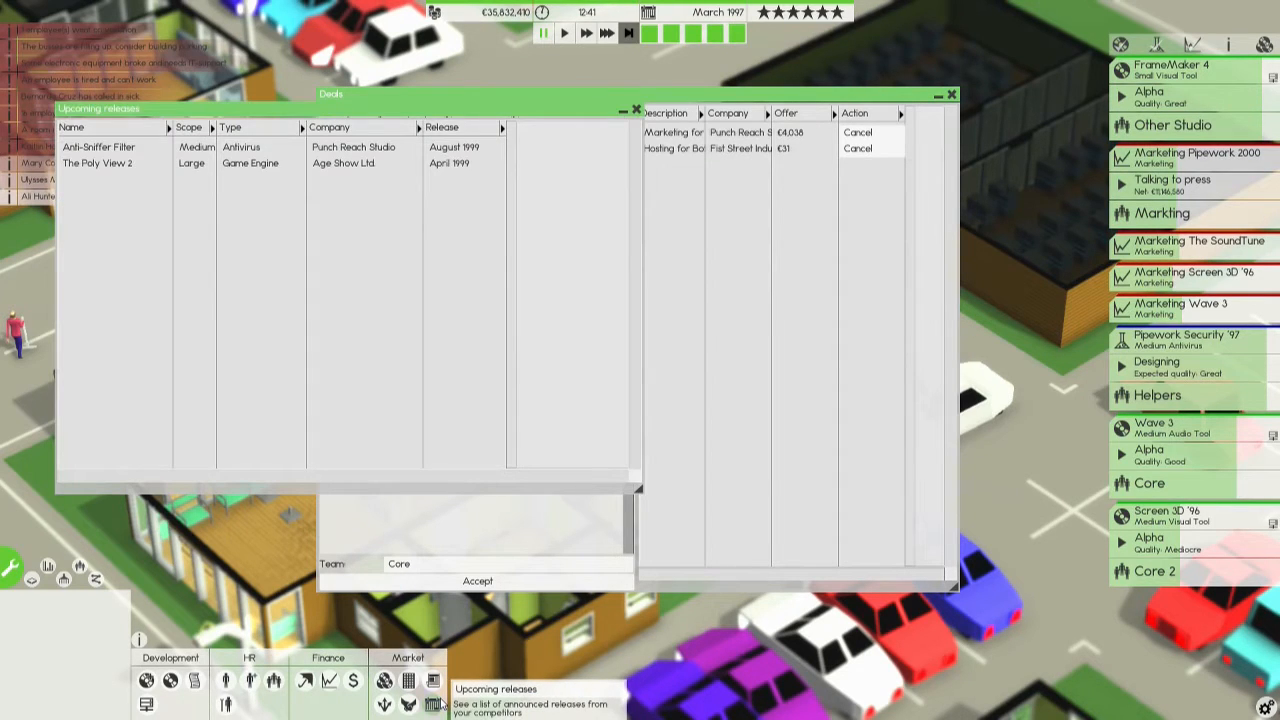
left_click(383, 680)
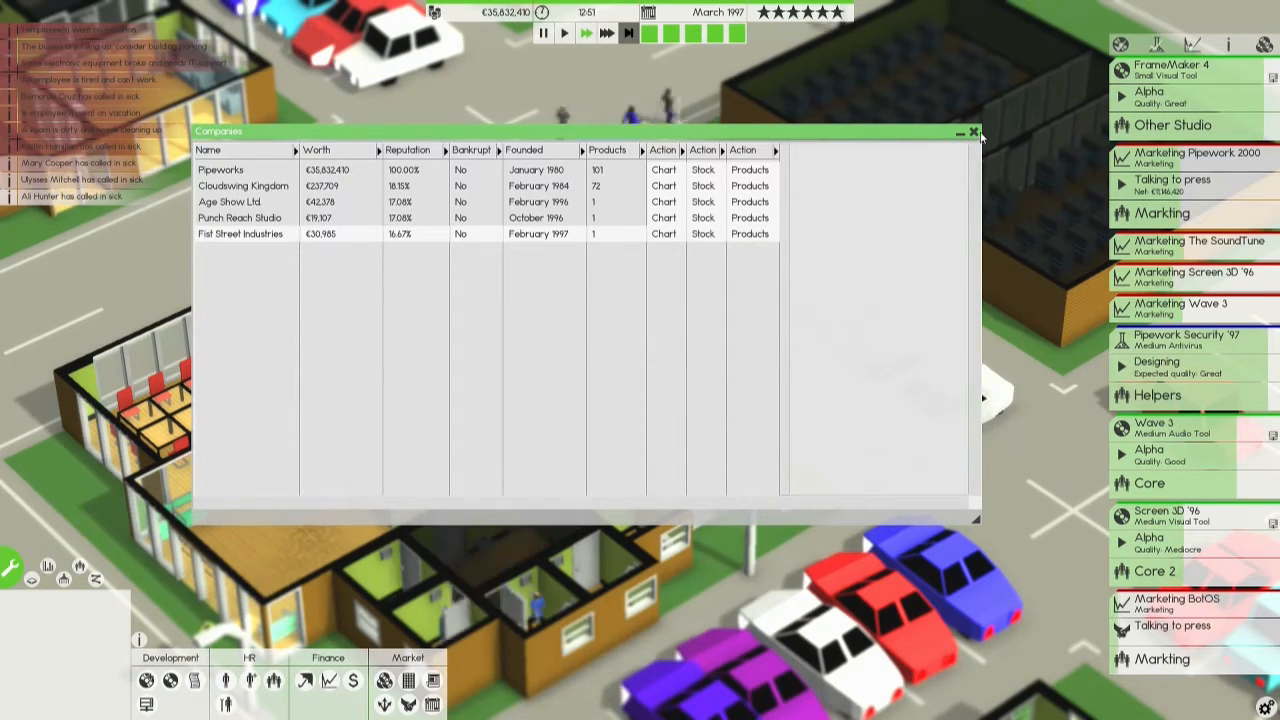
Close the rival companies overview.
left_click(971, 131)
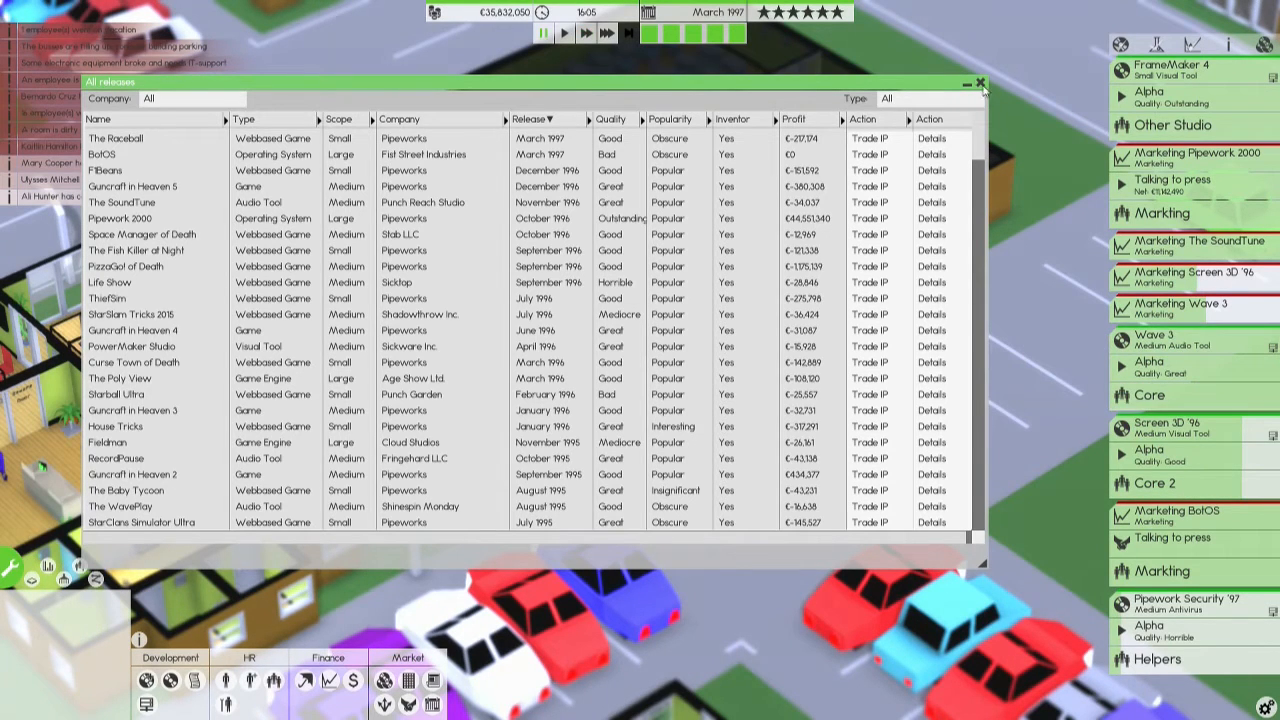
left_click(980, 82)
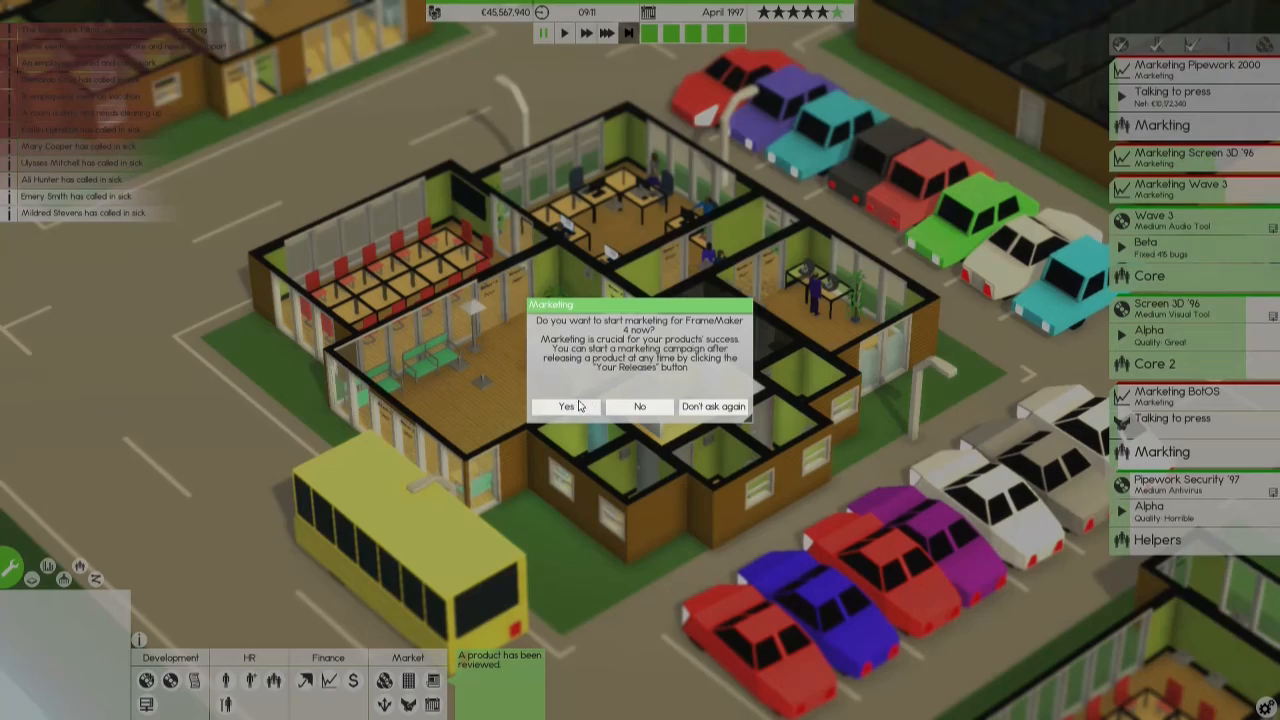
Start marketing for FrameMaker 4, then release Wave 3 and start its campaign.
left_click(565, 407)
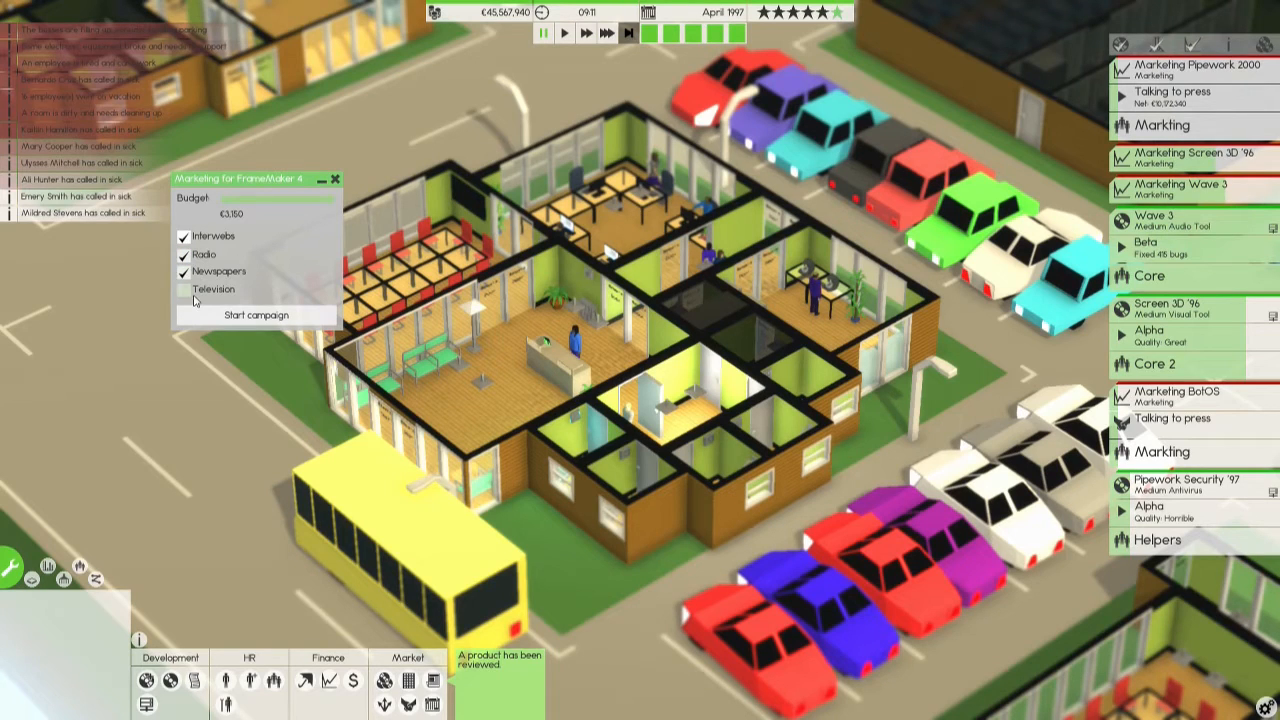
left_click(257, 314)
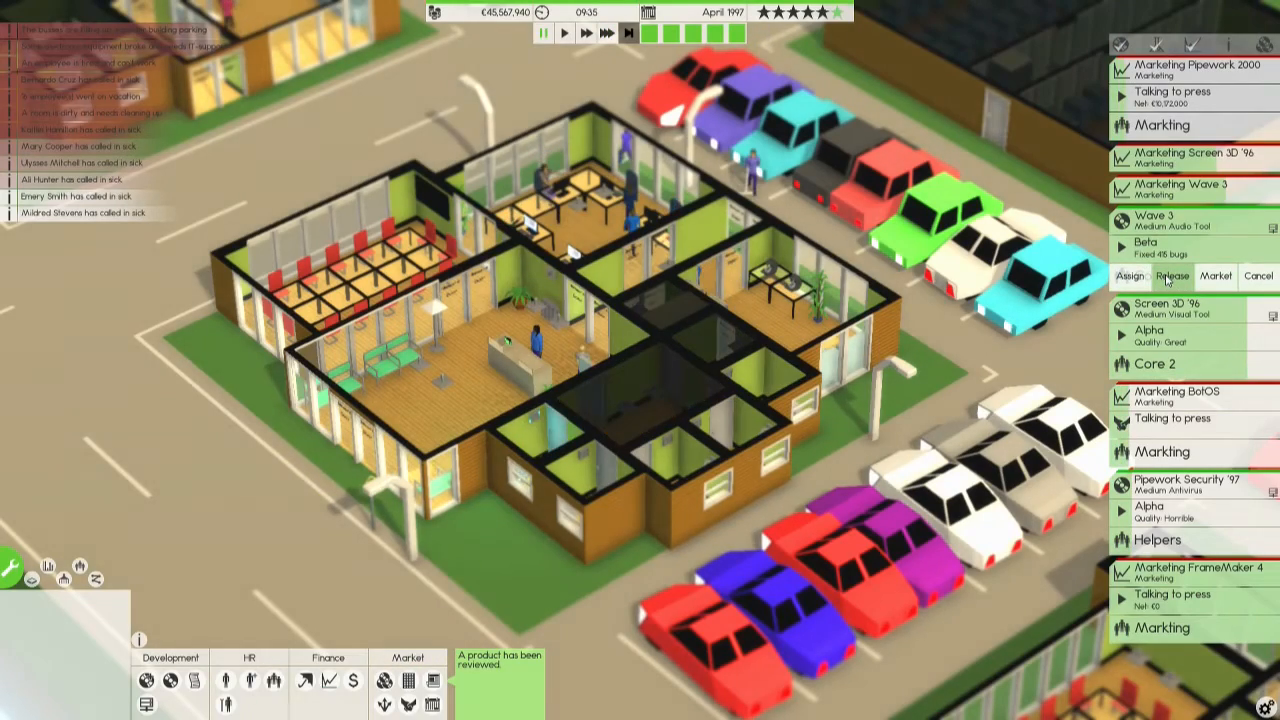
left_click(1215, 276)
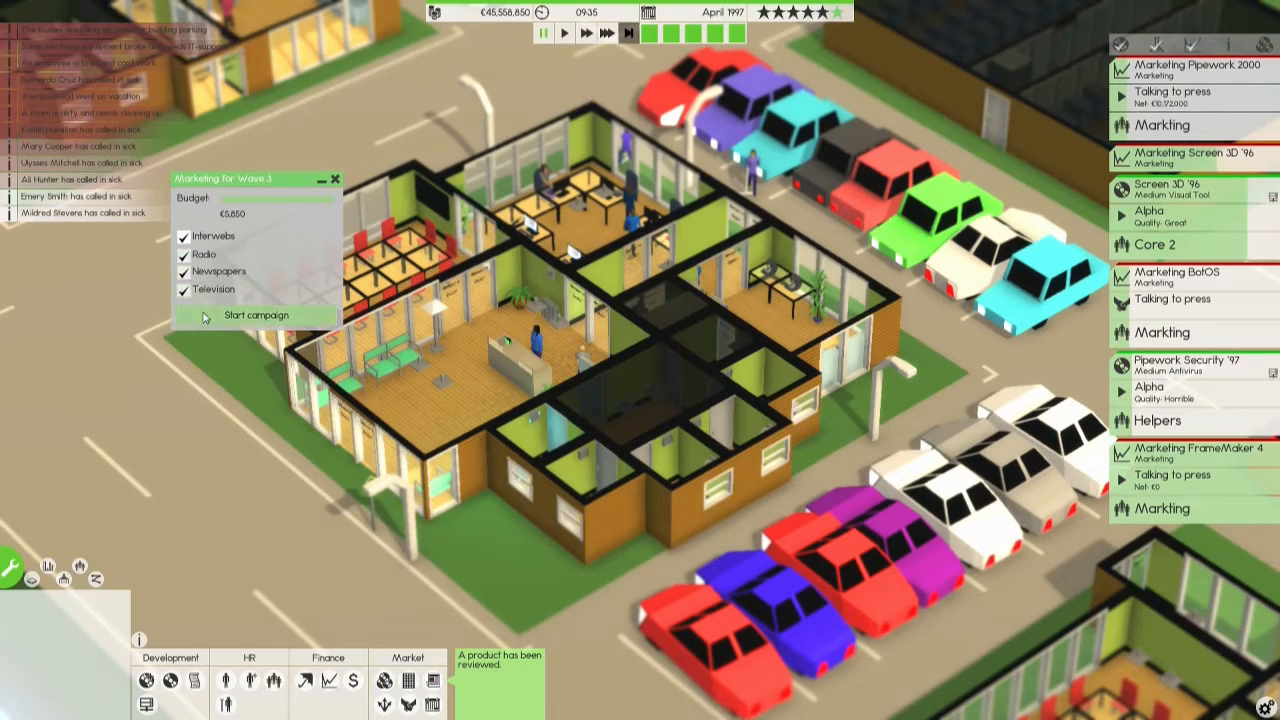
left_click(256, 315)
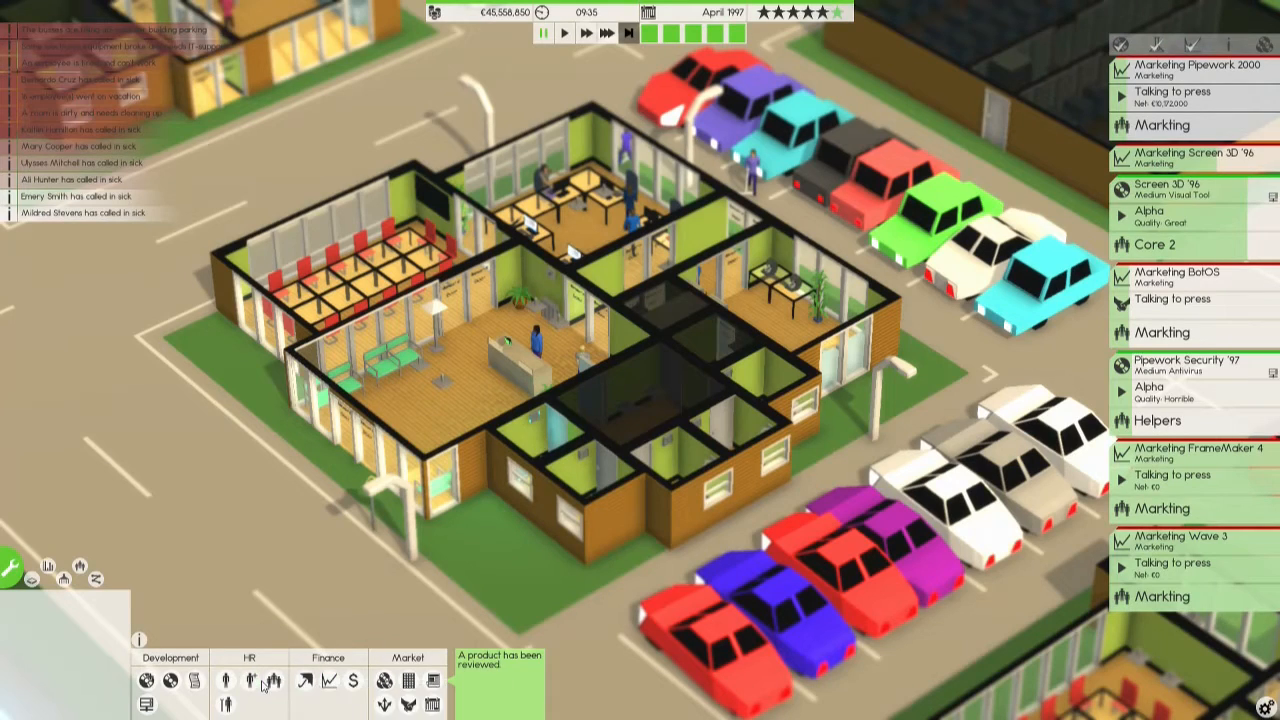
mouse_move(270, 680)
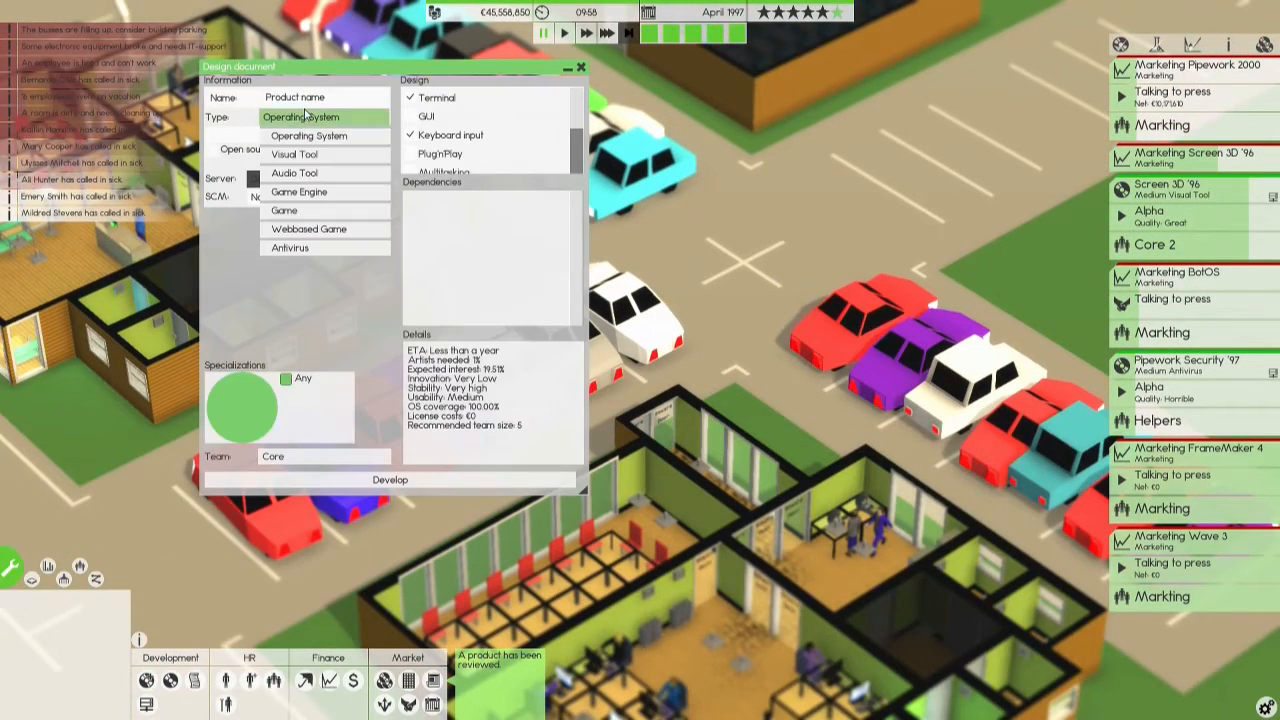
mouse_move(295, 173)
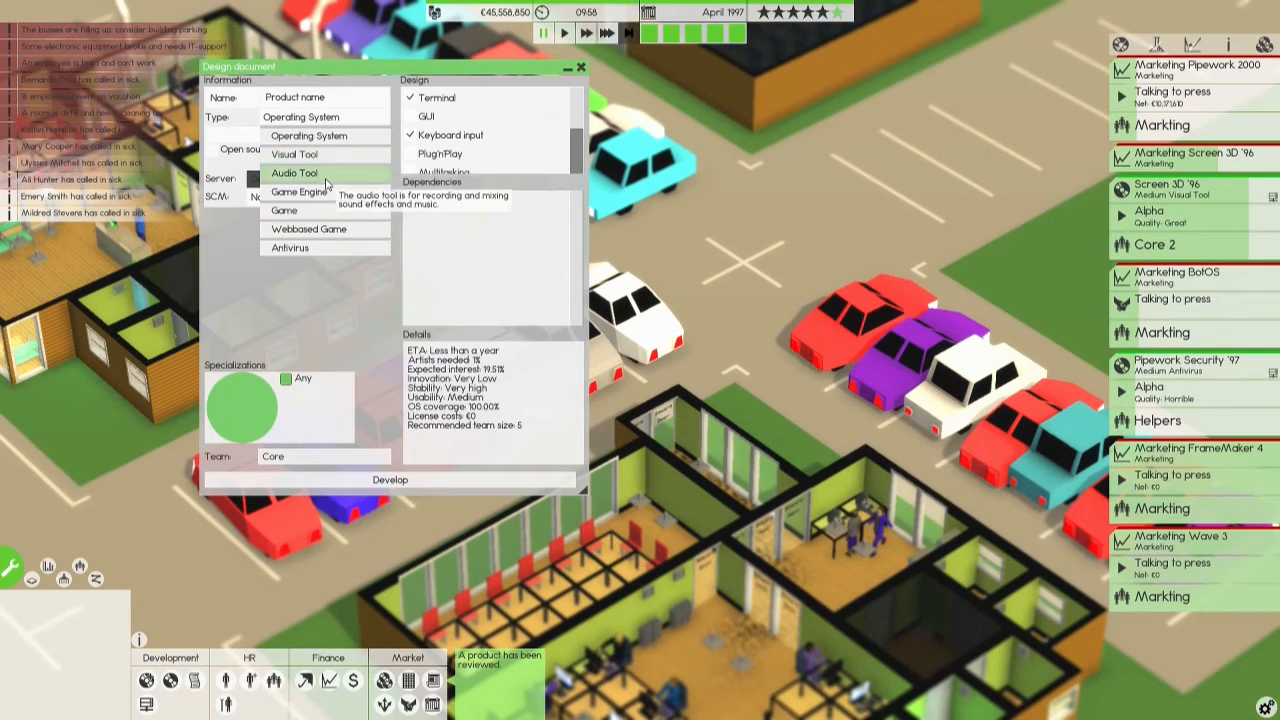
Set the new design's type to Game Engine and view Valve and Planner as sequel bases.
left_click(298, 192)
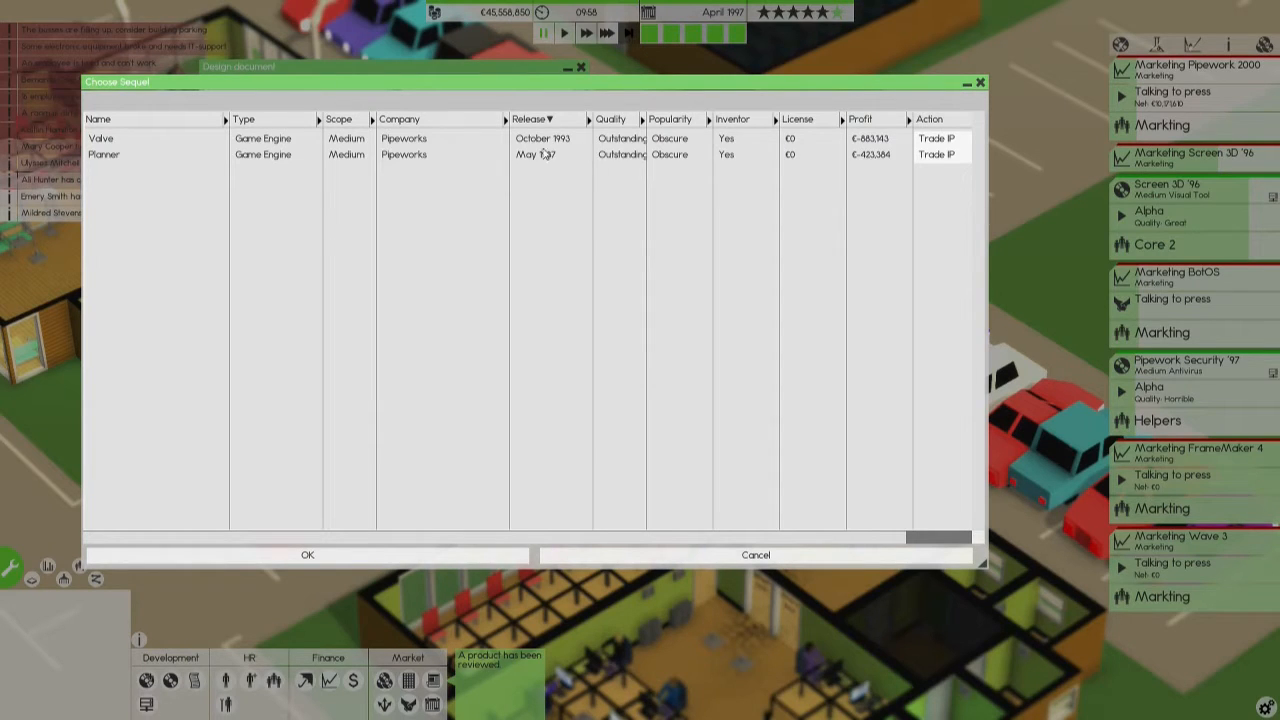
left_click(275, 138)
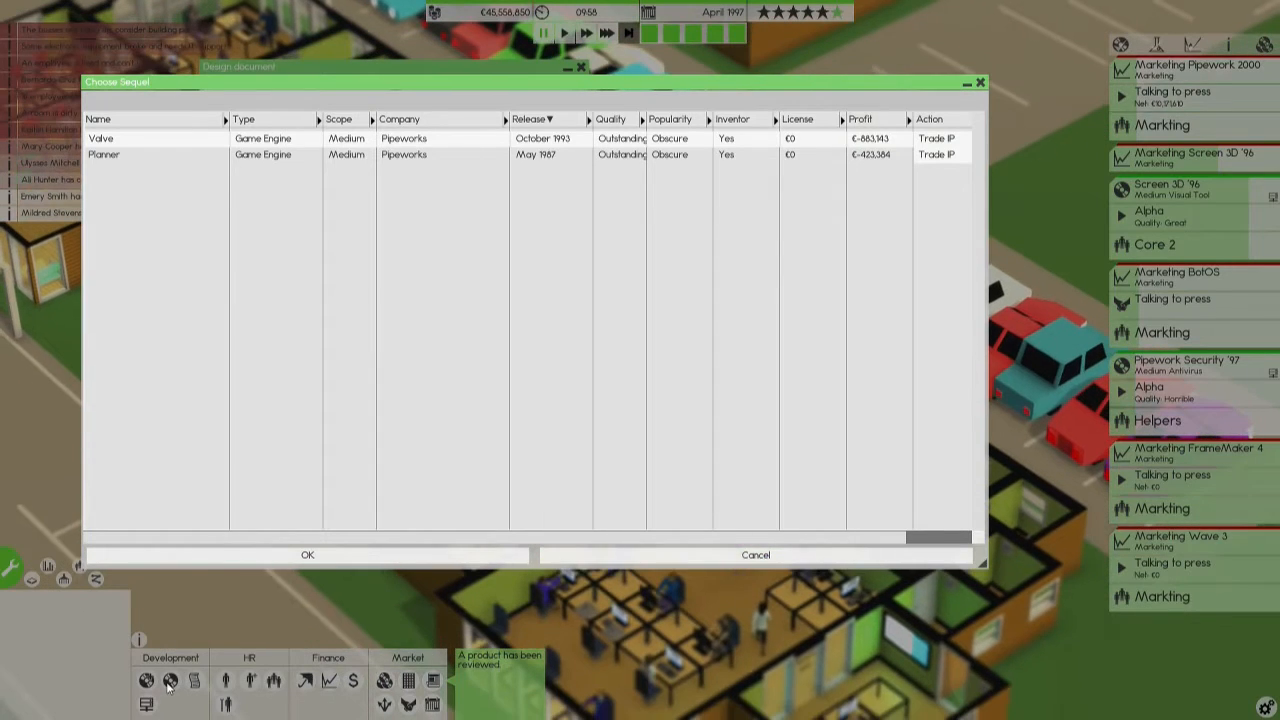
left_click(307, 555)
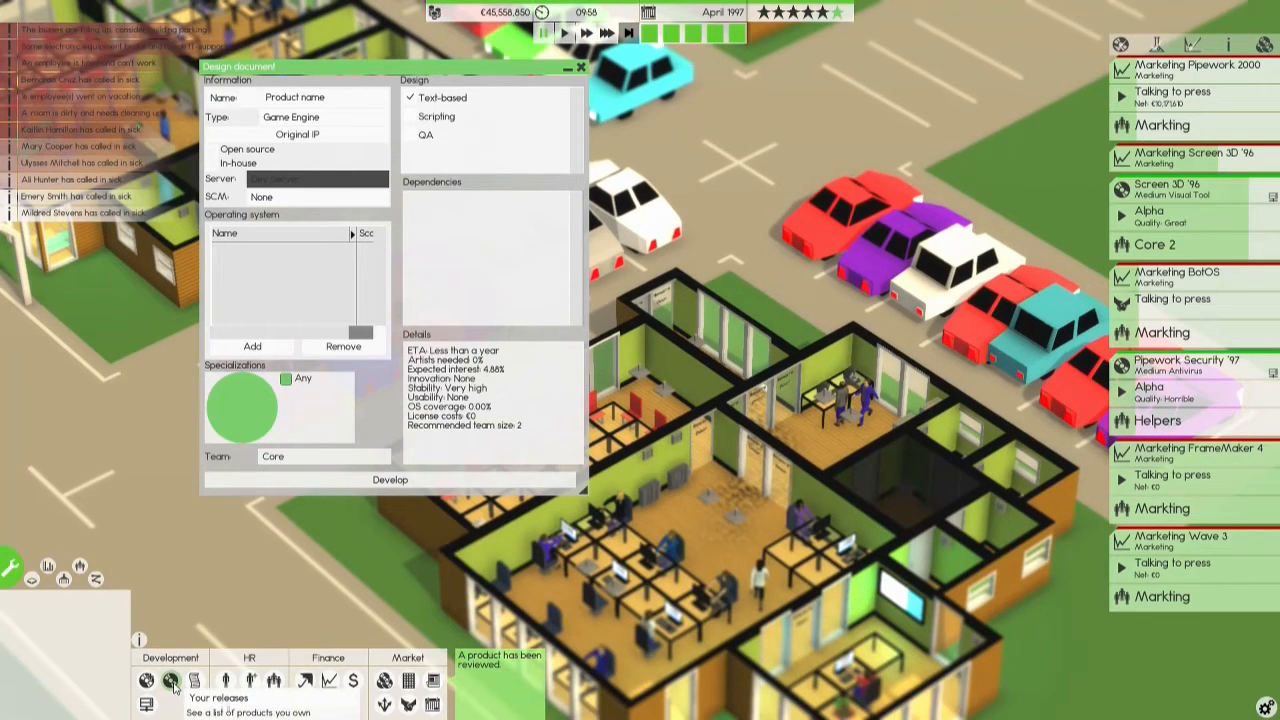
Filter My Releases to Game Engine and review Valve's and Planner's details.
left_click(170, 680)
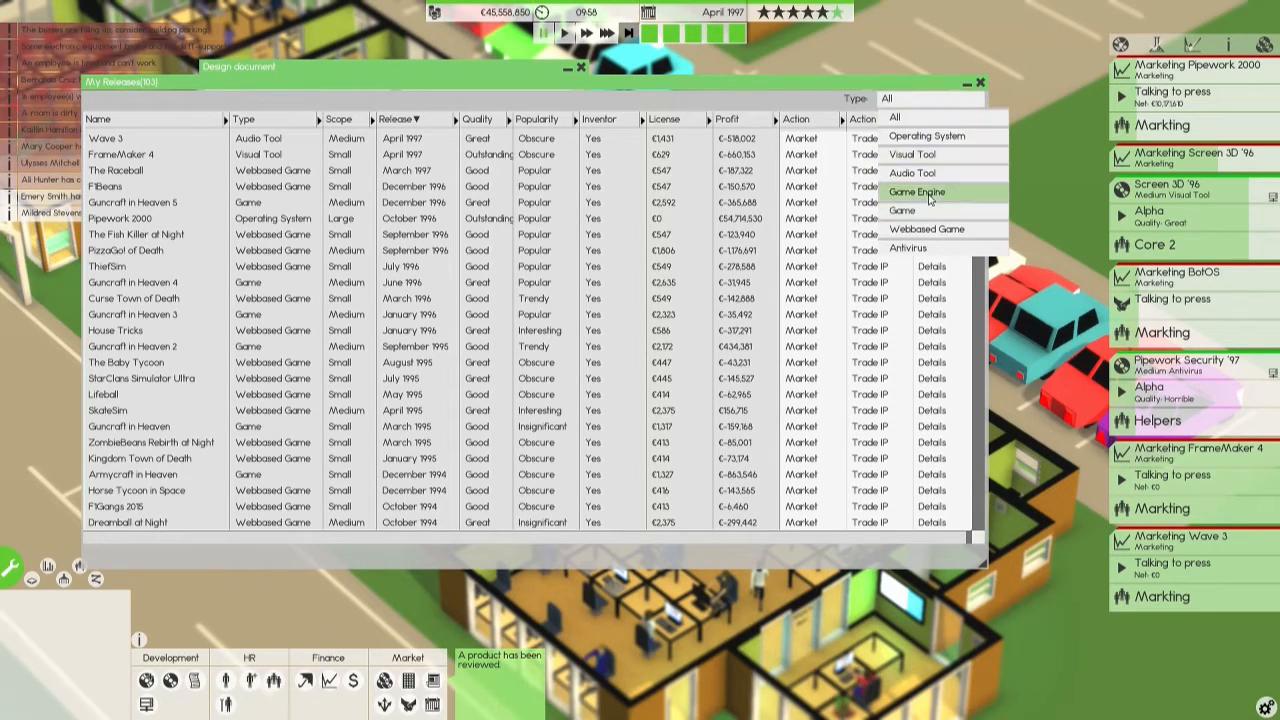
left_click(916, 191)
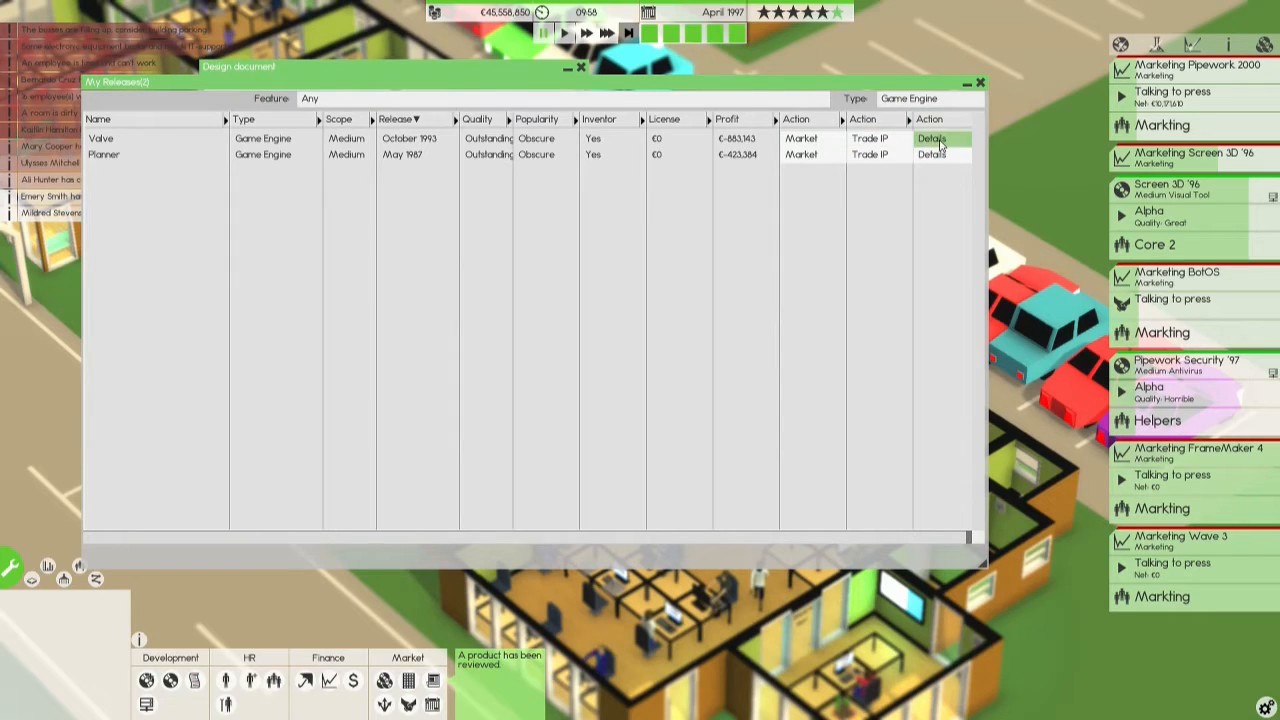
left_click(931, 138)
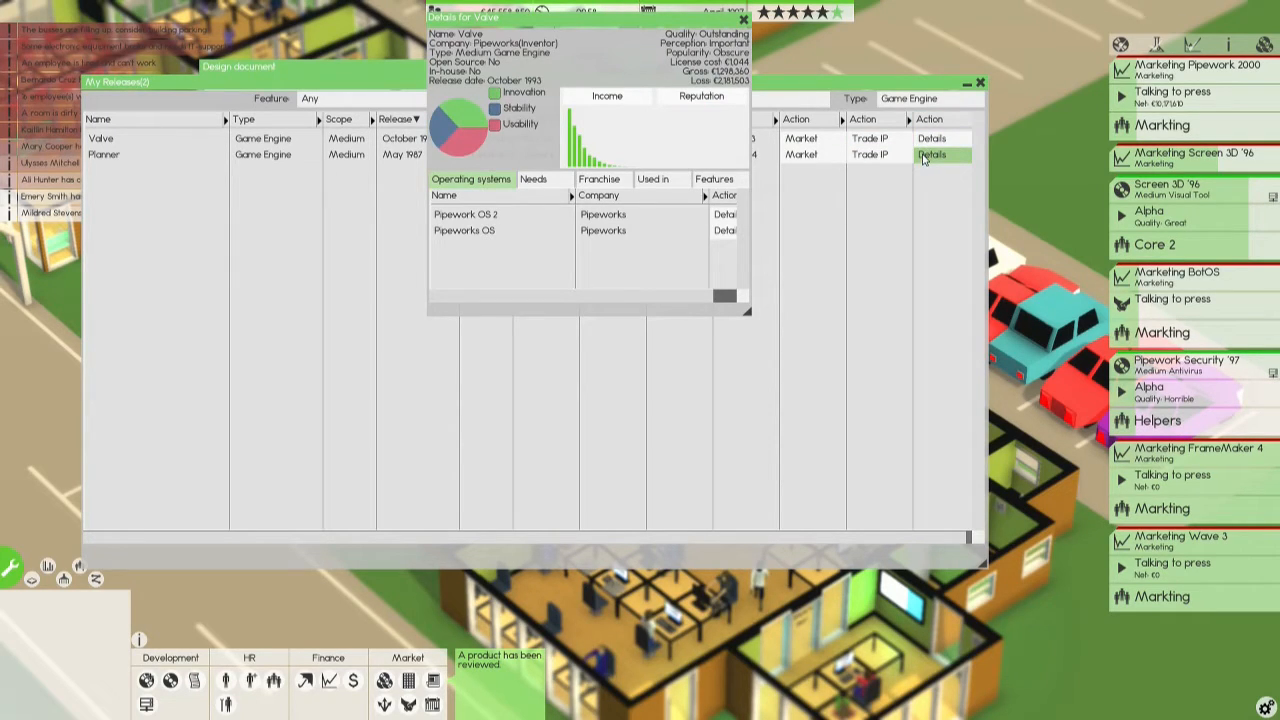
mouse_move(753, 85)
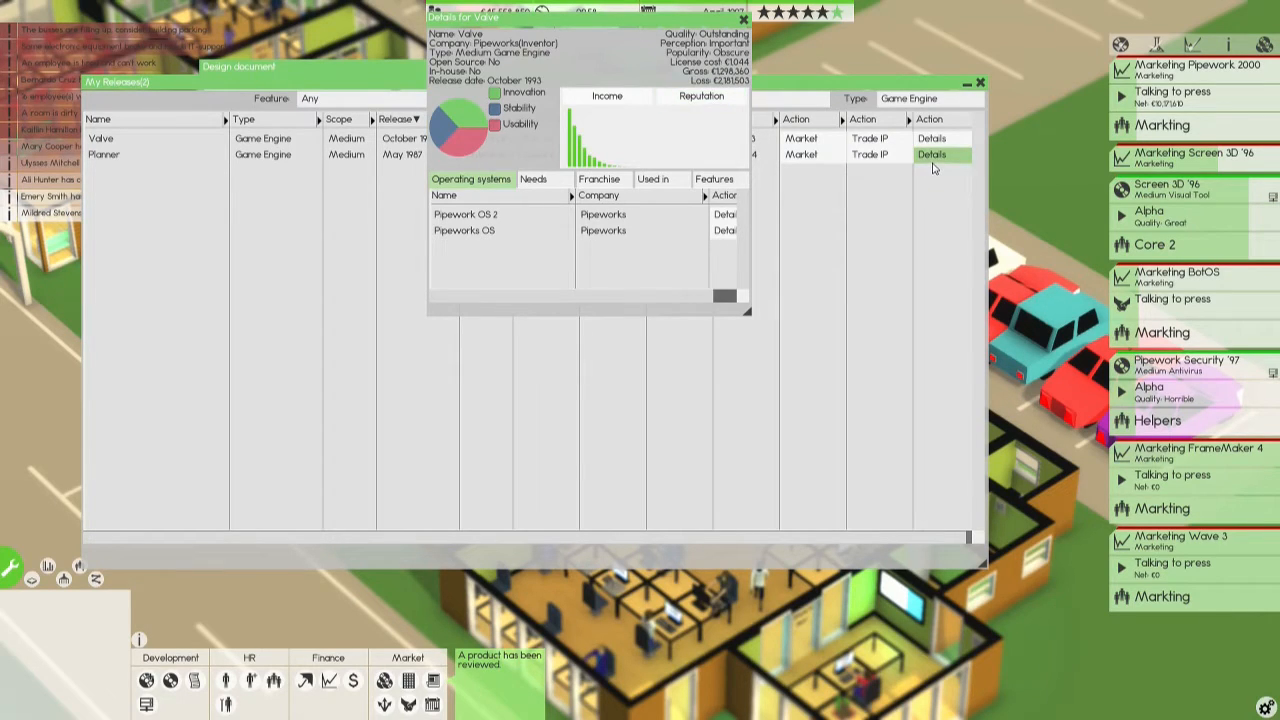
left_click(931, 154)
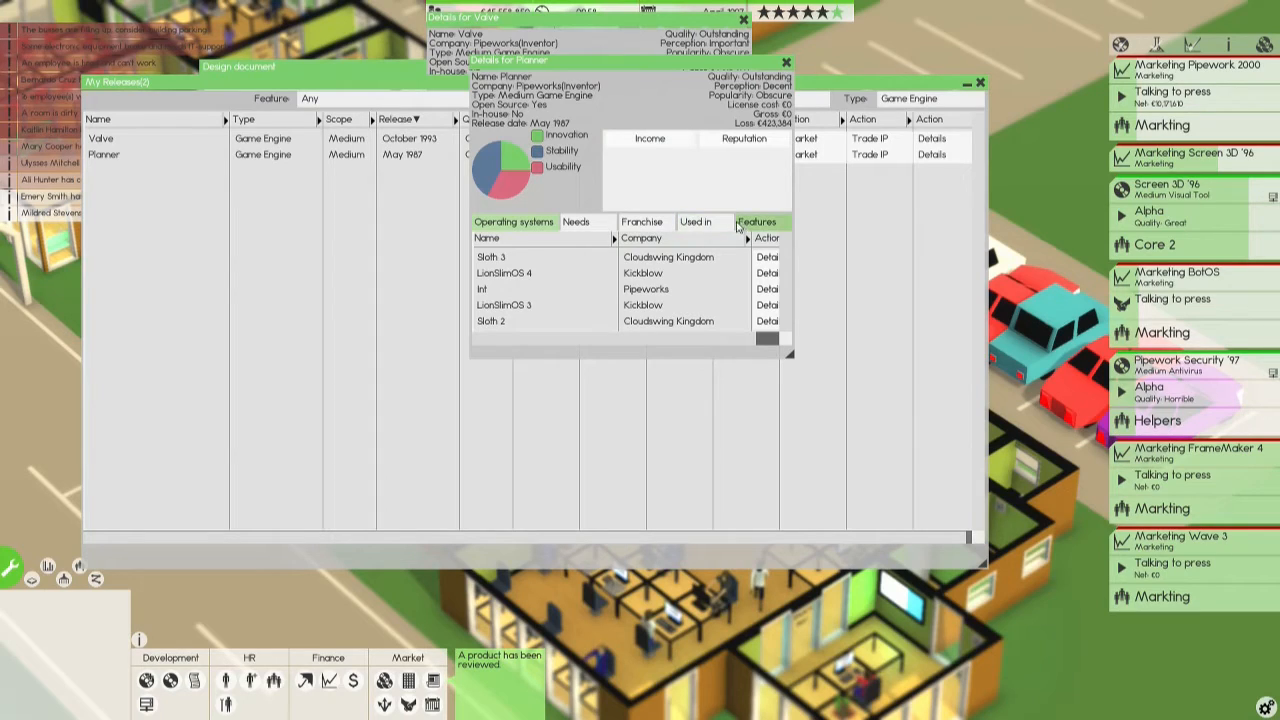
left_click(642, 221)
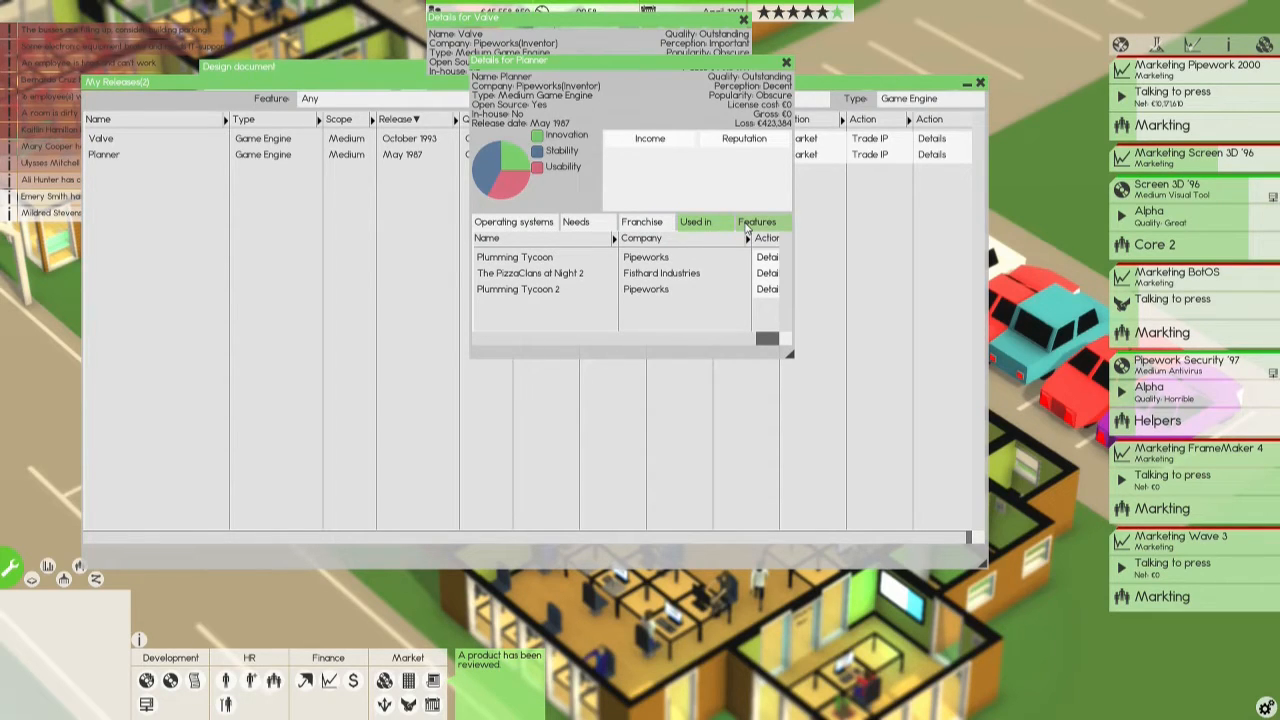
left_click(757, 221)
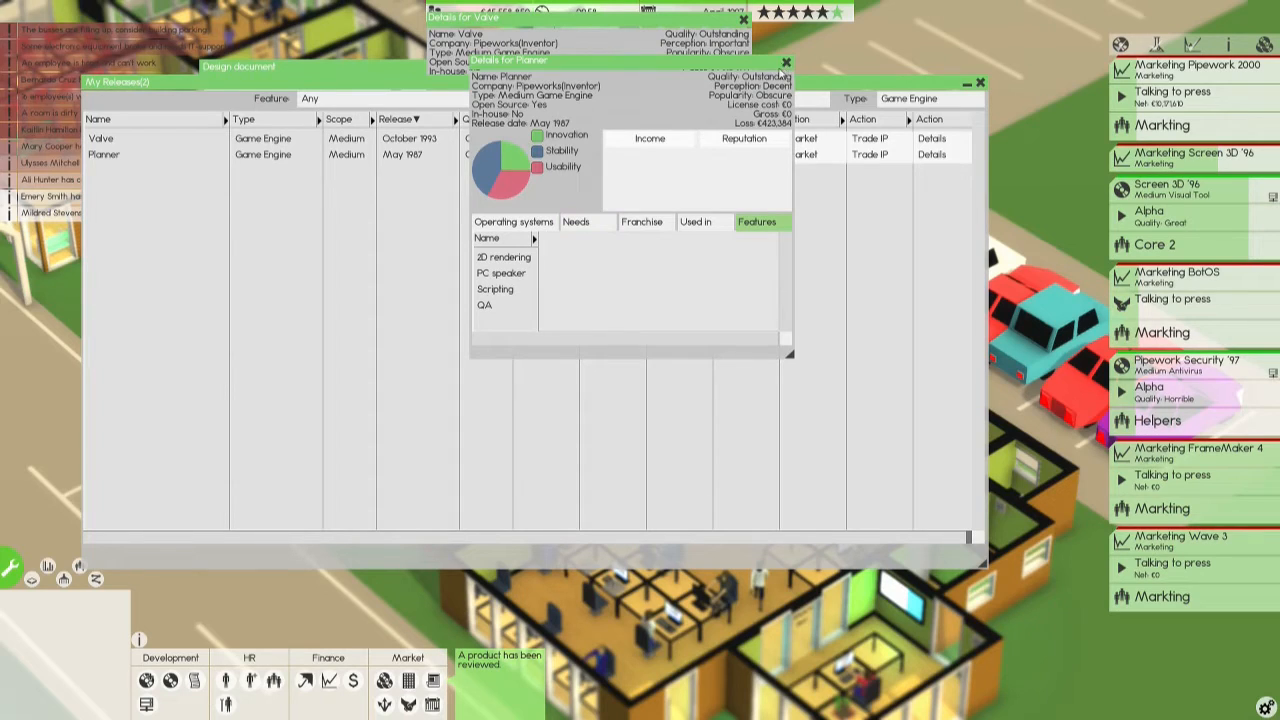
left_click(513, 221)
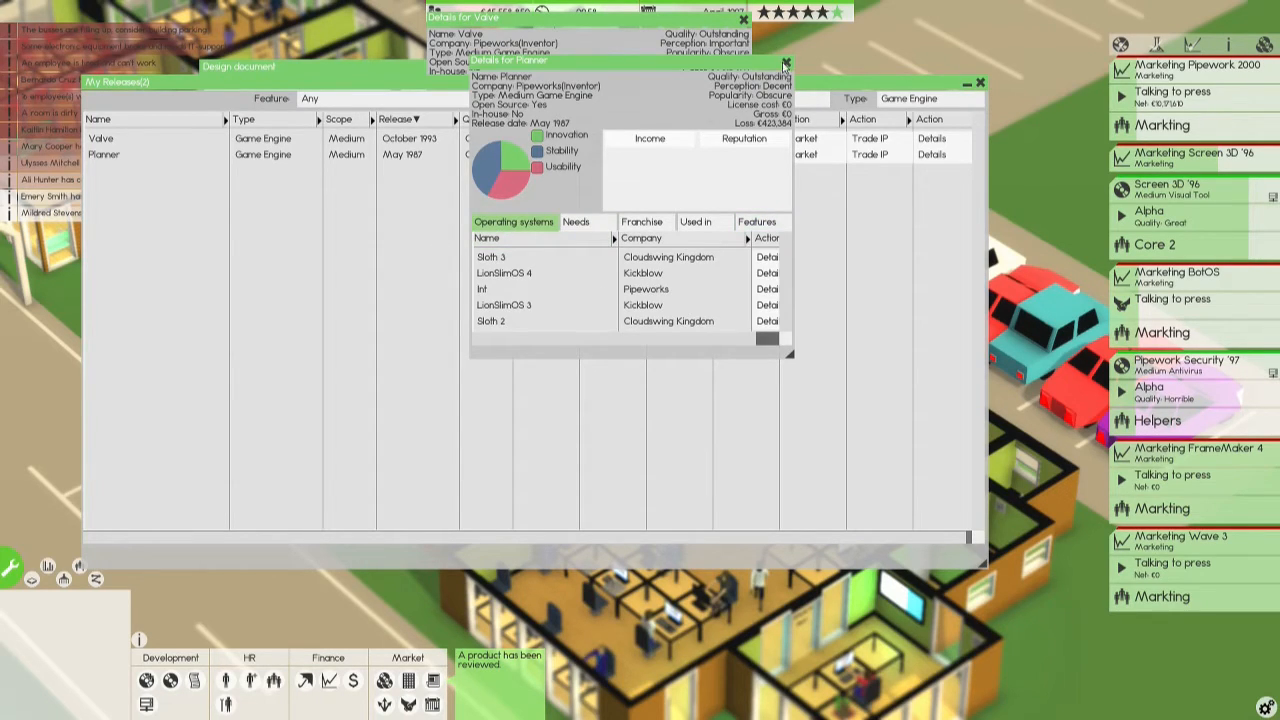
left_click(785, 61)
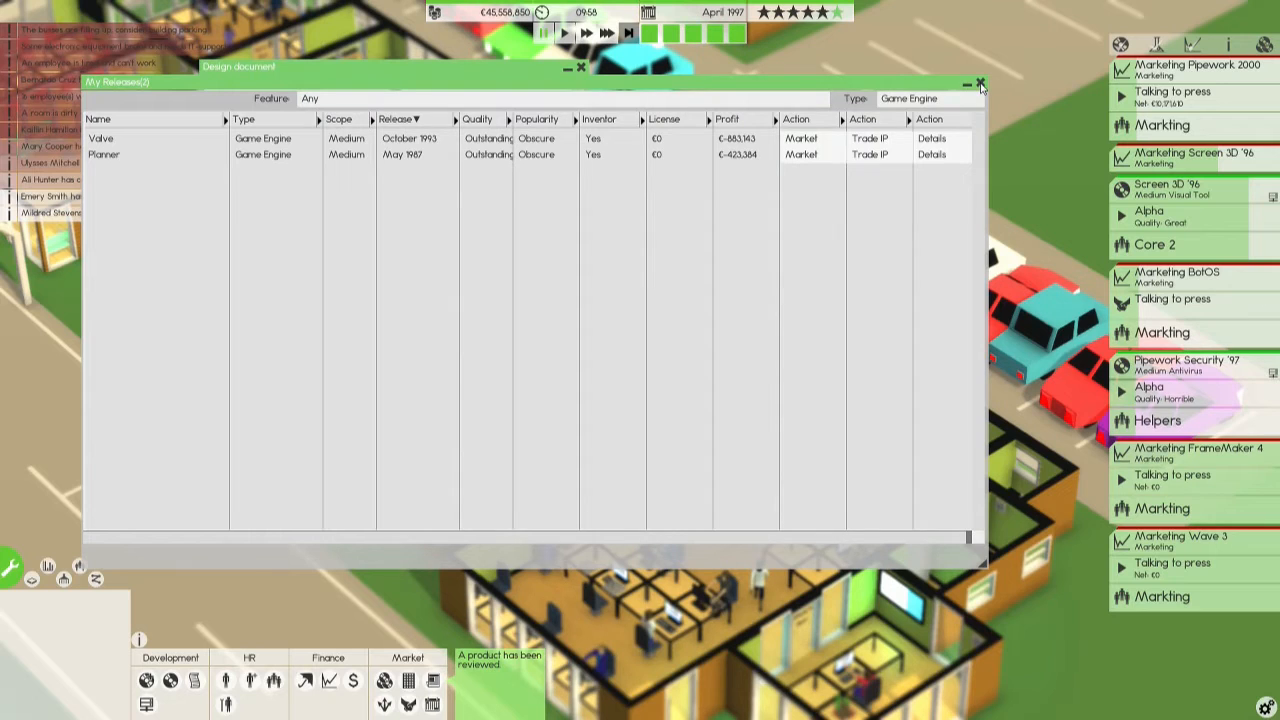
Make the engine a Planner sequel, inspect BotOS, and target Pipework 2000 and Pipework OS 2.
left_click(980, 82)
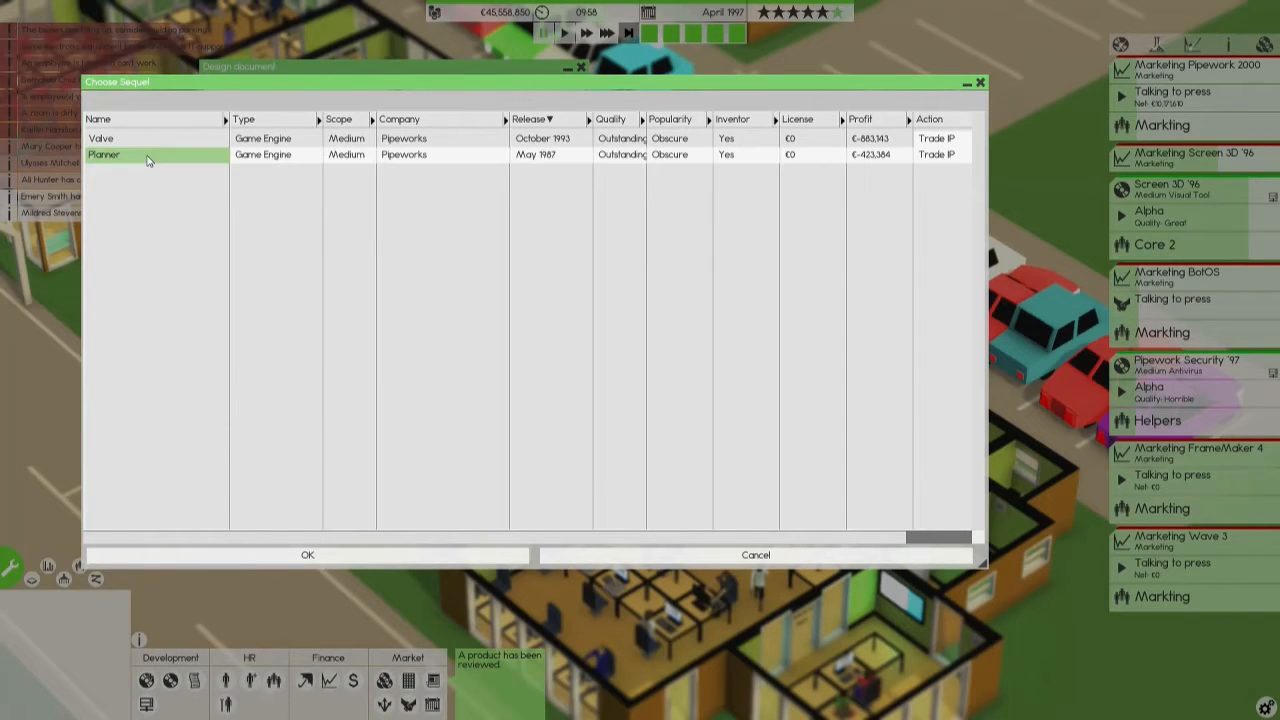
left_click(307, 555)
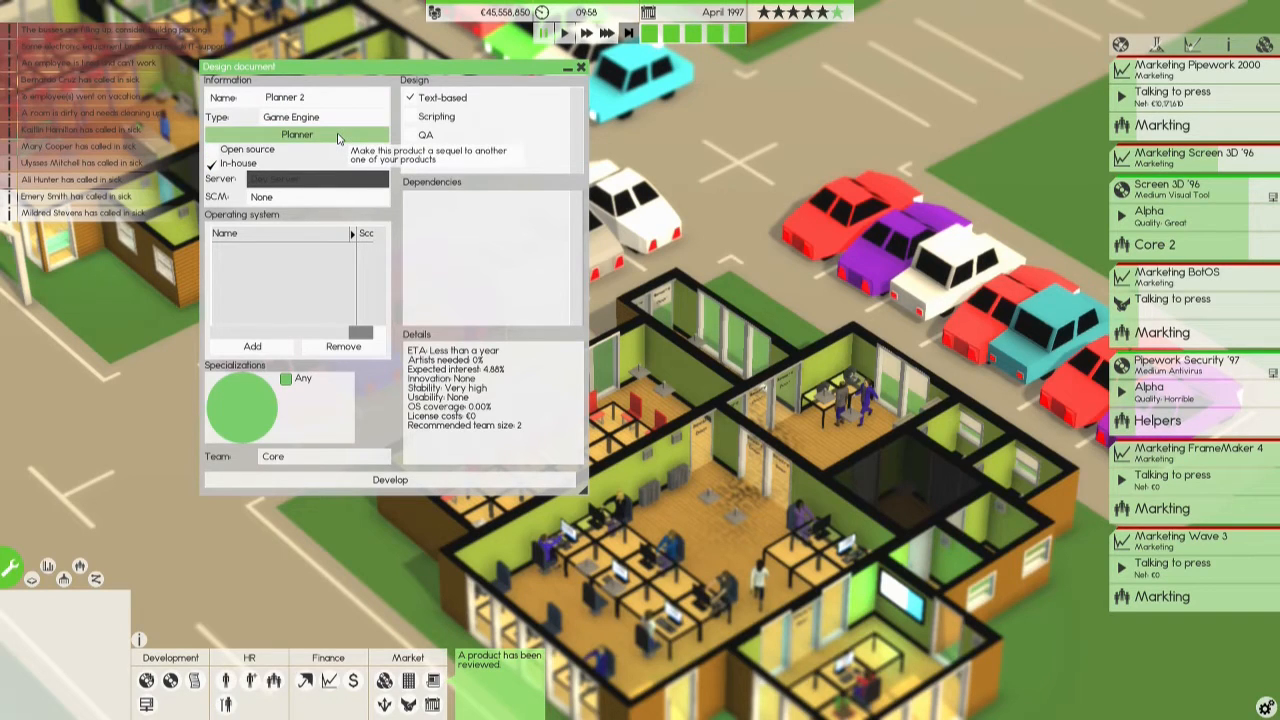
mouse_move(276, 160)
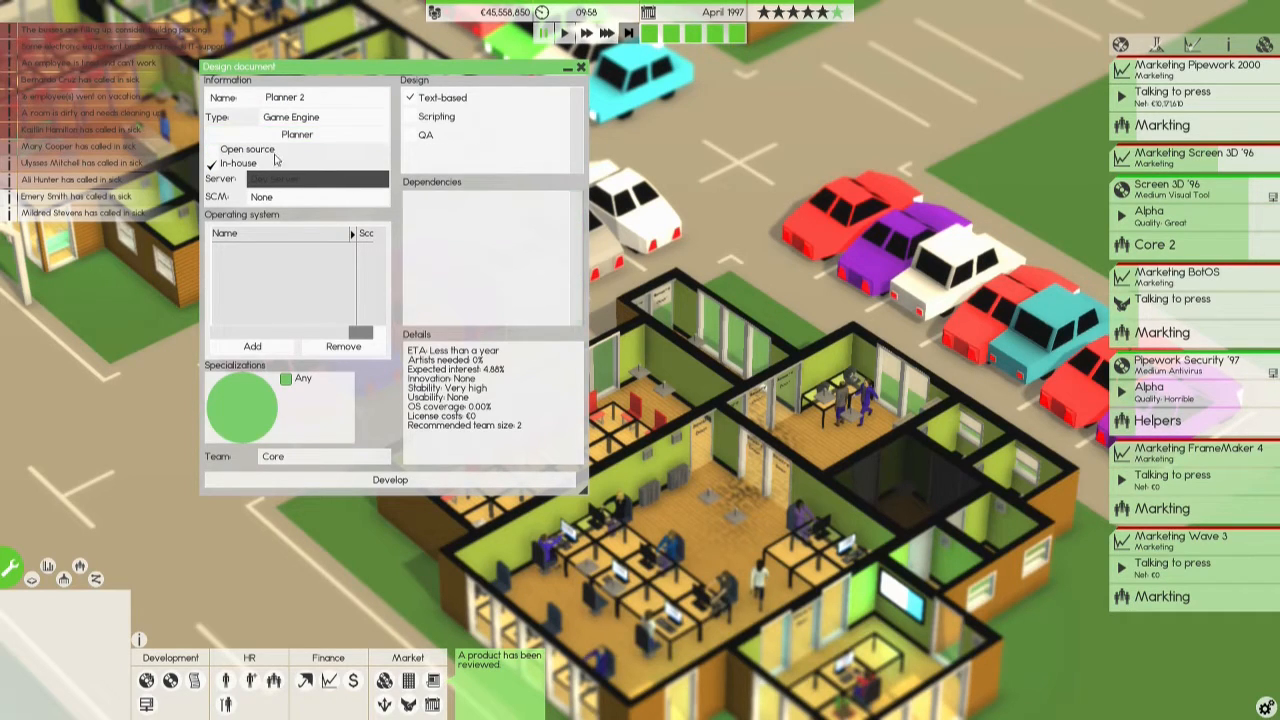
mouse_move(240, 180)
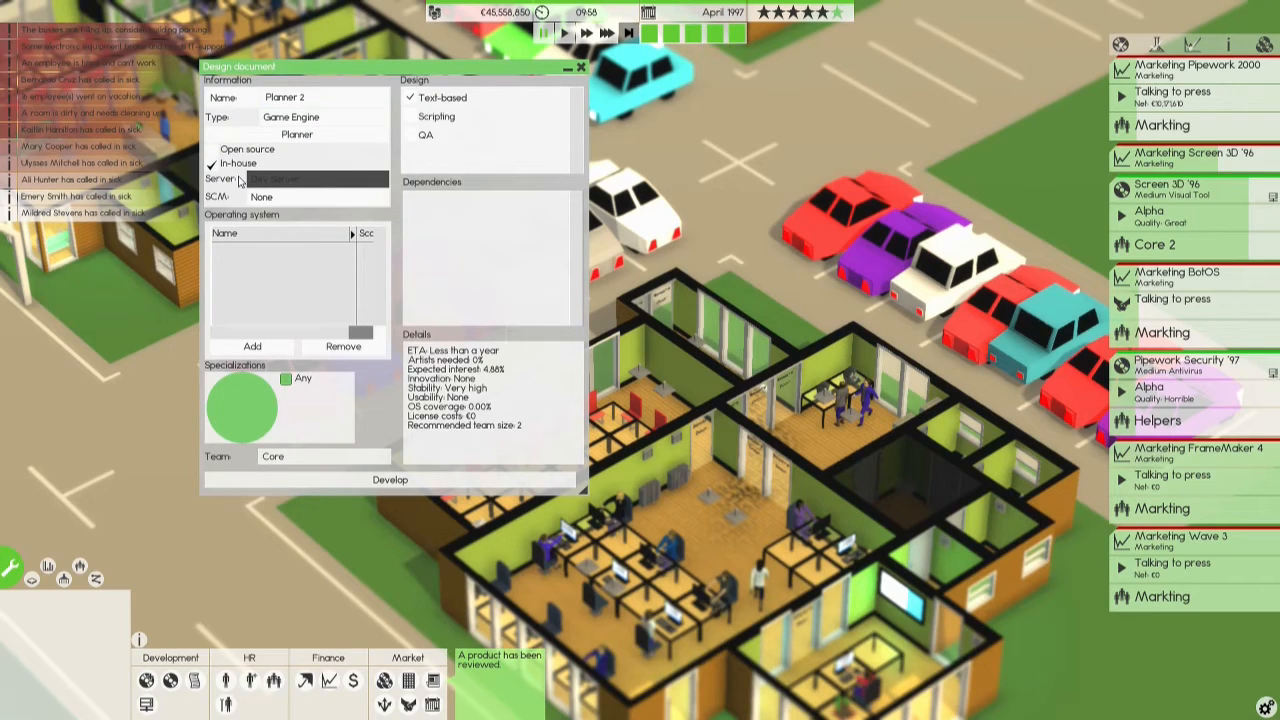
left_click(251, 346)
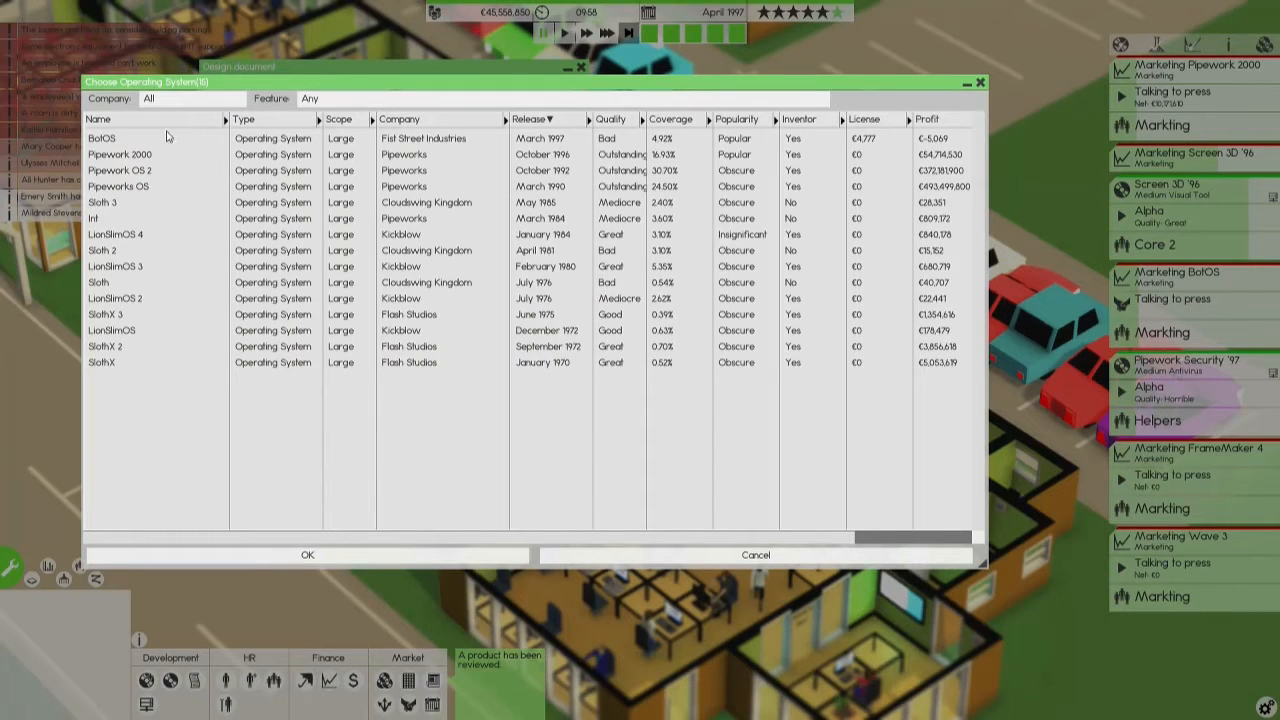
left_click(98, 119)
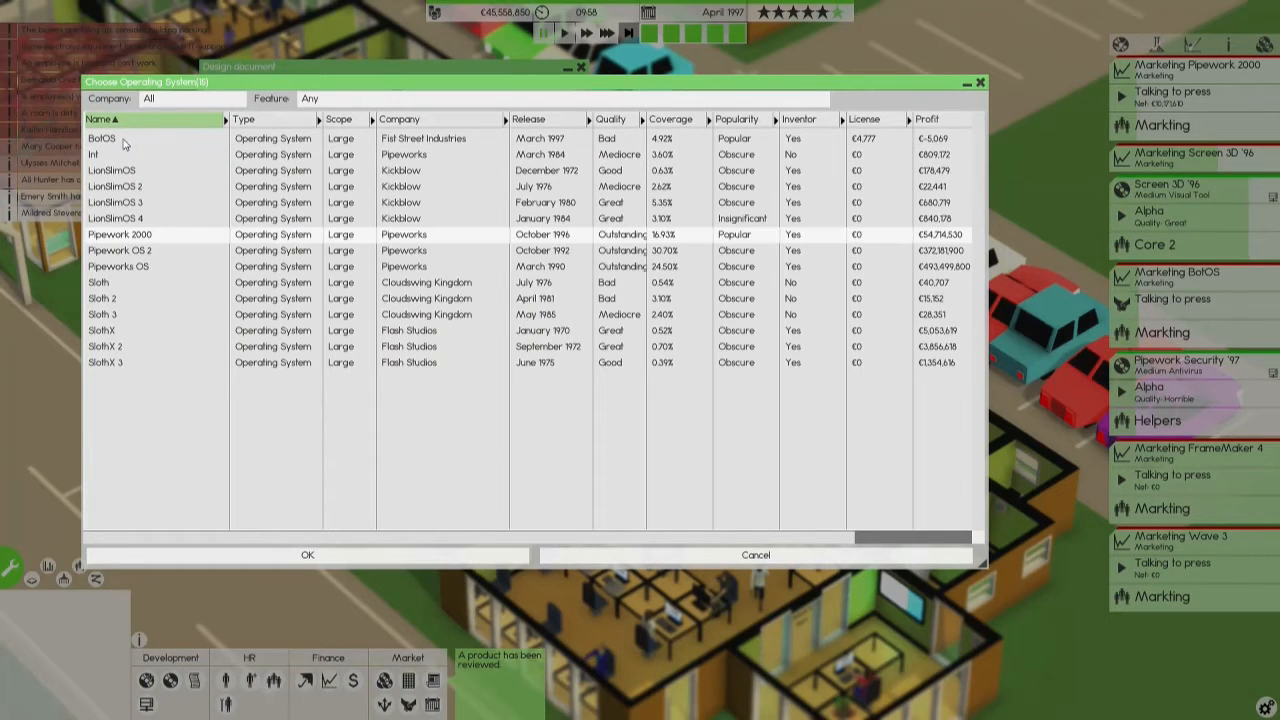
left_click(530, 119)
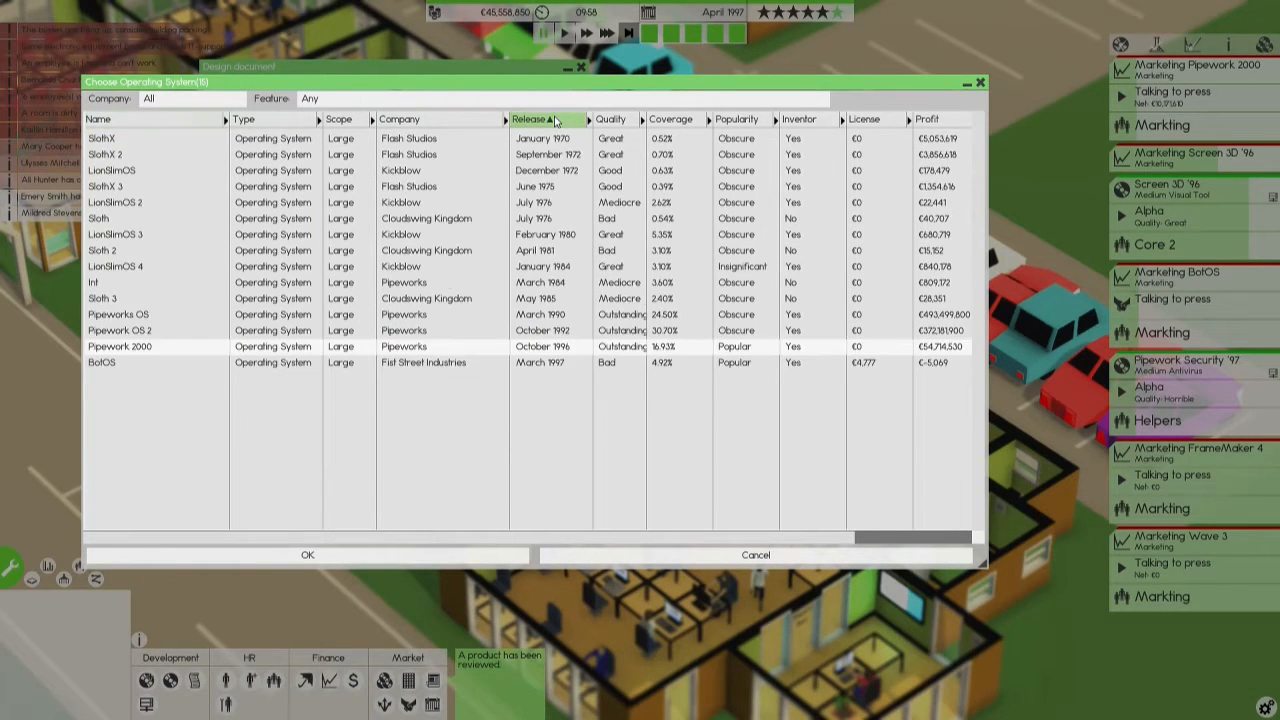
left_click(538, 119)
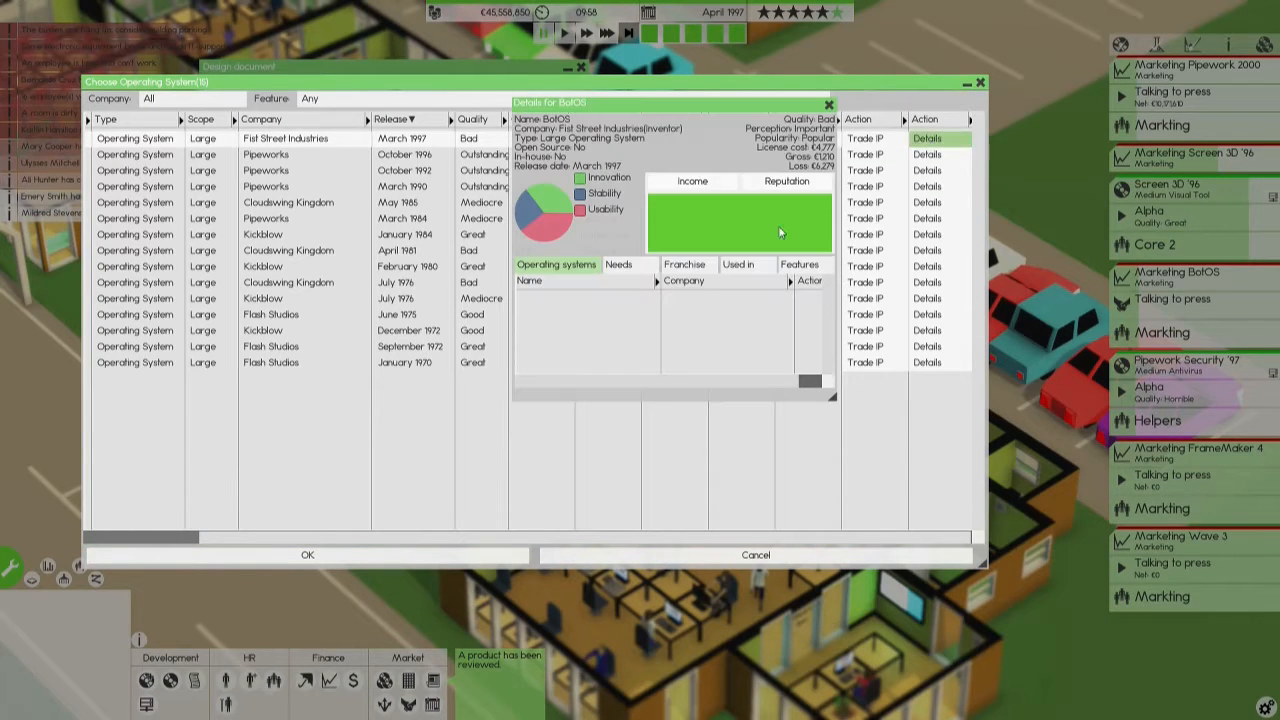
left_click(799, 264)
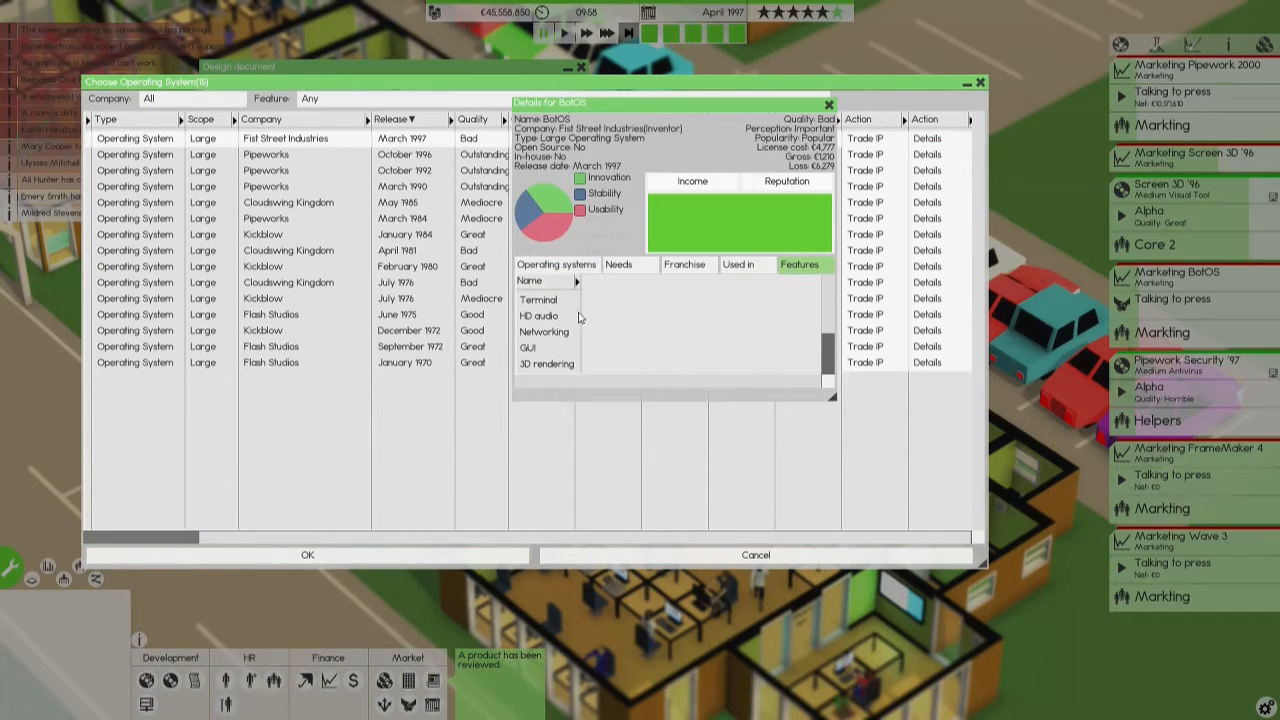
scroll("down", 3)
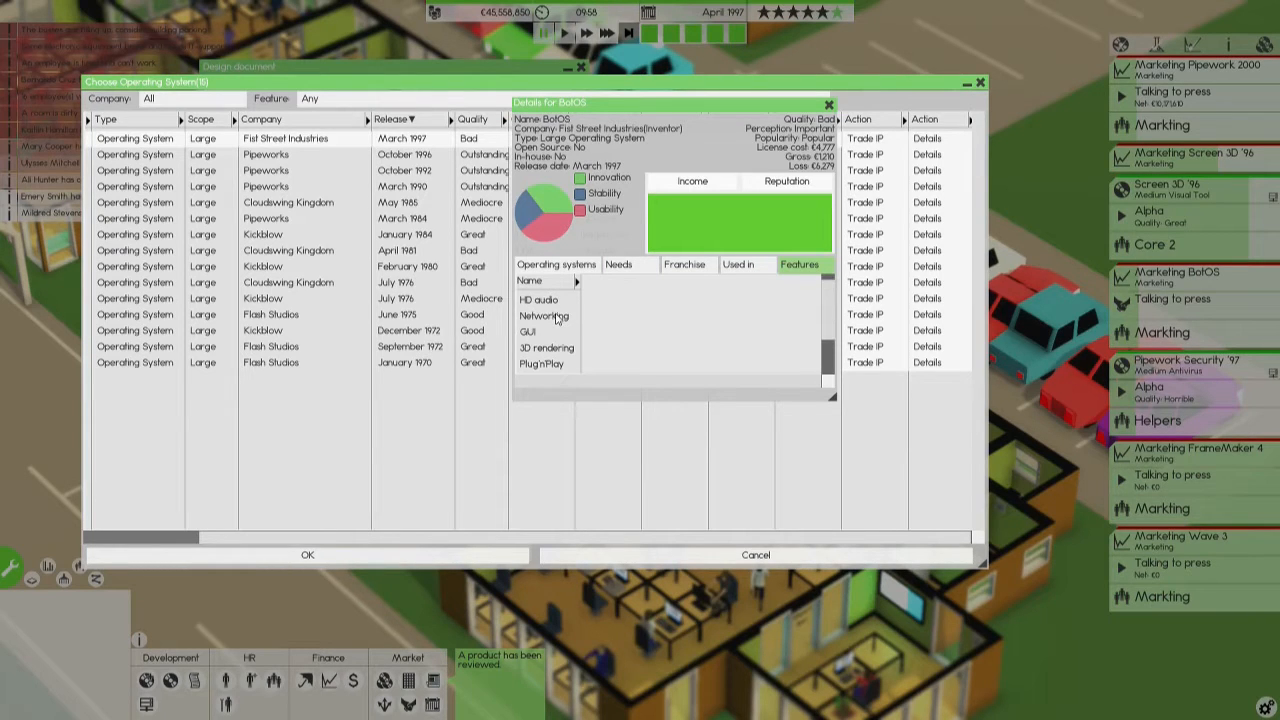
left_click(829, 104)
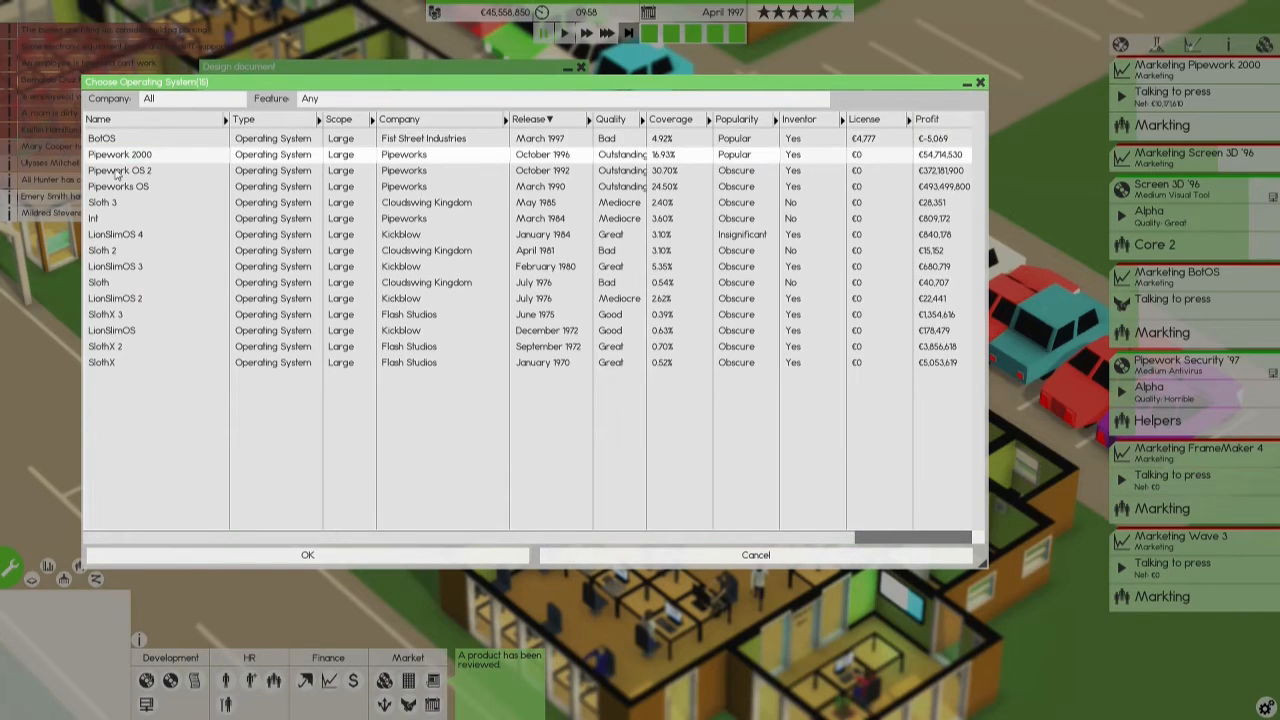
left_click(307, 555)
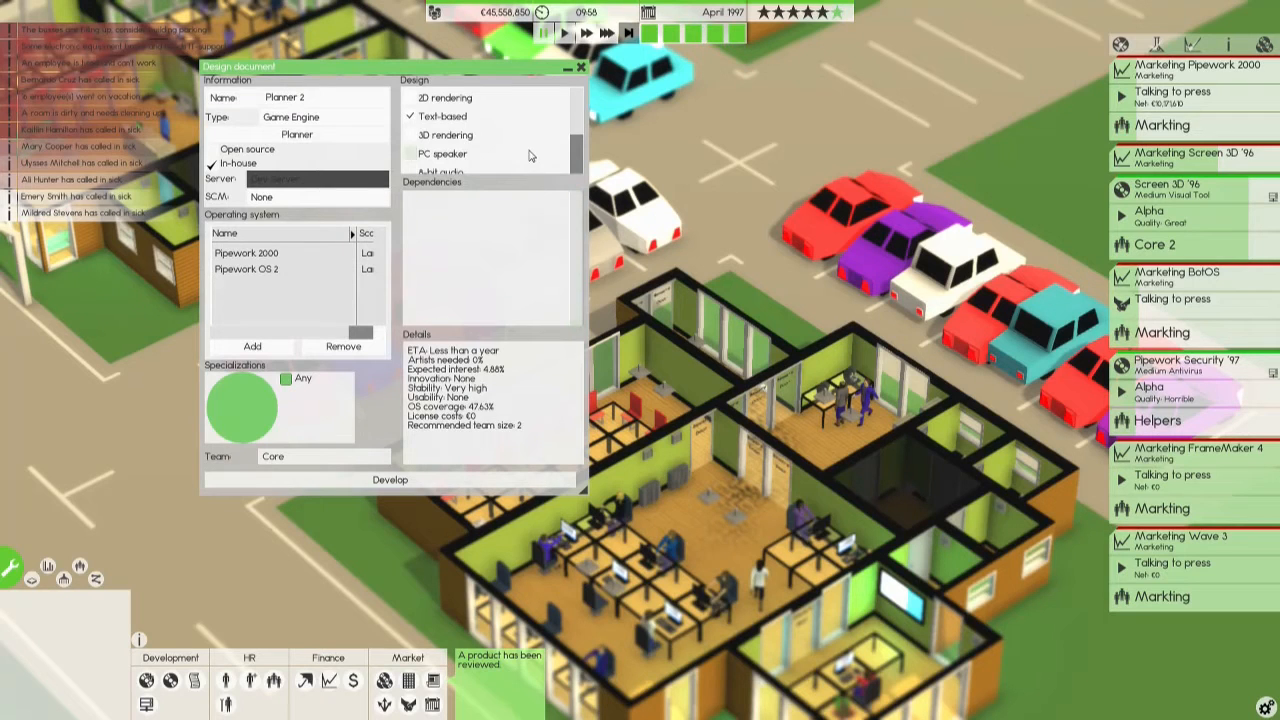
Check HD audio, Networking and Scripting in Planner 2's feature list.
scroll("down", 3)
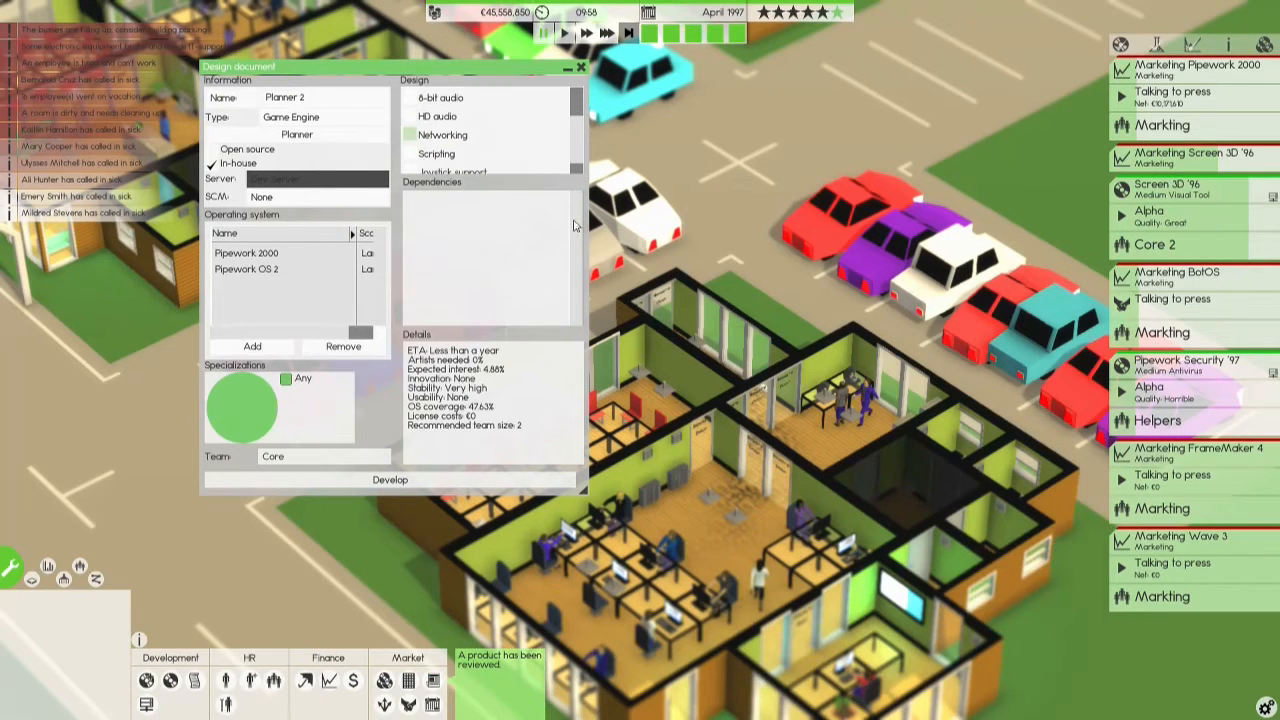
scroll("up", 3)
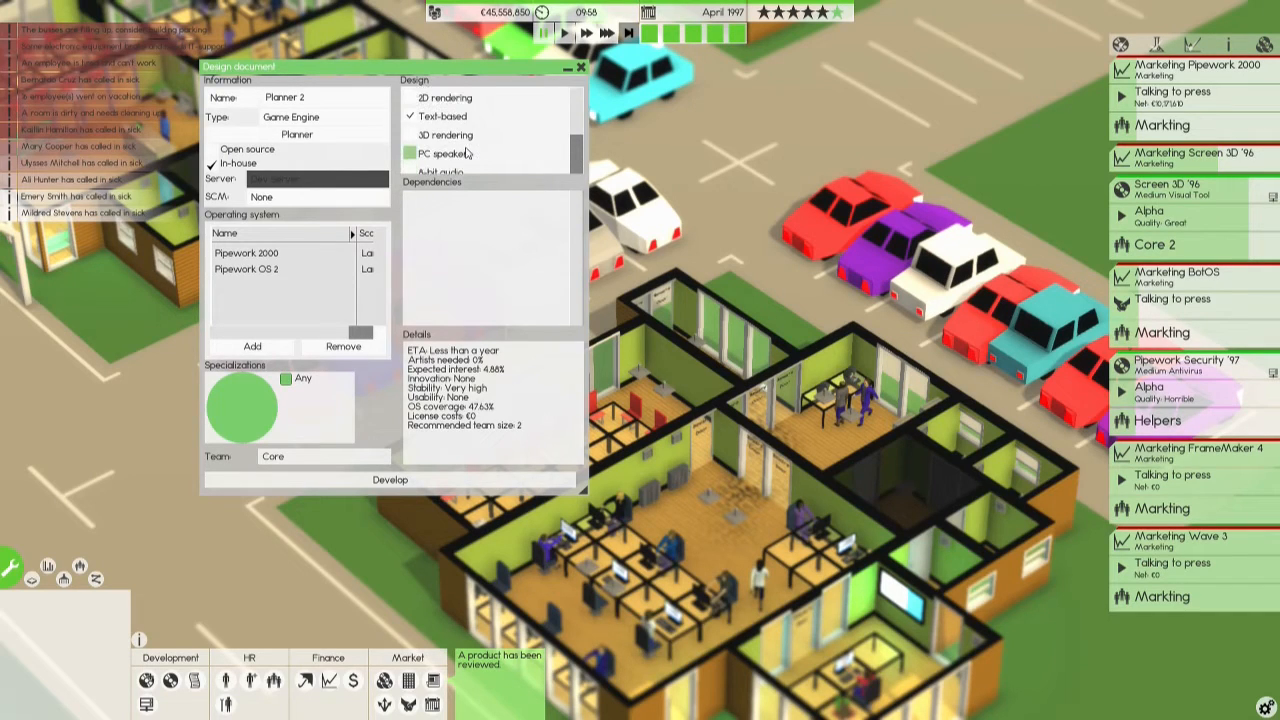
left_click(410, 135)
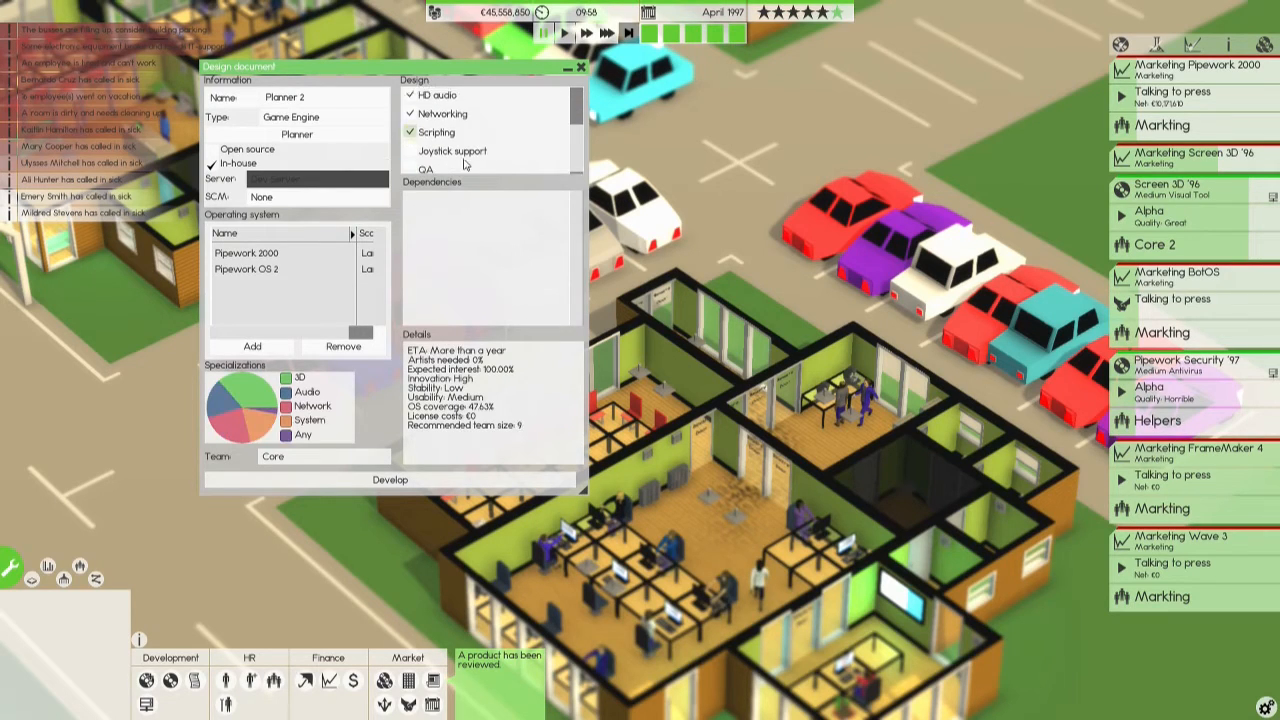
left_click(409, 164)
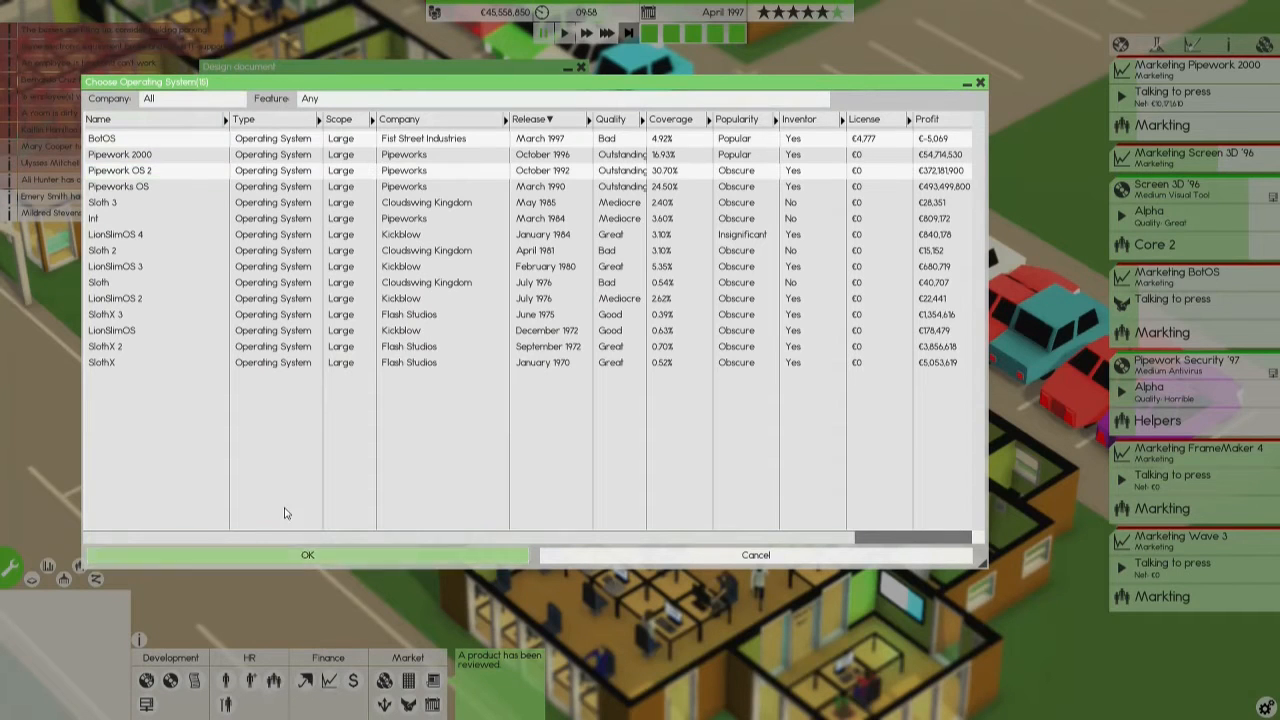
Add BotOS to Planner 2's operating systems alongside both Pipework systems.
left_click(307, 555)
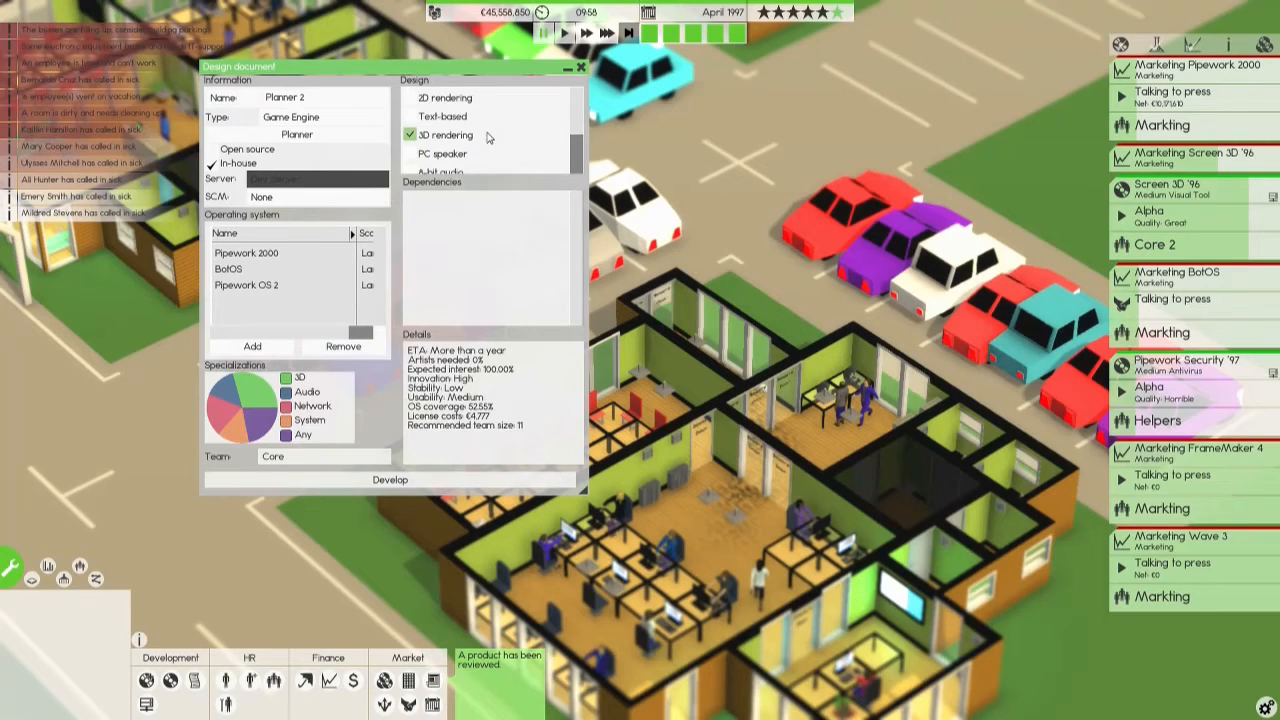
scroll("down", 3)
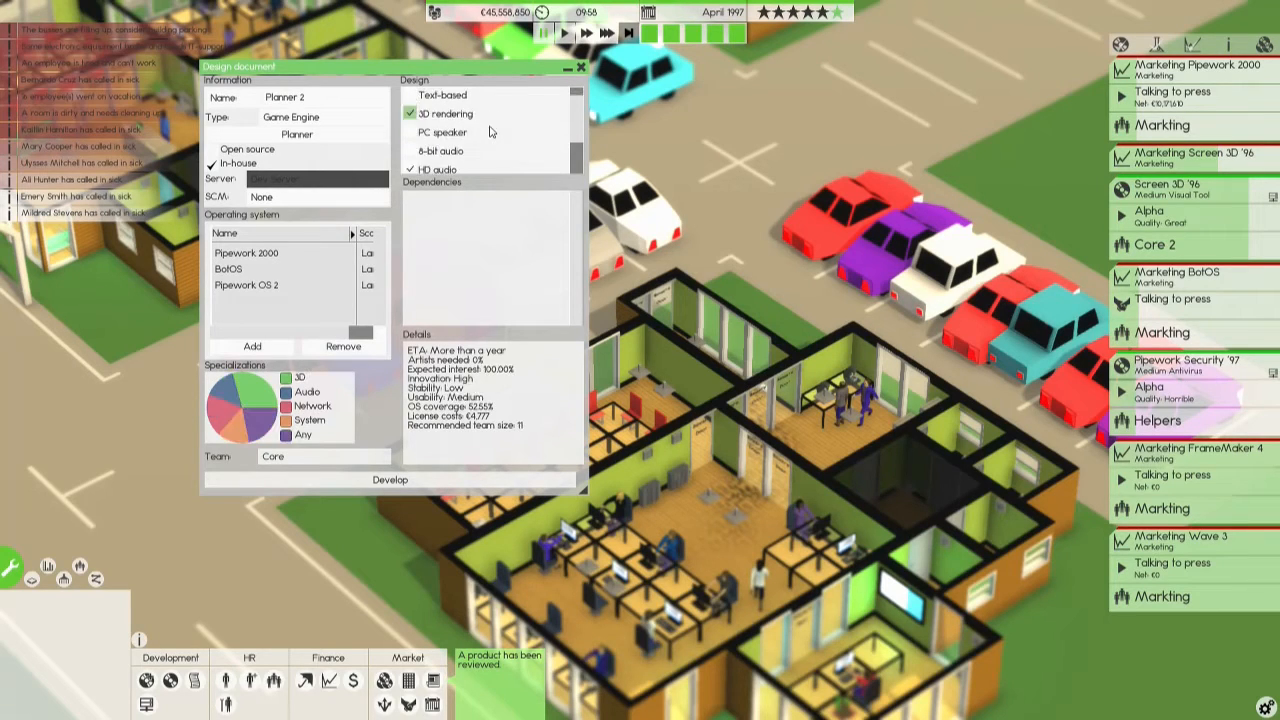
scroll("down", 3)
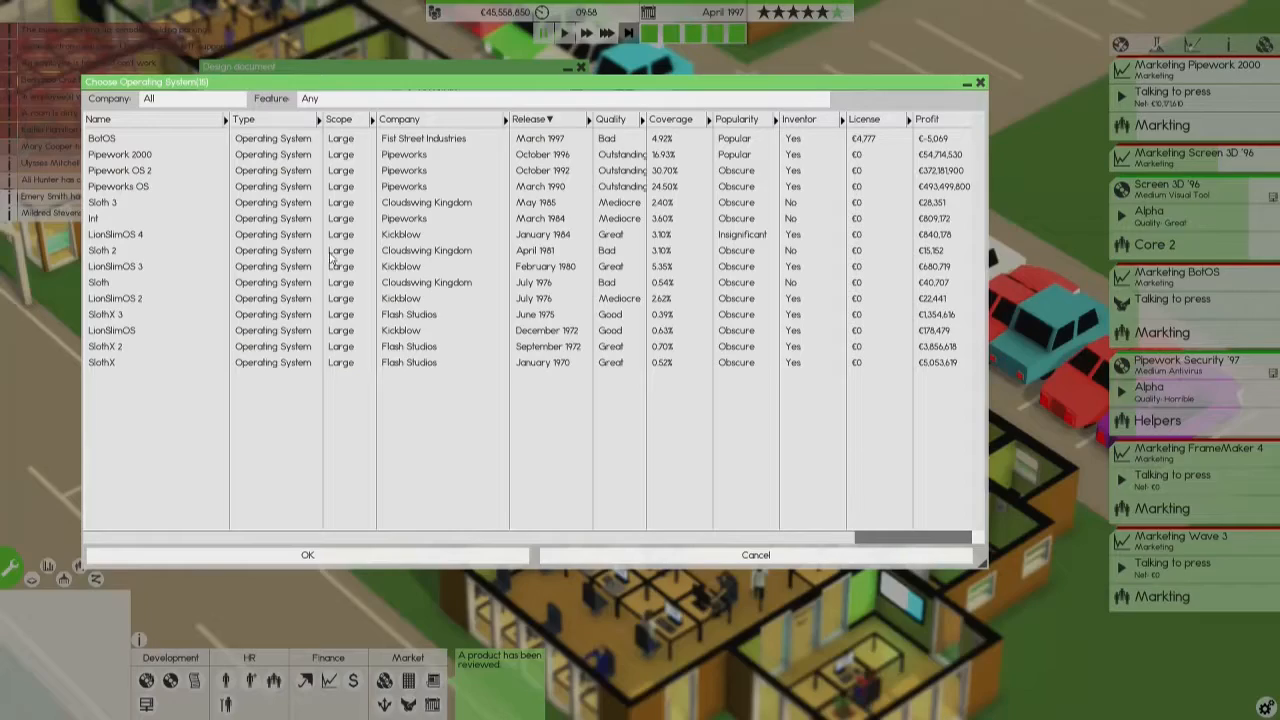
mouse_move(680, 147)
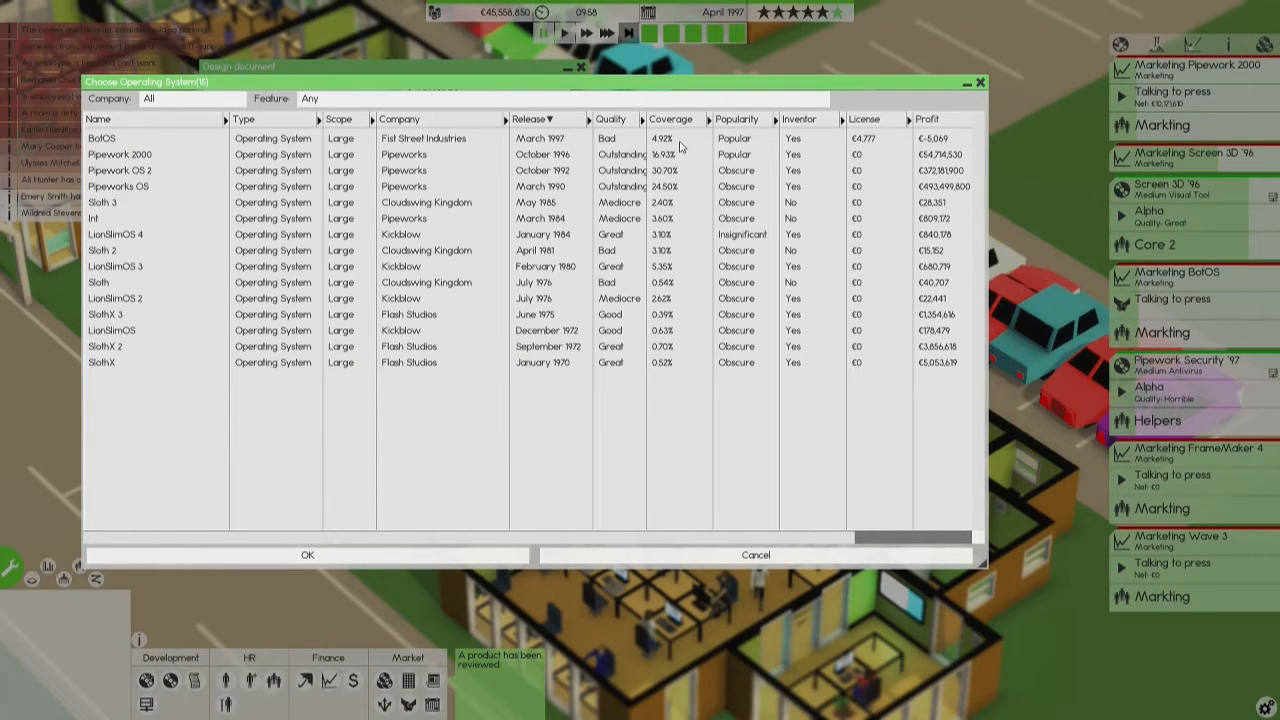
mouse_move(873, 155)
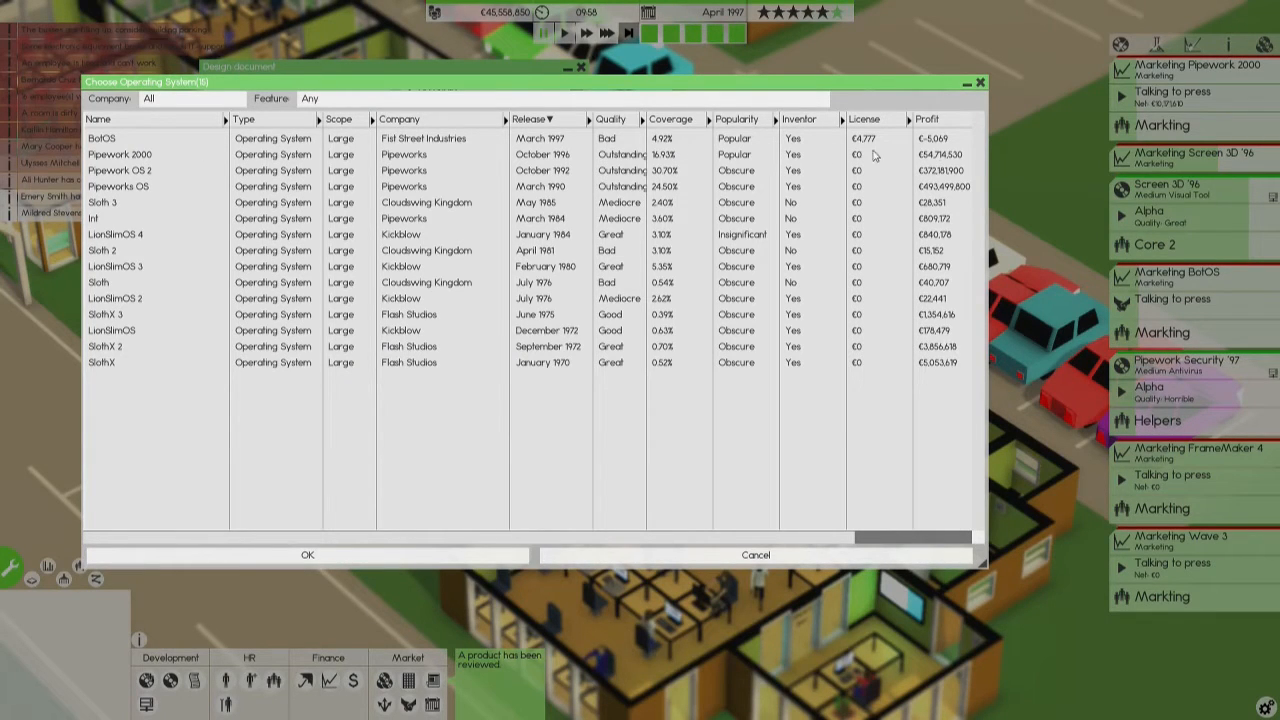
mouse_move(638, 383)
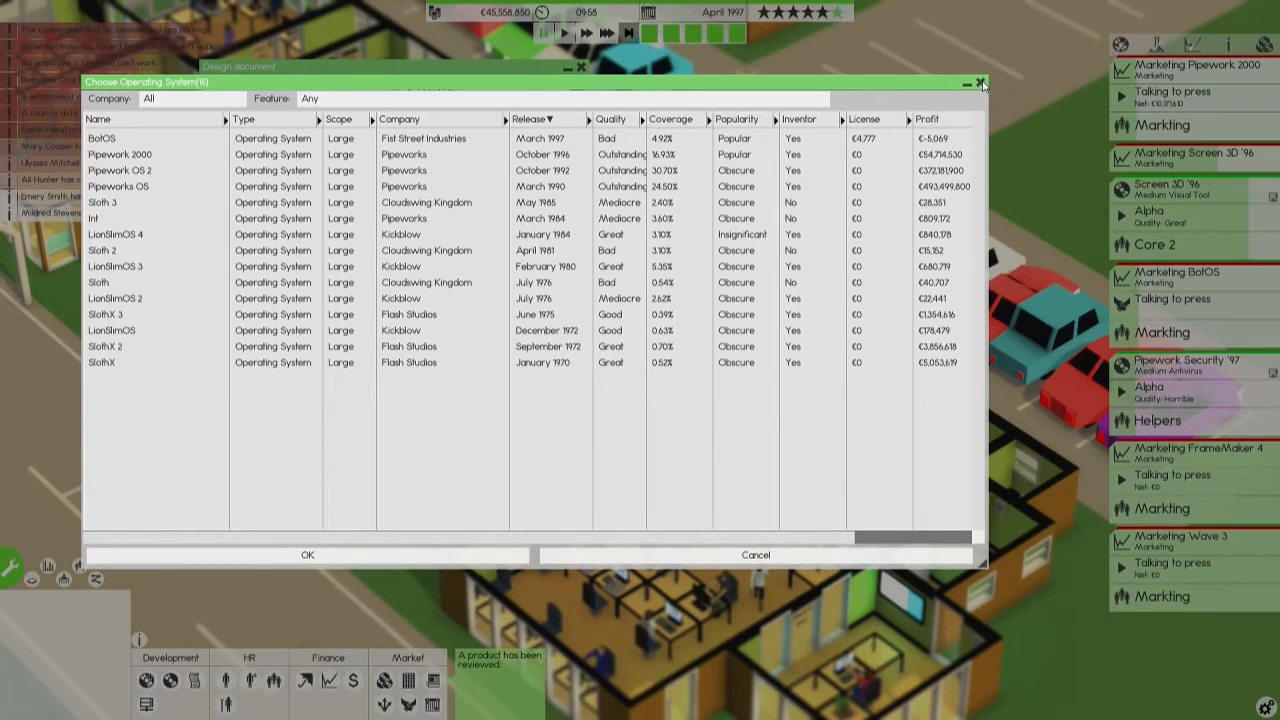
mouse_move(949, 225)
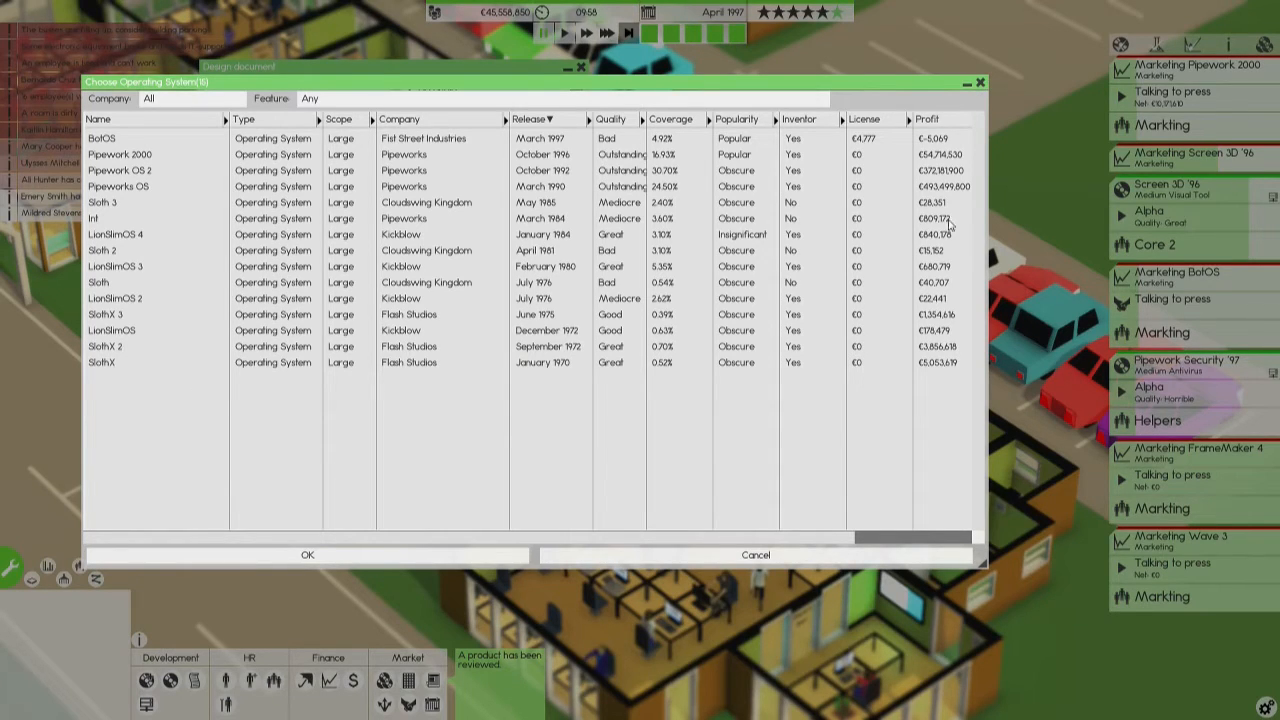
left_click(307, 555)
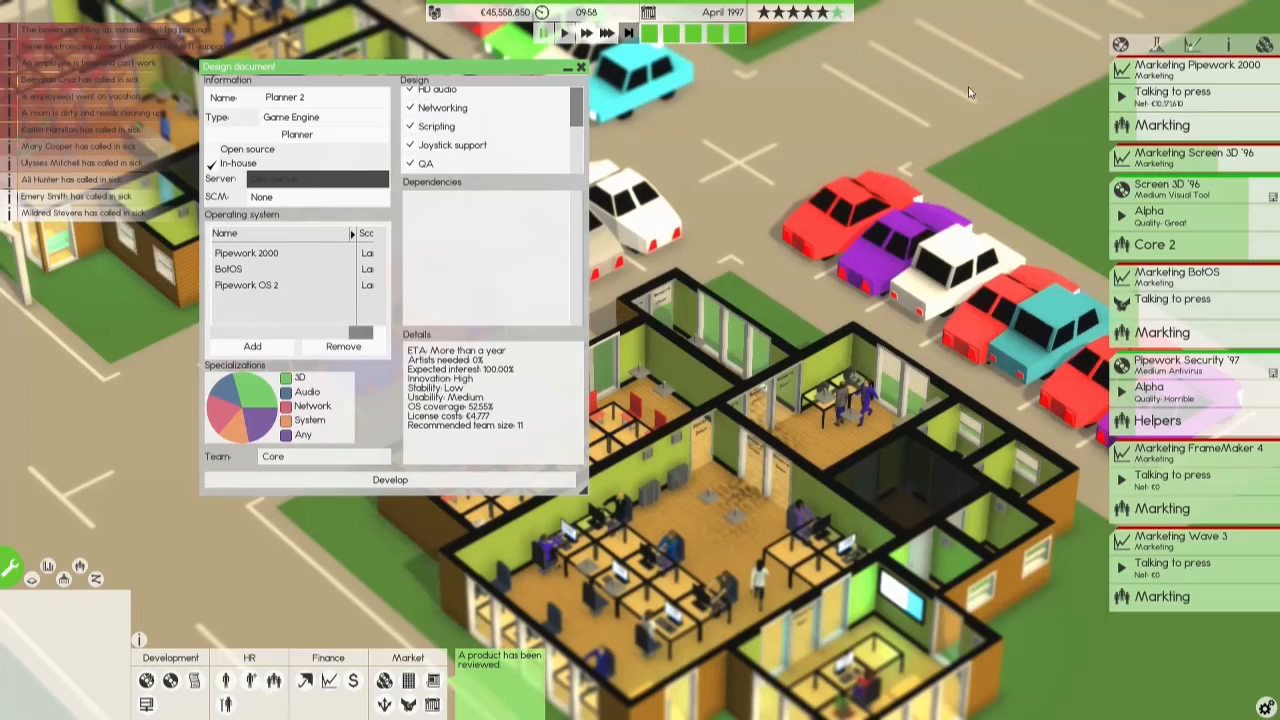
mouse_move(296, 134)
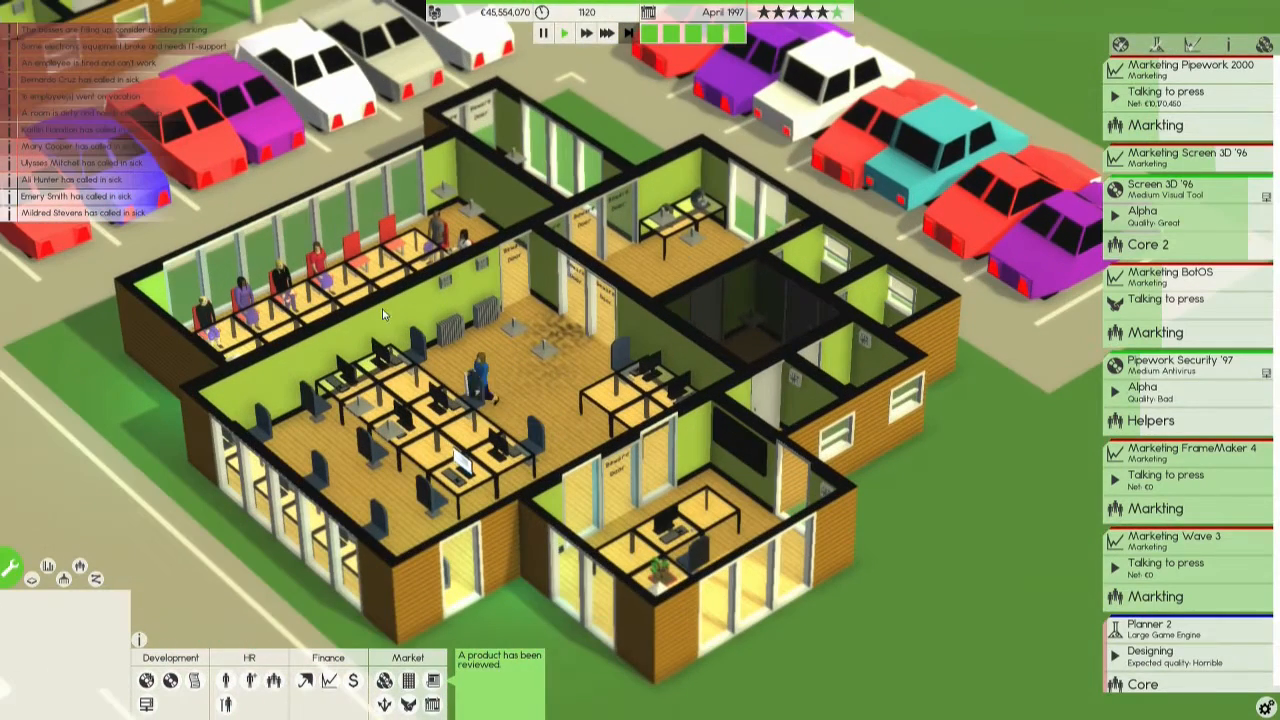
mouse_move(169, 680)
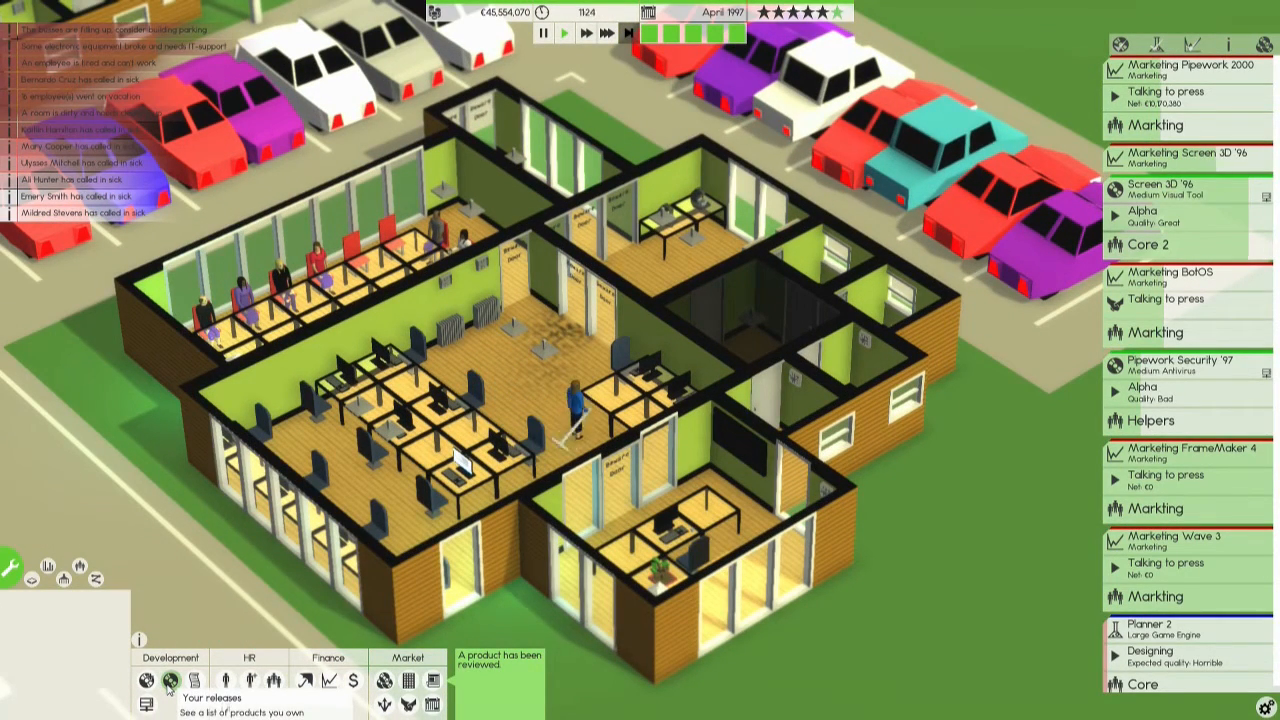
In My Releases, check Pipework 2000's Features and Used in tabs, then close everything.
left_click(169, 680)
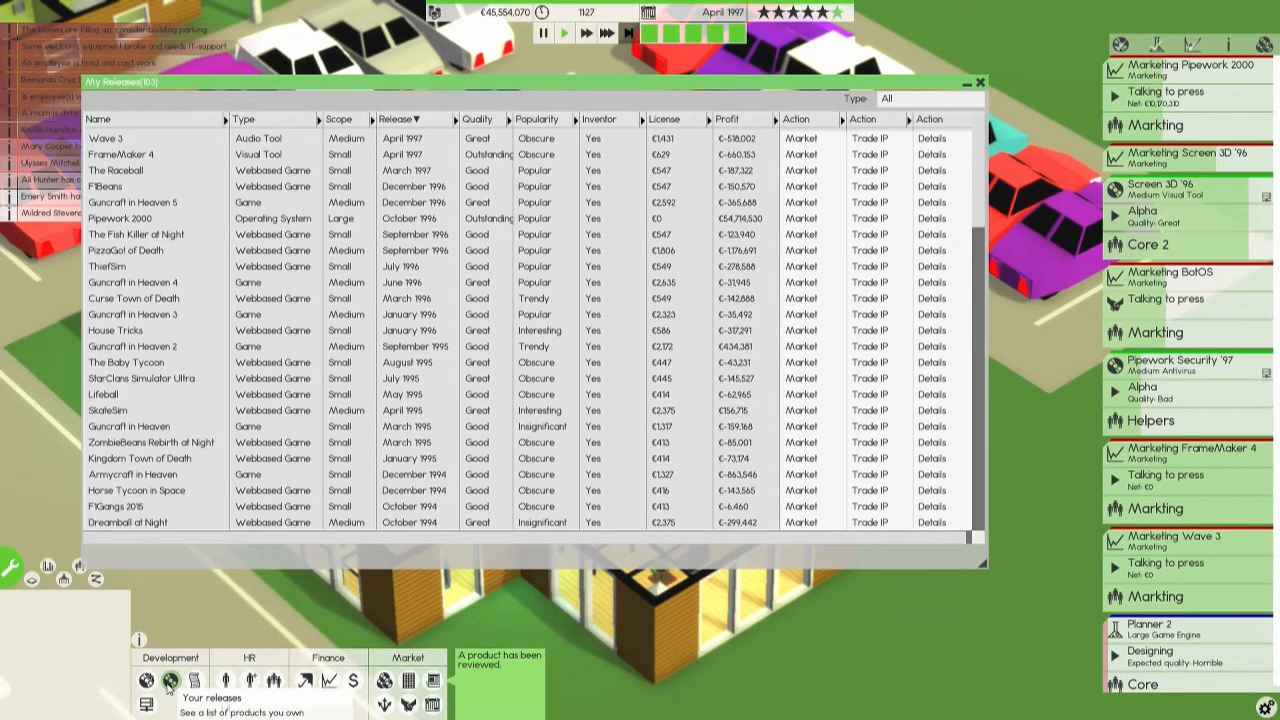
mouse_move(931, 234)
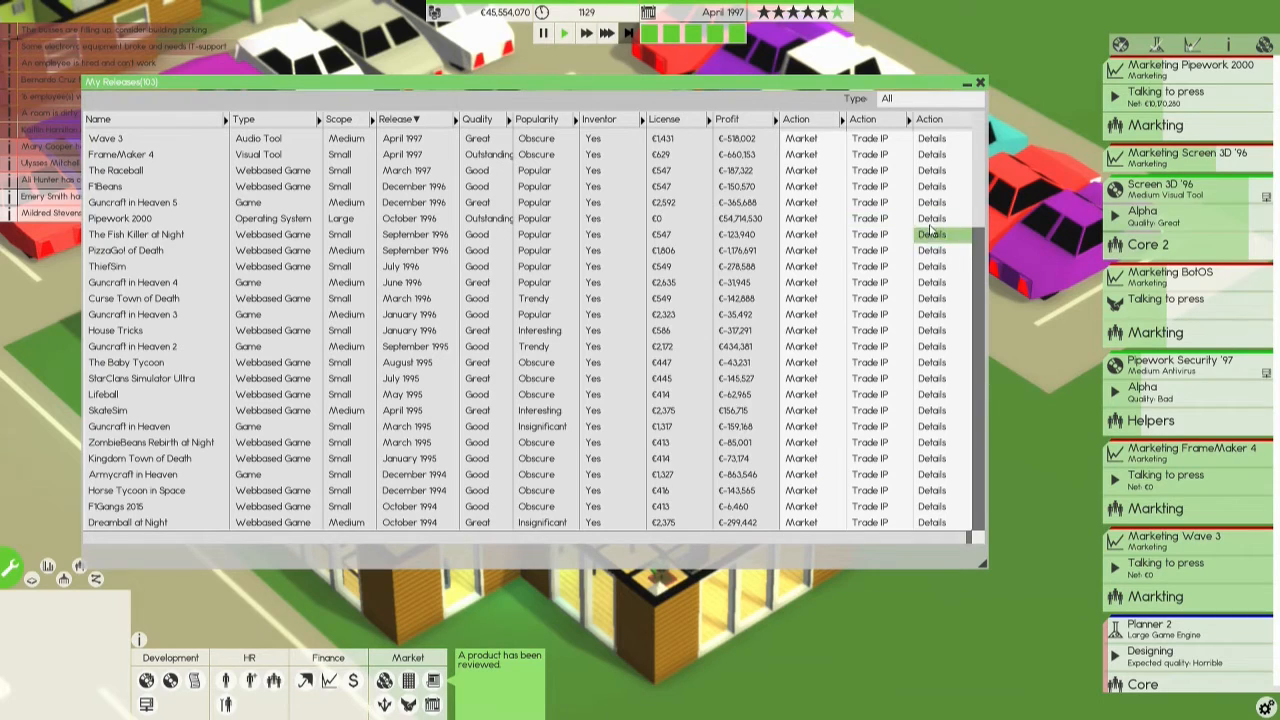
left_click(931, 218)
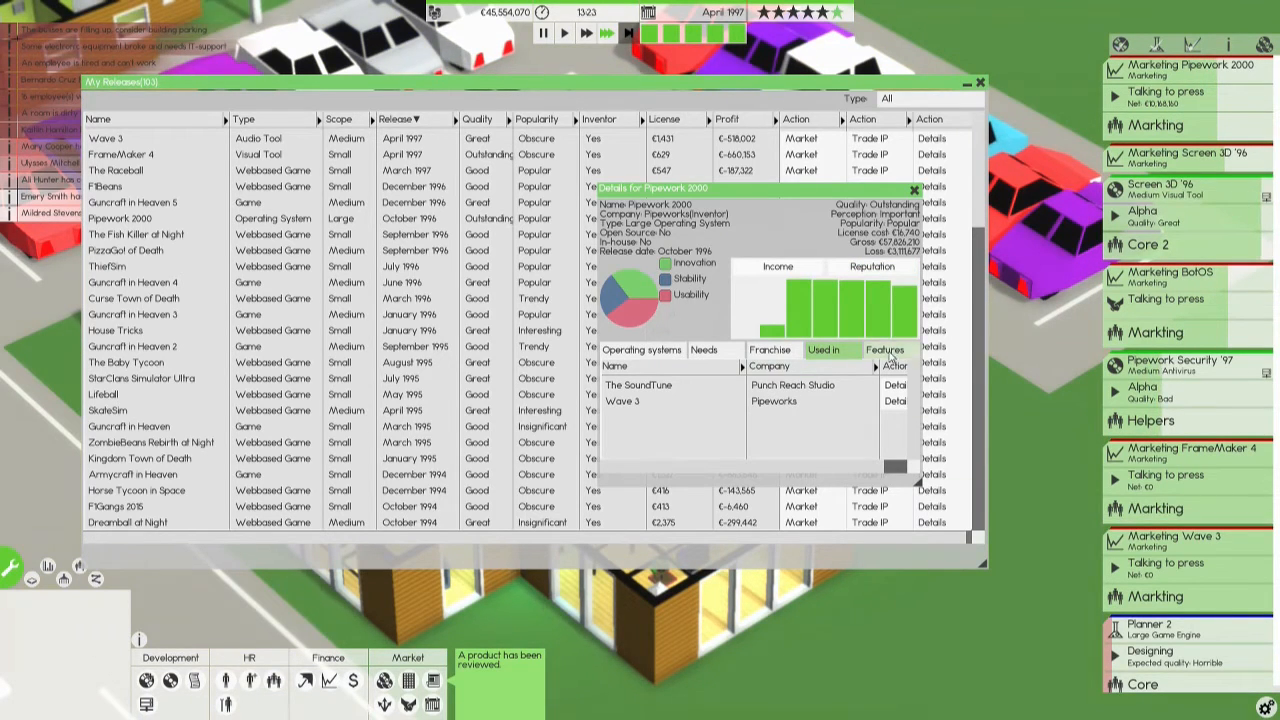
left_click(822, 349)
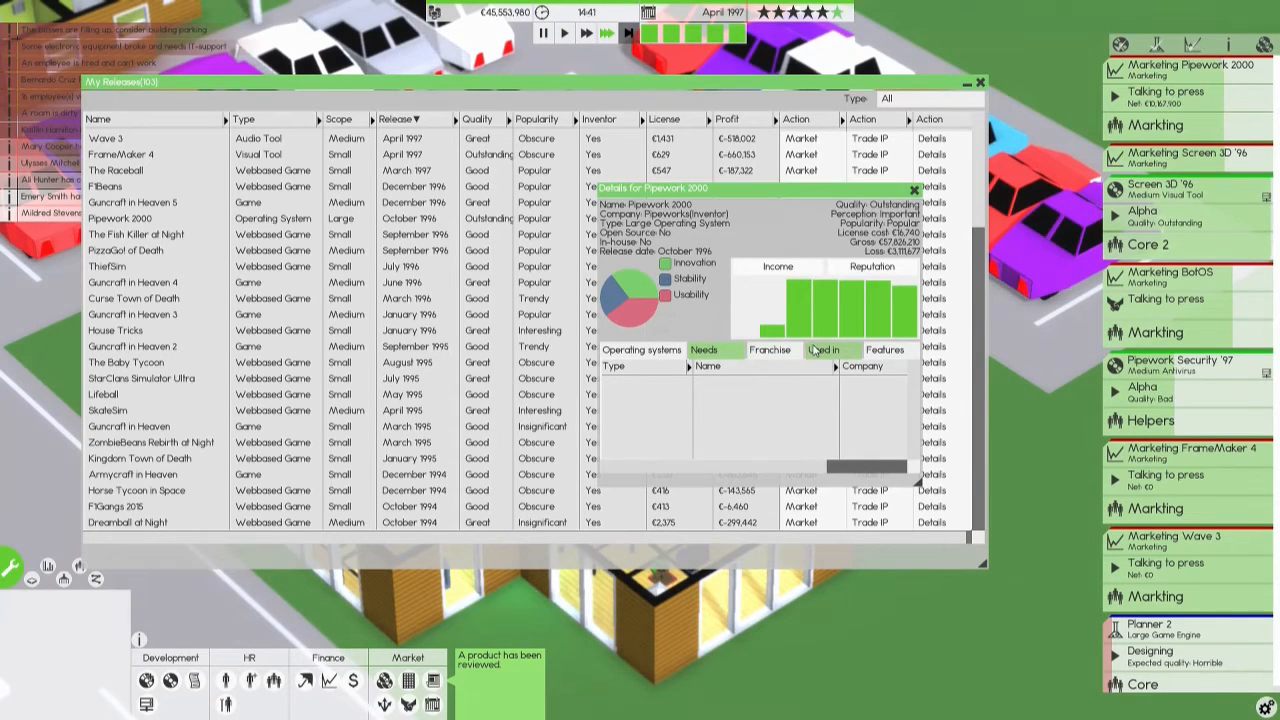
left_click(824, 349)
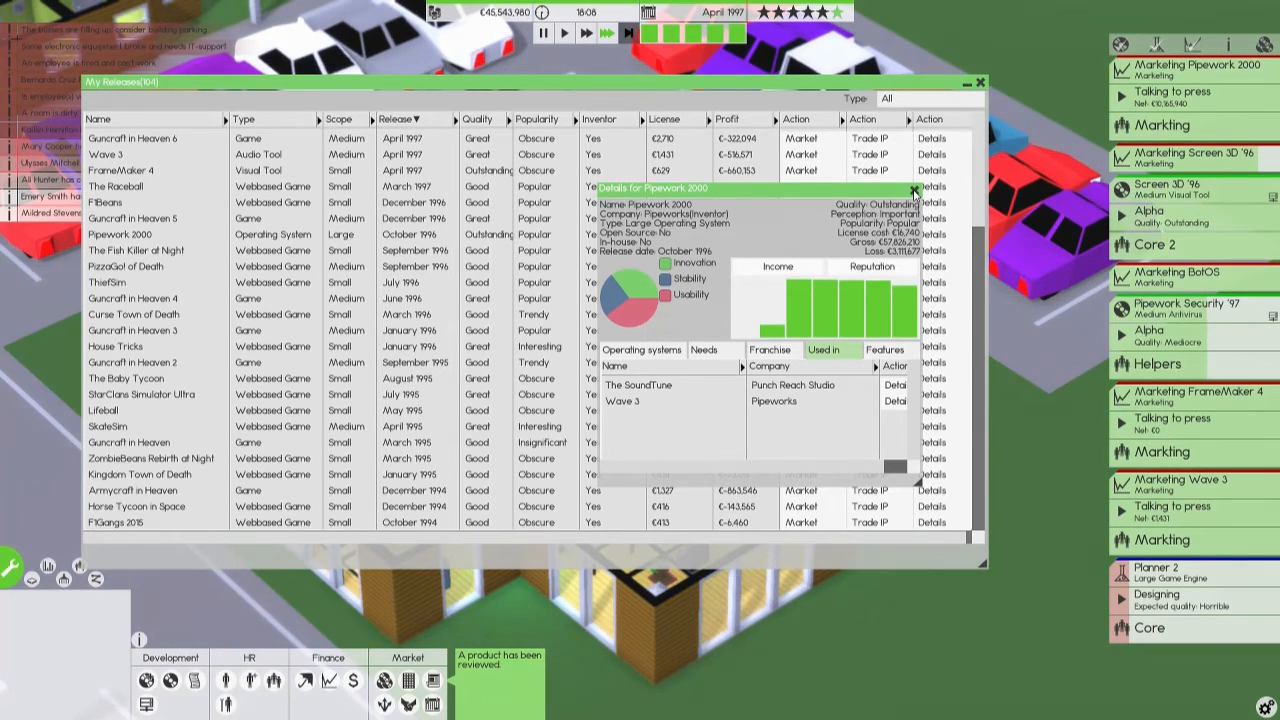
left_click(912, 190)
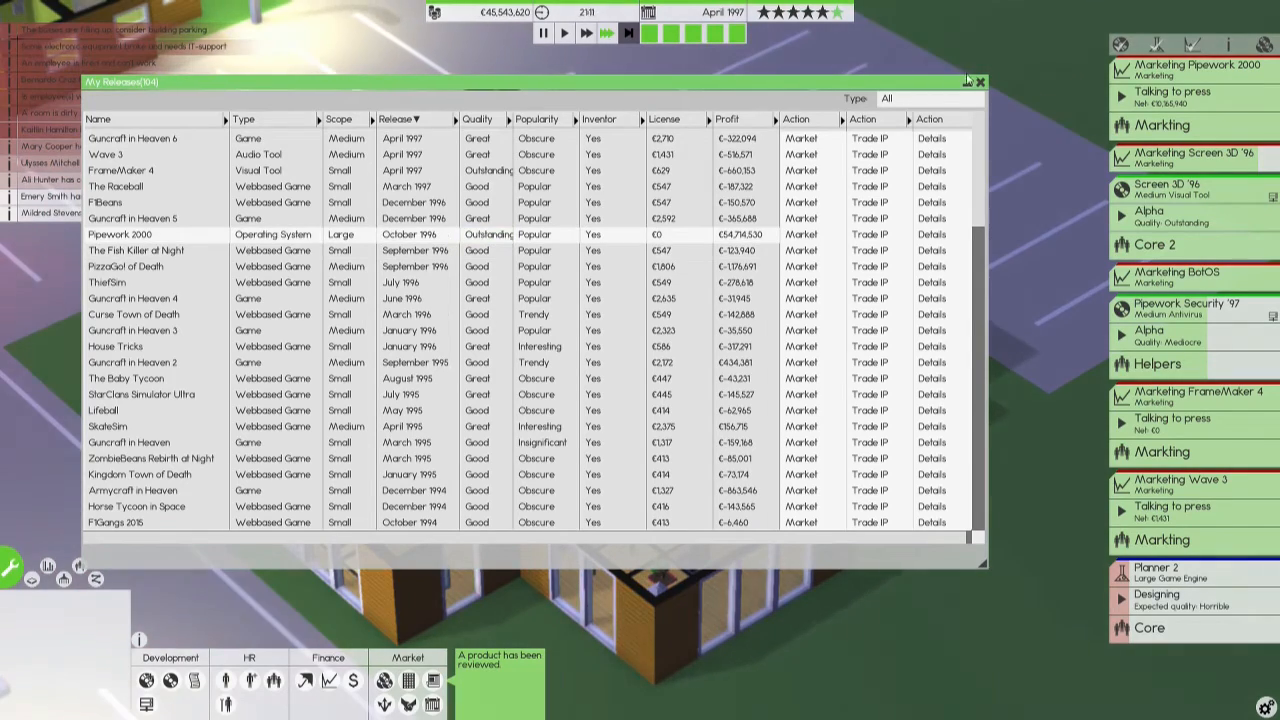
left_click(931, 250)
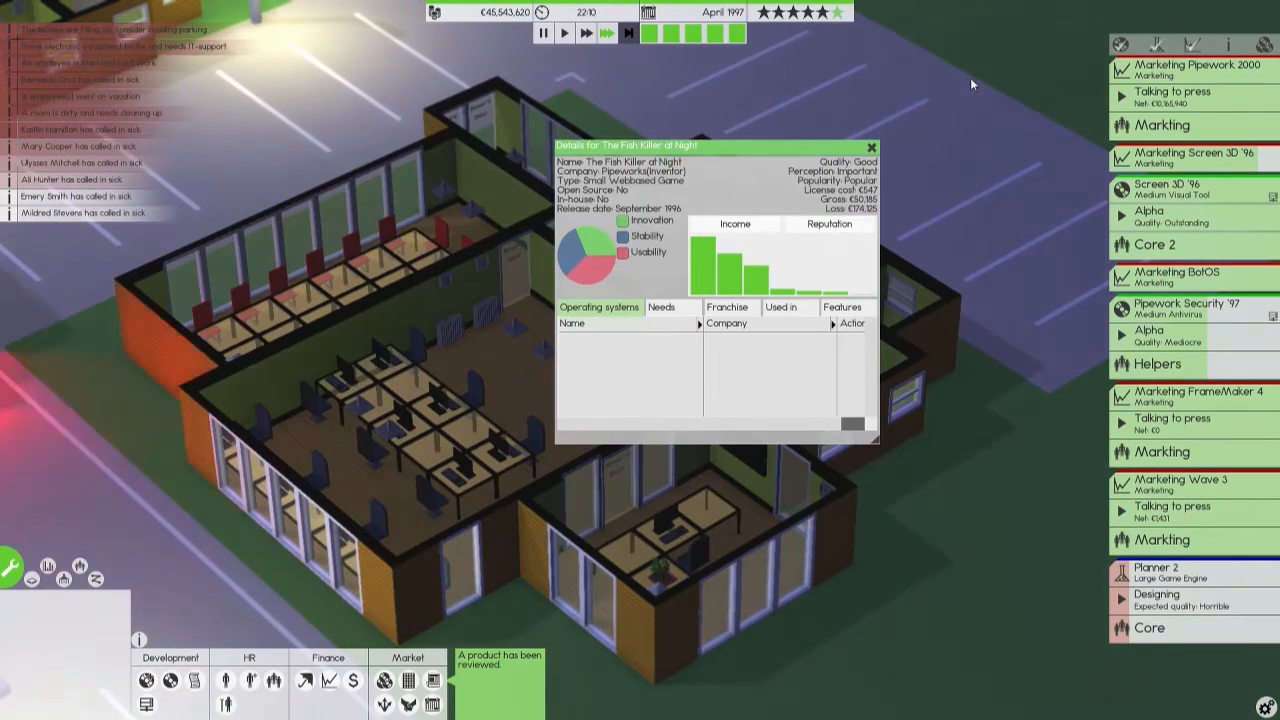
Promote Screen 3D '96 through beta to release and start its marketing campaign.
left_click(870, 147)
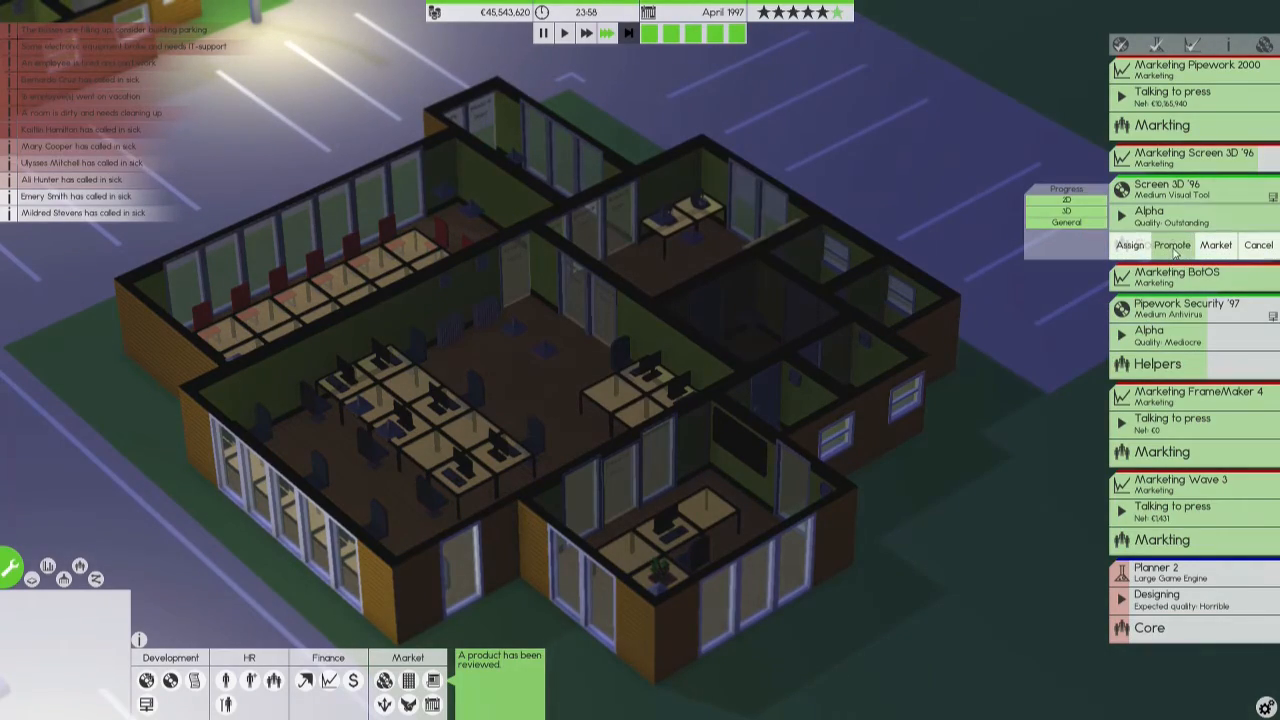
left_click(1170, 245)
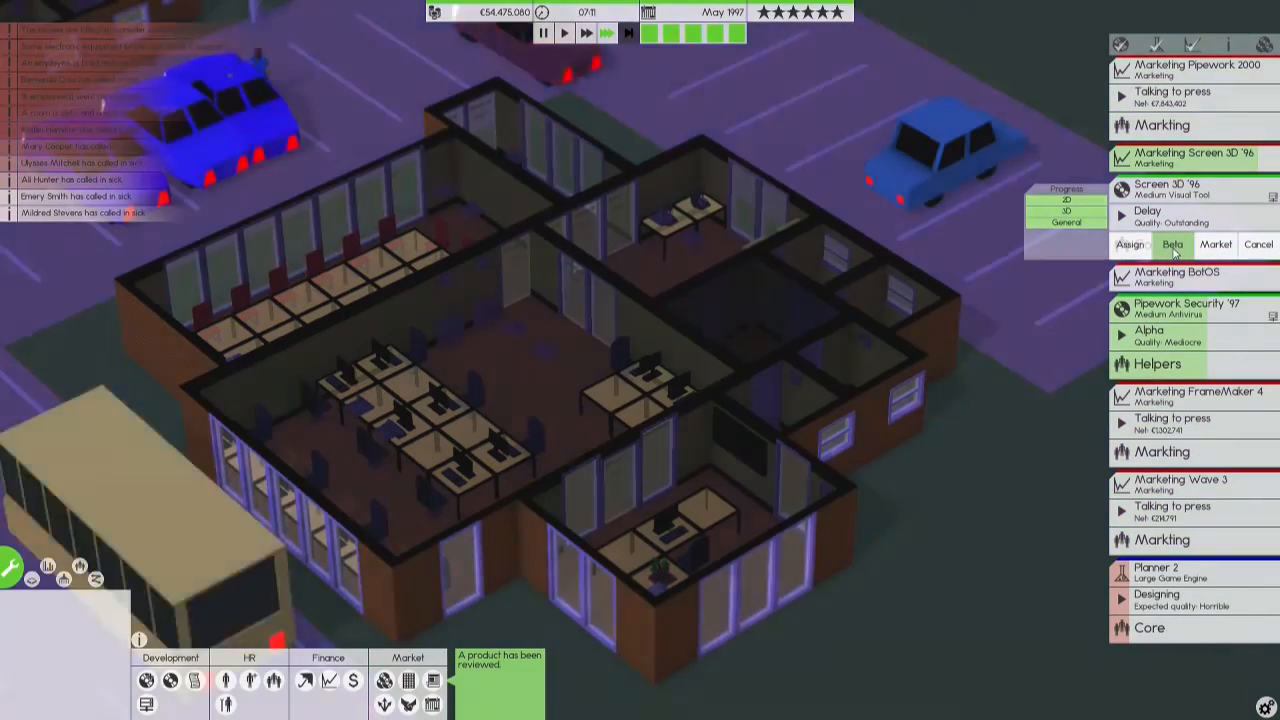
left_click(1172, 244)
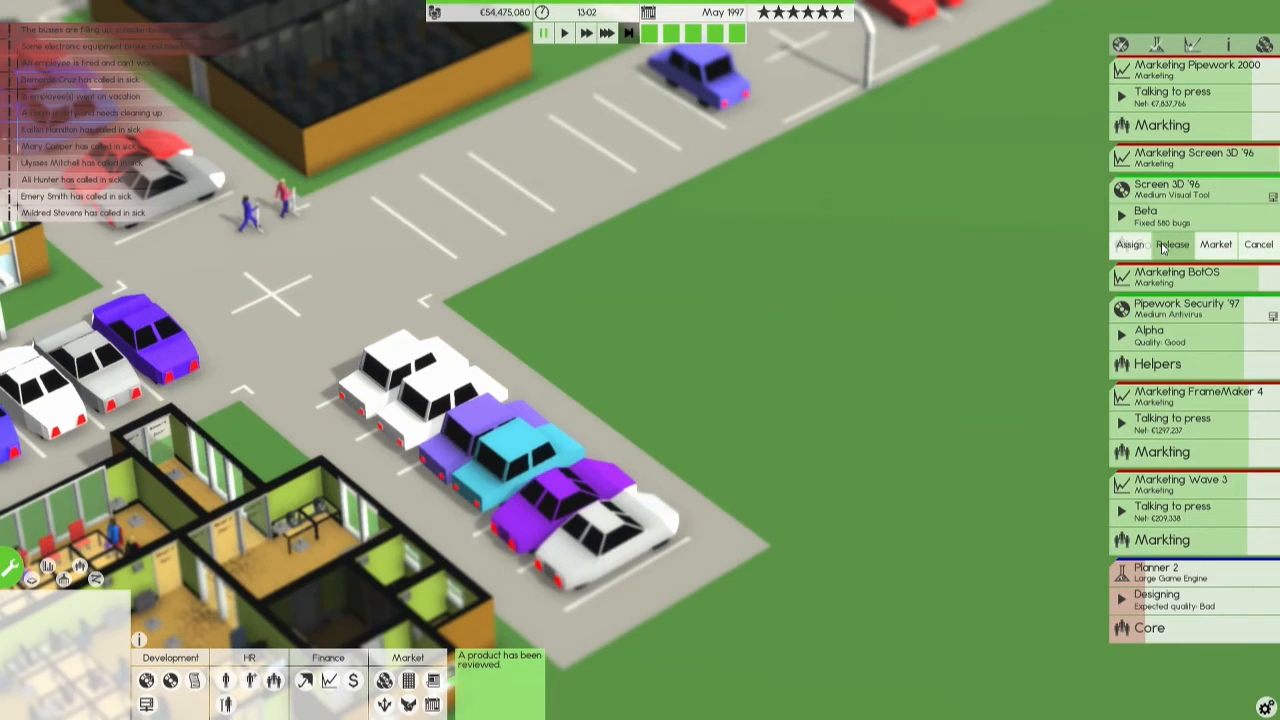
left_click(1216, 244)
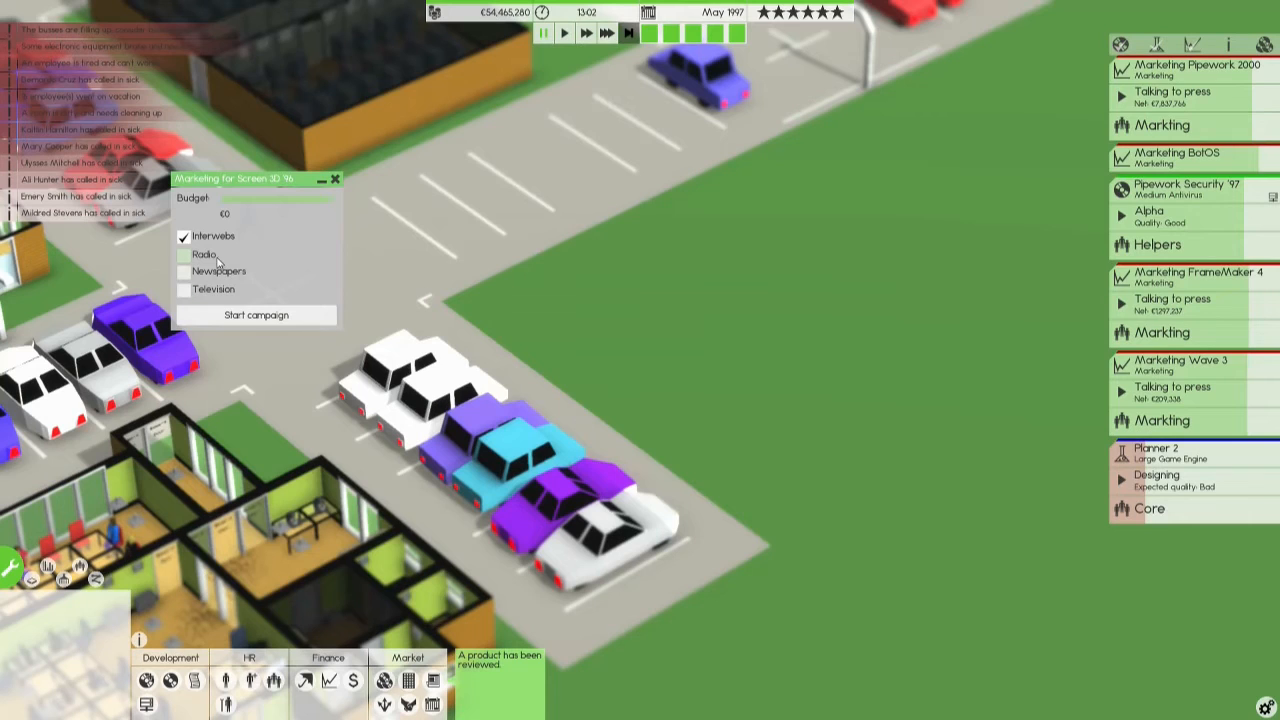
left_click(256, 314)
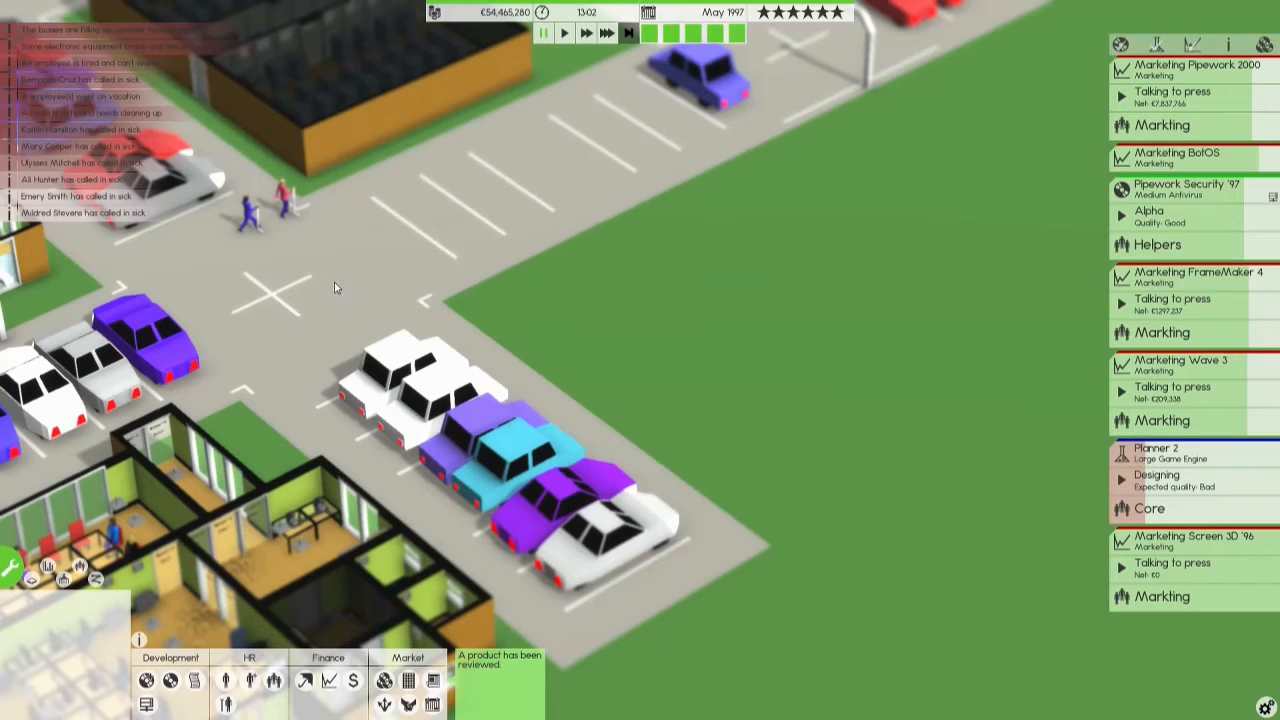
mouse_move(830, 323)
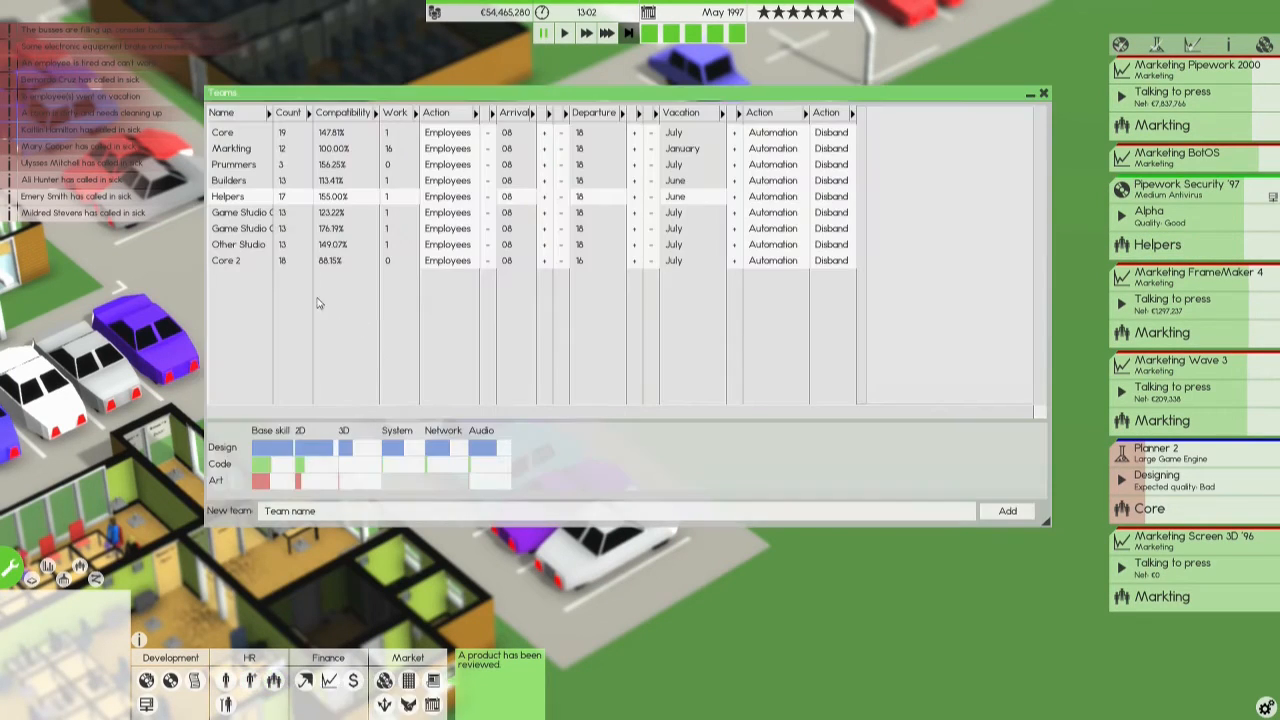
Move all Core 2 employees into Core, close Teams and resume the game.
left_click(447, 260)
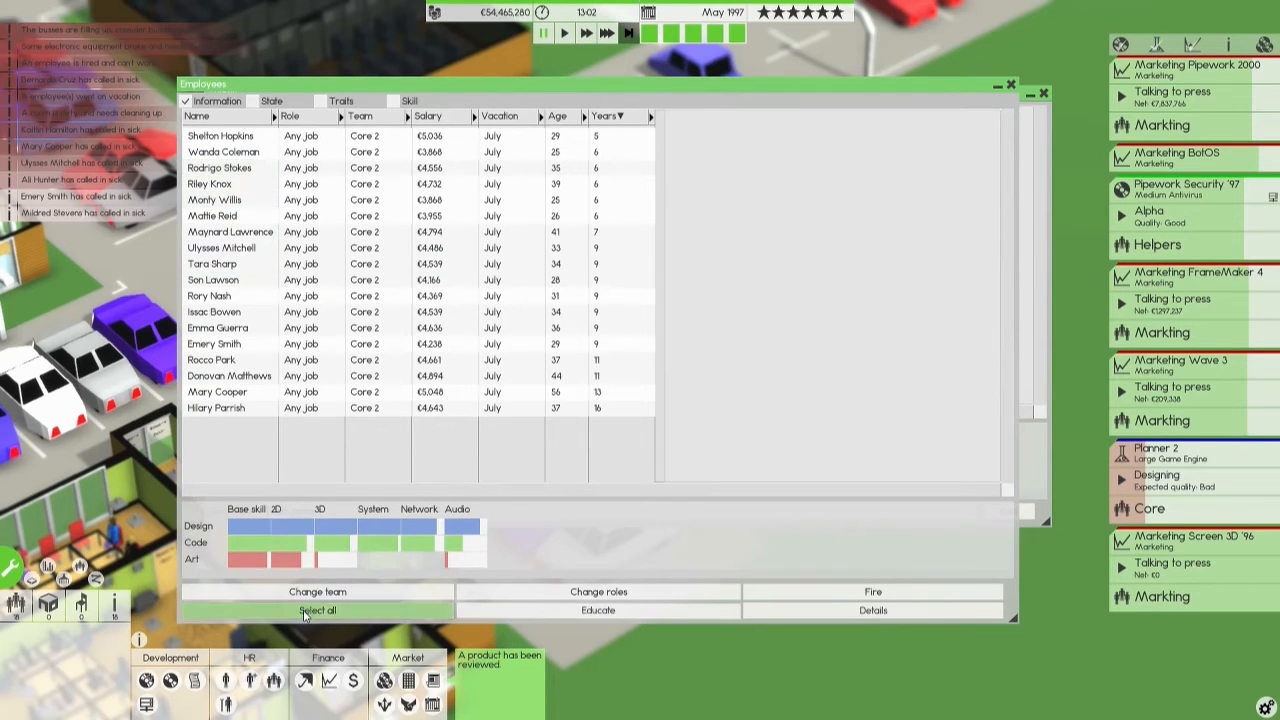
left_click(317, 591)
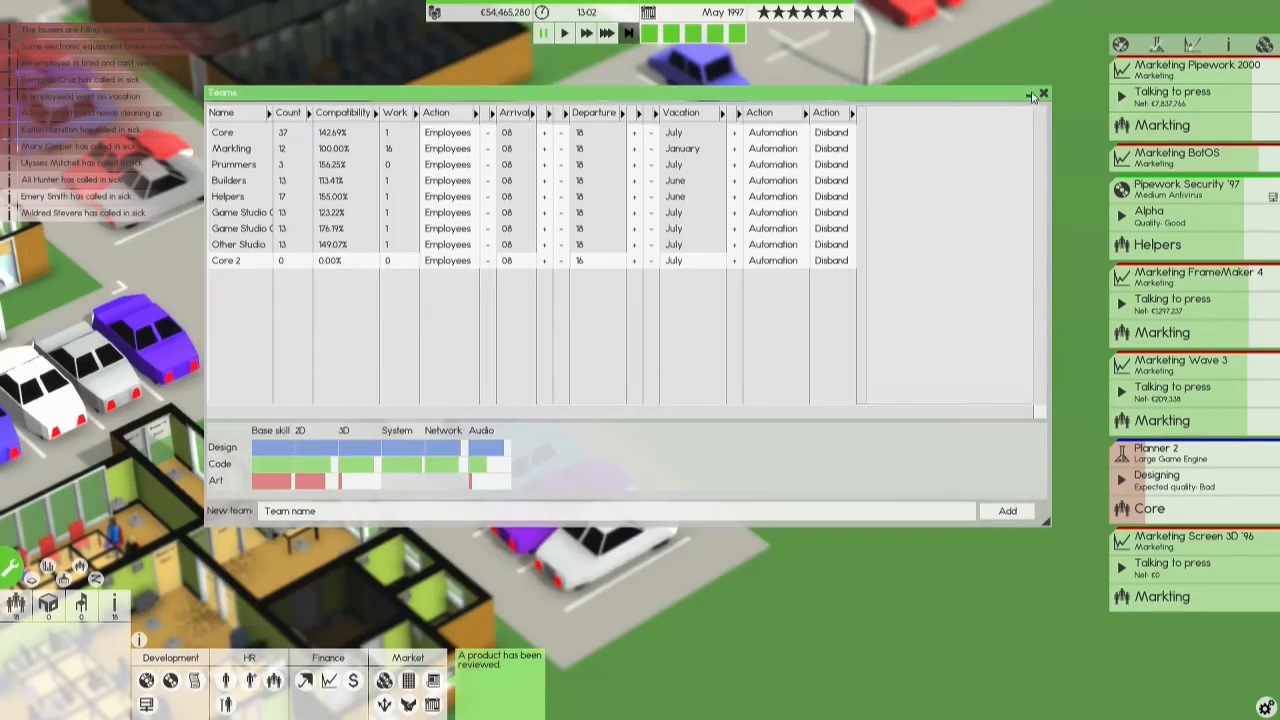
left_click(1043, 93)
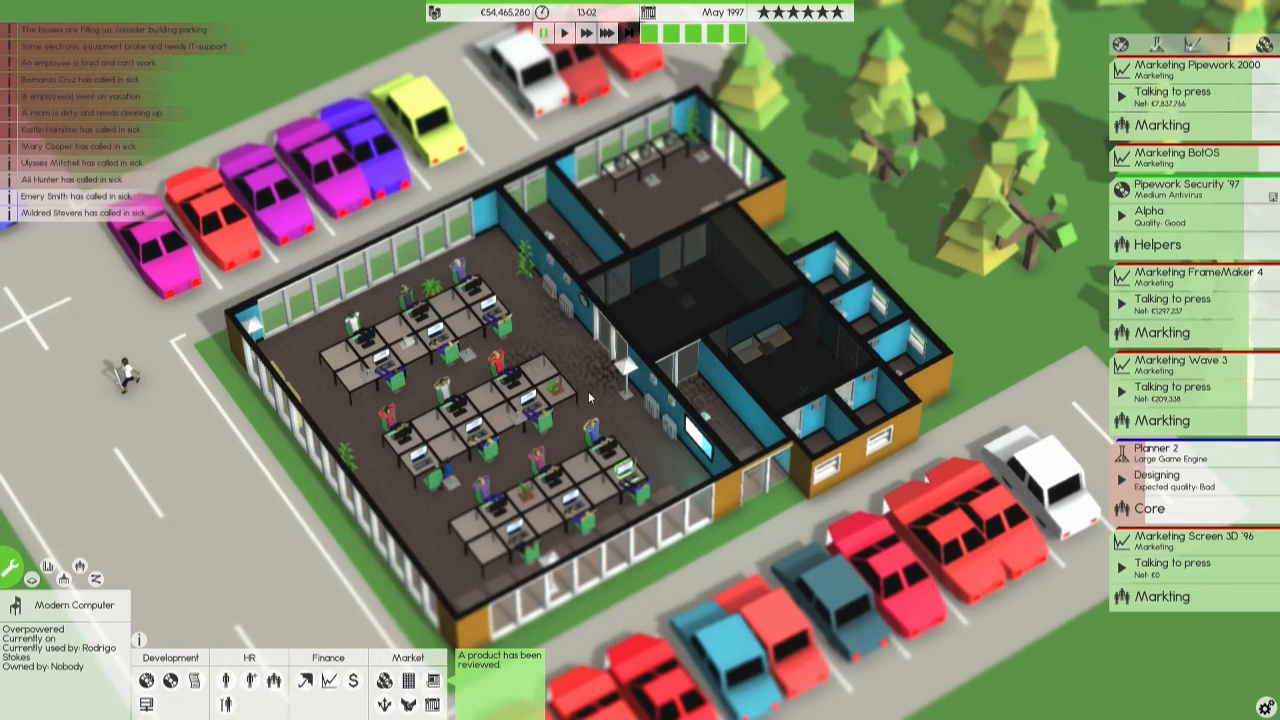
left_click(585, 380)
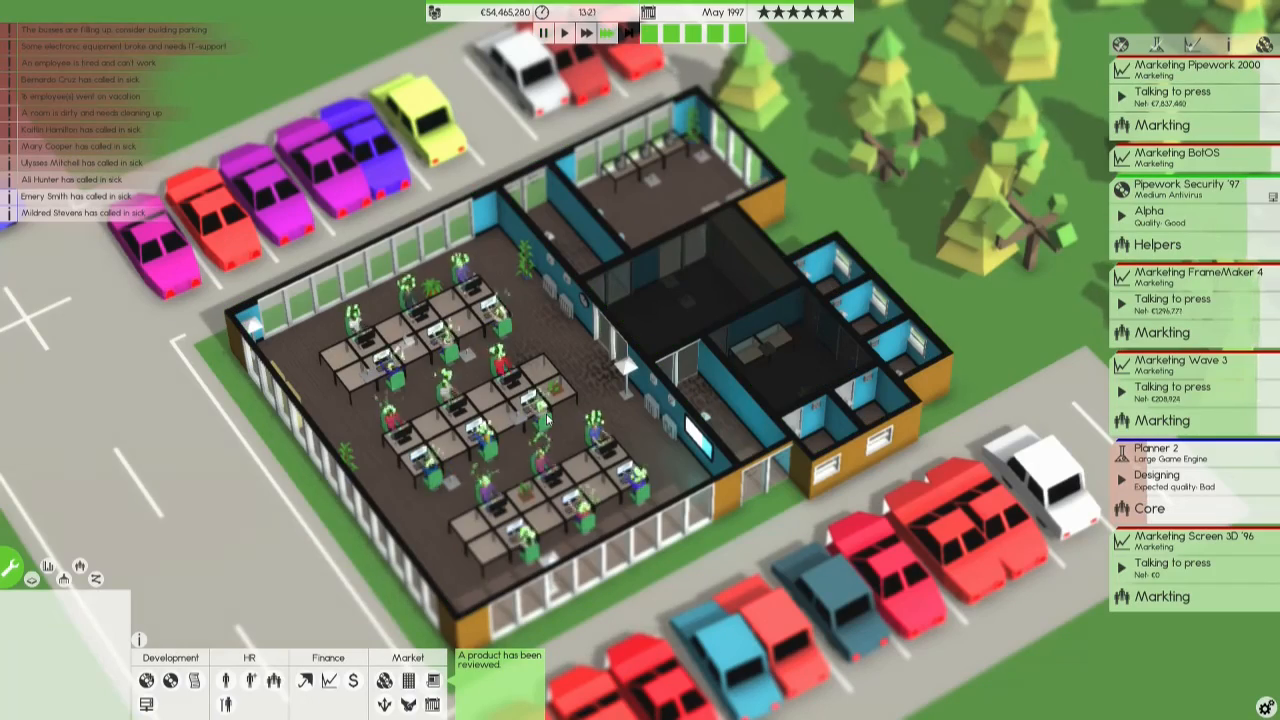
Open the My Releases catalogue once the game reaches June 1997.
left_click(1157, 475)
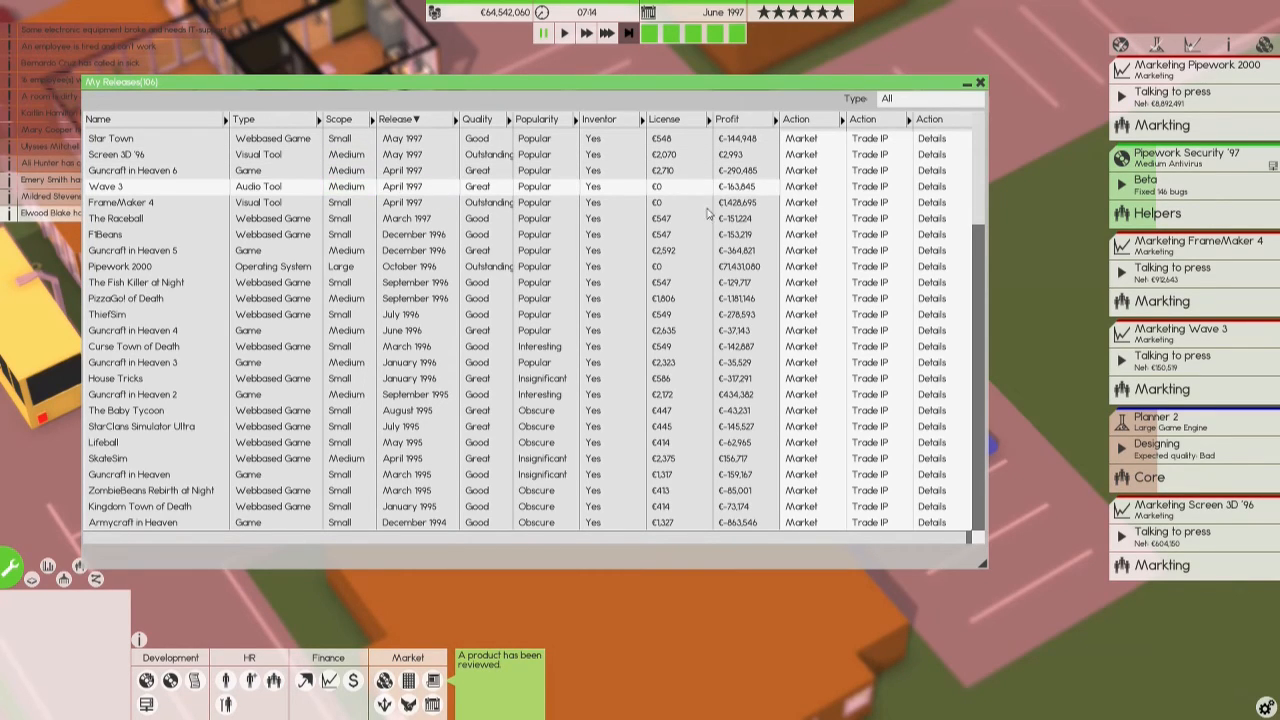
left_click(260, 202)
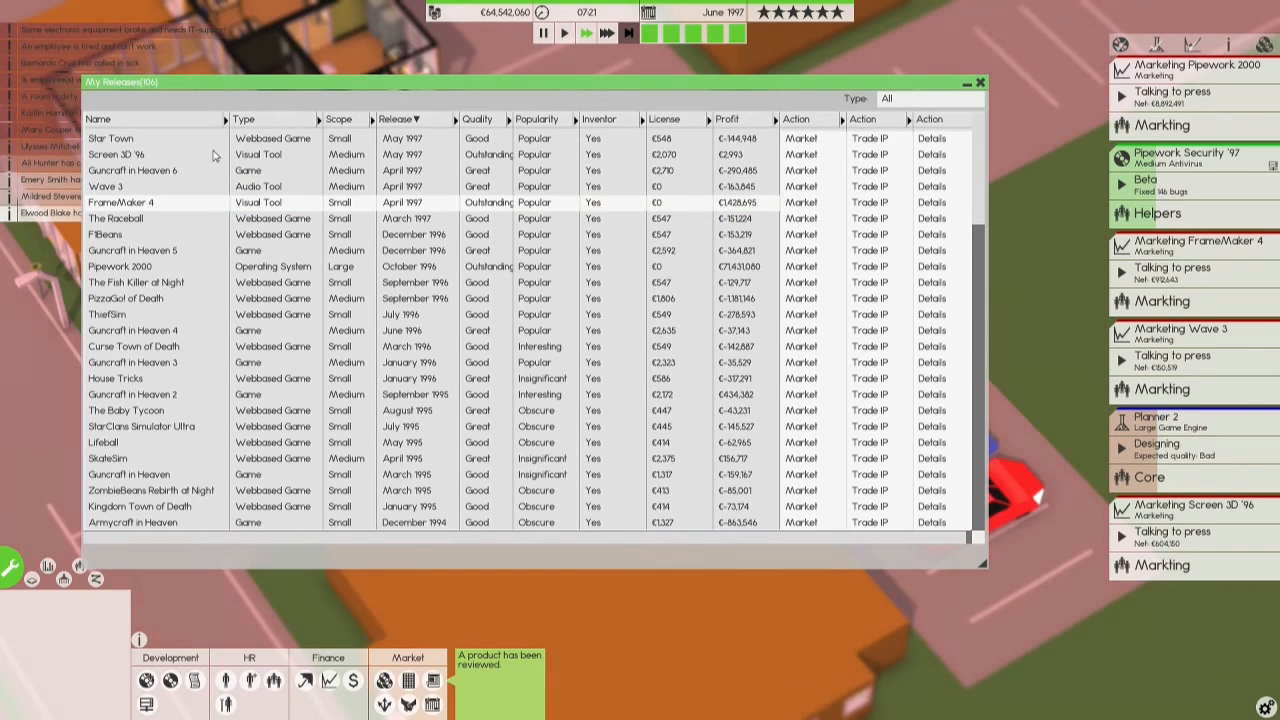
left_click(275, 154)
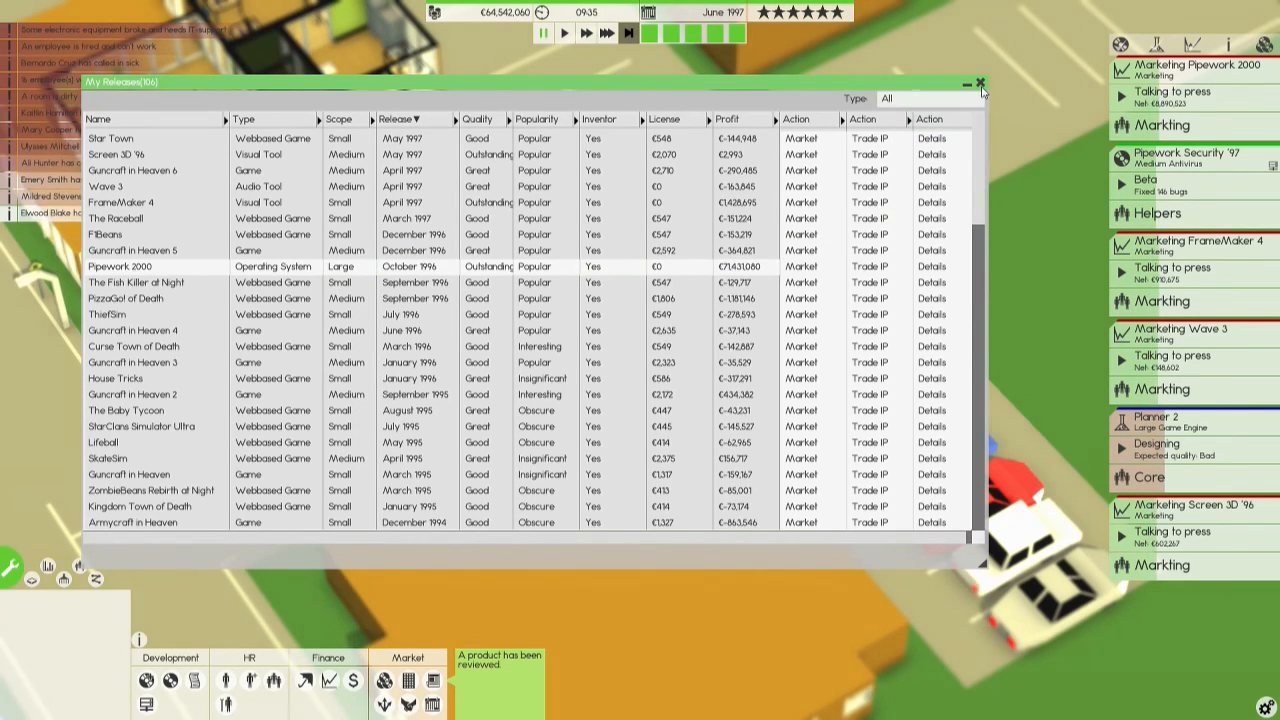
Close the My Releases window to return to the campus view.
left_click(980, 82)
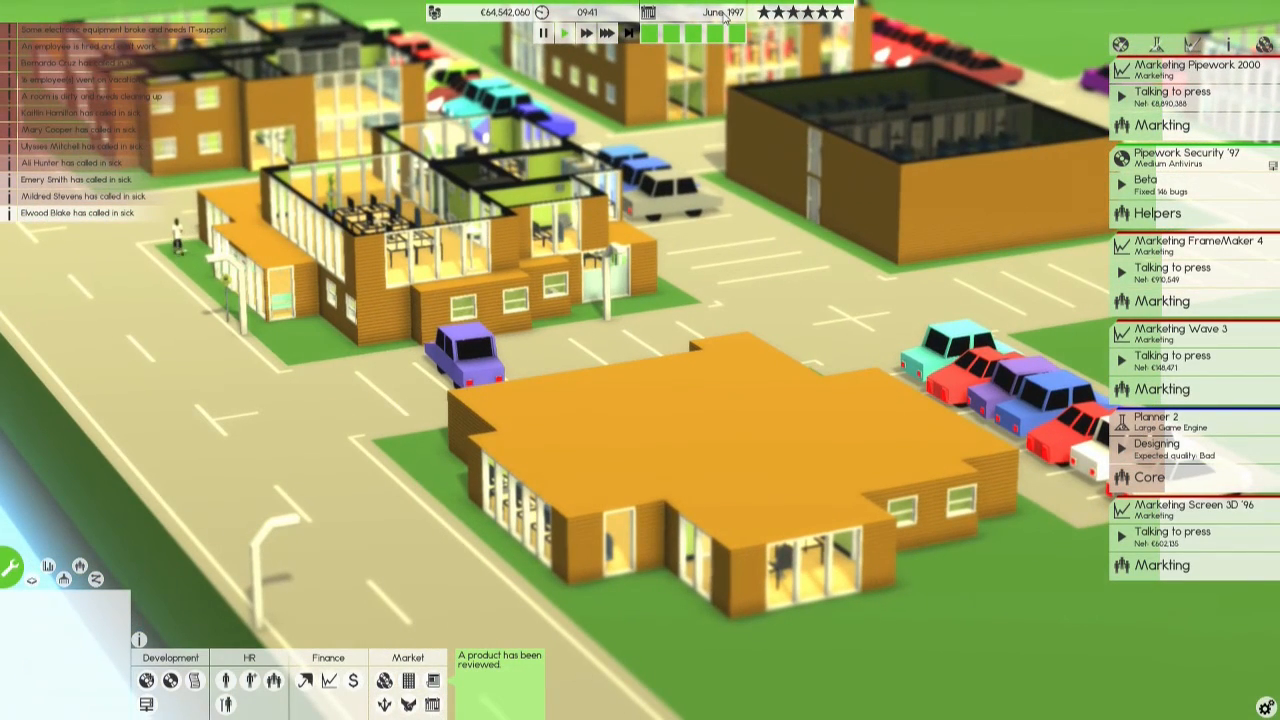
mouse_move(793, 40)
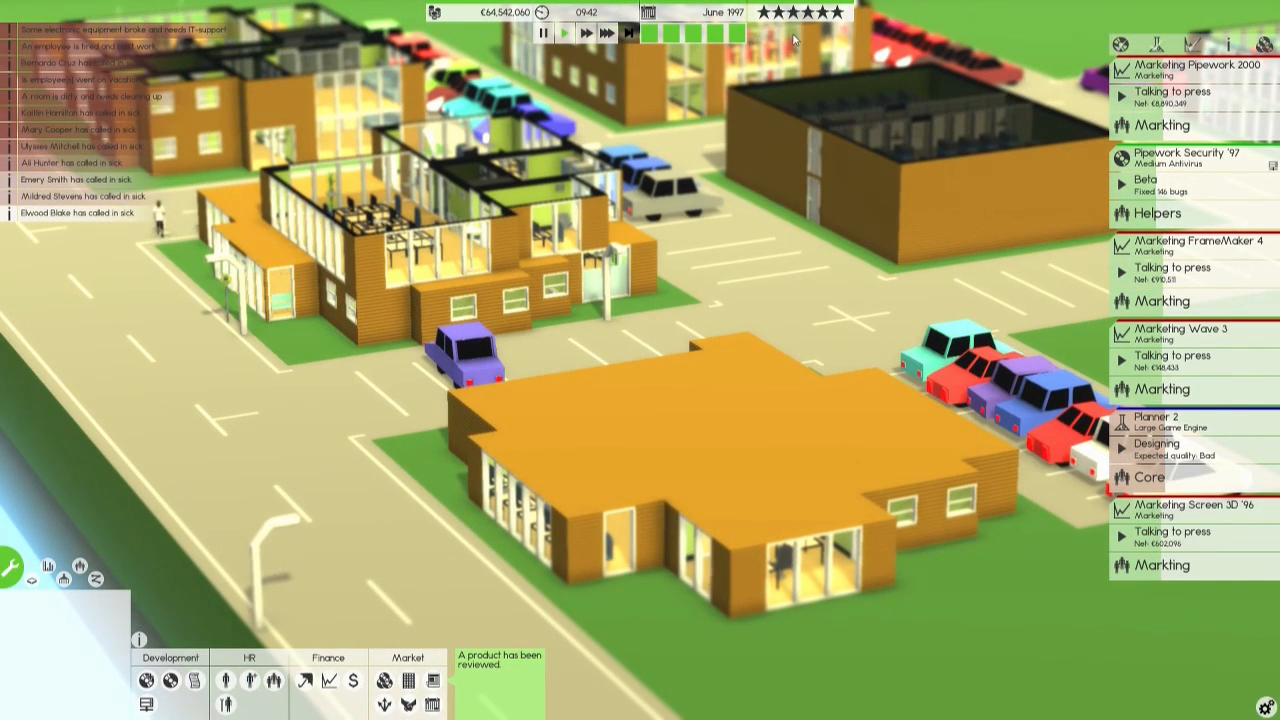
mouse_move(470, 345)
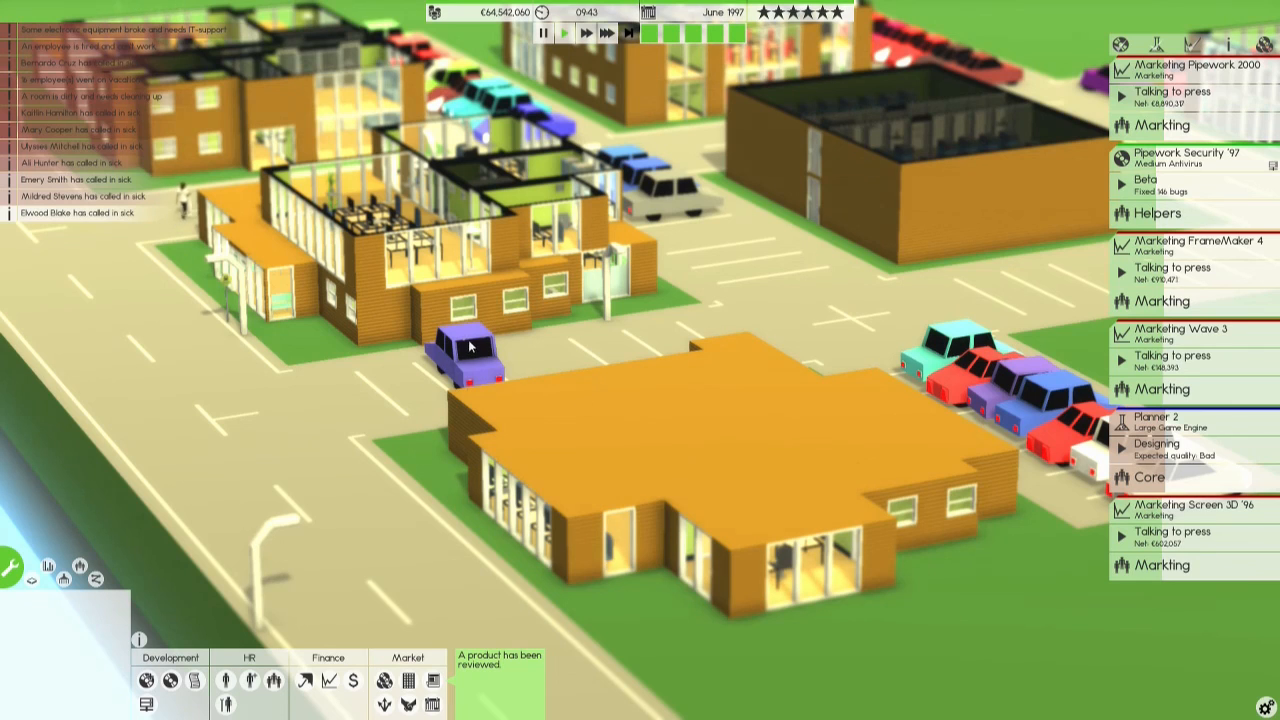